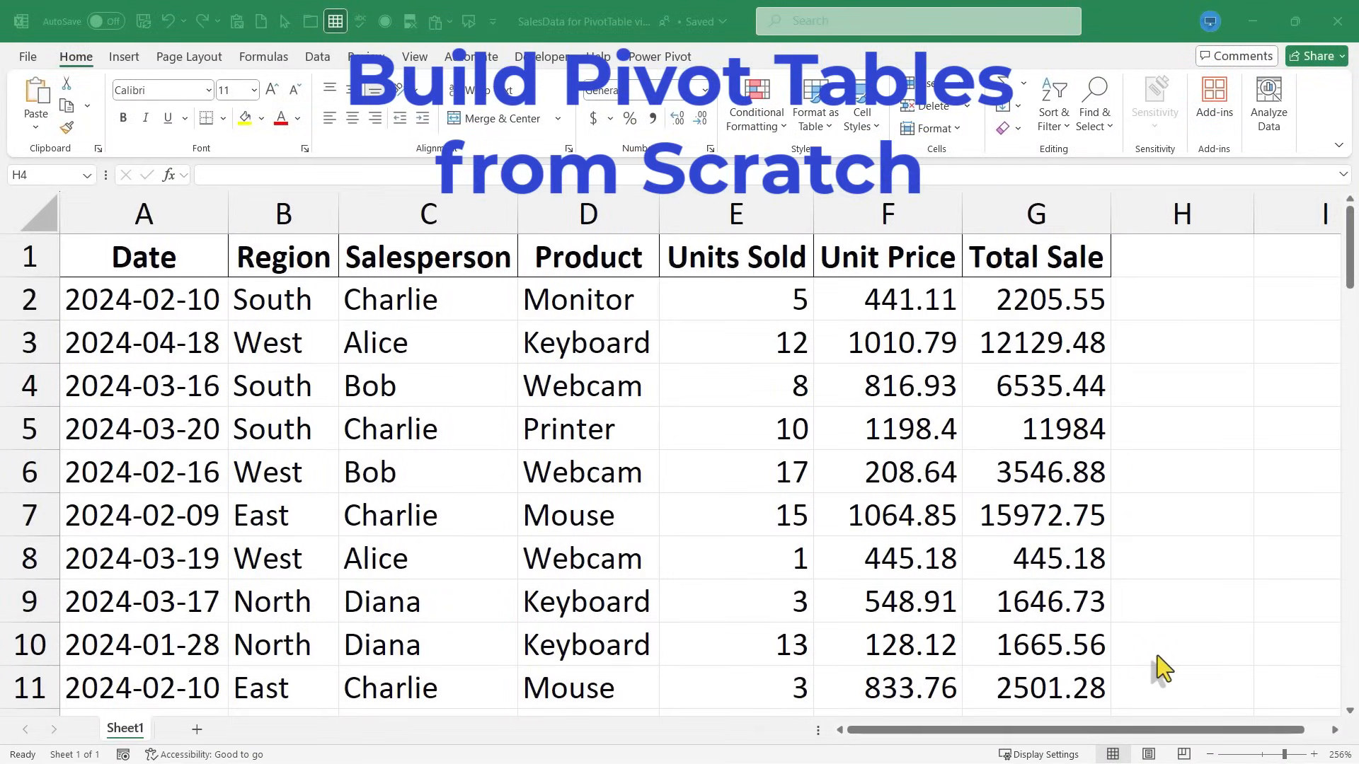
pyautogui.moveTo(1209, 726)
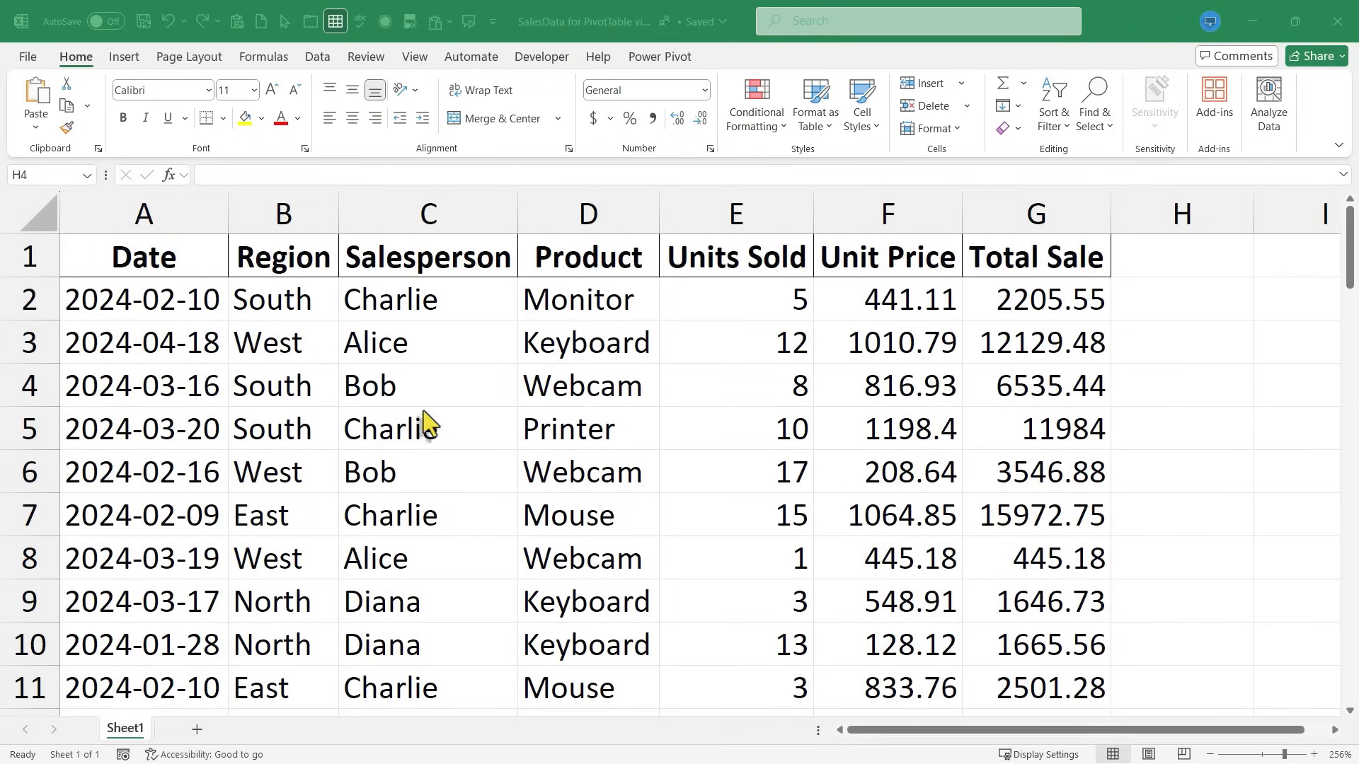
pyautogui.moveTo(1339, 260)
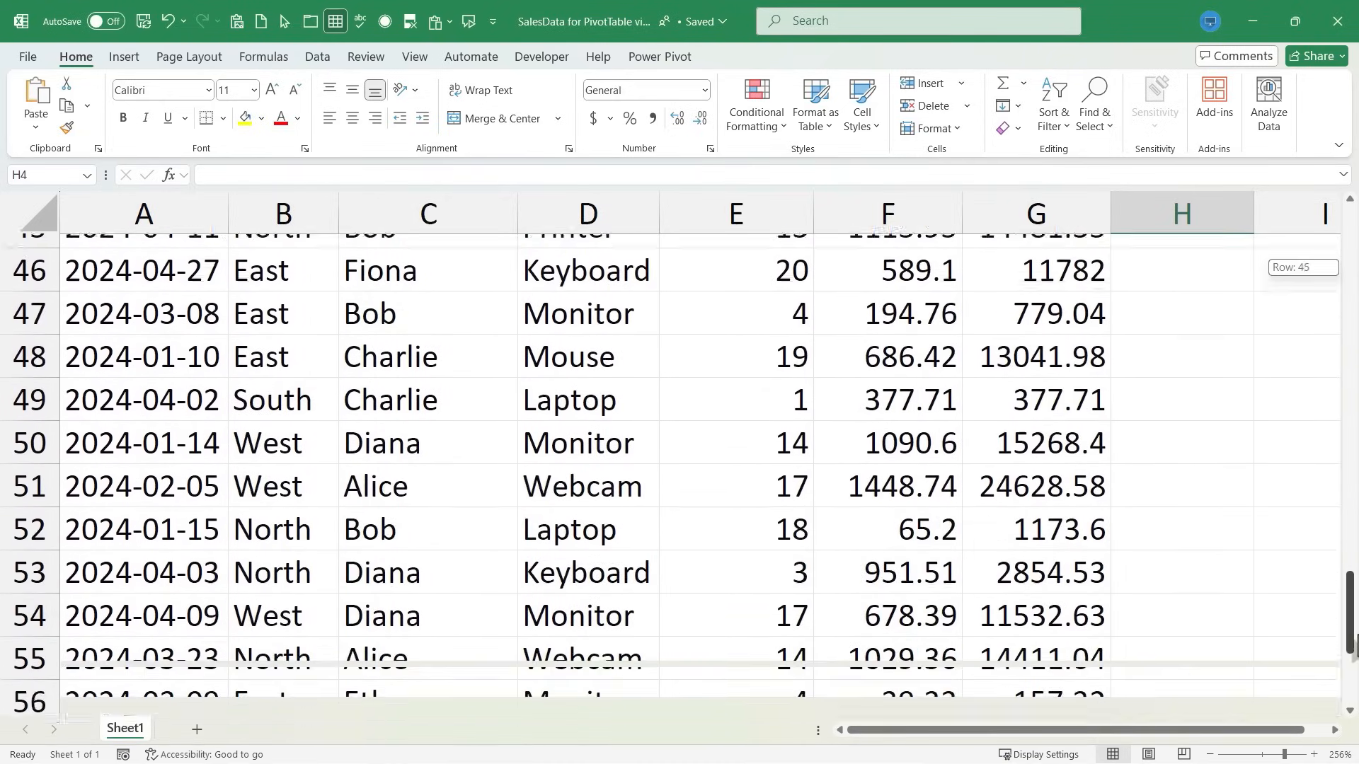
# - Bring up Create Table for range A1:G61 with 'My table has headers' checked
pyautogui.scroll(3)
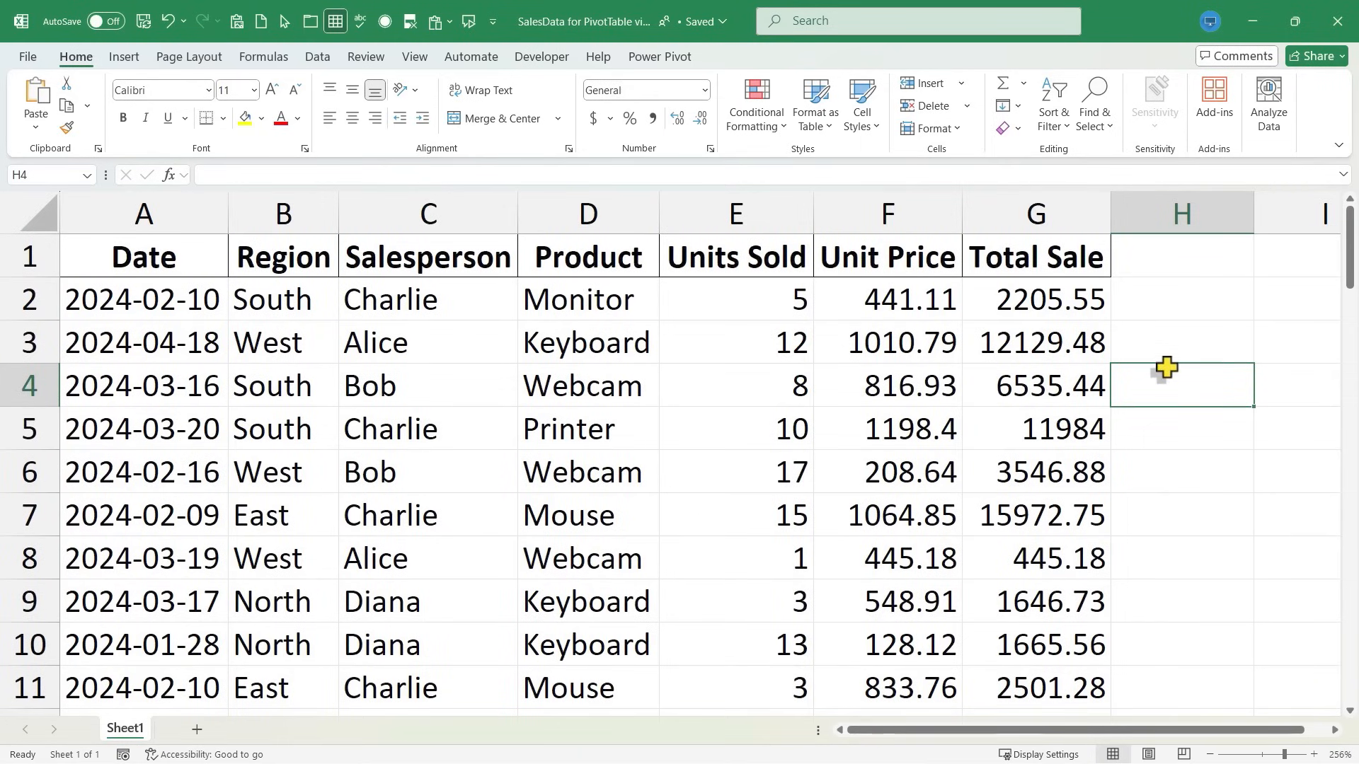
pyautogui.scroll(-3)
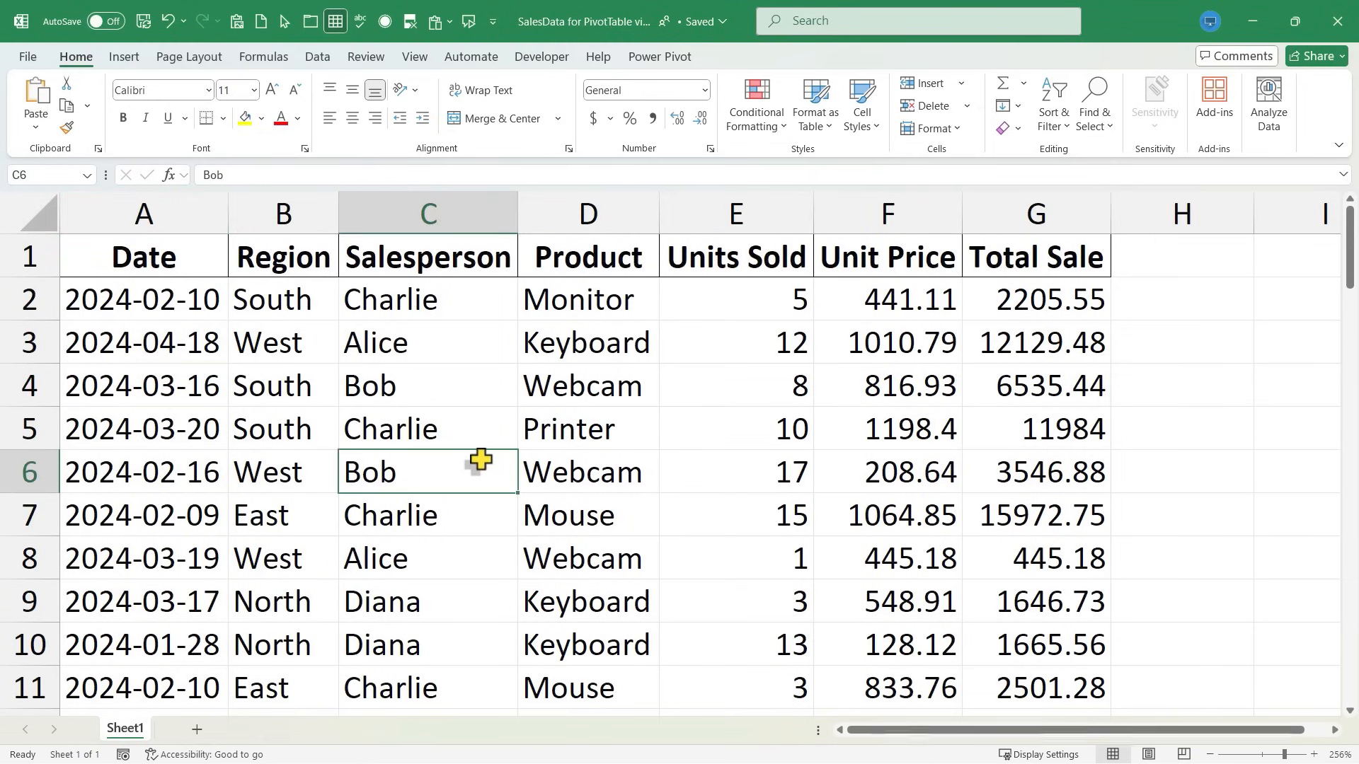
pyautogui.press('ctrl+t')
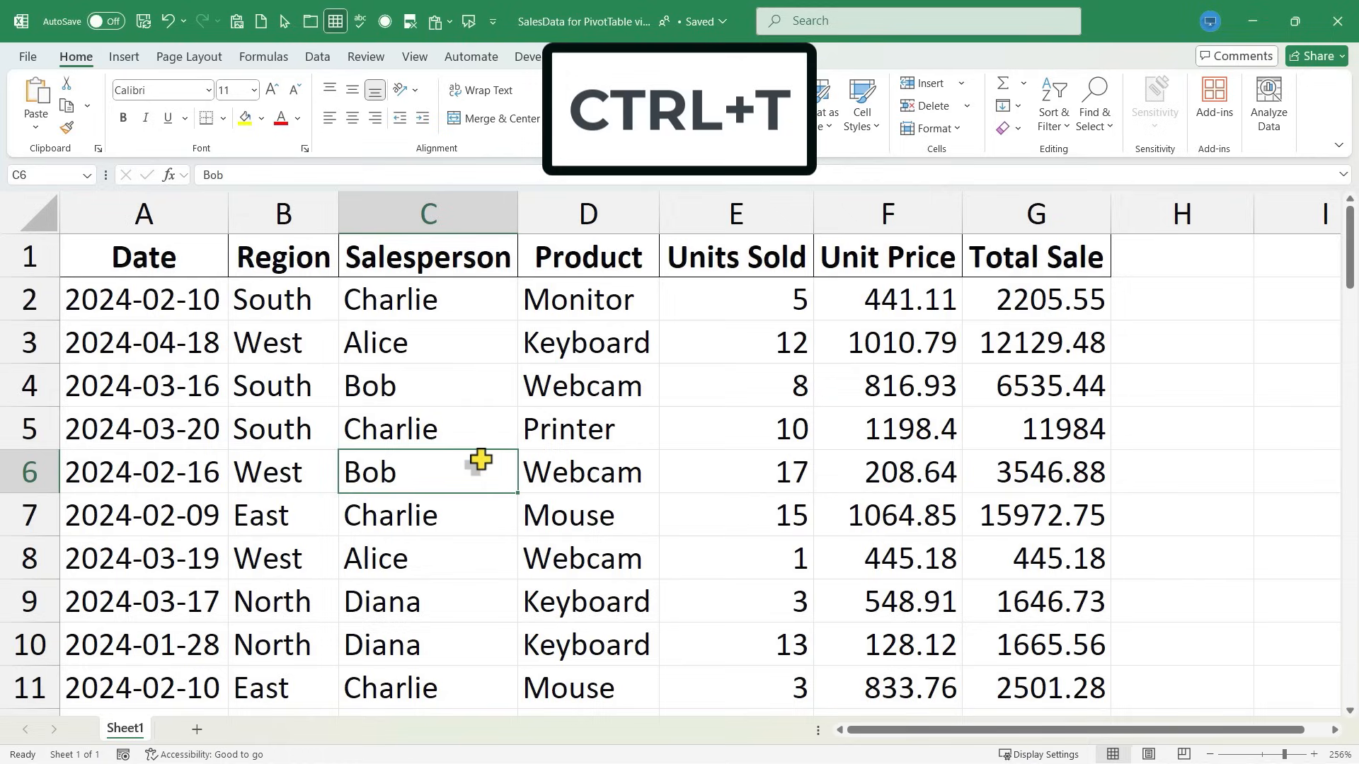
pyautogui.press('ctrl+t')
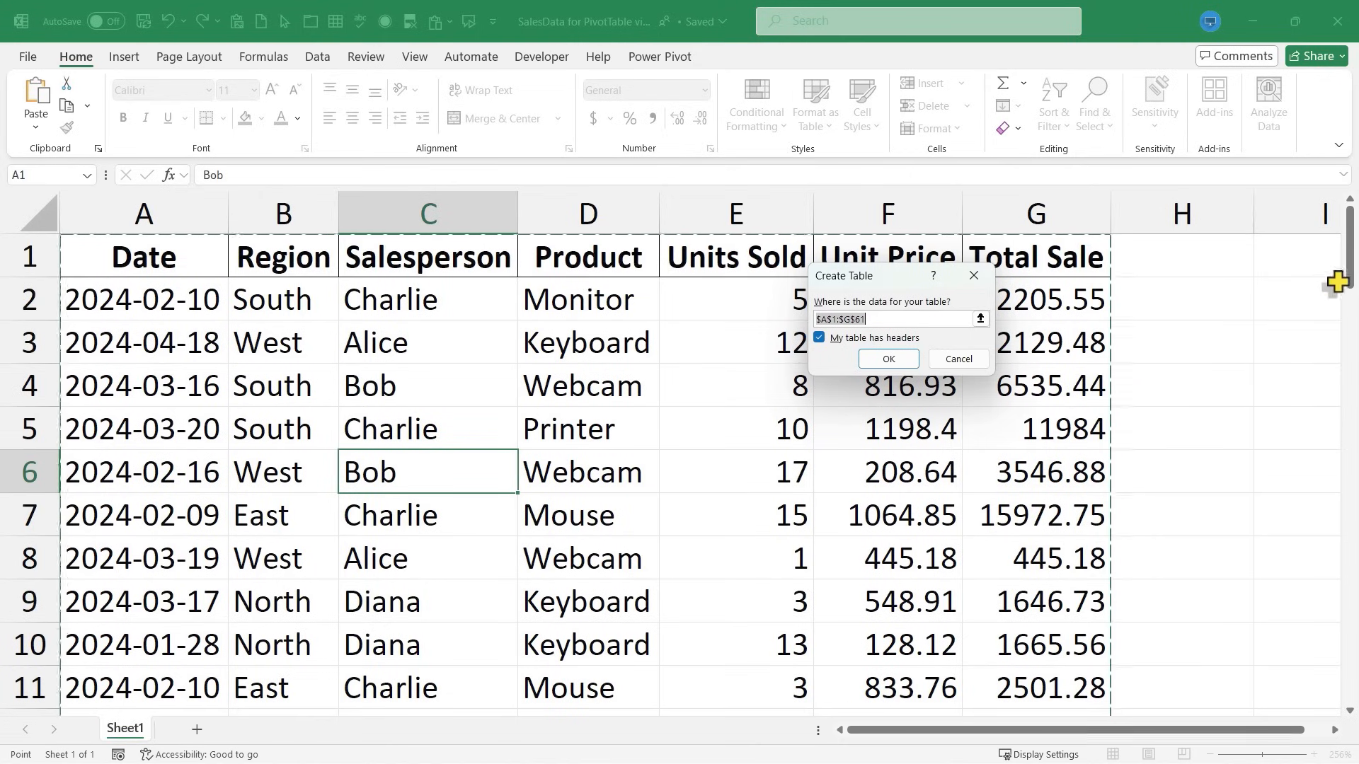
pyautogui.scroll(-3)
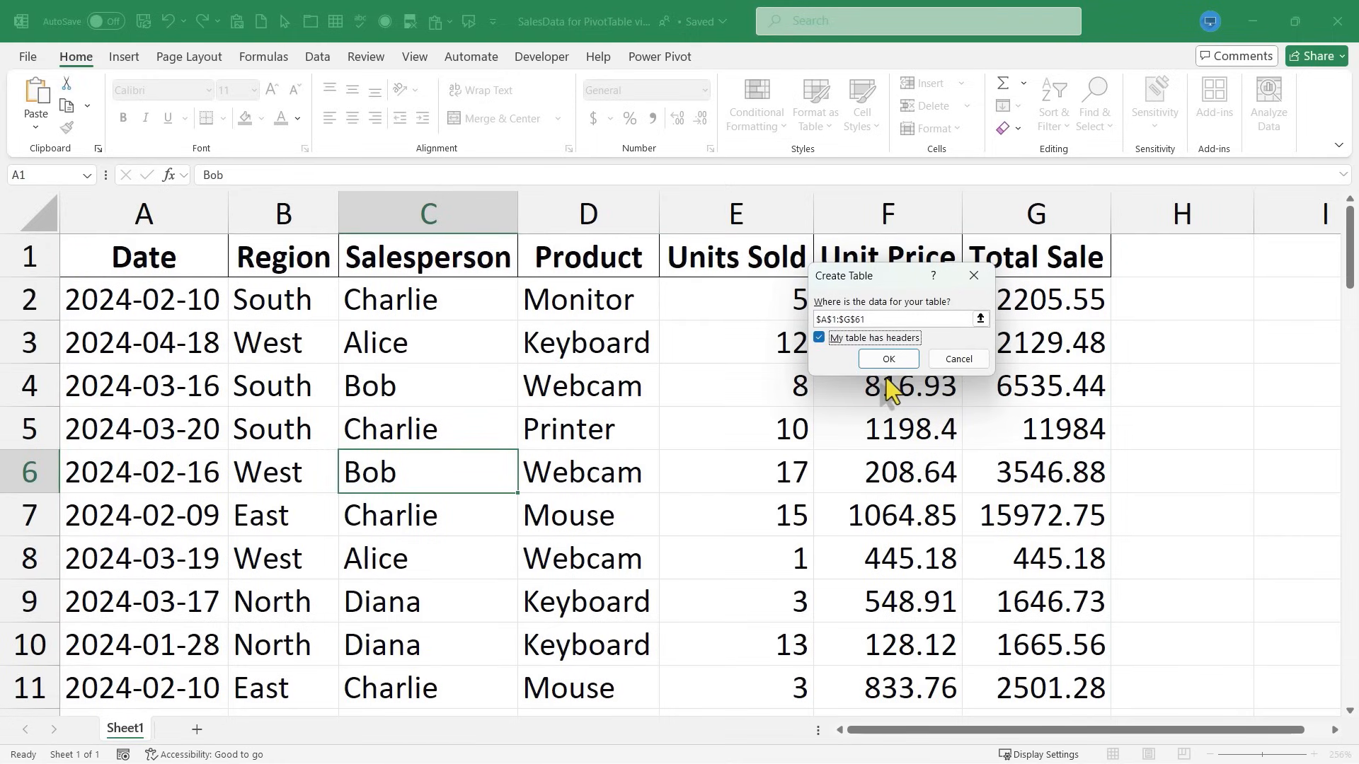
# - Create Table1 from the sales data and switch off Banded Rows
pyautogui.click(887, 359)
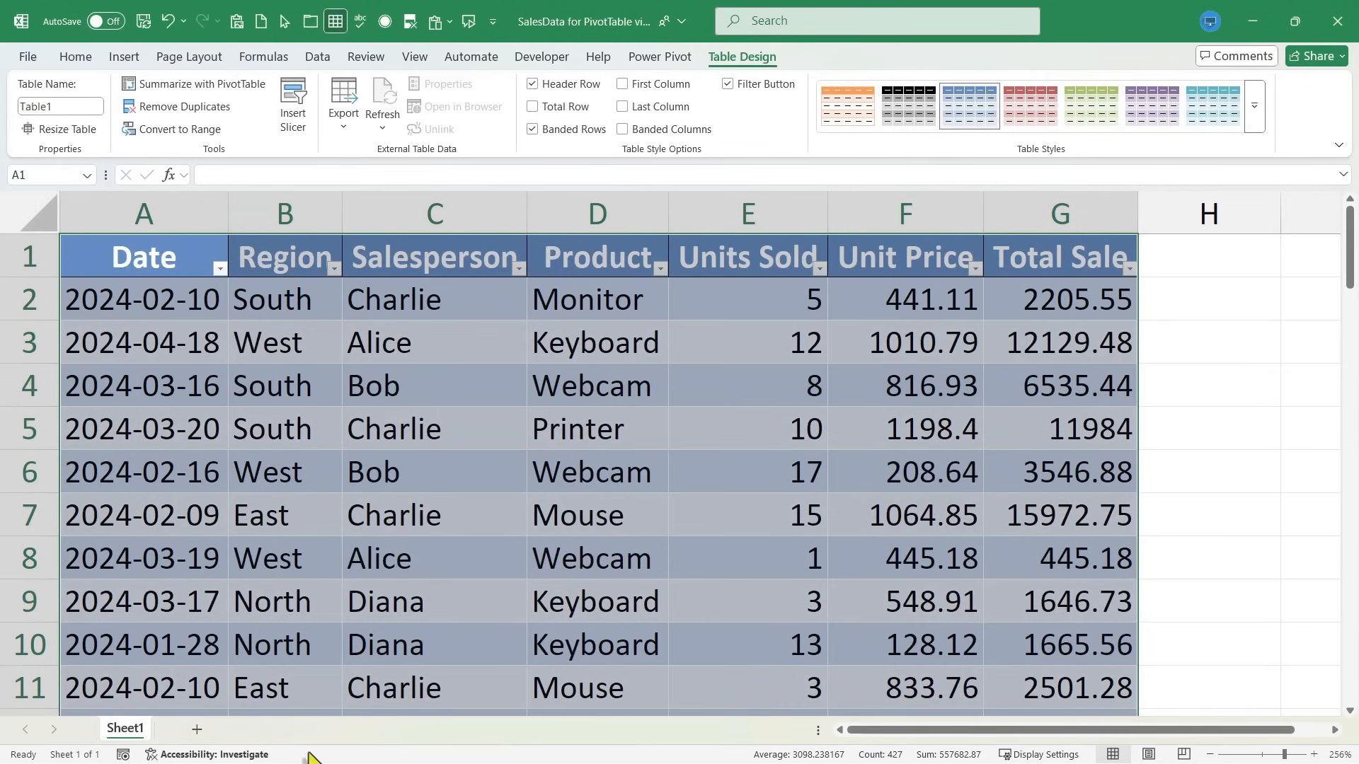
pyautogui.moveTo(741, 491)
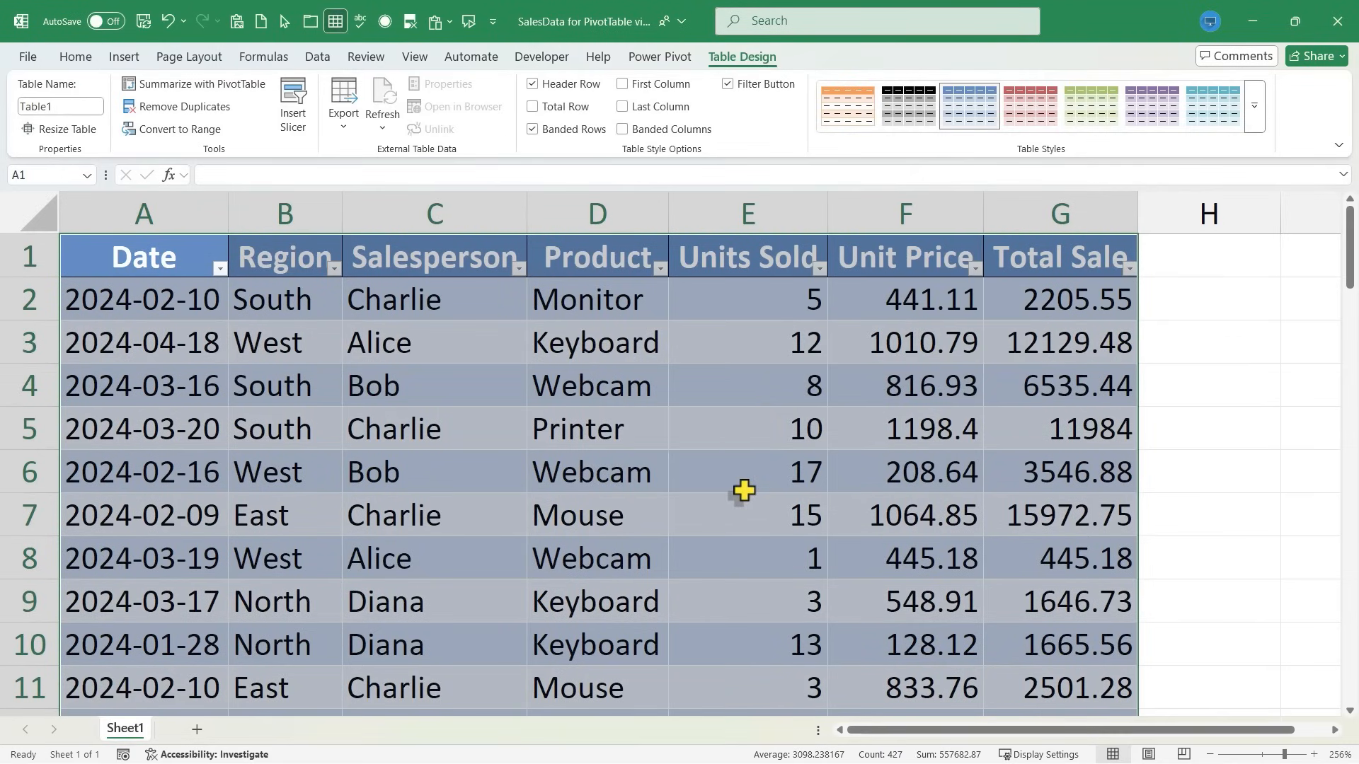
pyautogui.moveTo(946, 189)
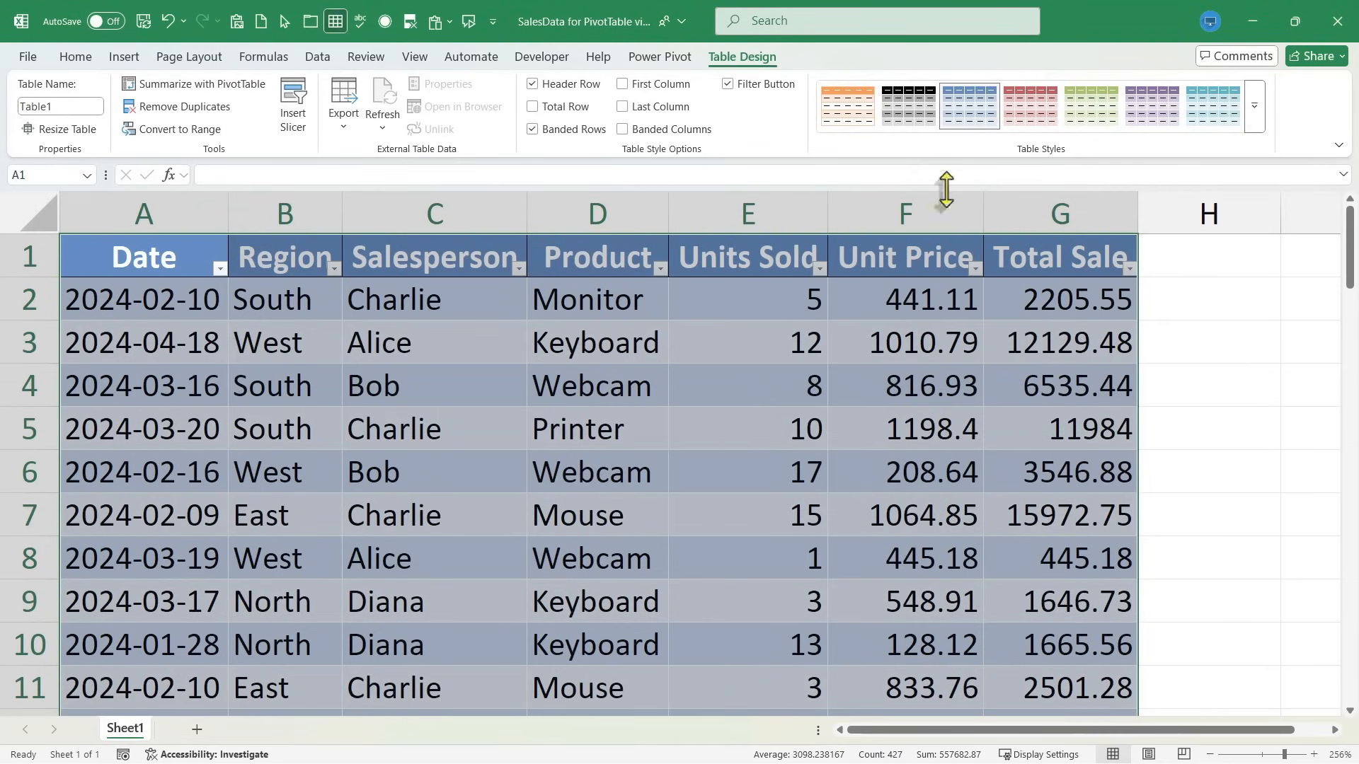
pyautogui.moveTo(953, 260)
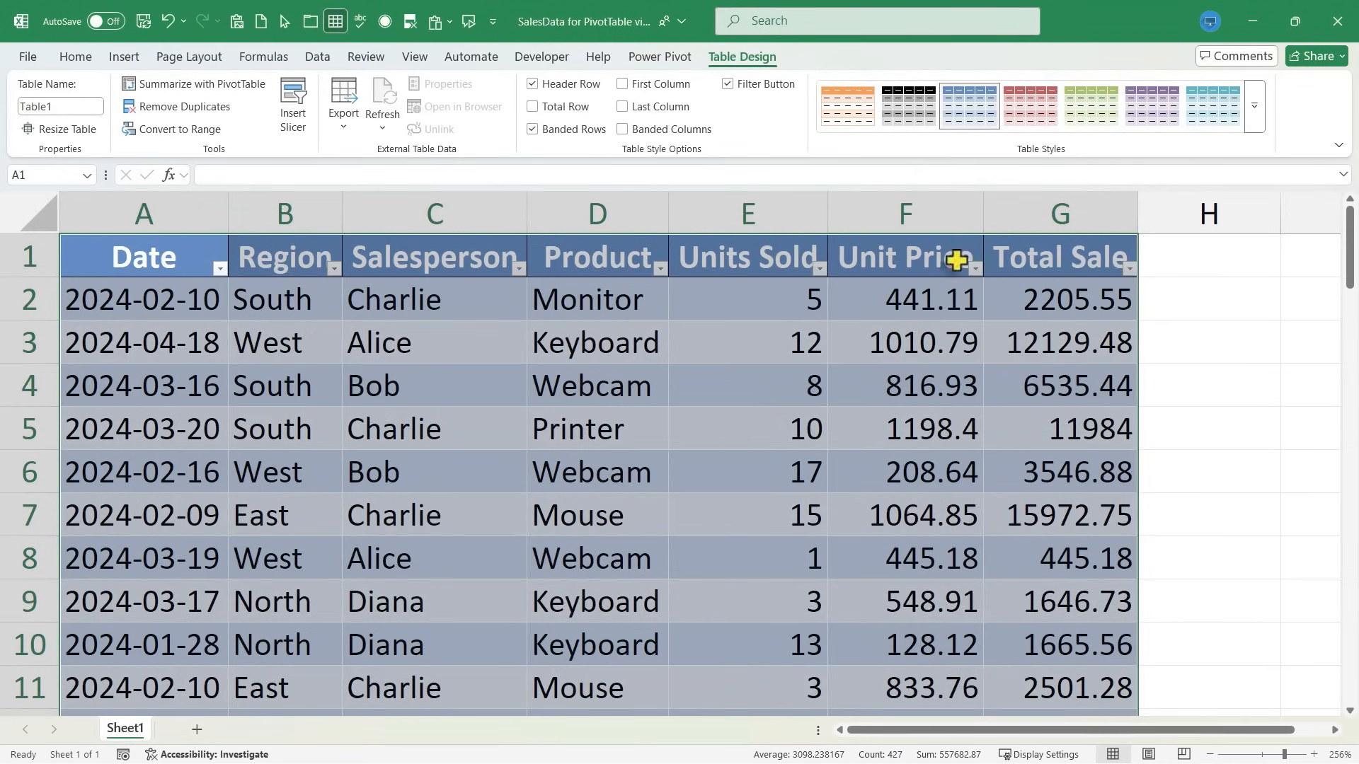
pyautogui.moveTo(679, 452)
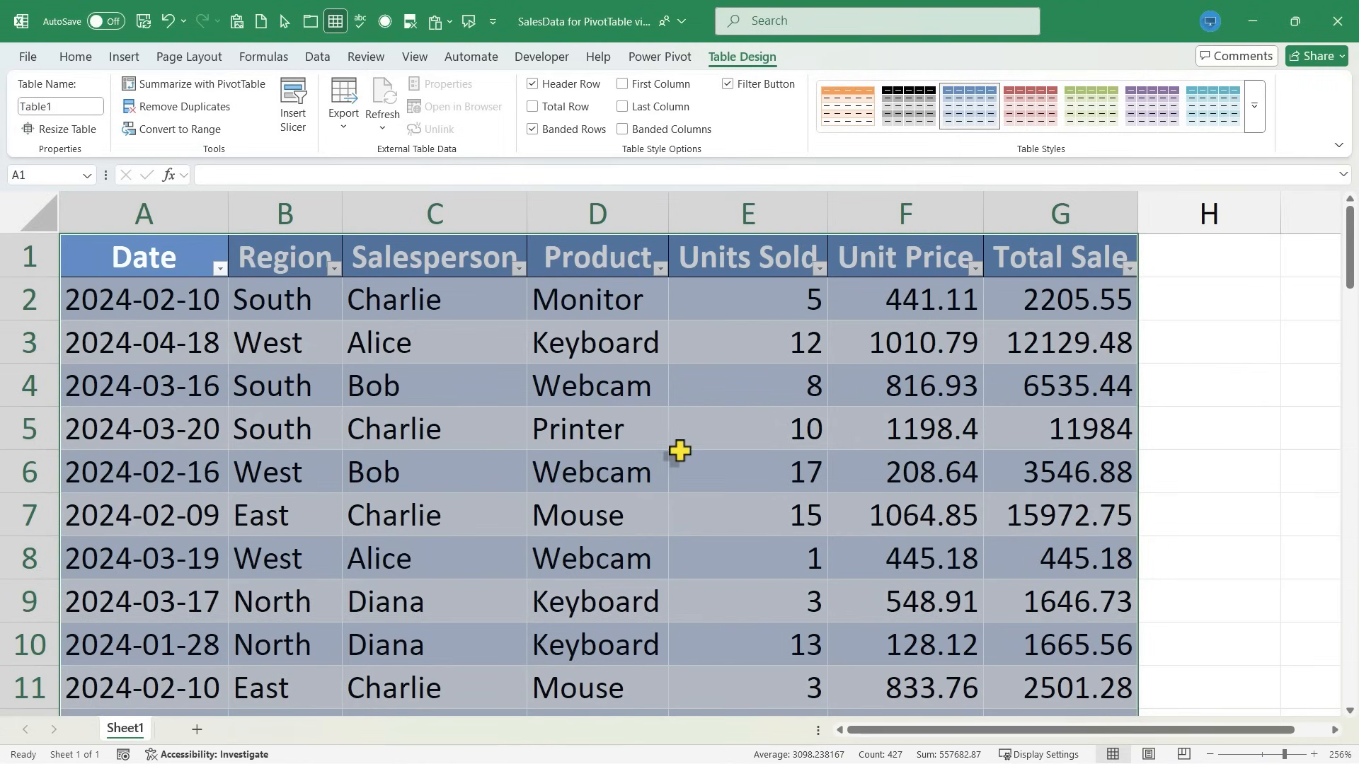
pyautogui.moveTo(845, 147)
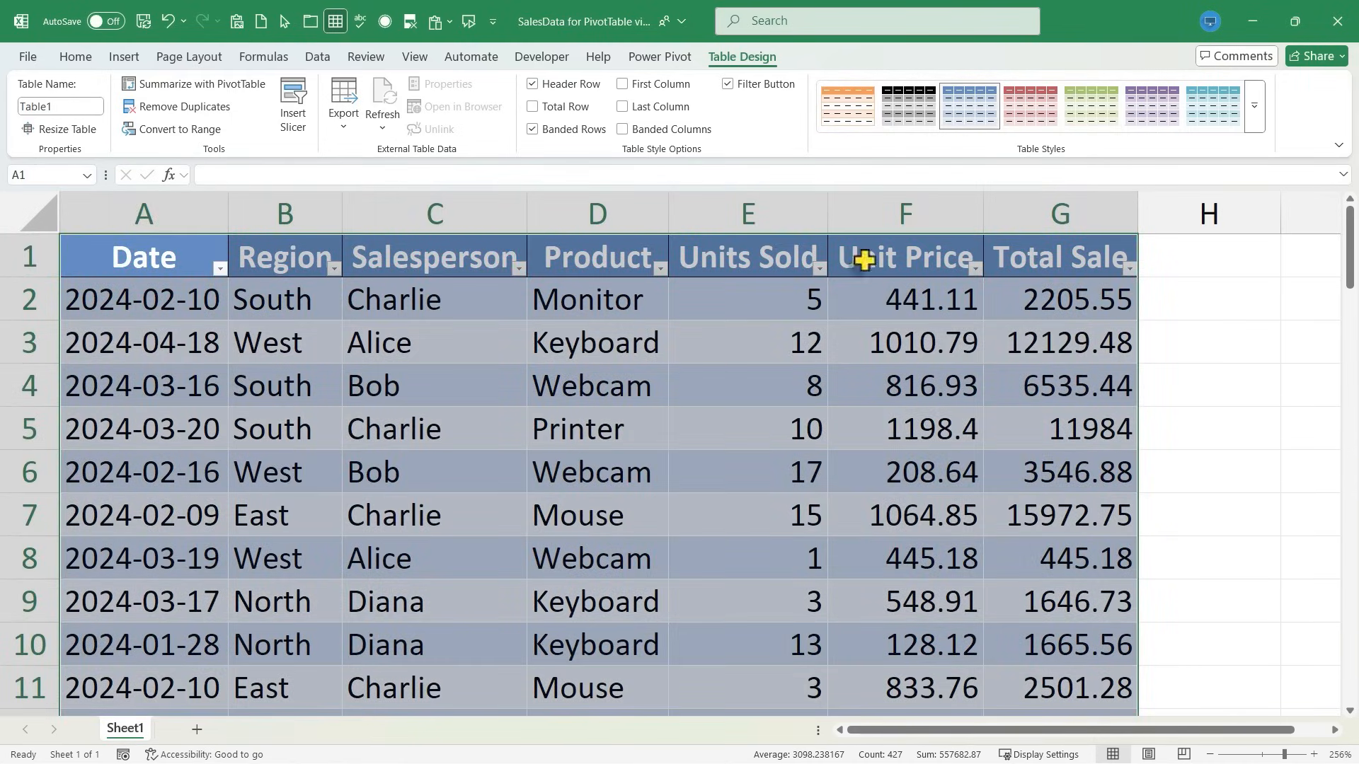
pyautogui.moveTo(968, 165)
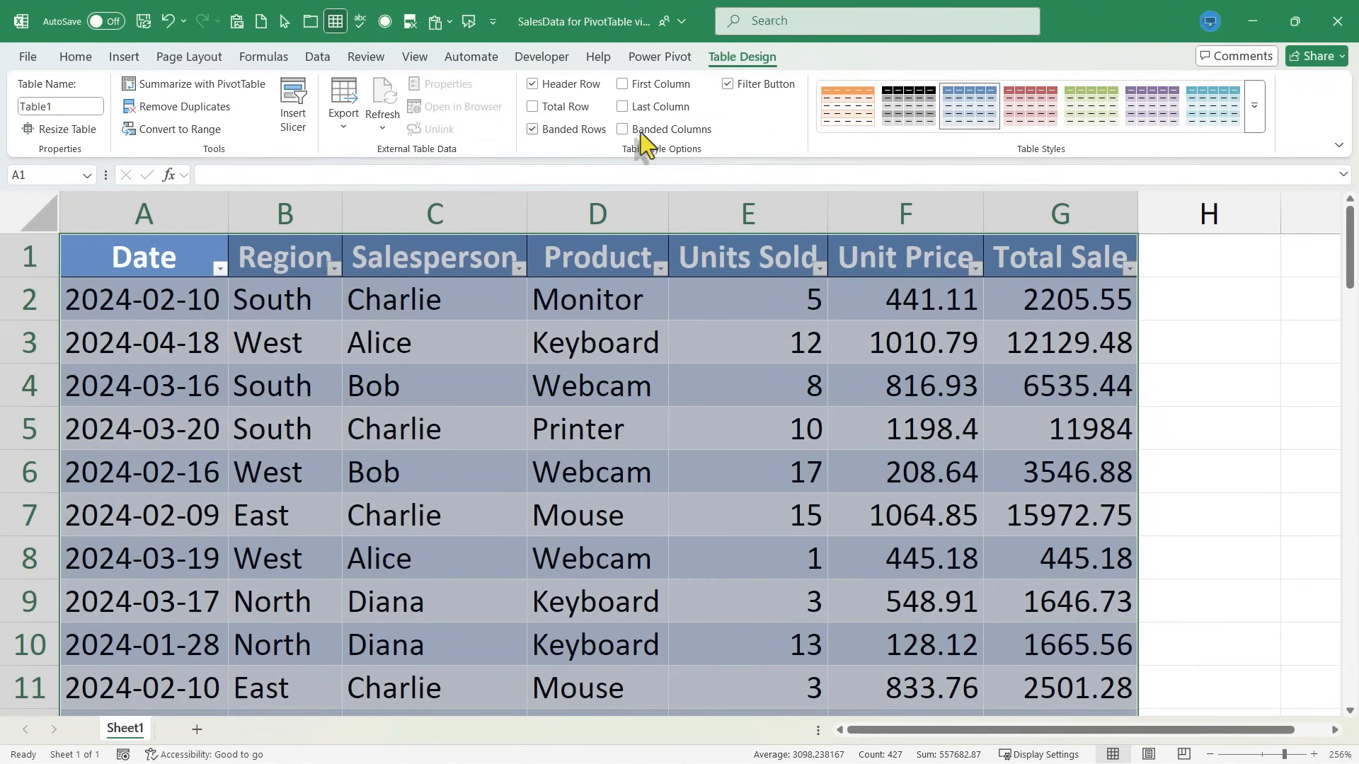
pyautogui.click(622, 129)
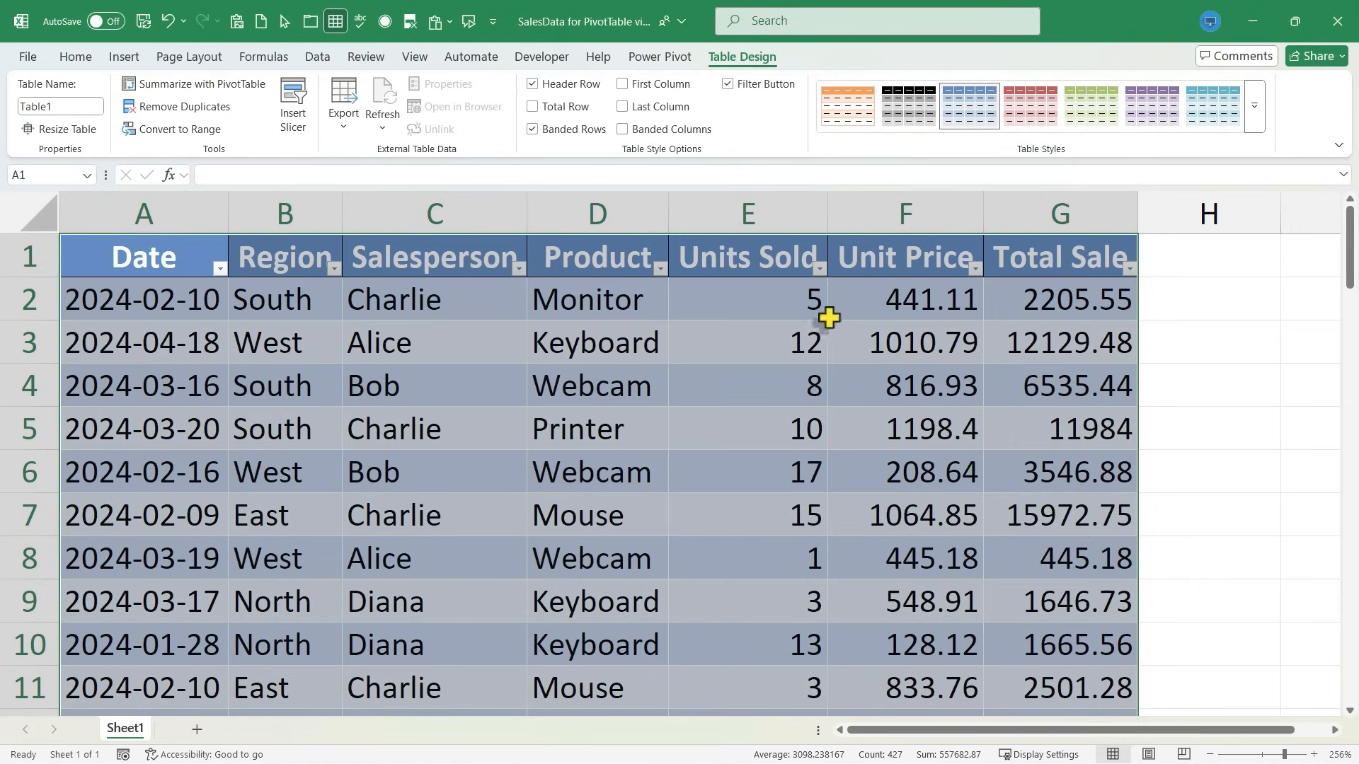
pyautogui.moveTo(680, 429)
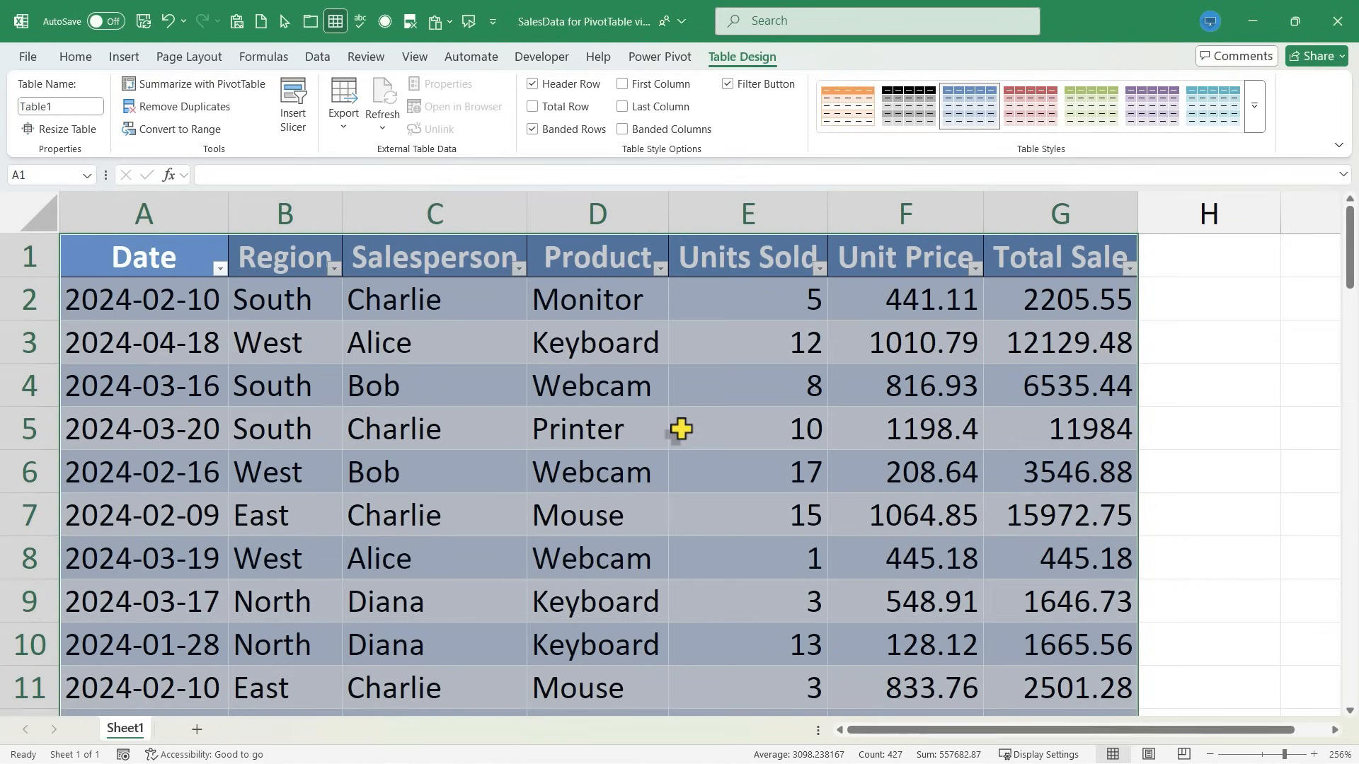
pyautogui.moveTo(761, 76)
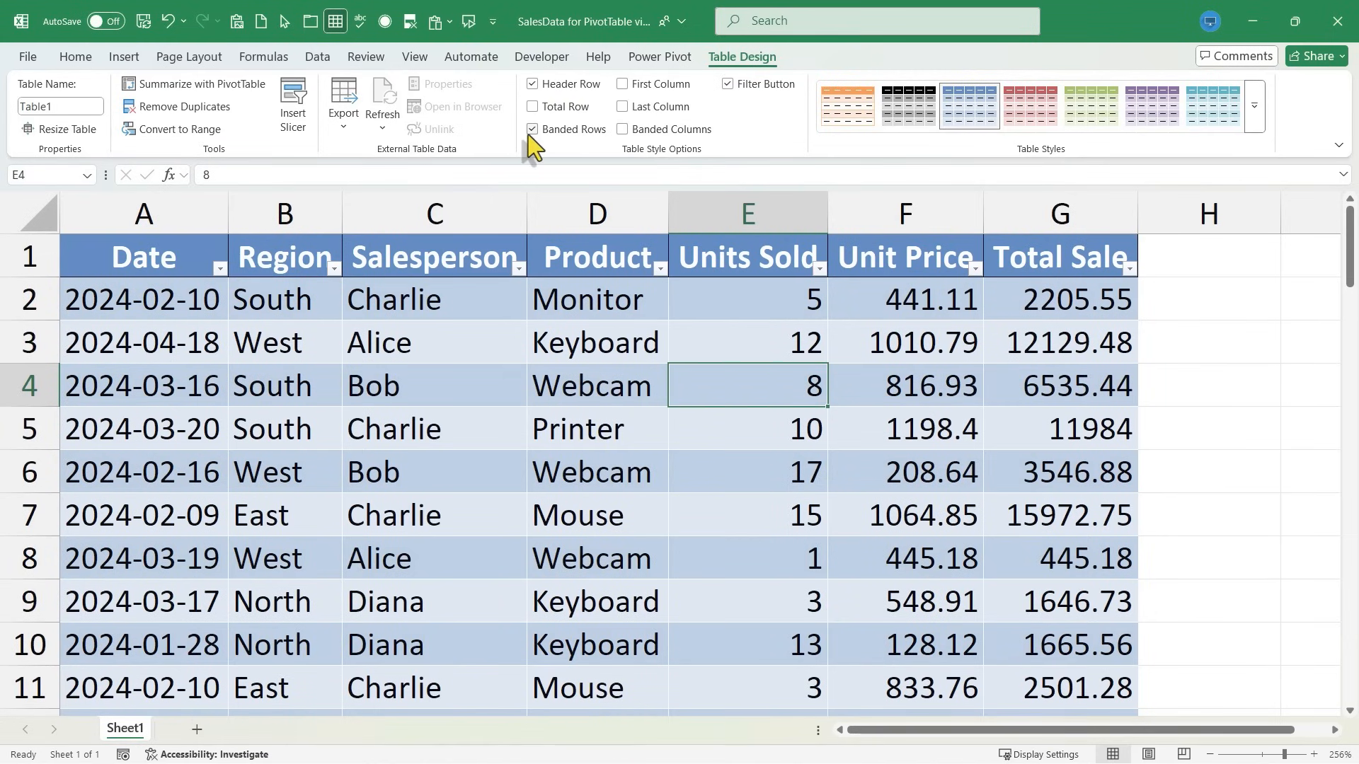
pyautogui.click(532, 128)
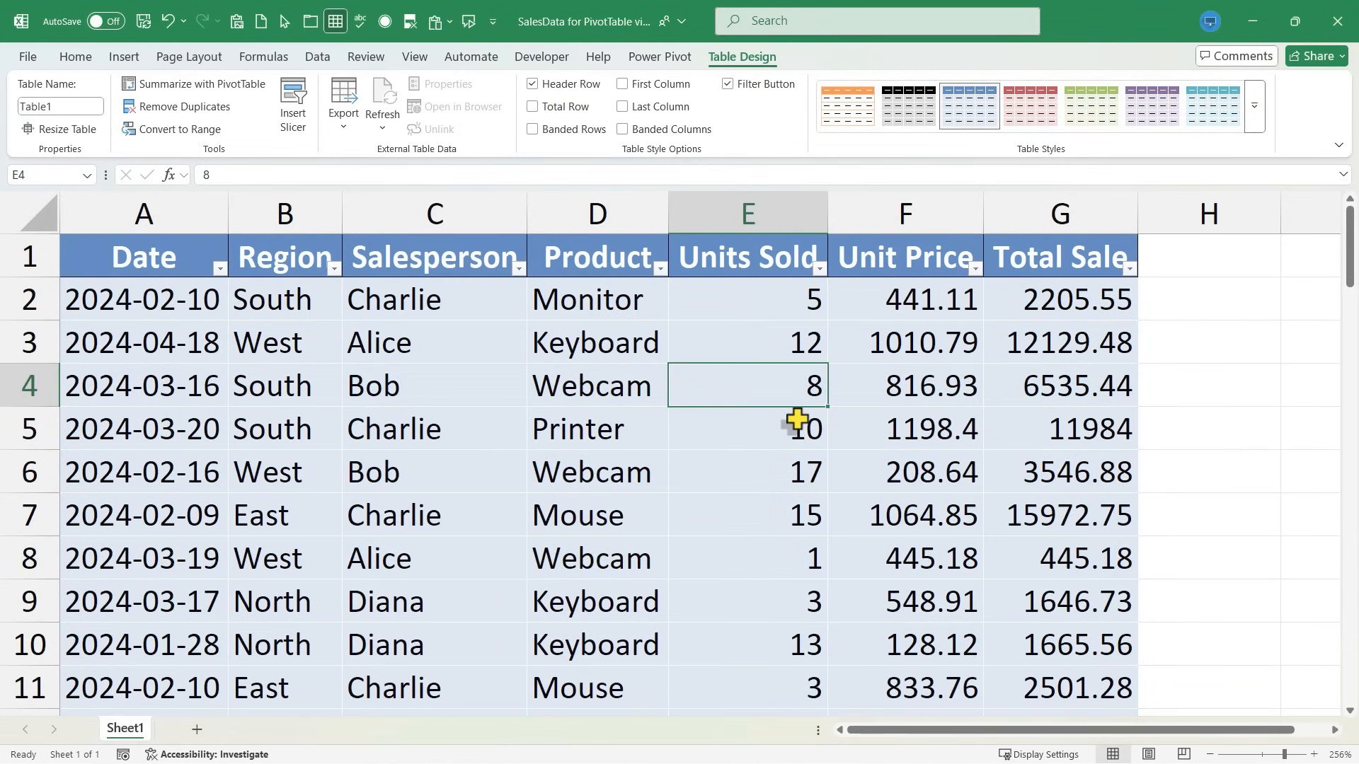
pyautogui.moveTo(438, 413)
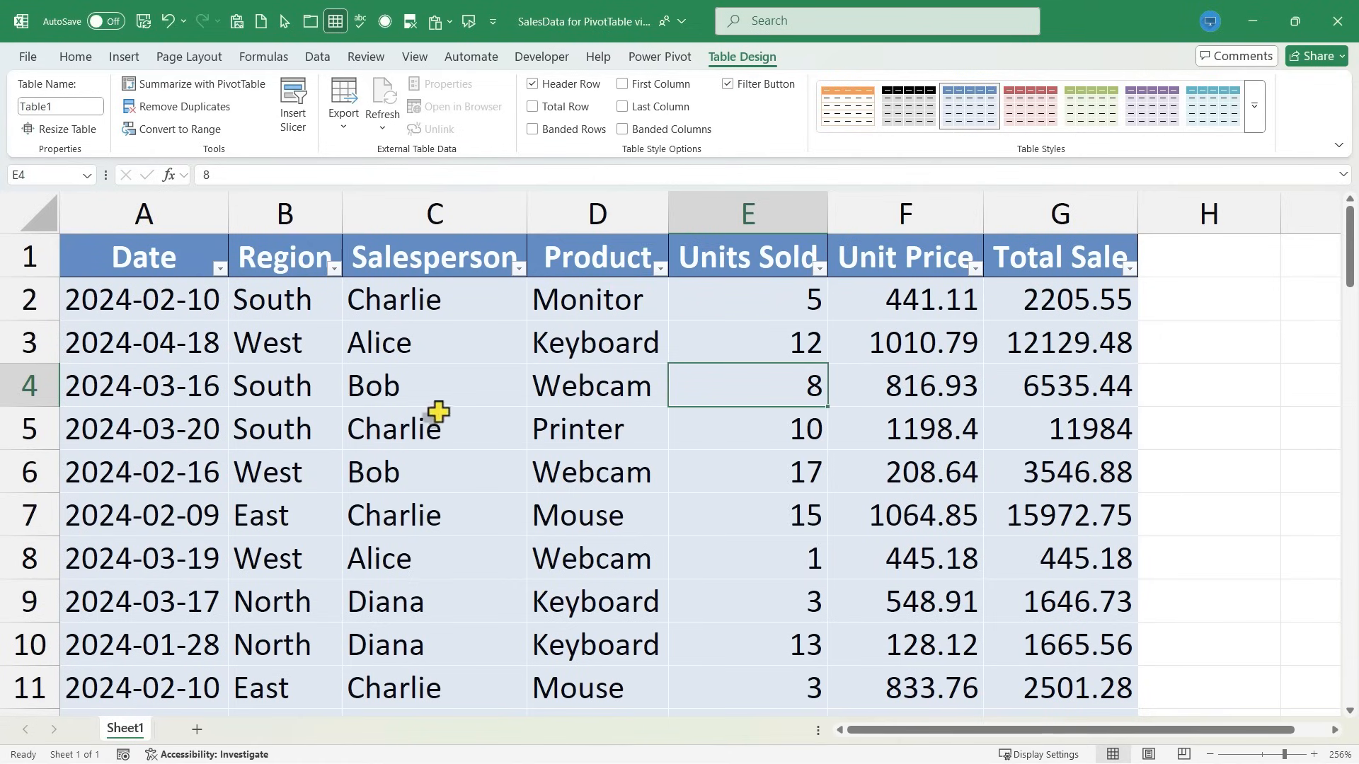
# - Rename Table1 to SalesData in the Table Name box
pyautogui.click(57, 106)
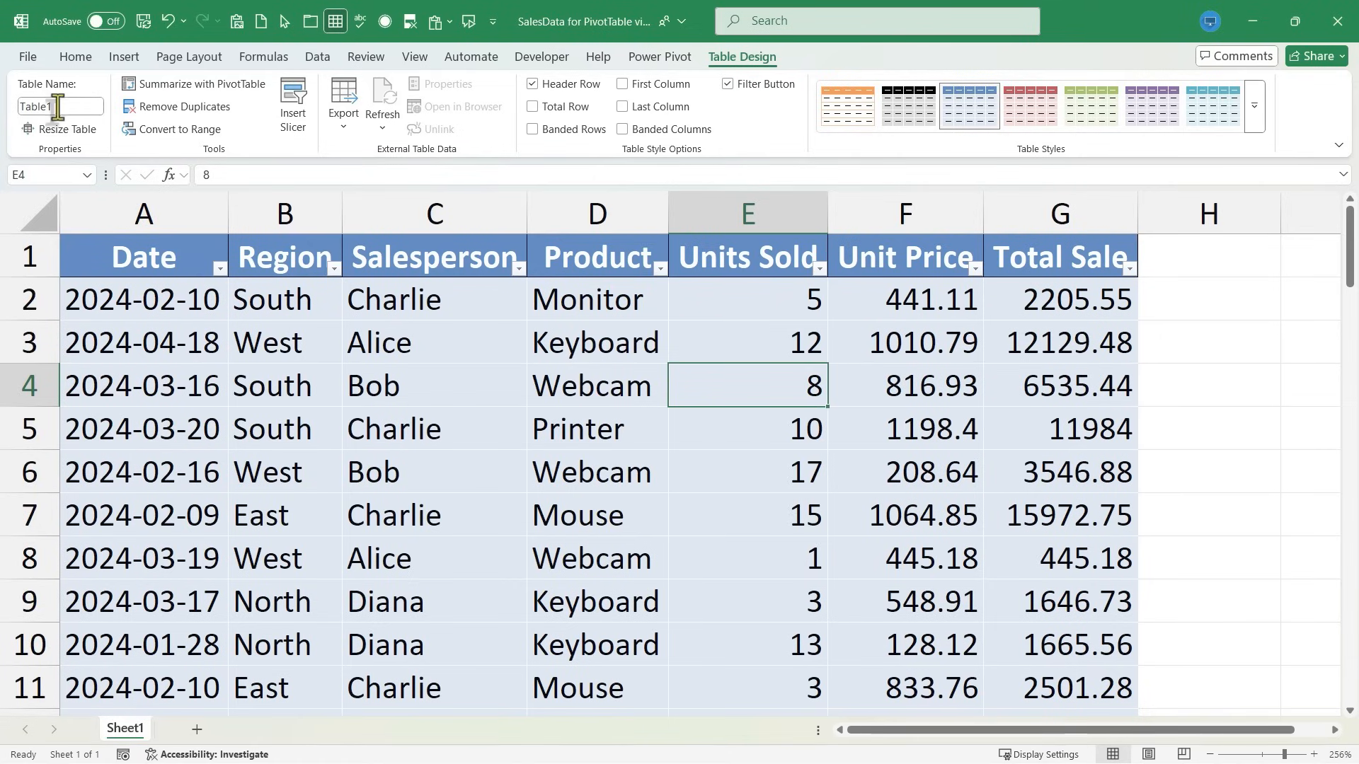
pyautogui.moveTo(60, 107)
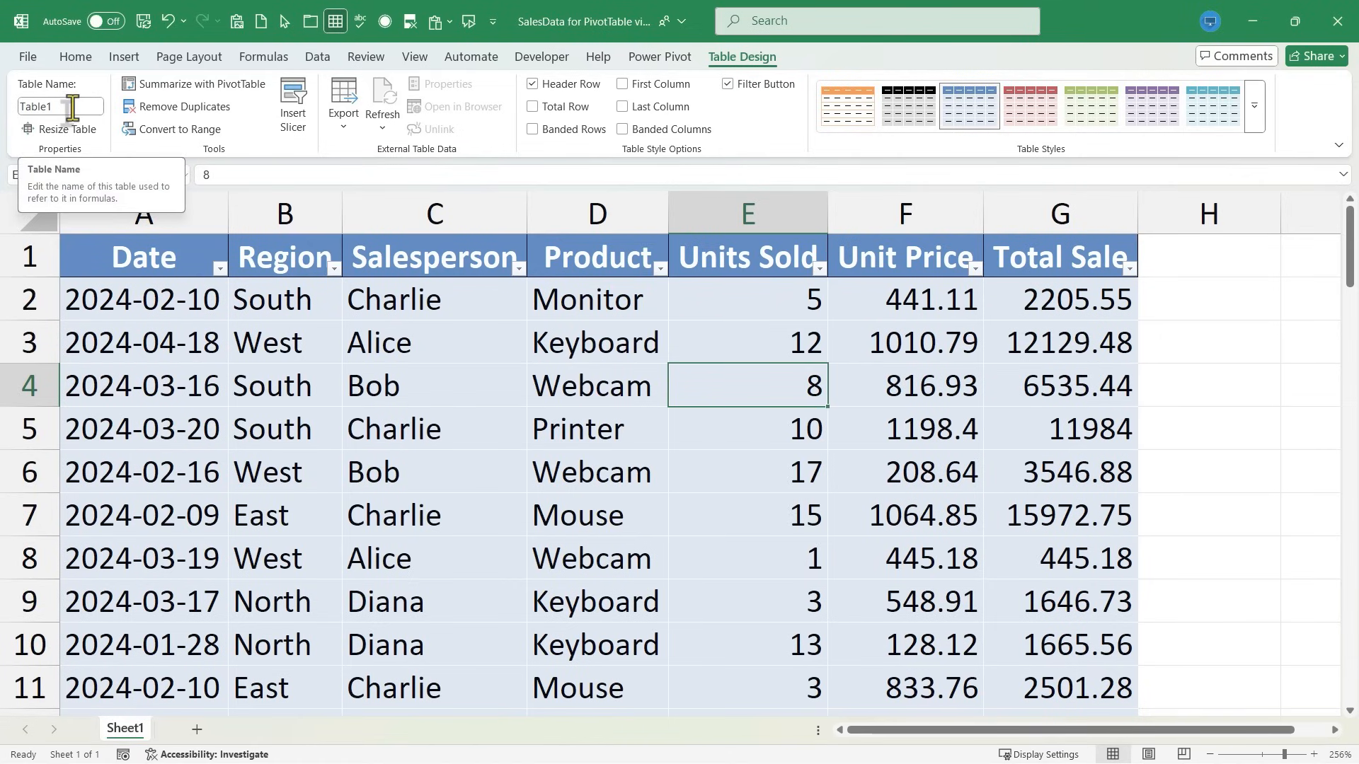
pyautogui.click(56, 107)
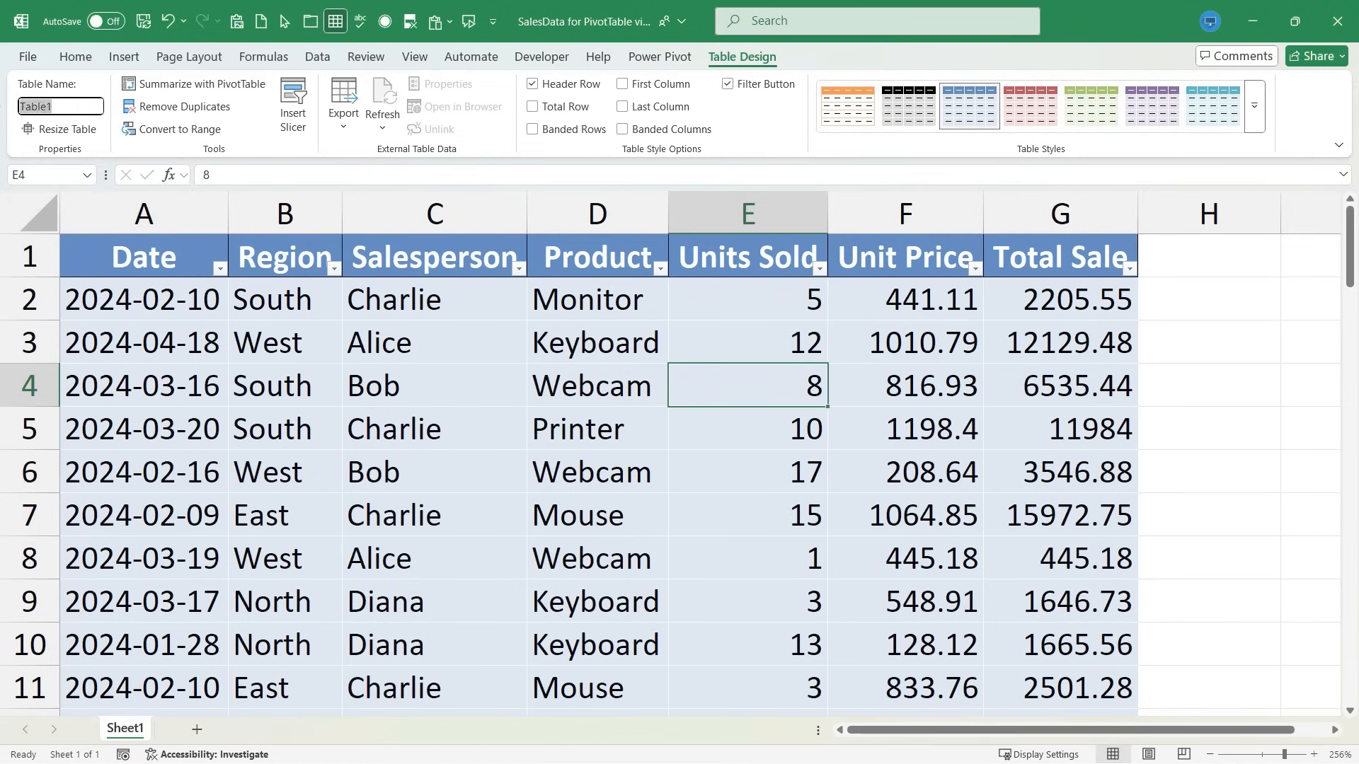
pyautogui.write('Sales')
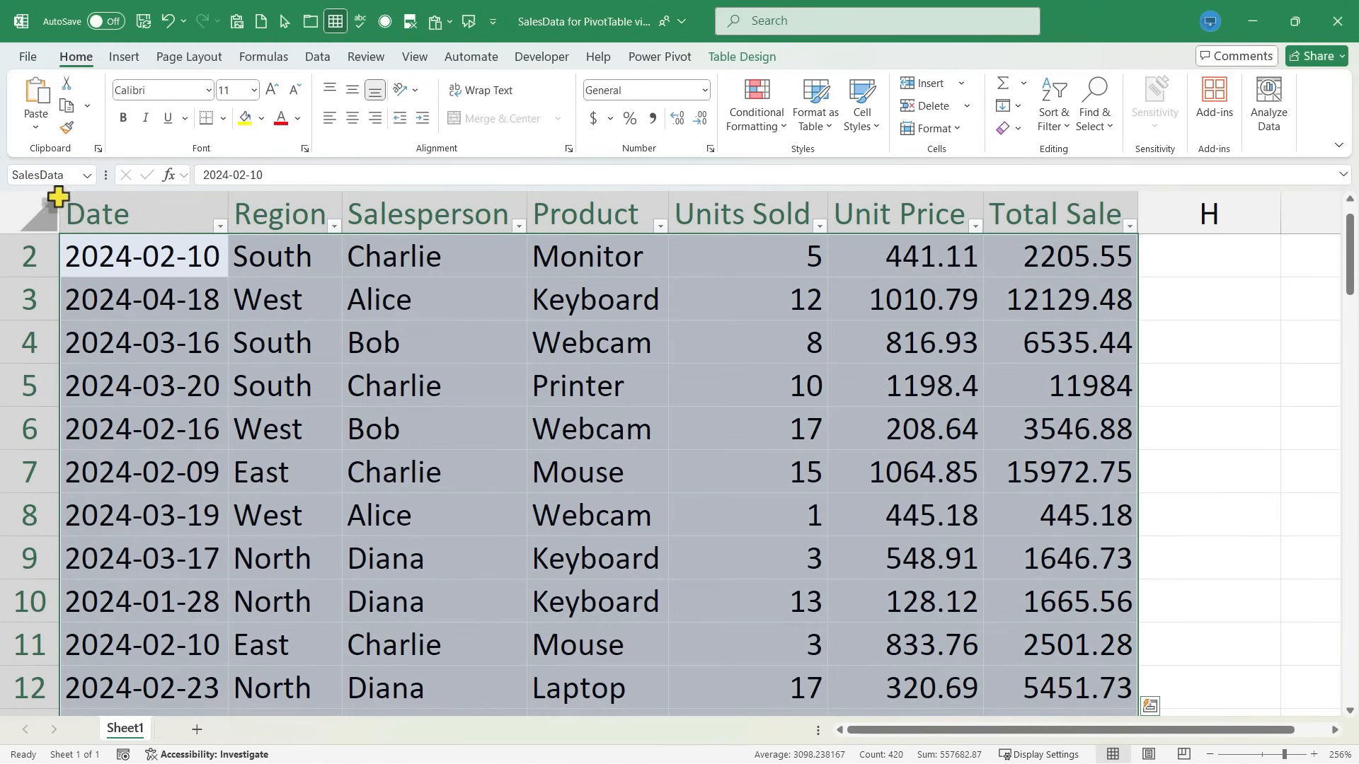
pyautogui.click(433, 471)
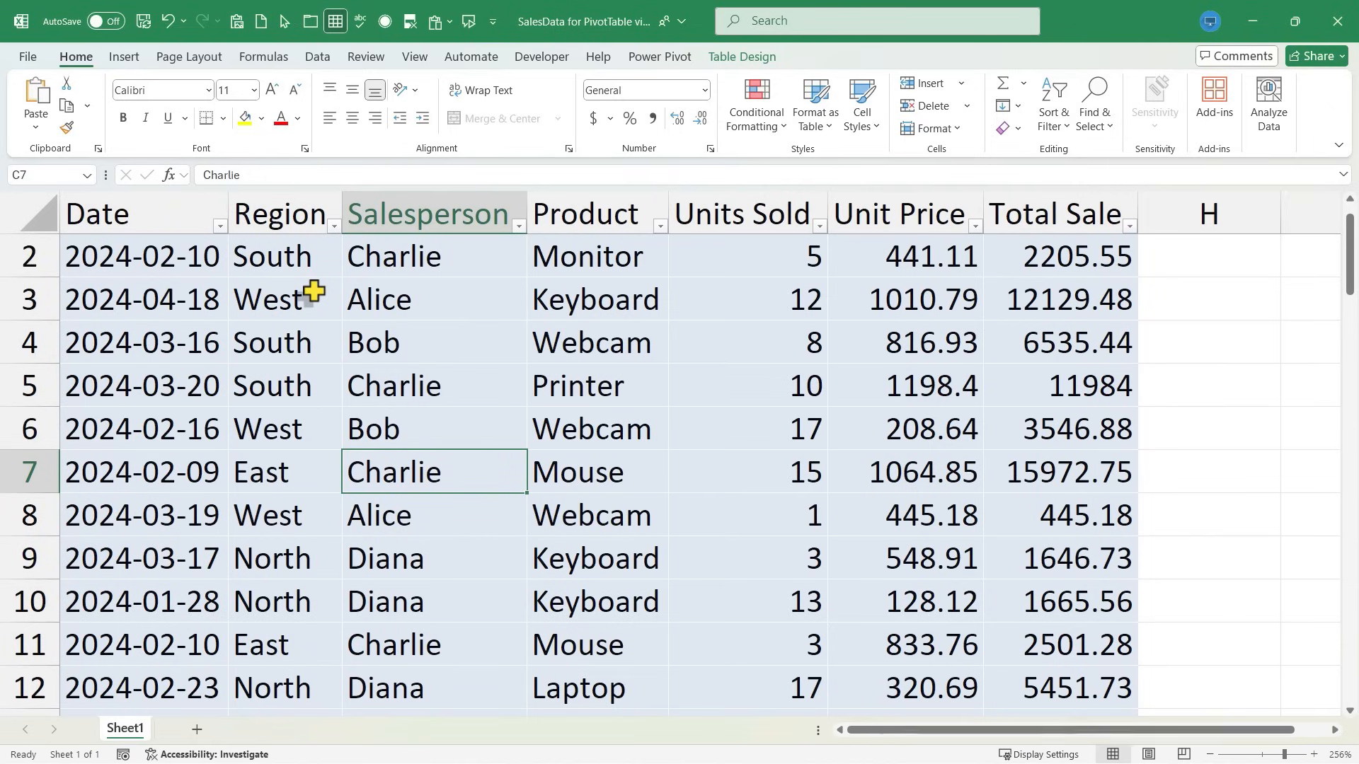
pyautogui.click(273, 299)
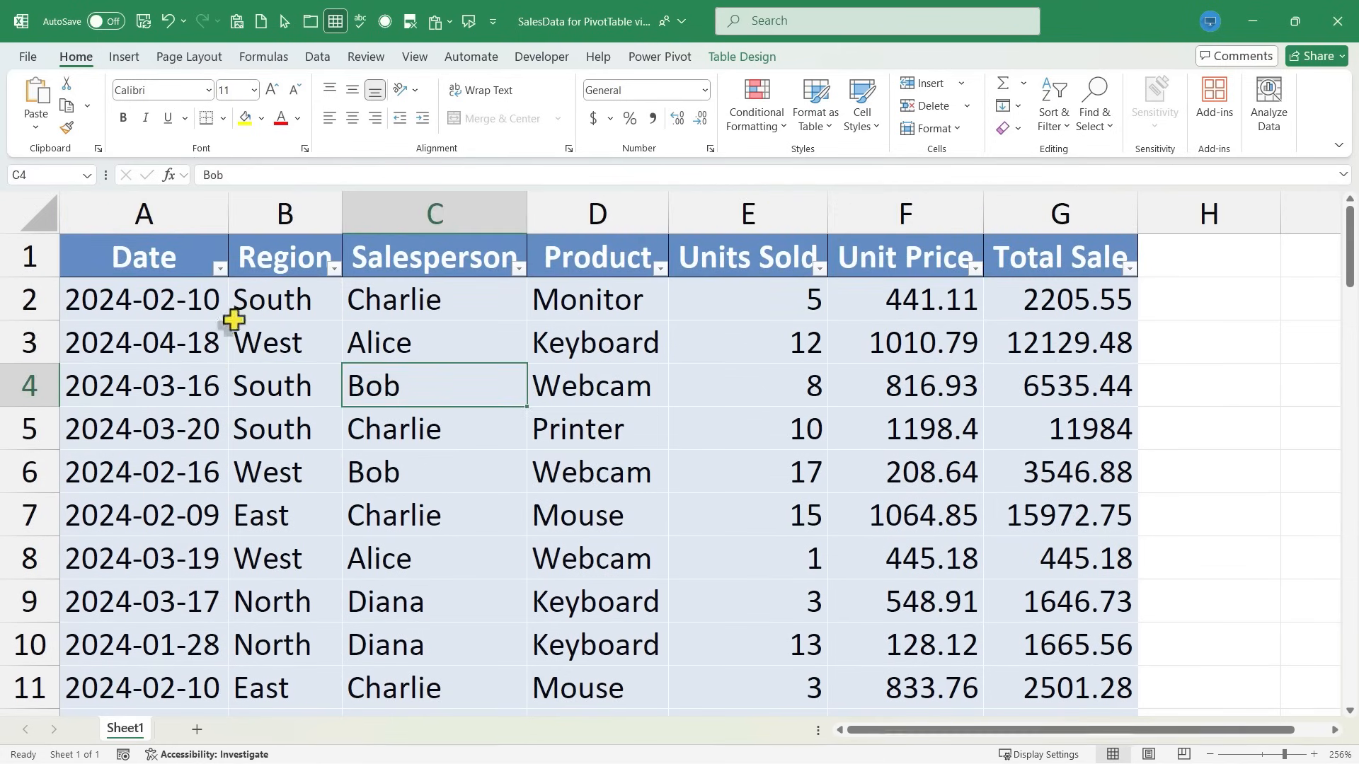
pyautogui.moveTo(398, 629)
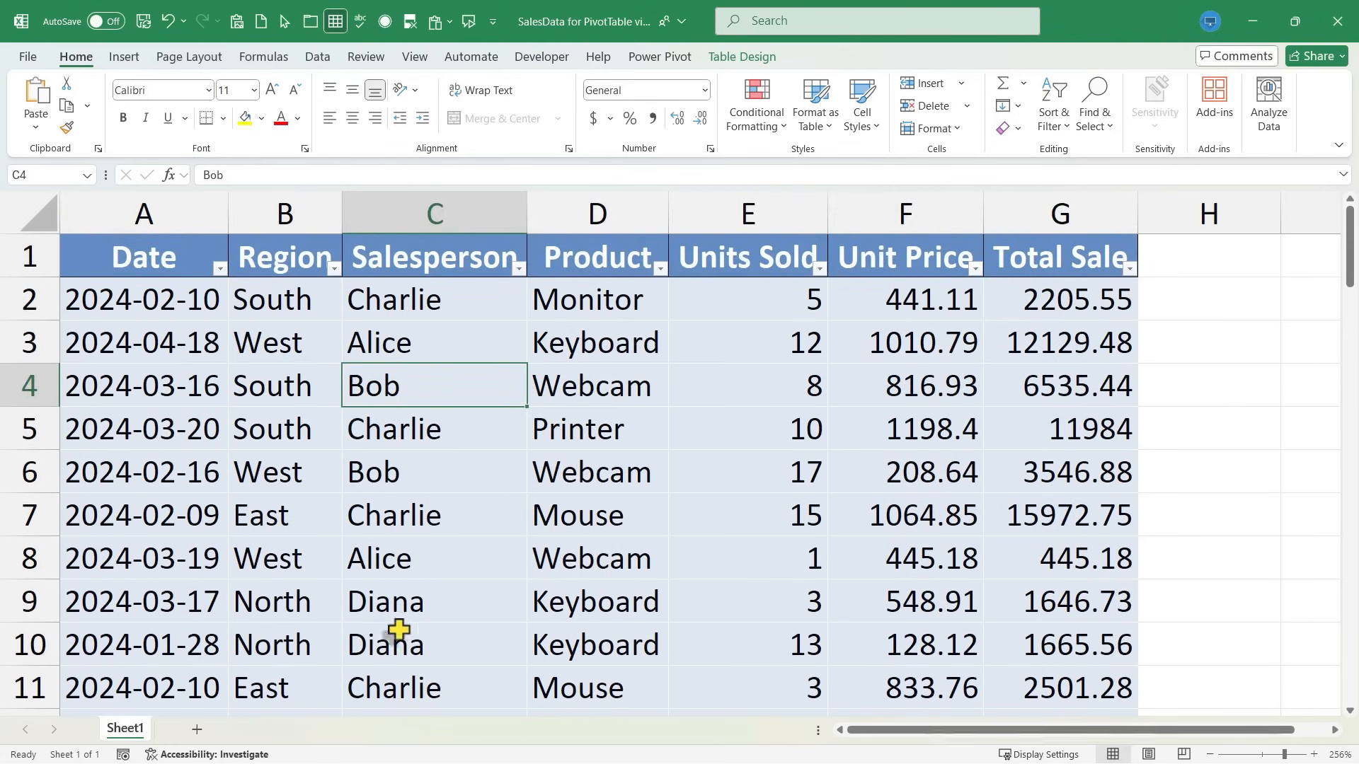
# - Show the PivotTable source options from the Insert tab
pyautogui.click(124, 56)
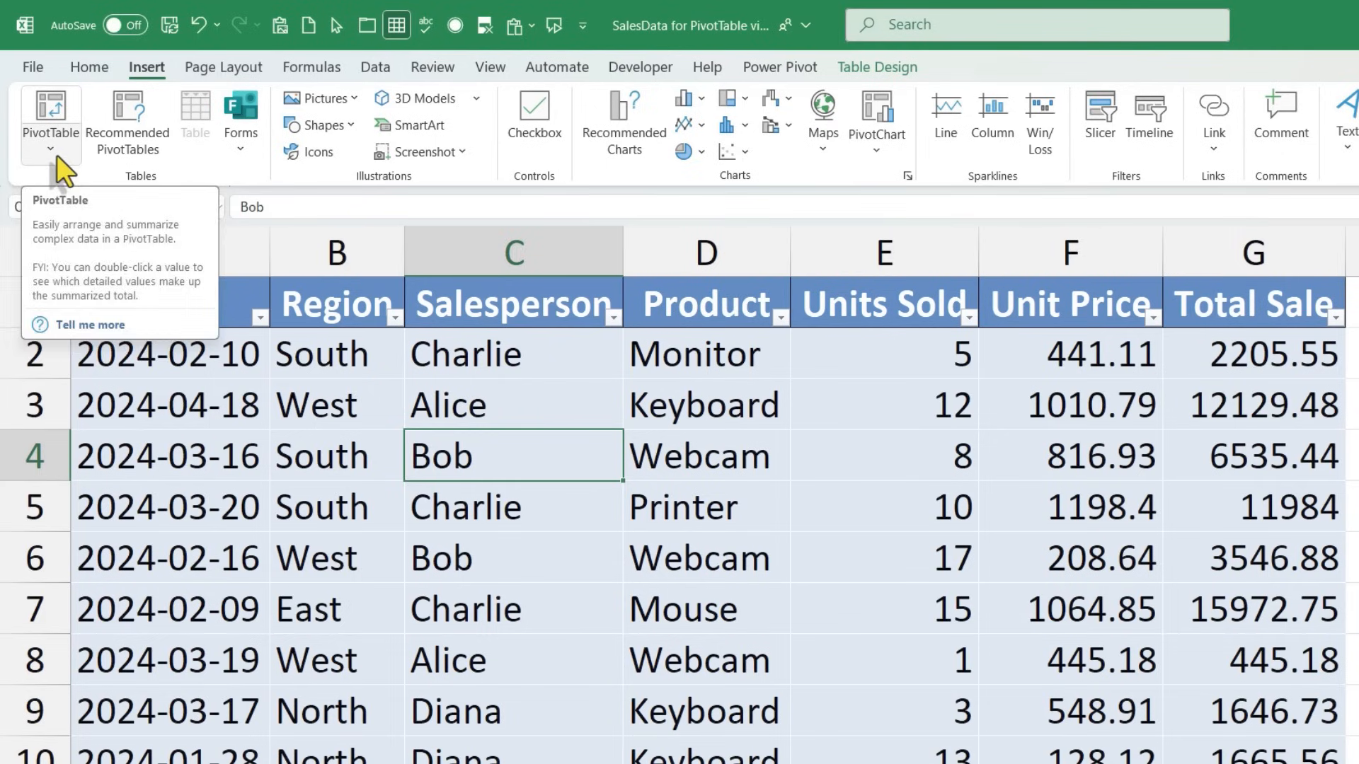
pyautogui.click(50, 154)
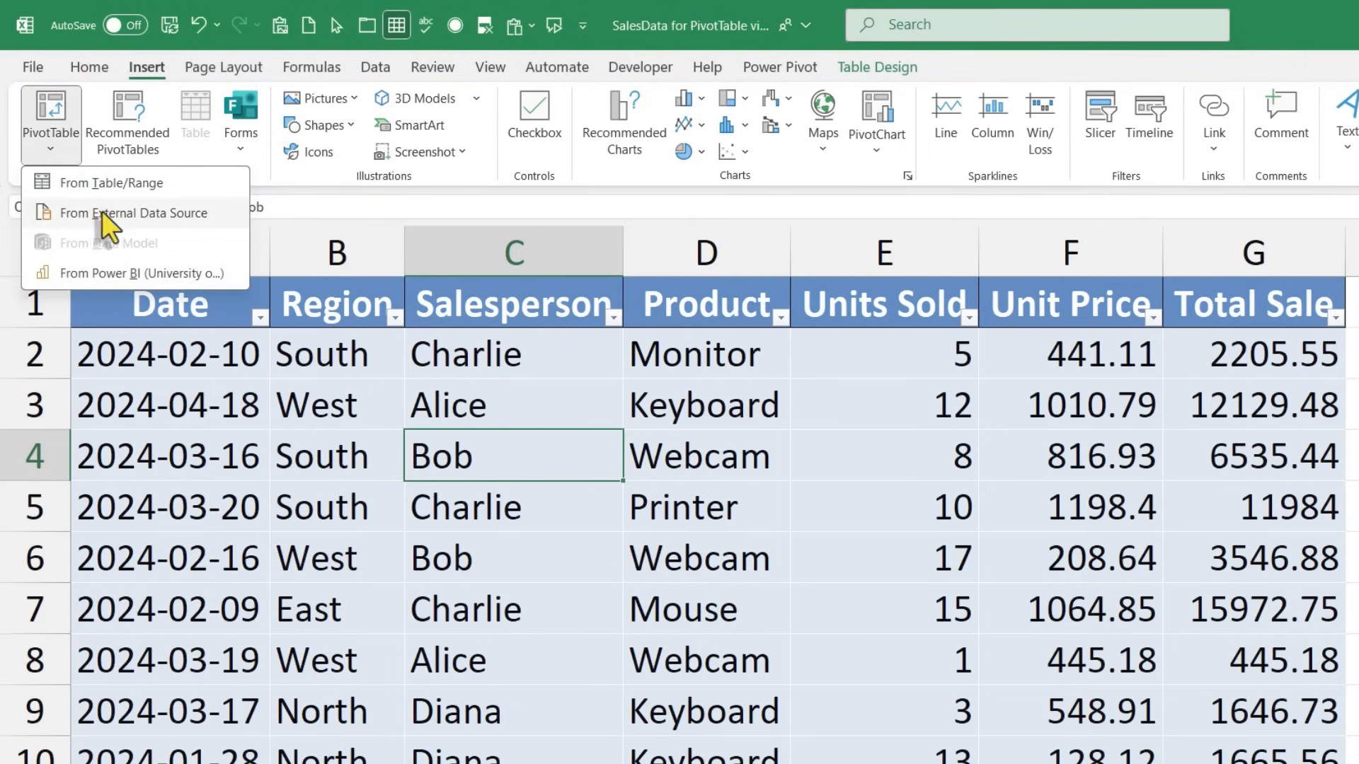
pyautogui.moveTo(109, 183)
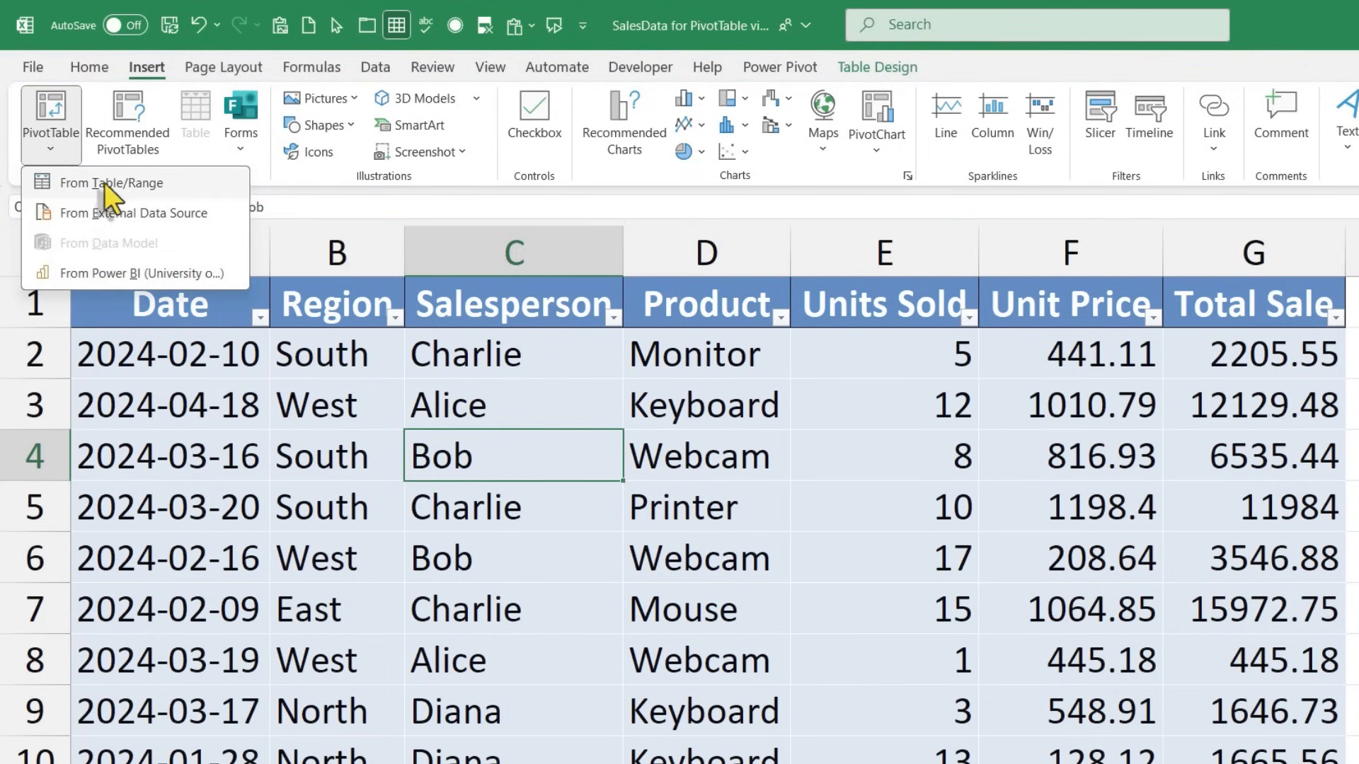
pyautogui.moveTo(114, 214)
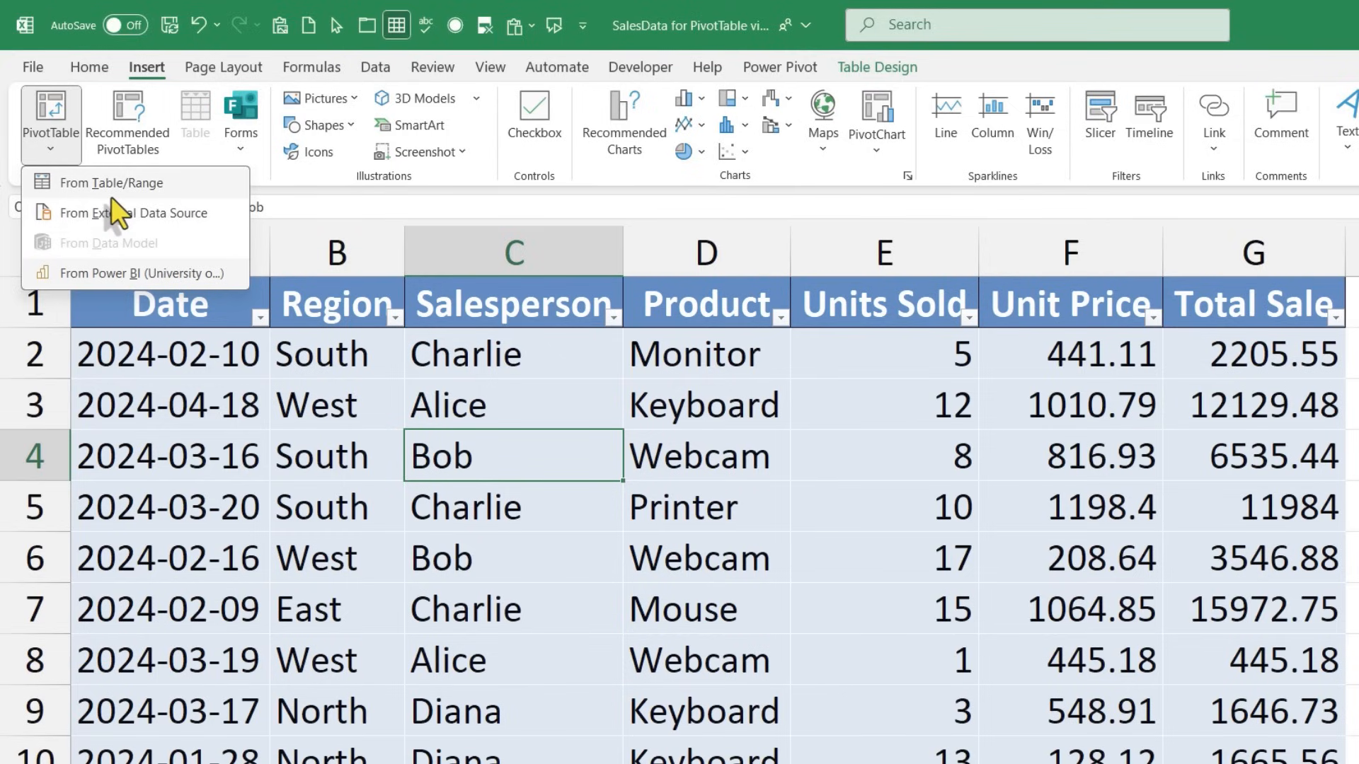
pyautogui.moveTo(111, 182)
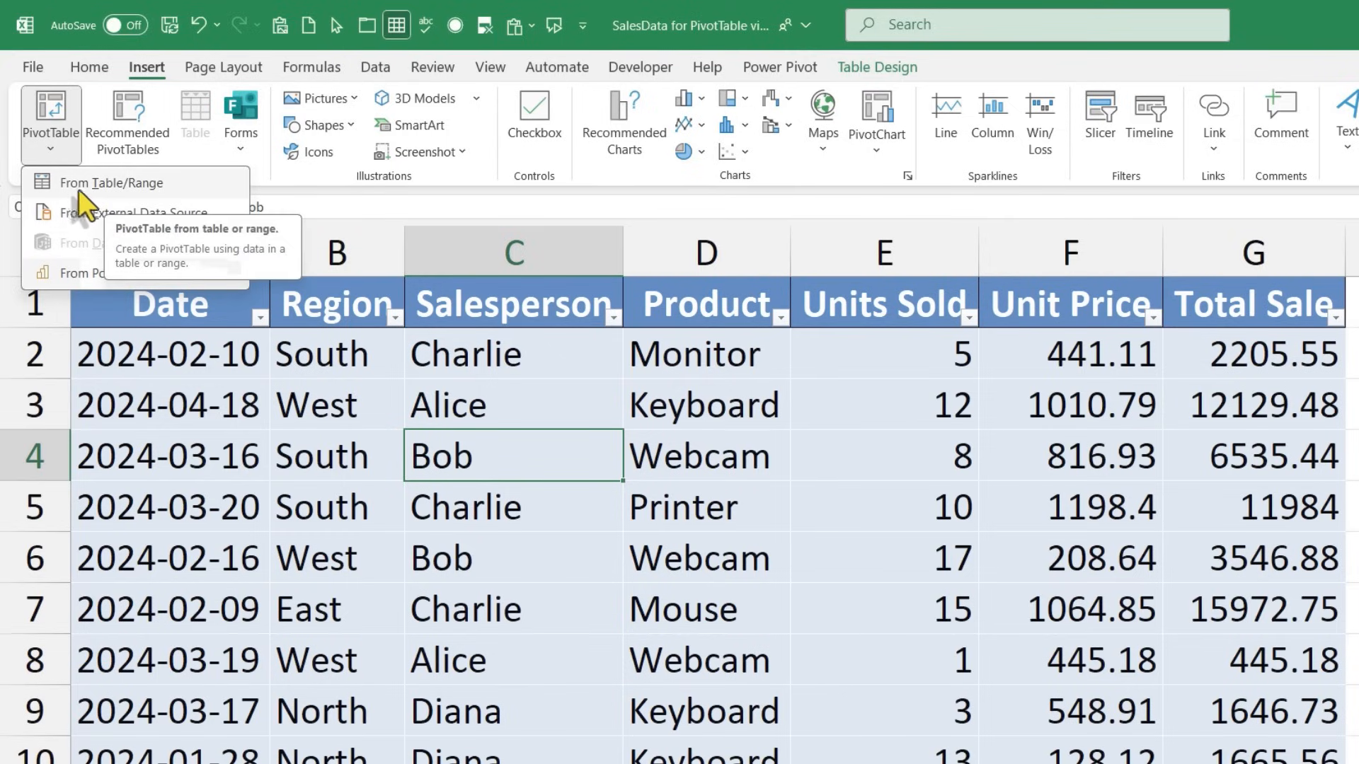
pyautogui.moveTo(112, 205)
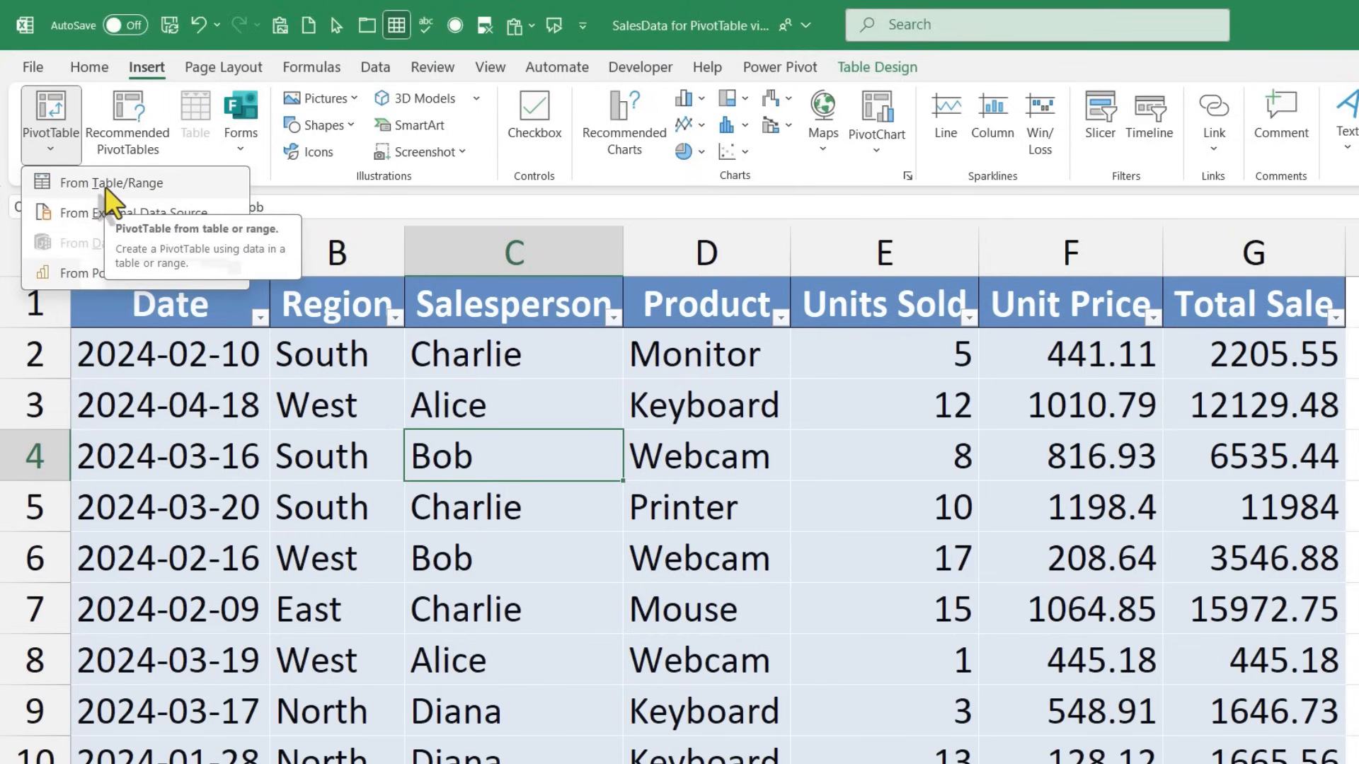
# - Start a PivotTable from the SalesData table, placed on a New Worksheet
pyautogui.click(112, 182)
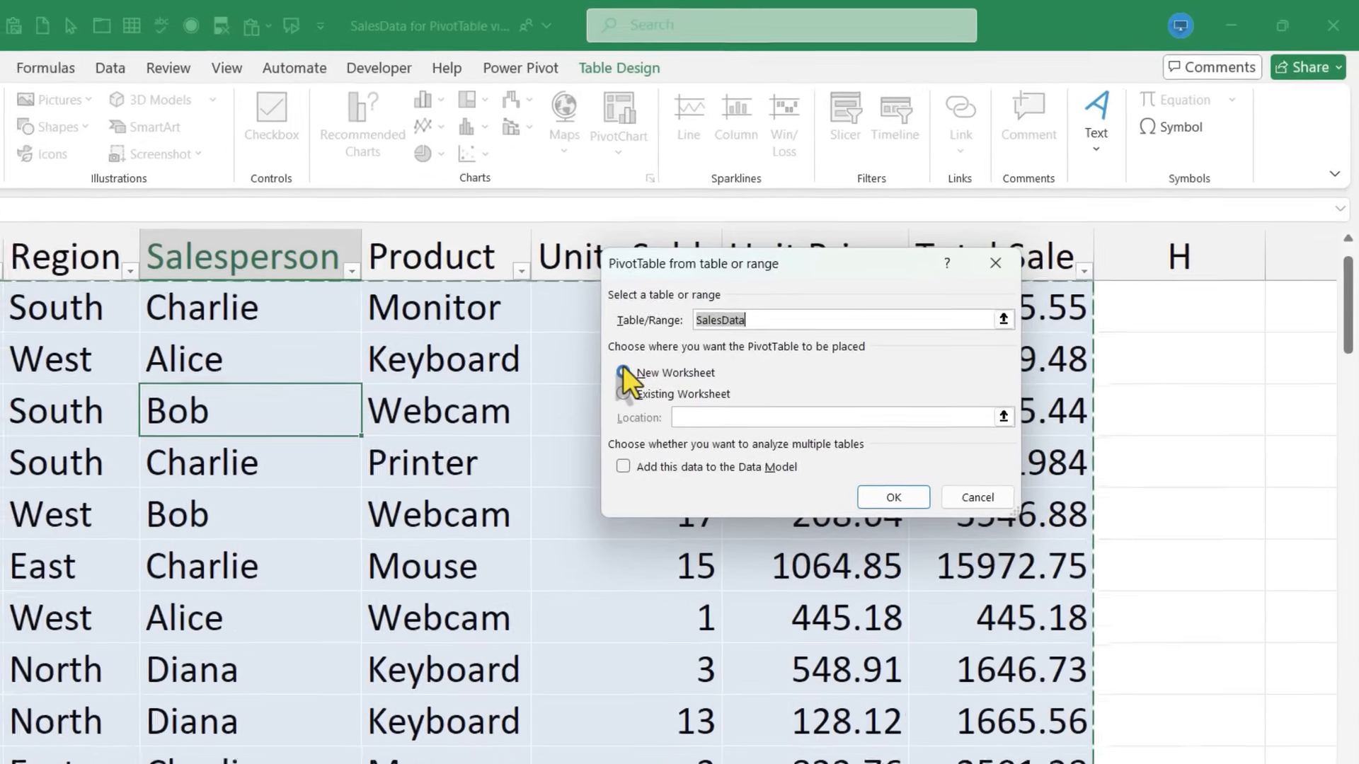
pyautogui.click(892, 497)
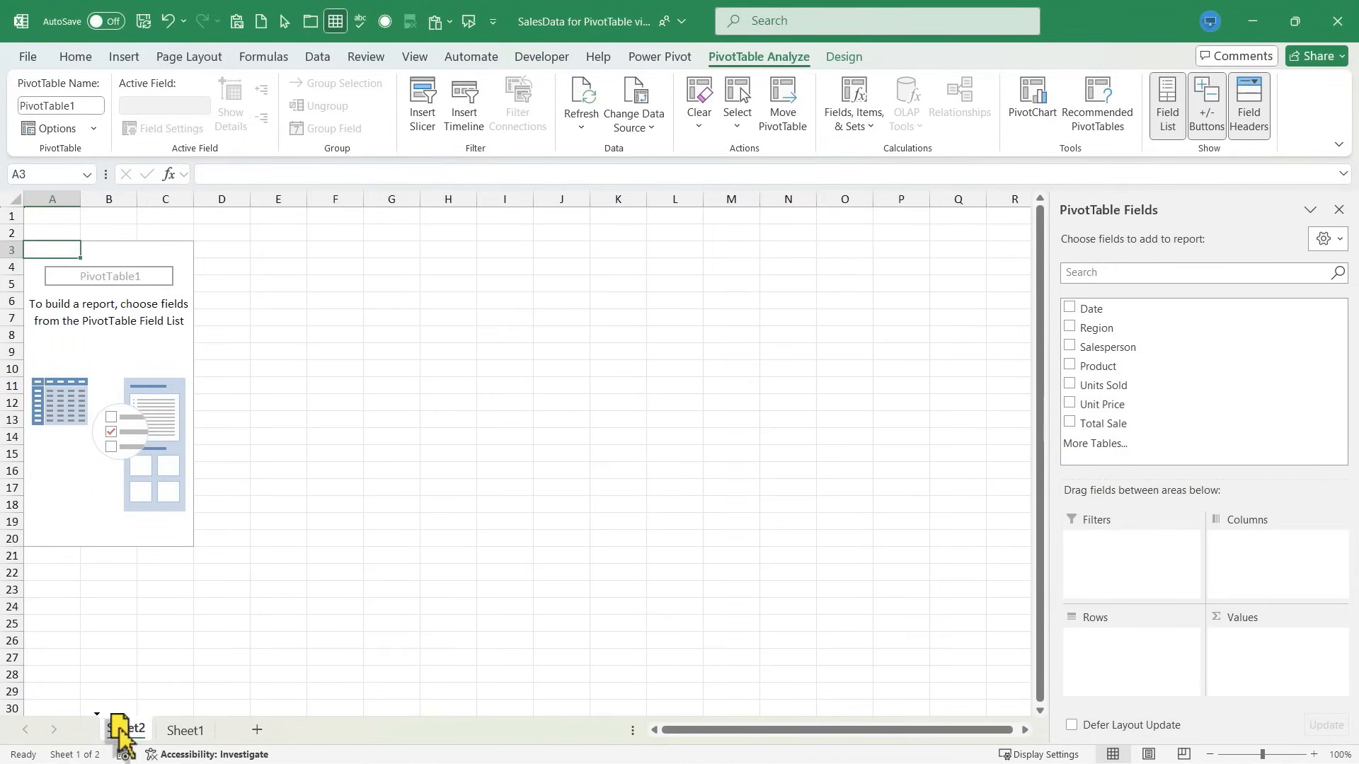
# - Create PivotTable1, move Sheet2 after Sheet1, and check Sheet1's data
pyautogui.click(184, 730)
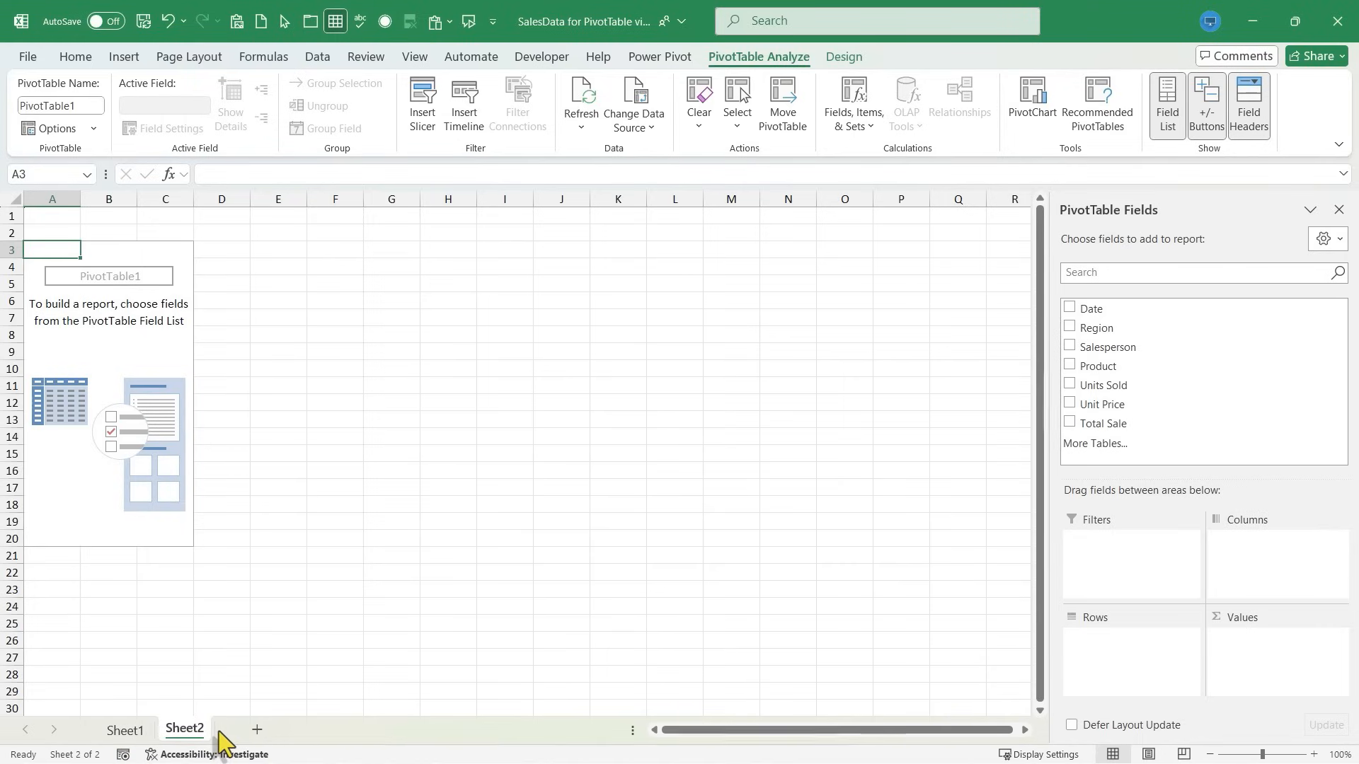
pyautogui.moveTo(178, 472)
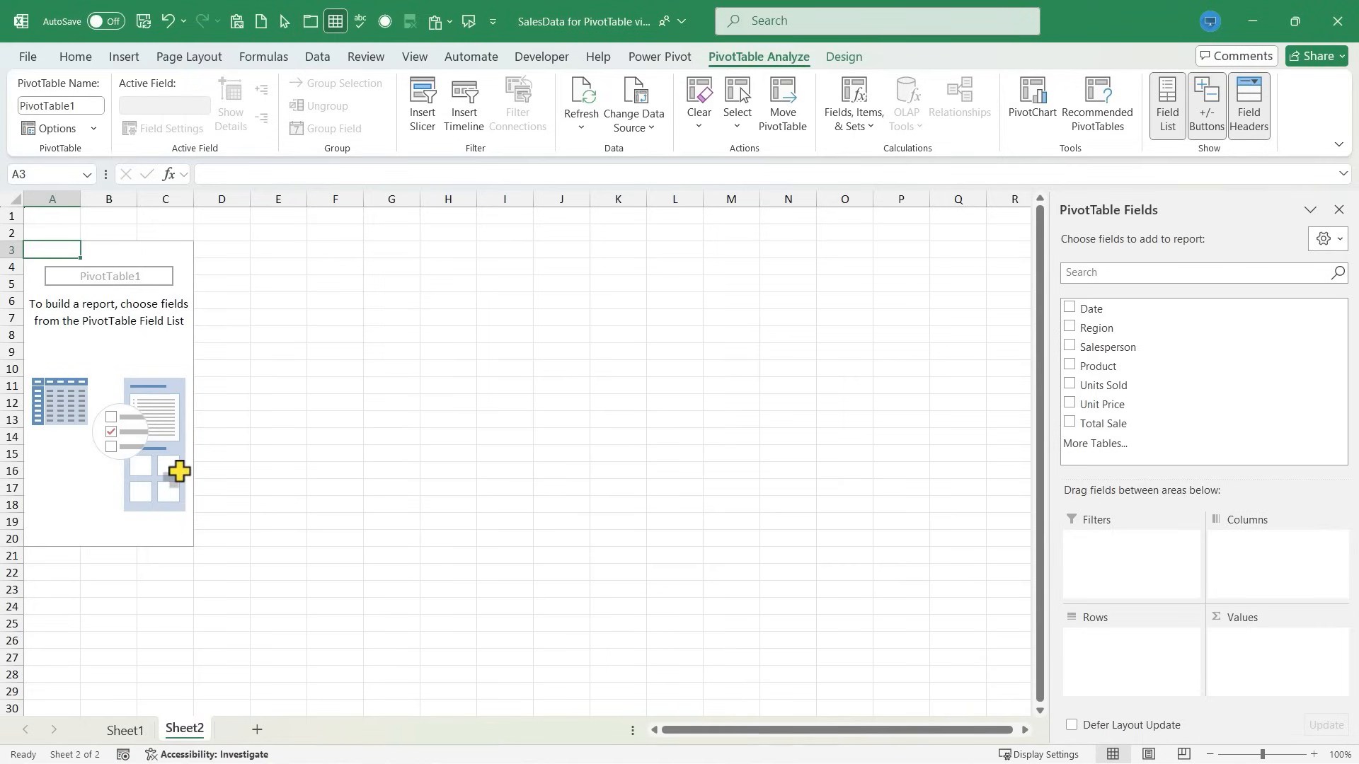
pyautogui.moveTo(323, 306)
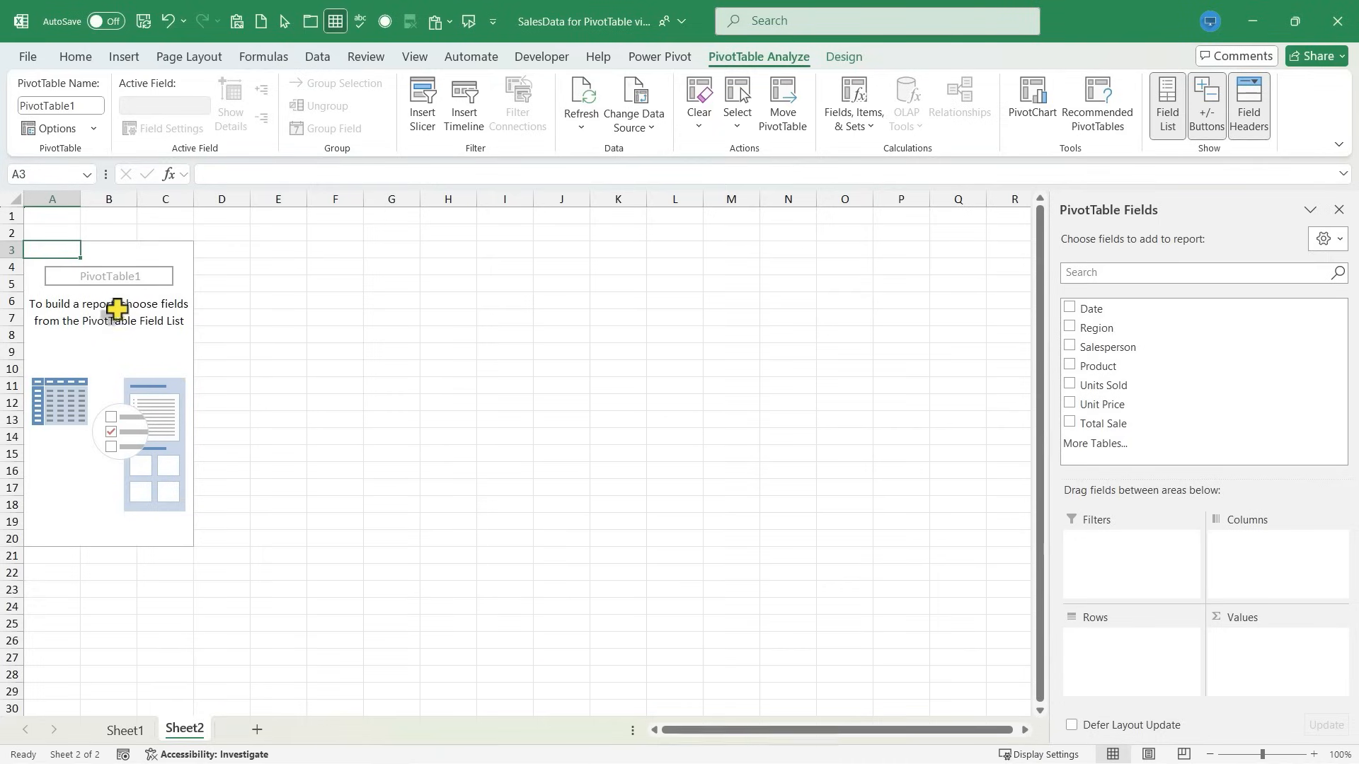
pyautogui.moveTo(121, 332)
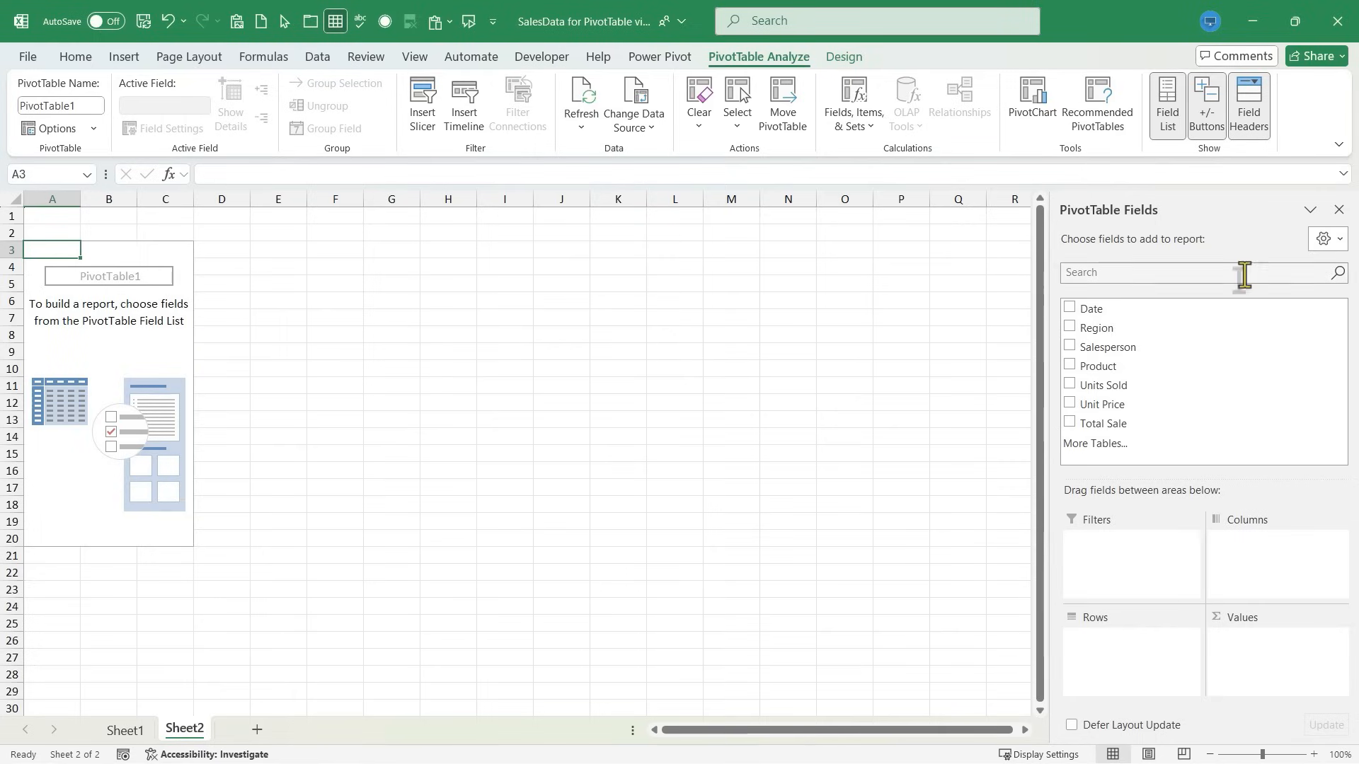
pyautogui.moveTo(1248, 329)
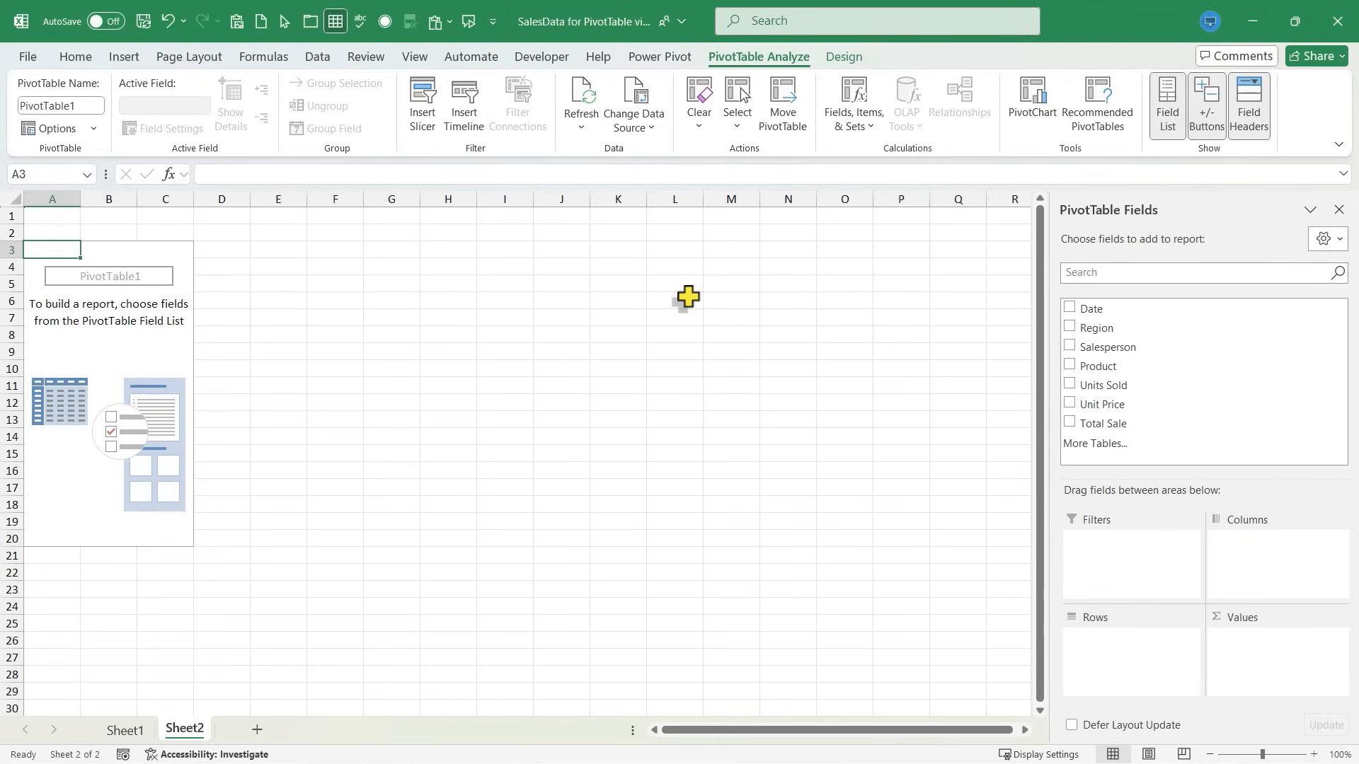
pyautogui.moveTo(1182, 260)
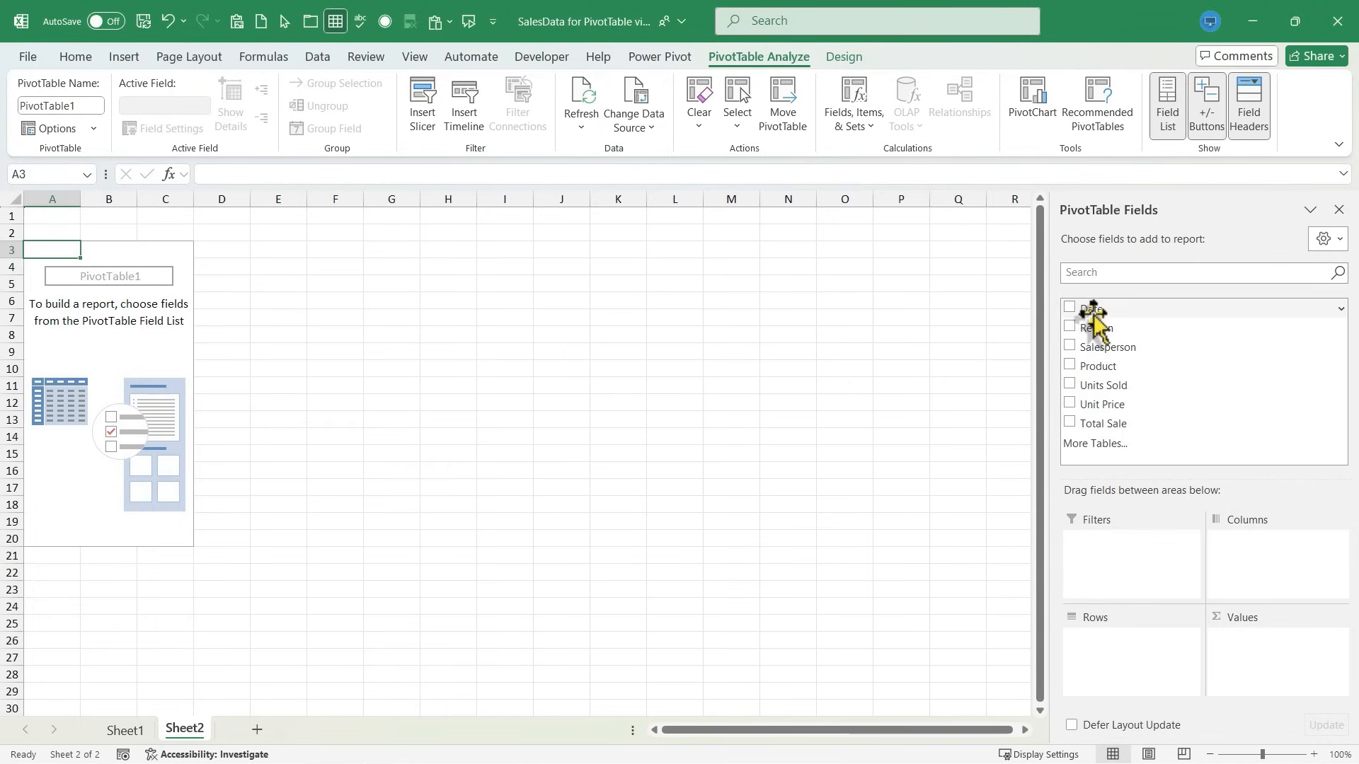
pyautogui.click(124, 729)
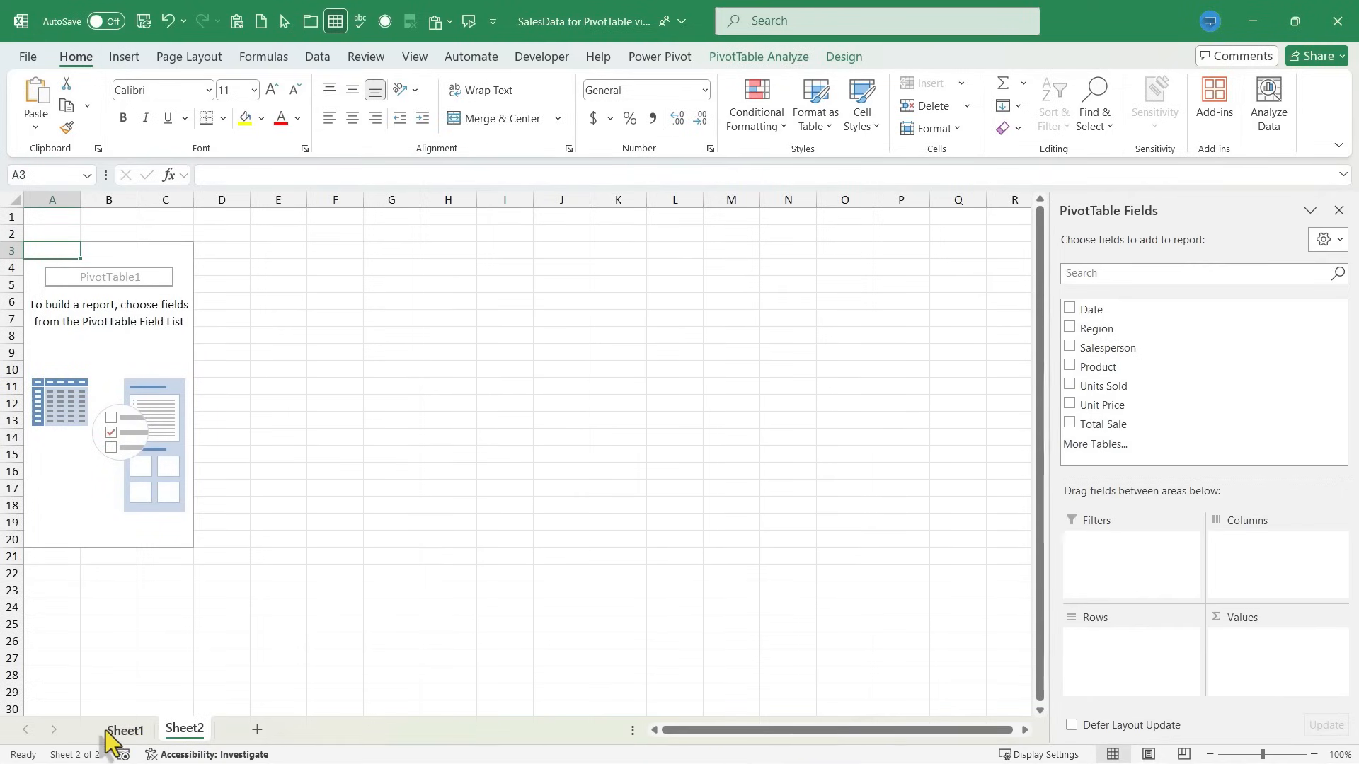
pyautogui.click(124, 729)
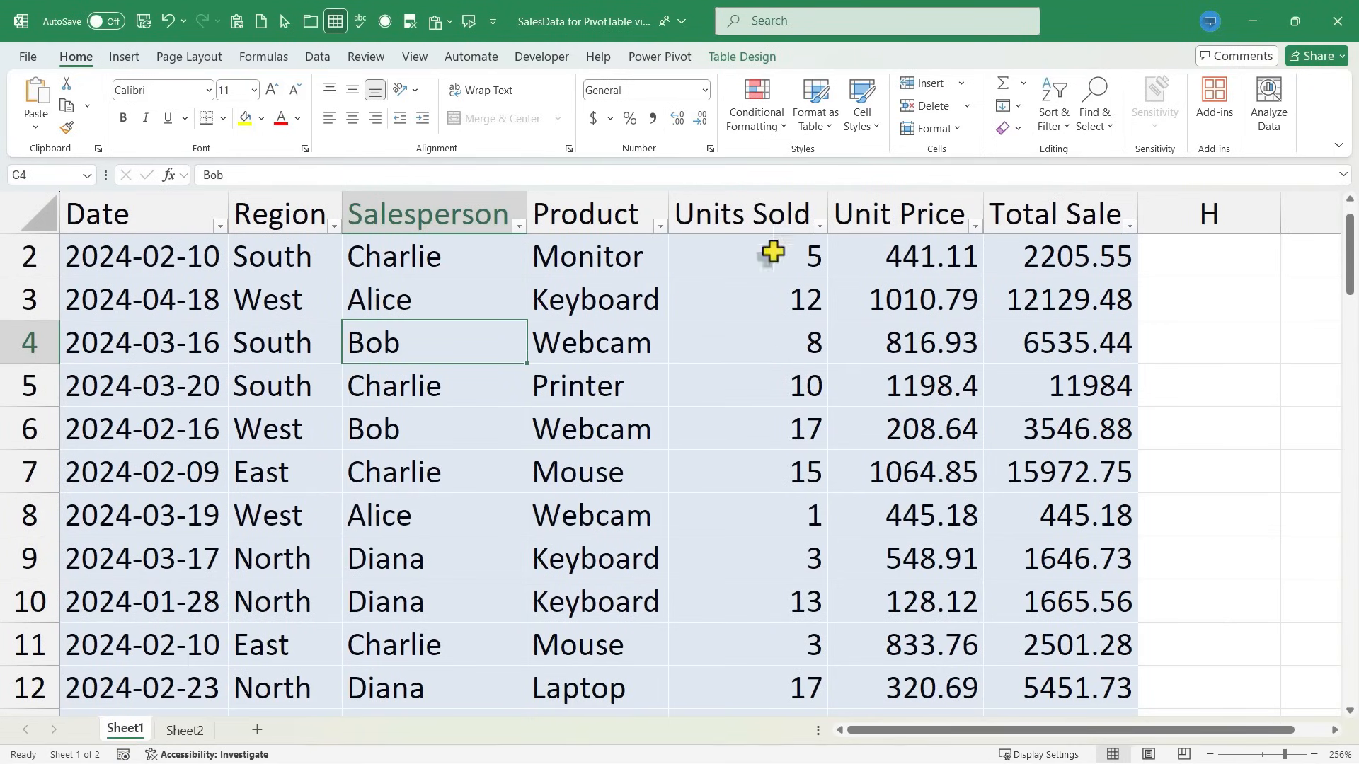
pyautogui.moveTo(497, 559)
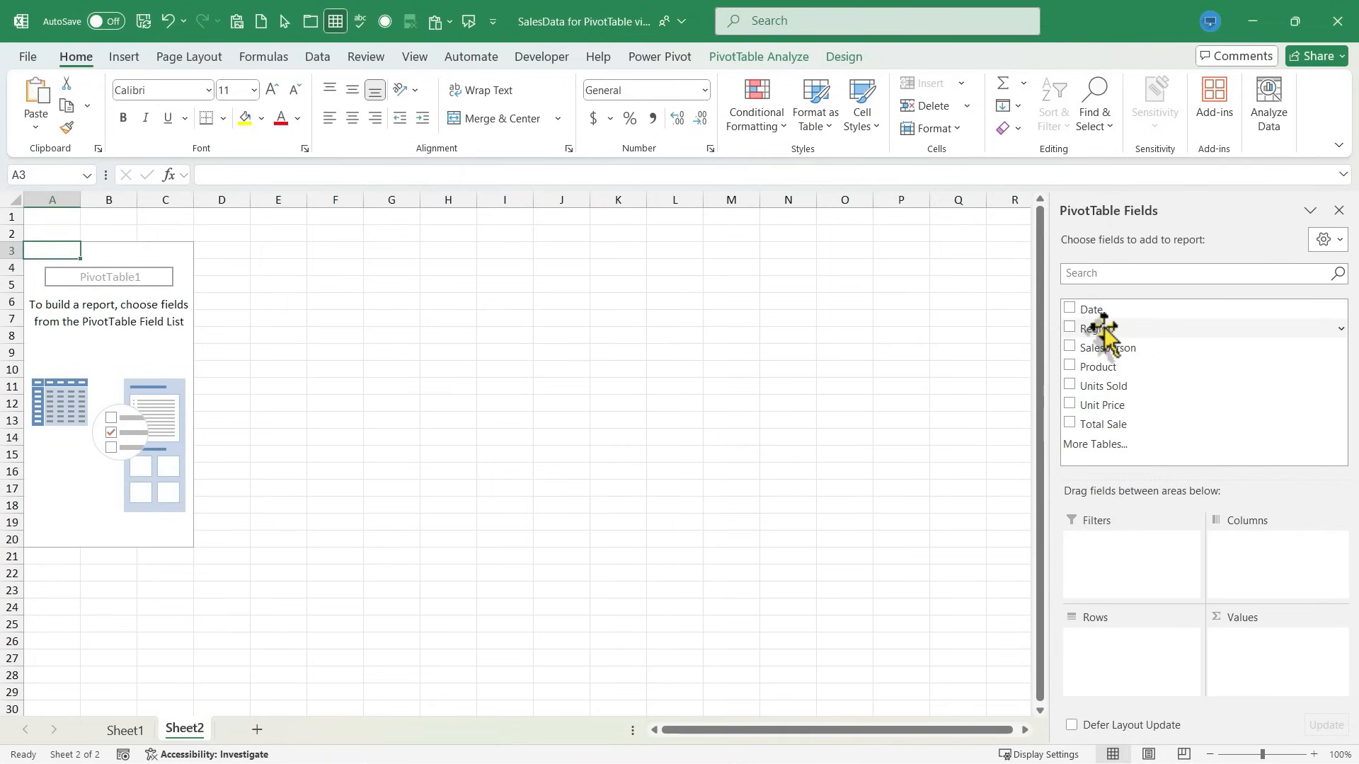
pyautogui.moveTo(1100, 397)
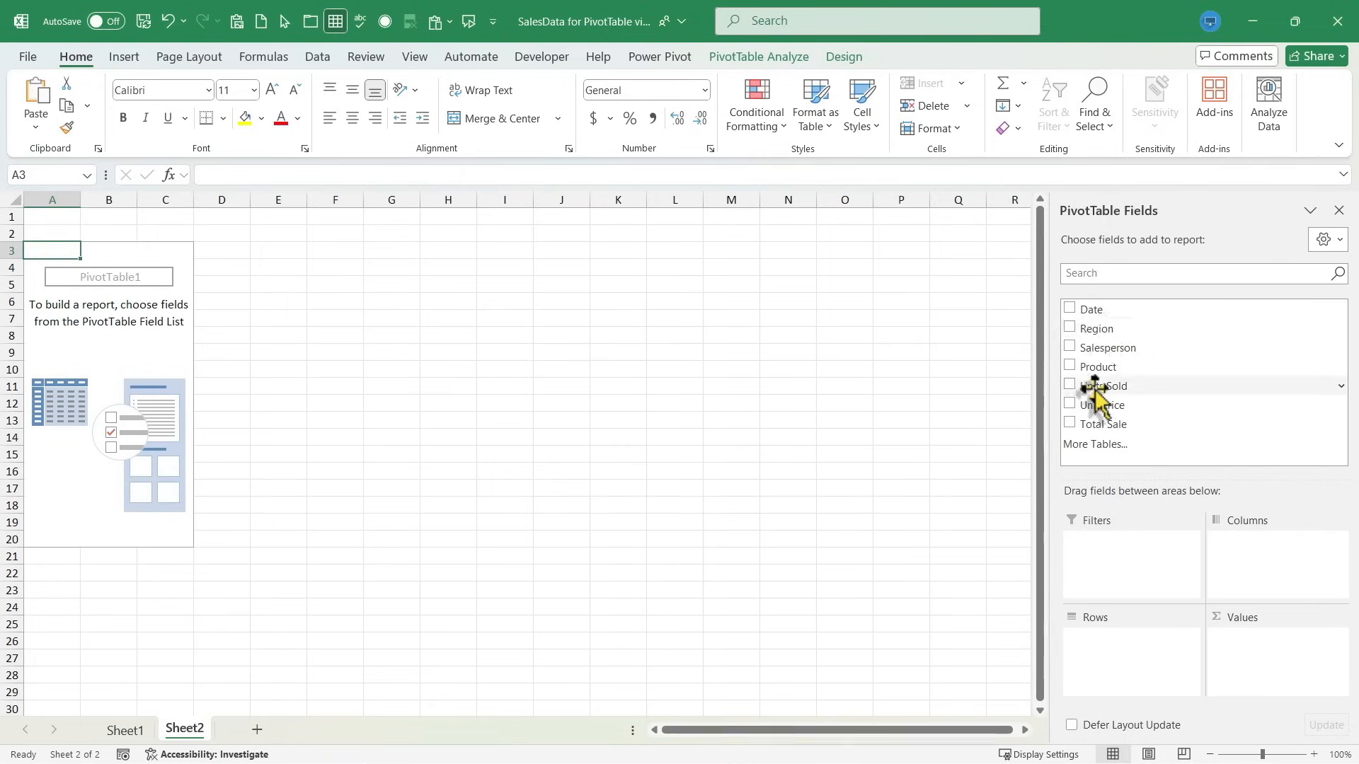
pyautogui.moveTo(1077, 336)
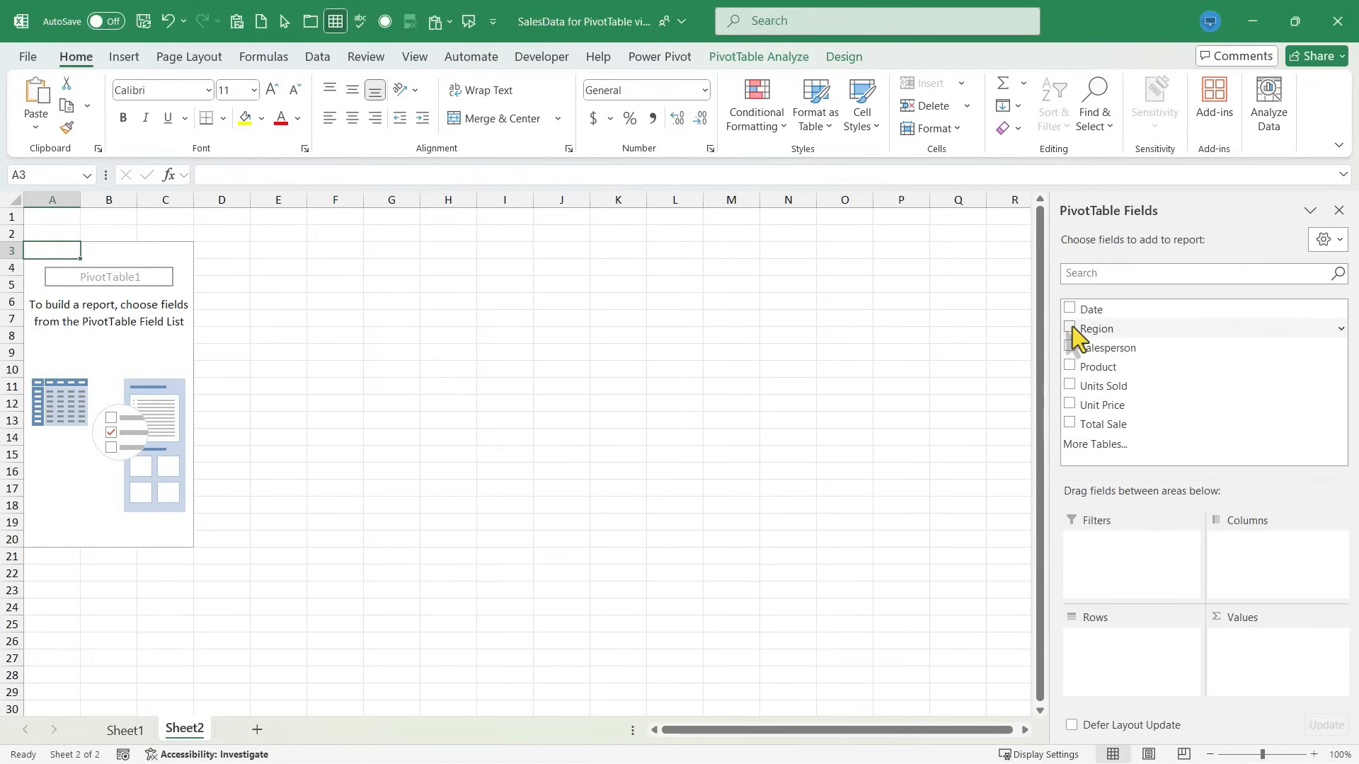
# - Add the Region, Product and Total Sale fields to PivotTable1
pyautogui.click(1069, 327)
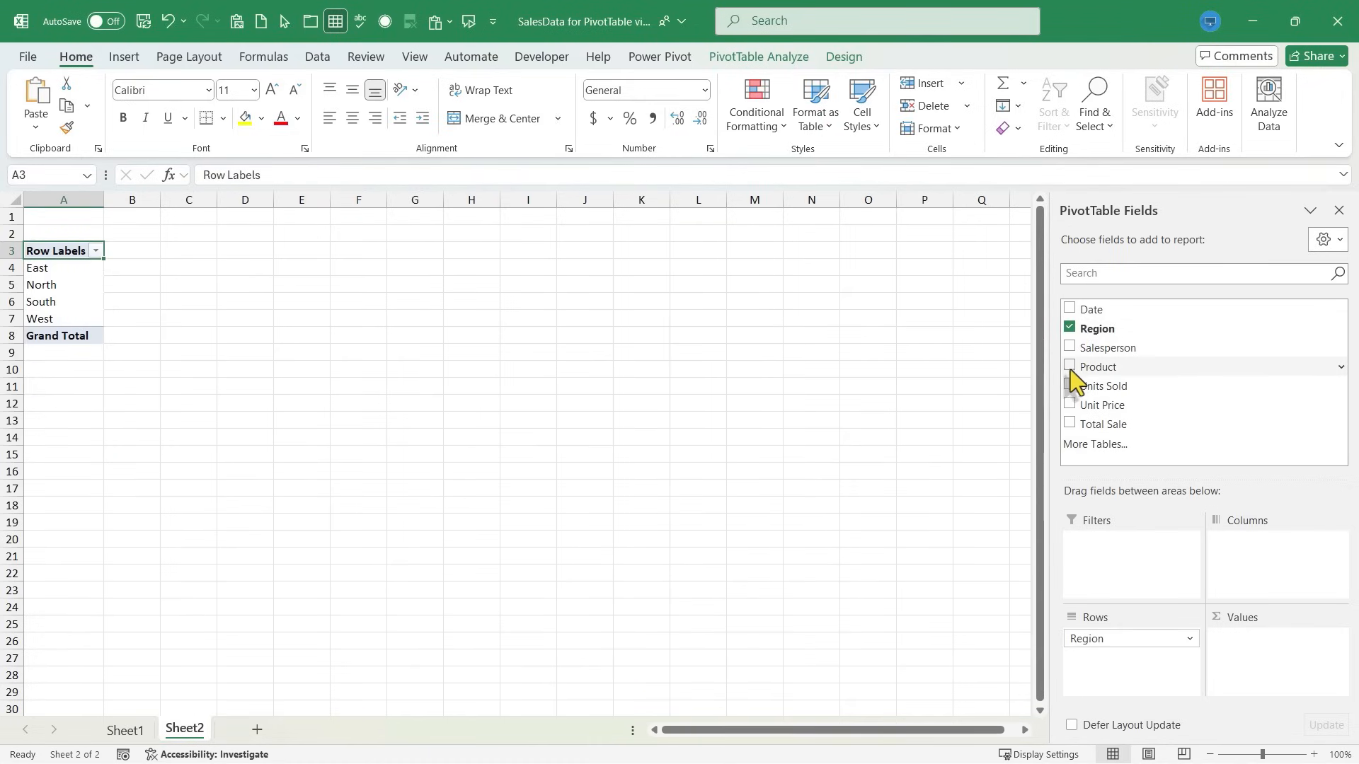
pyautogui.click(1069, 366)
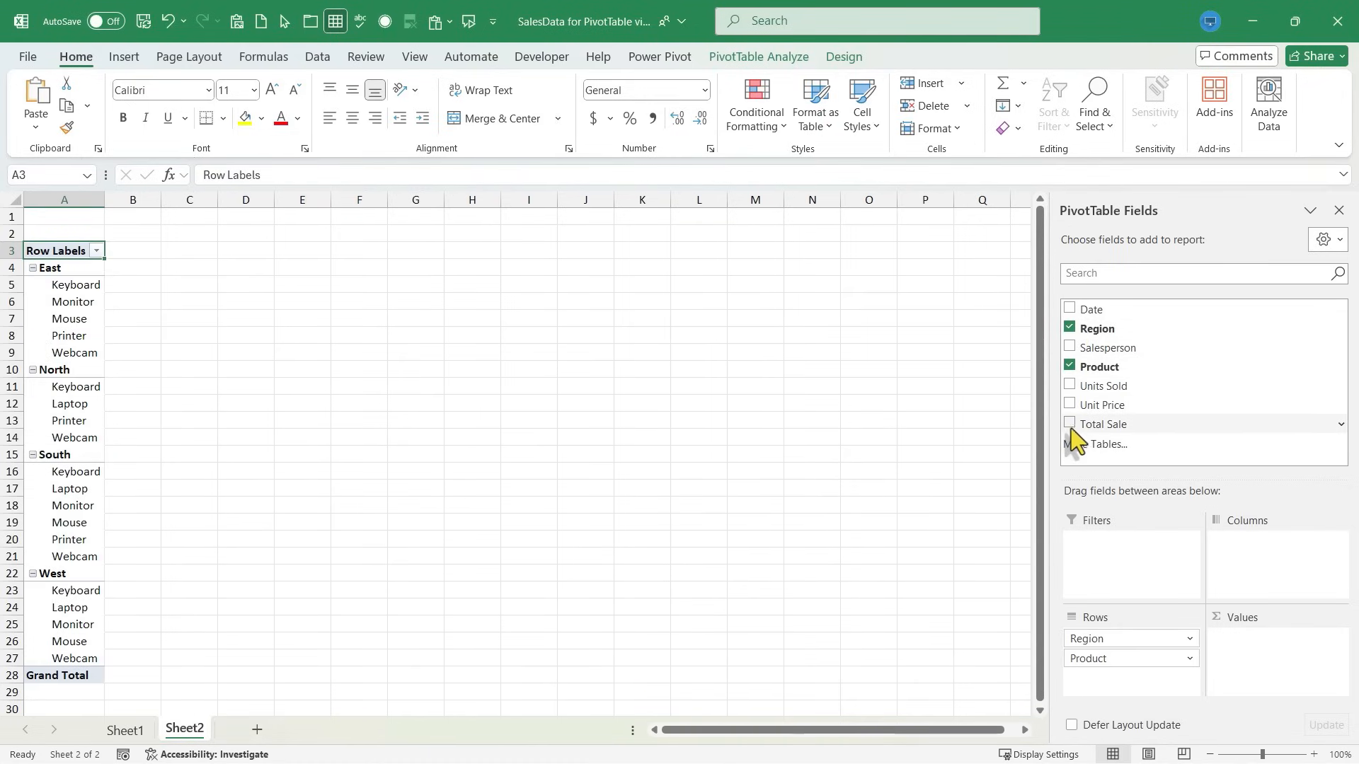
pyautogui.click(1069, 424)
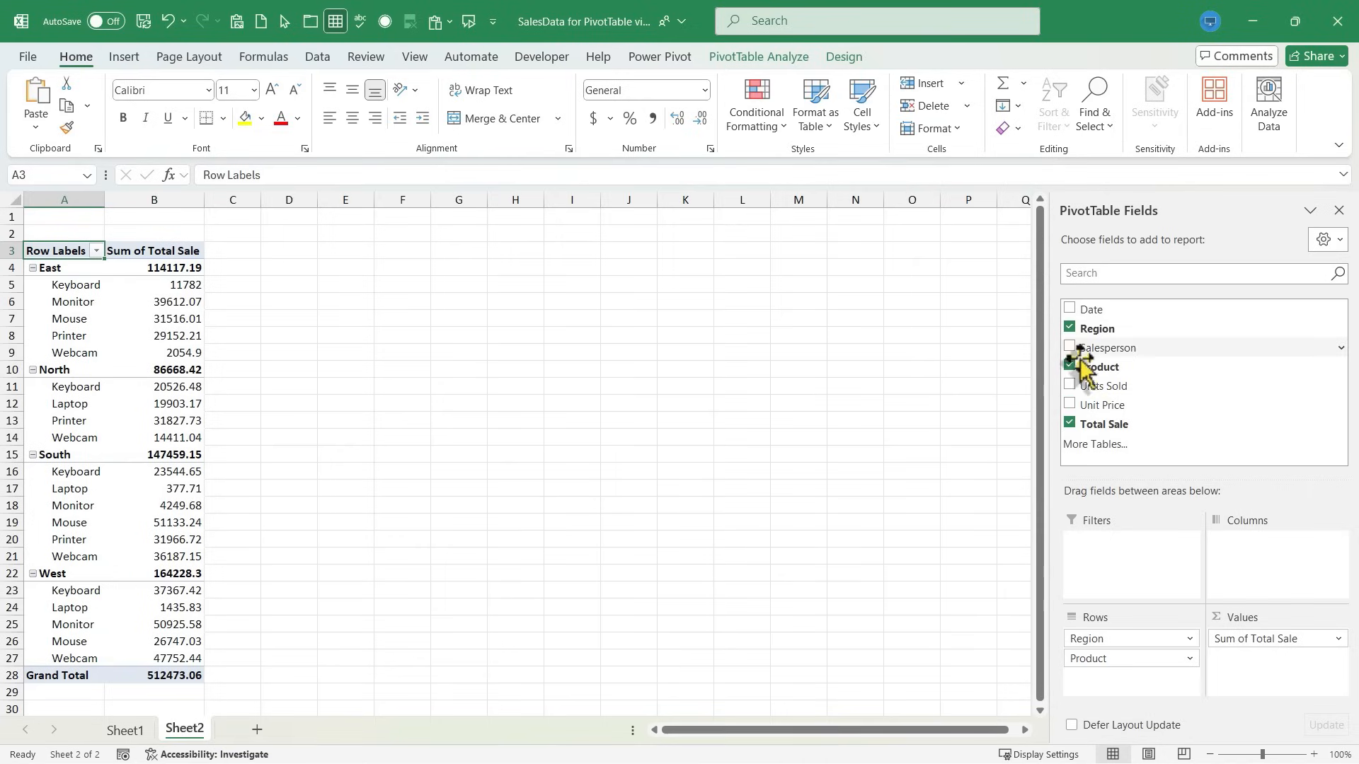
pyautogui.click(1070, 365)
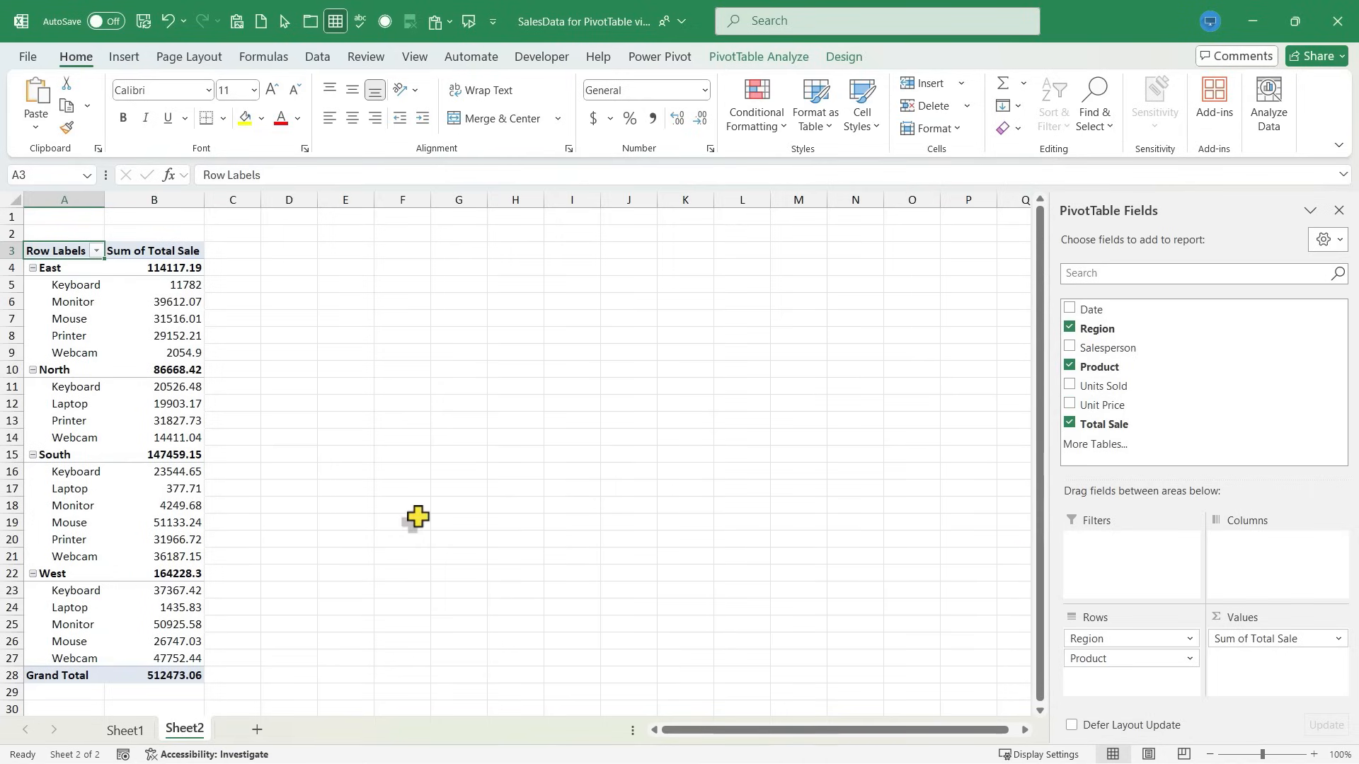
pyautogui.moveTo(1122, 505)
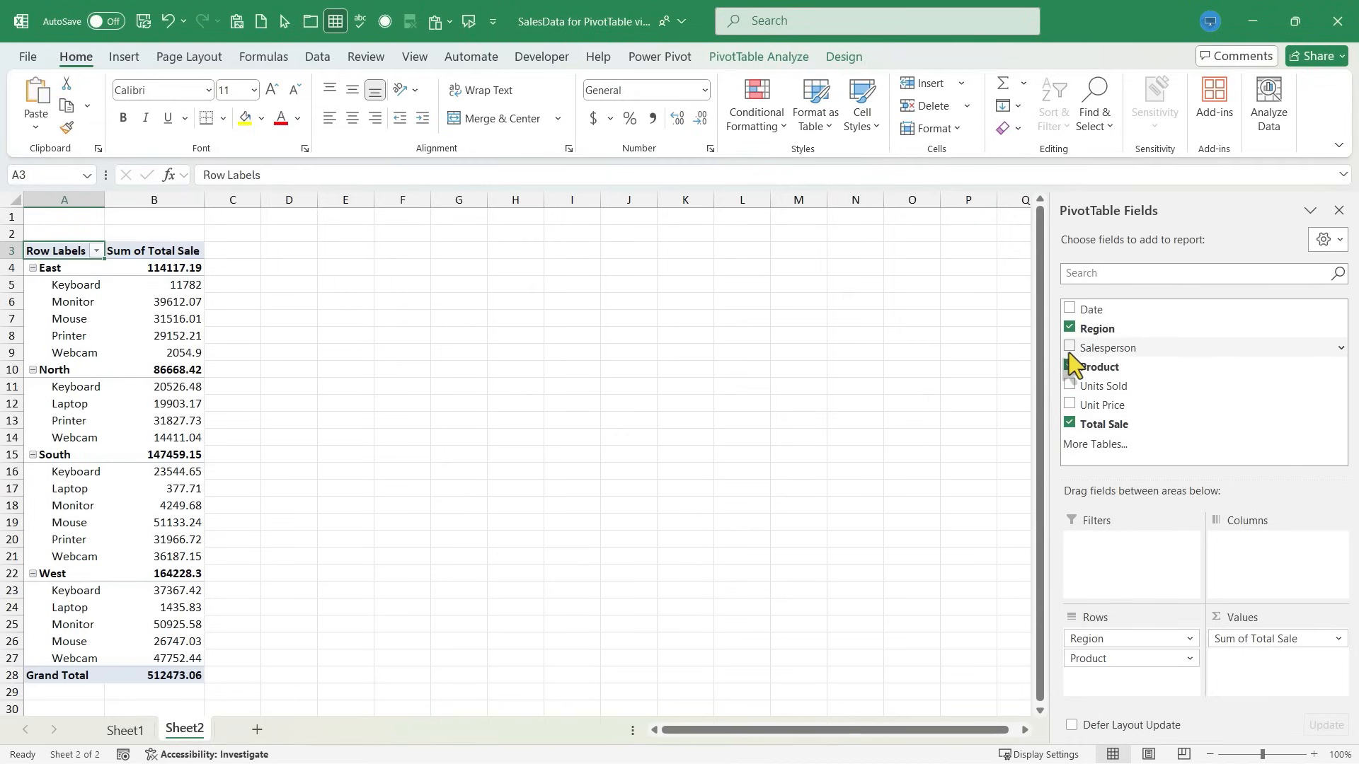
pyautogui.click(1069, 367)
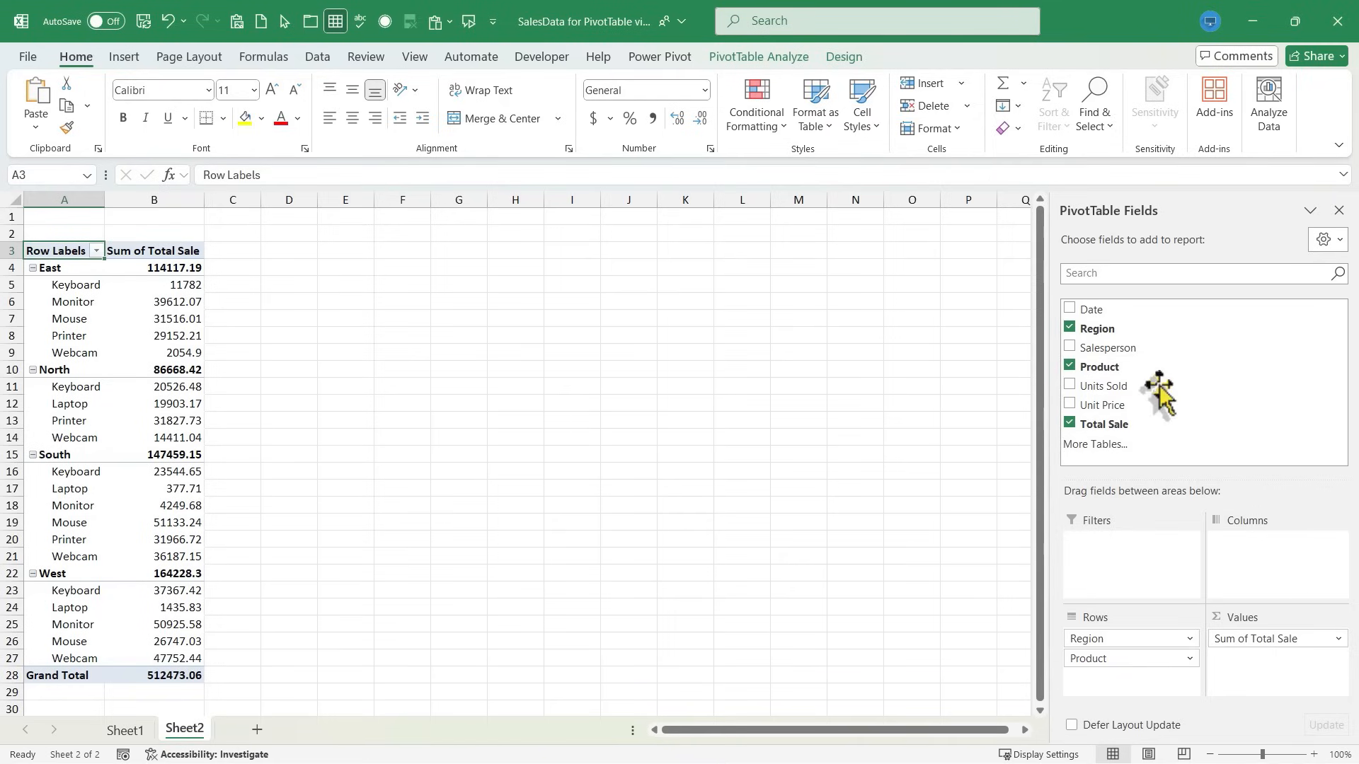
pyautogui.moveTo(1123, 520)
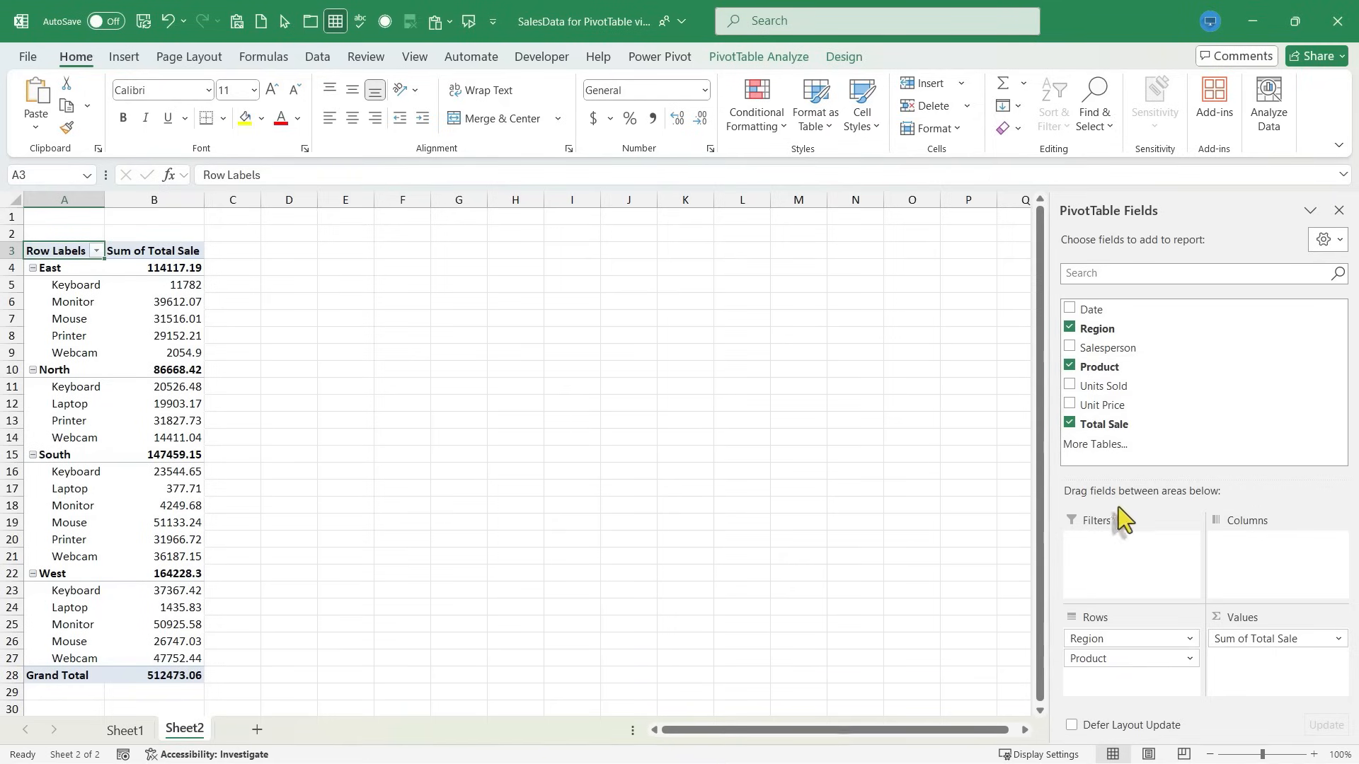
pyautogui.moveTo(1174, 511)
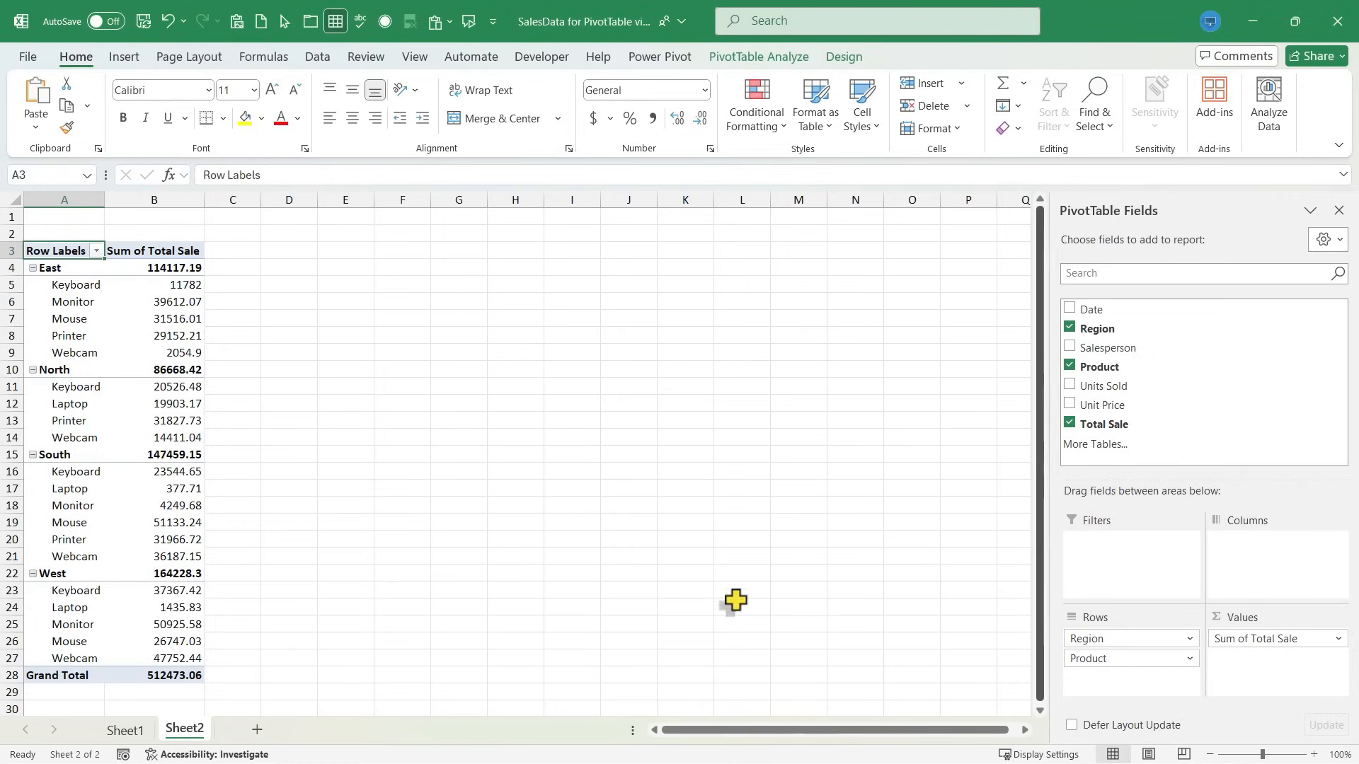
pyautogui.moveTo(940, 595)
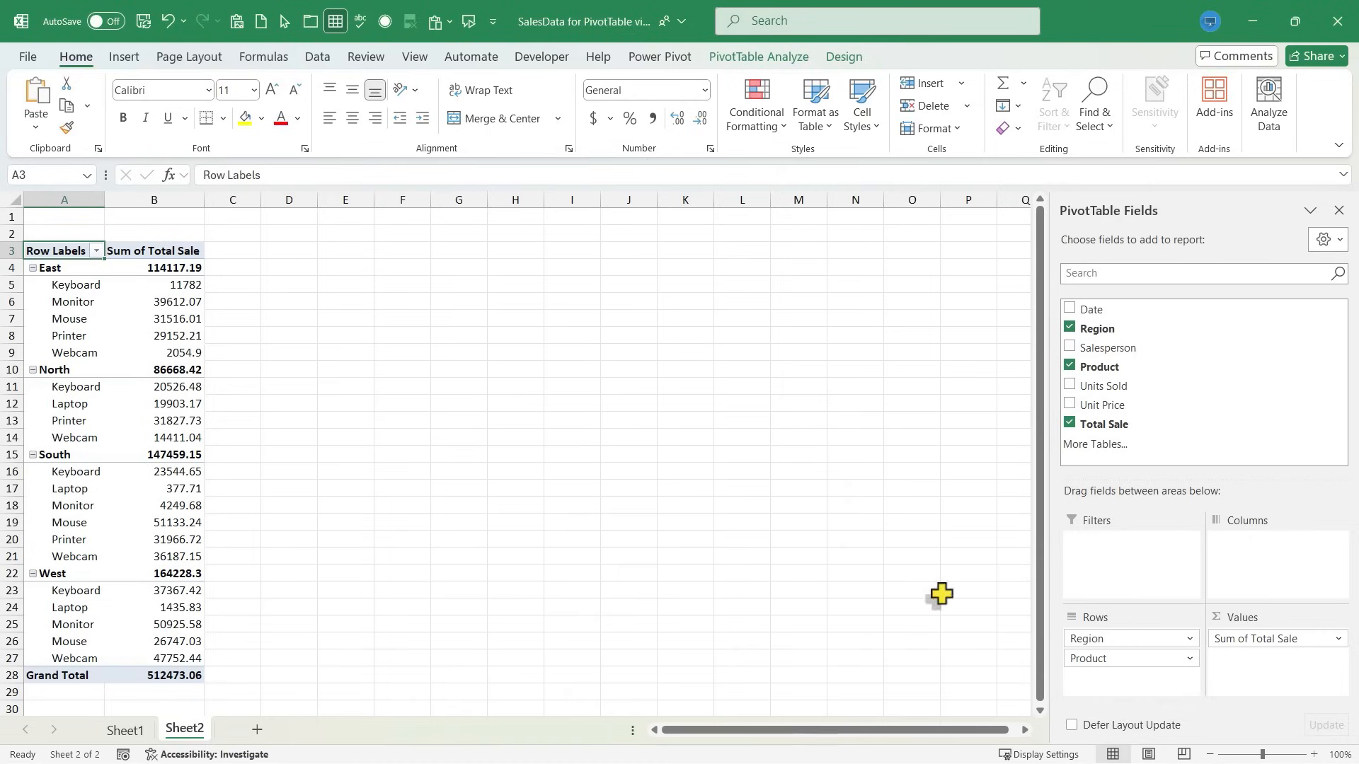
pyautogui.moveTo(60, 269)
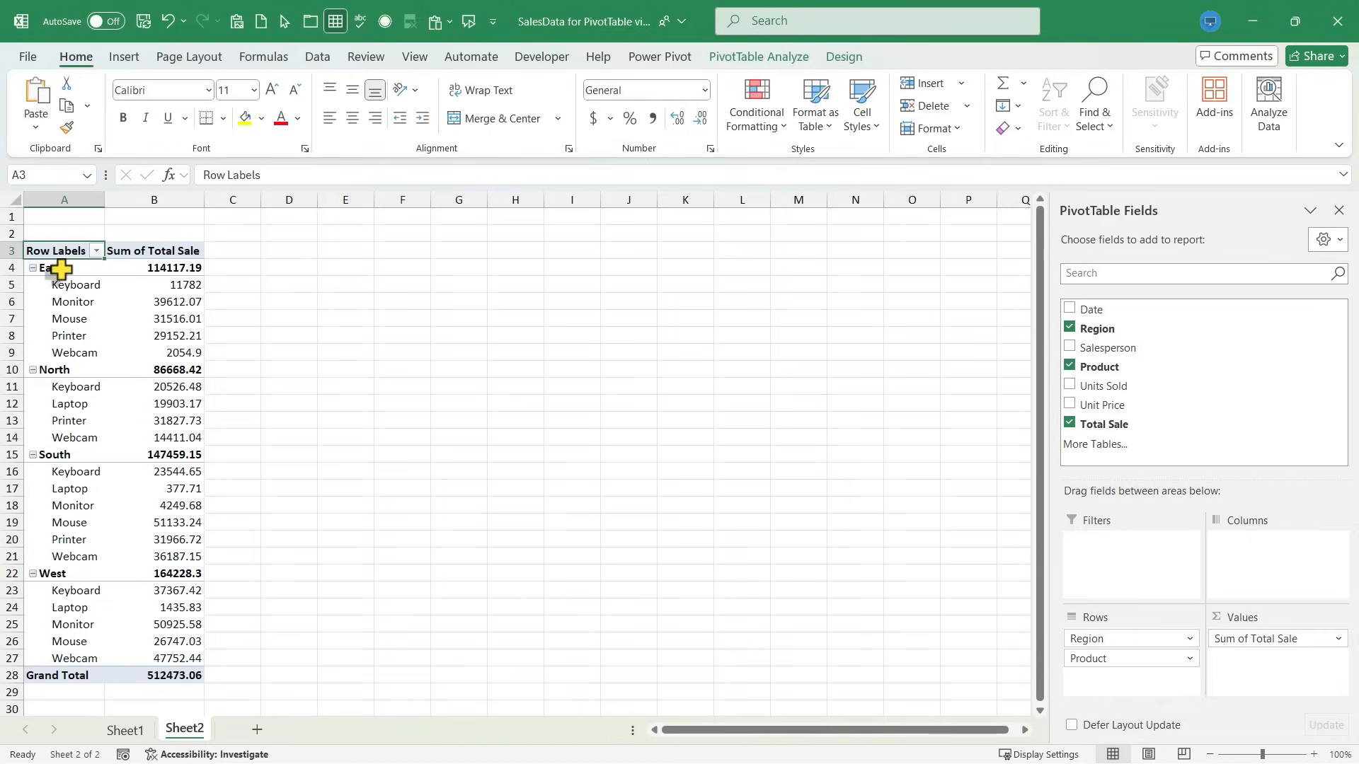
pyautogui.moveTo(50, 493)
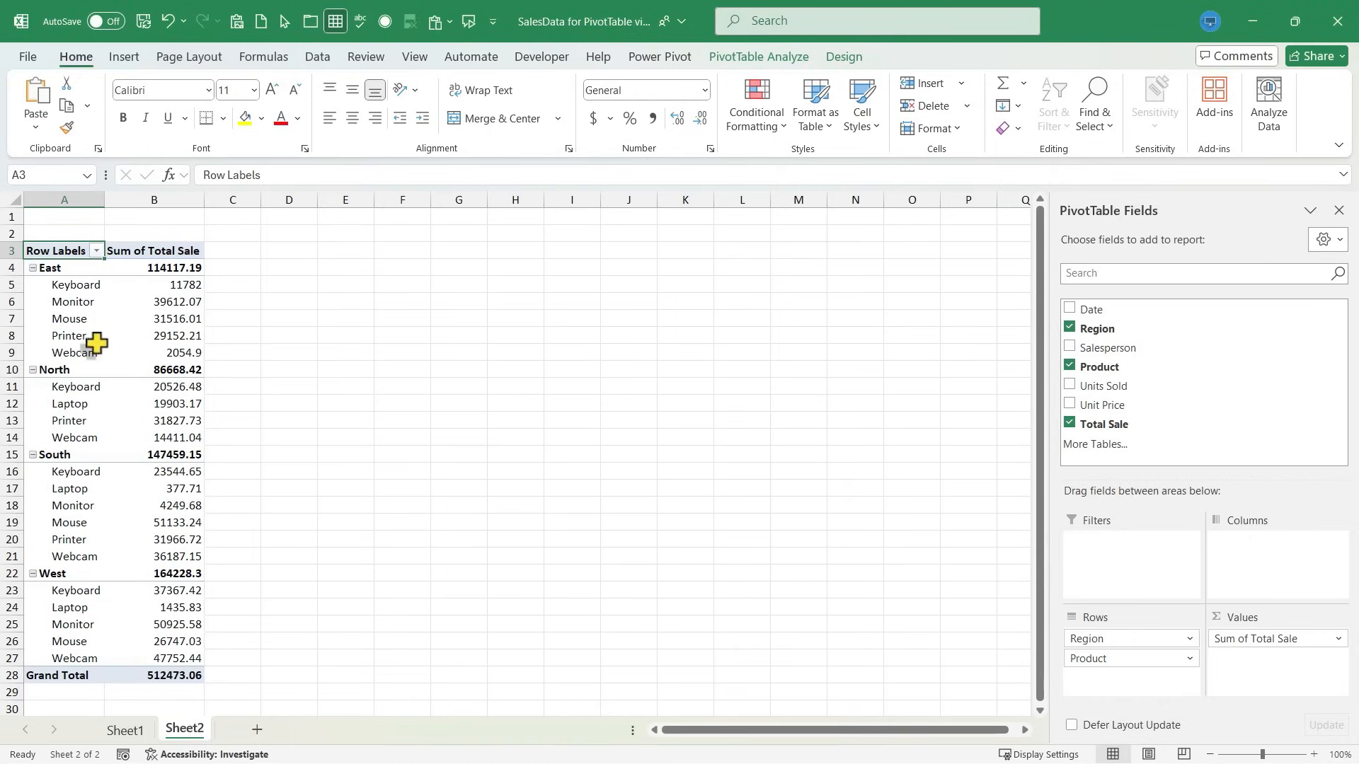
pyautogui.moveTo(35, 275)
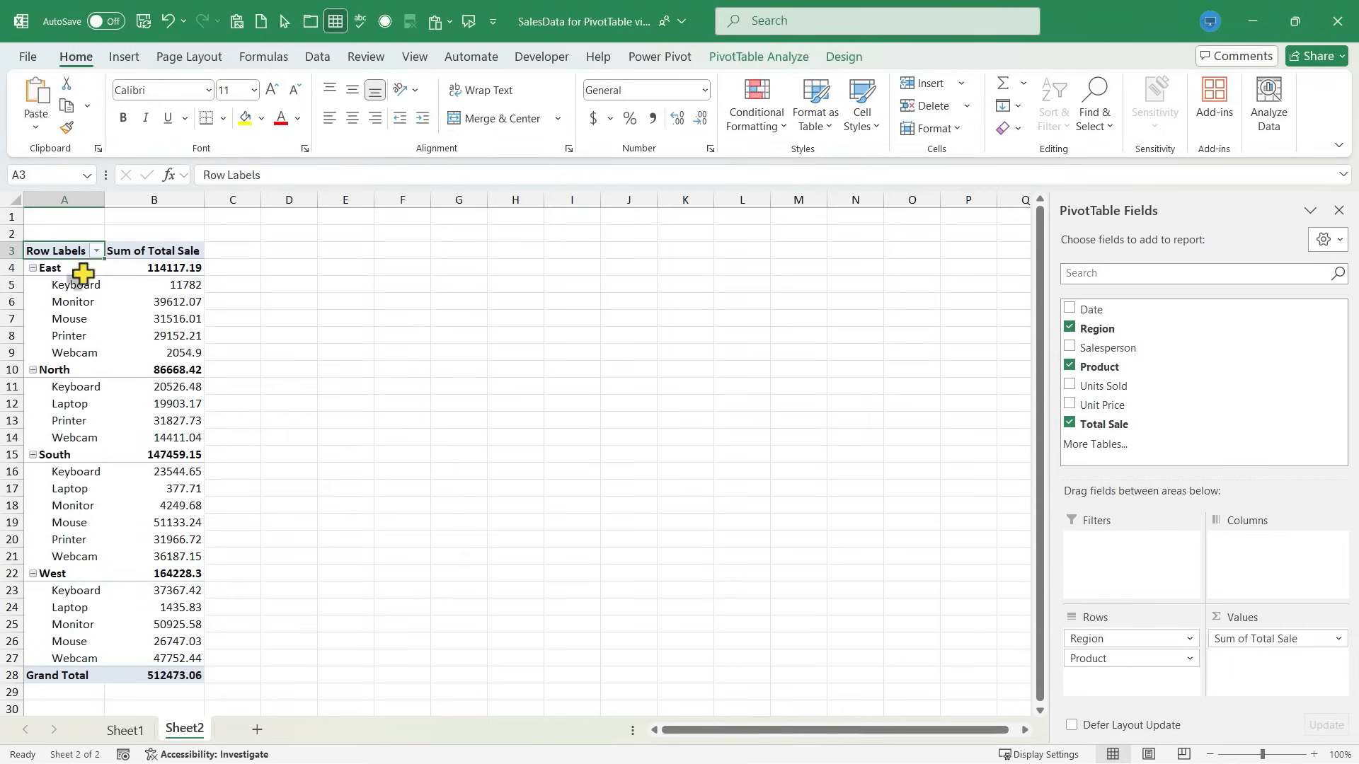
pyautogui.moveTo(1238, 580)
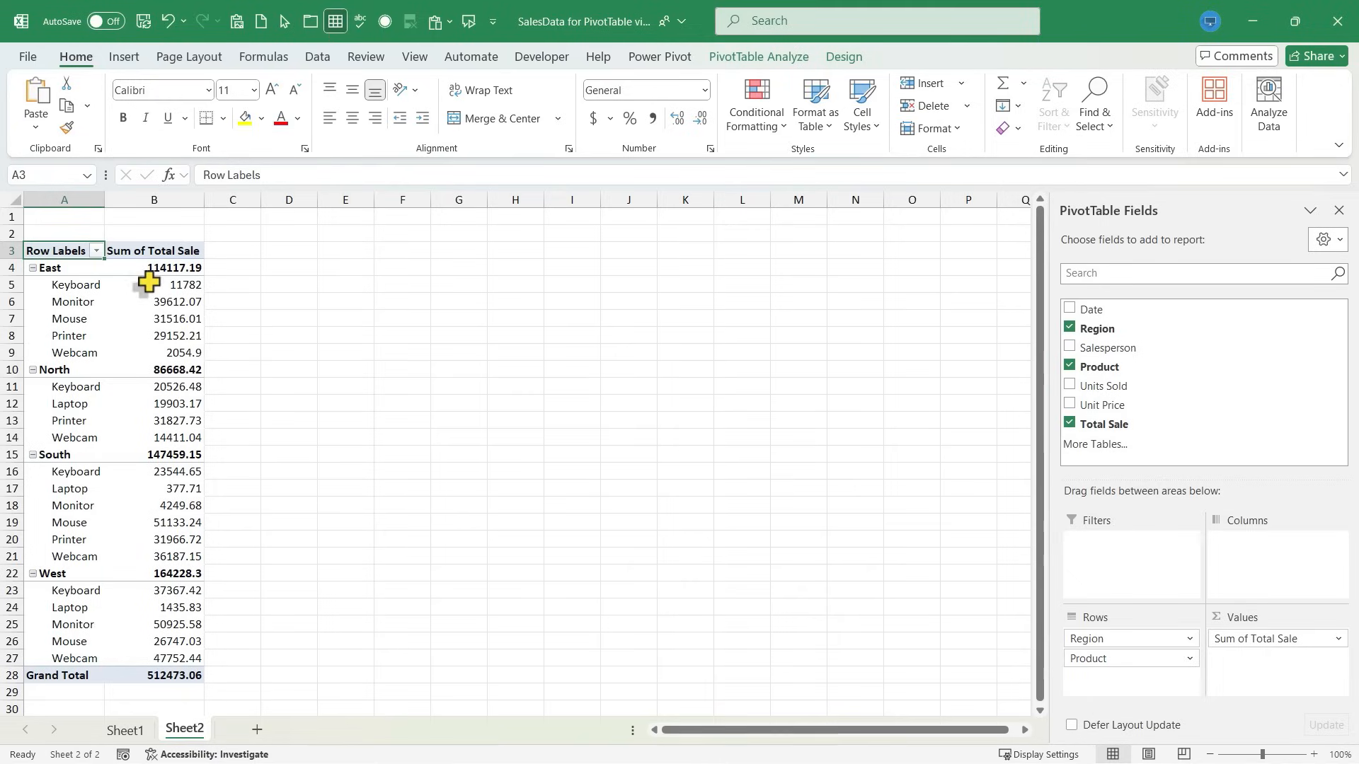
pyautogui.moveTo(1335, 652)
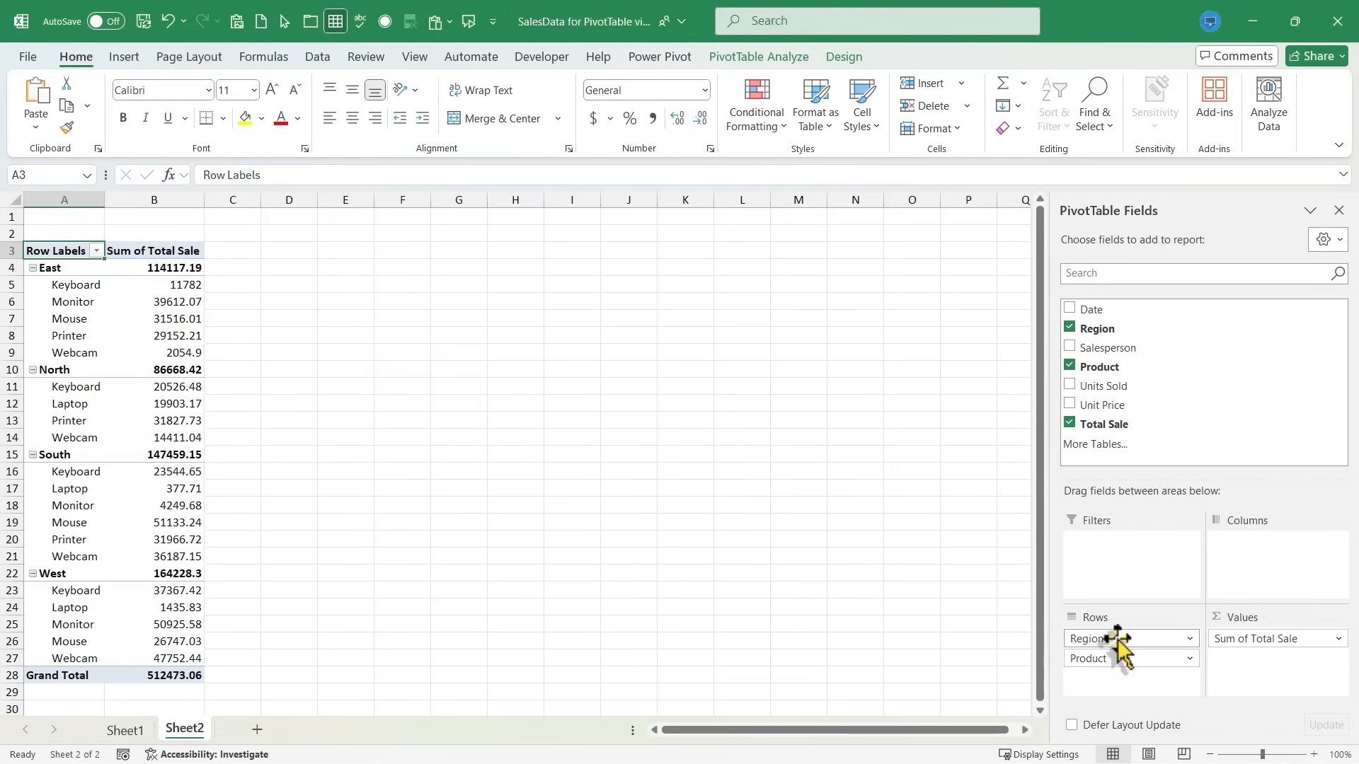
pyautogui.moveTo(167, 265)
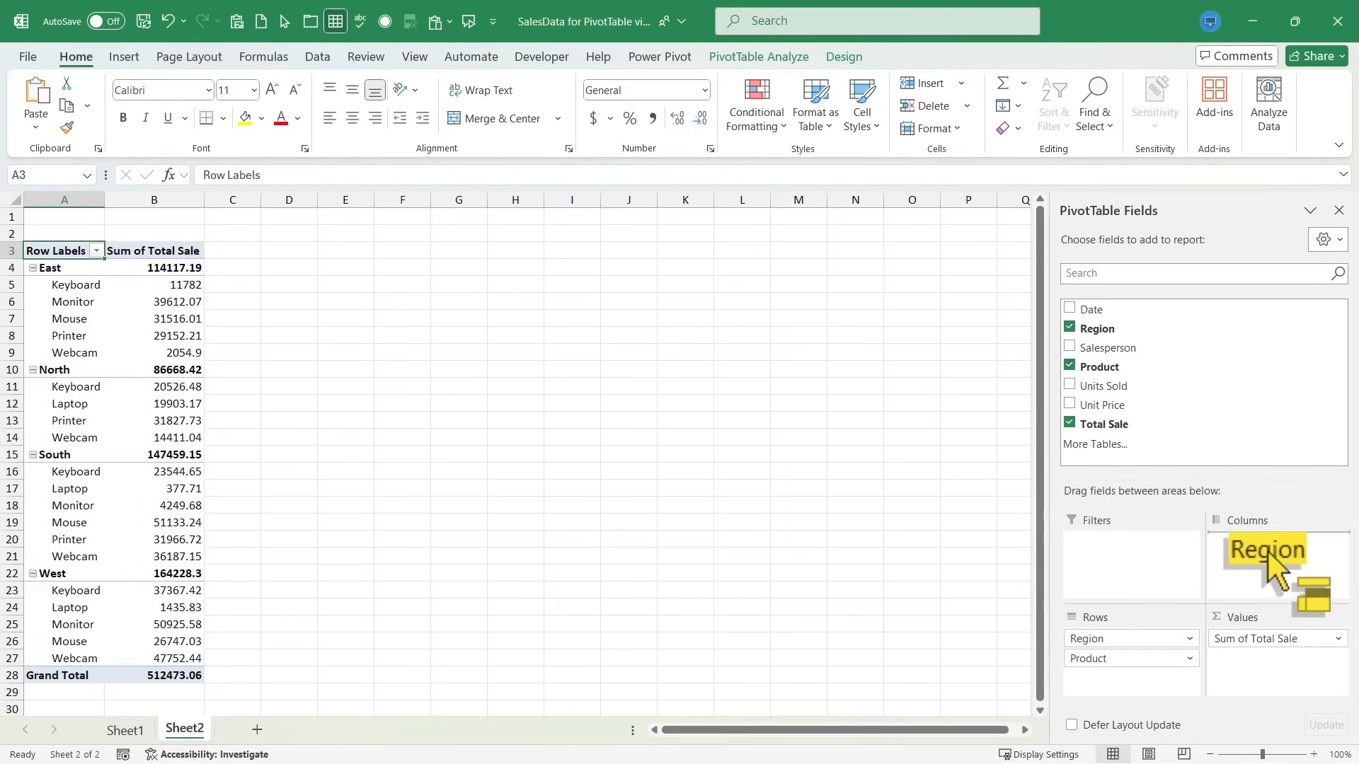
pyautogui.moveTo(1265, 549); pyautogui.dragTo(1274, 542)
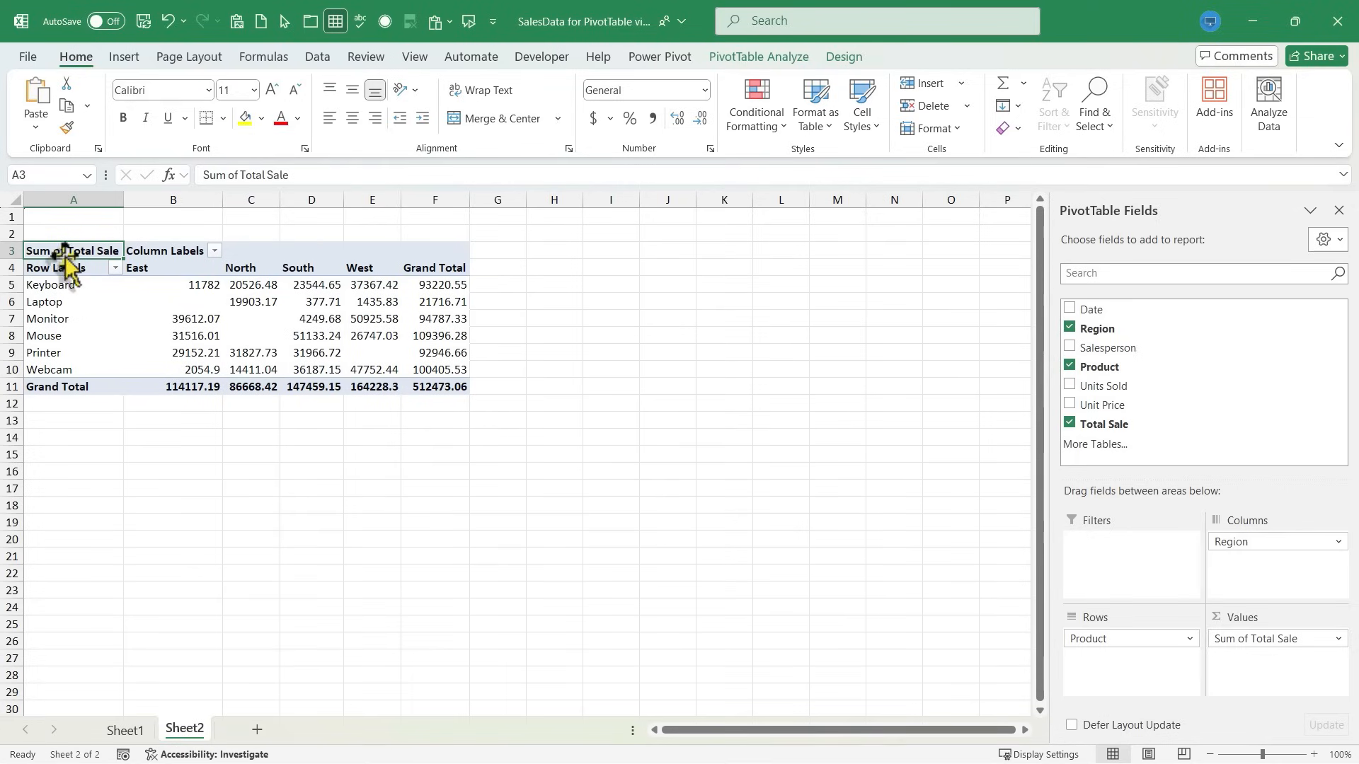
pyautogui.moveTo(27, 306)
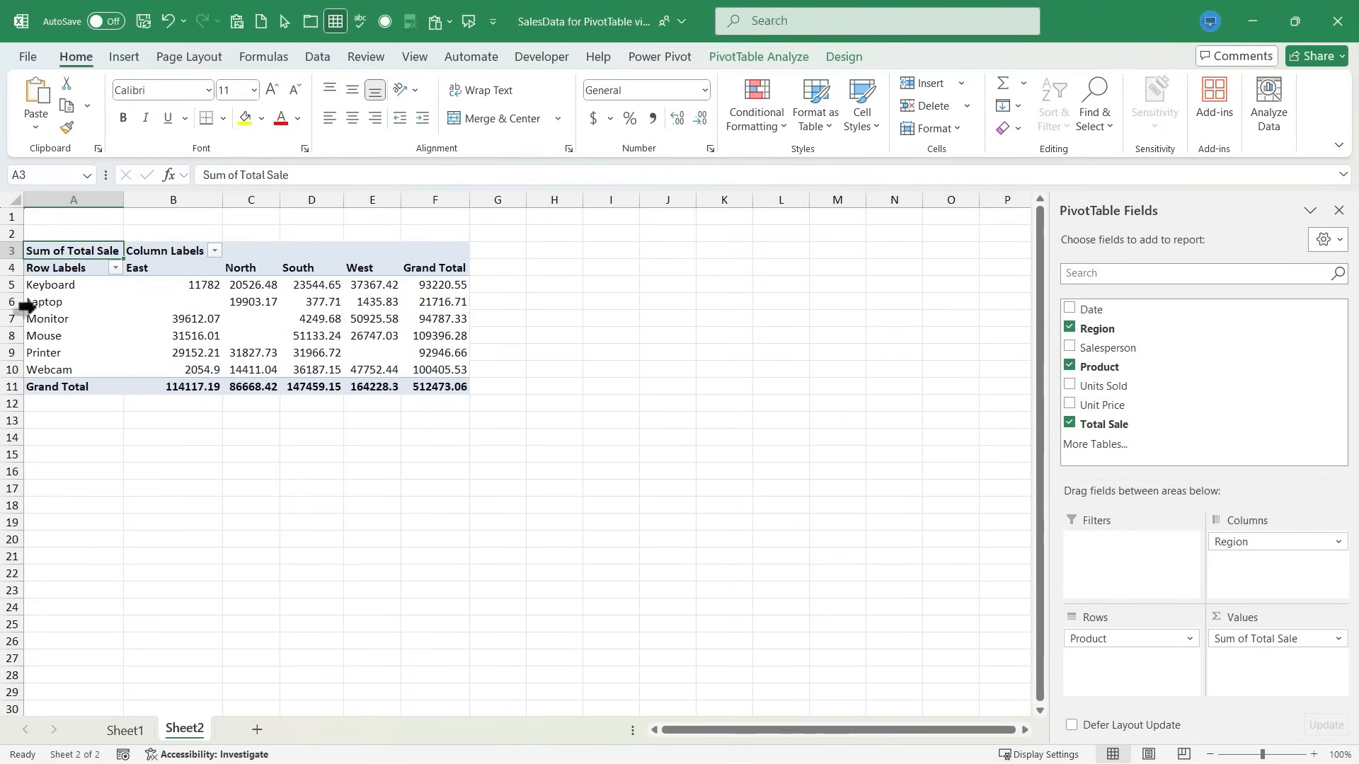
pyautogui.moveTo(198, 275)
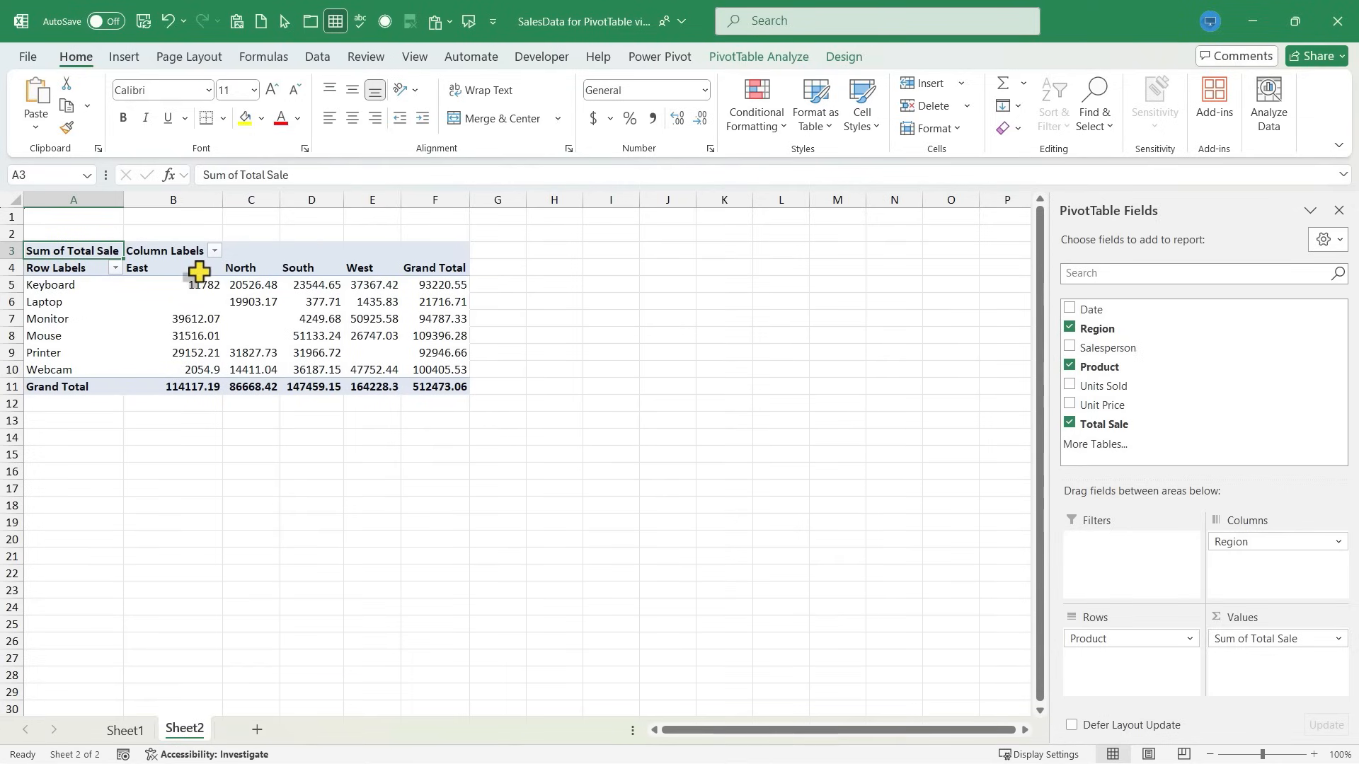
pyautogui.moveTo(280, 270)
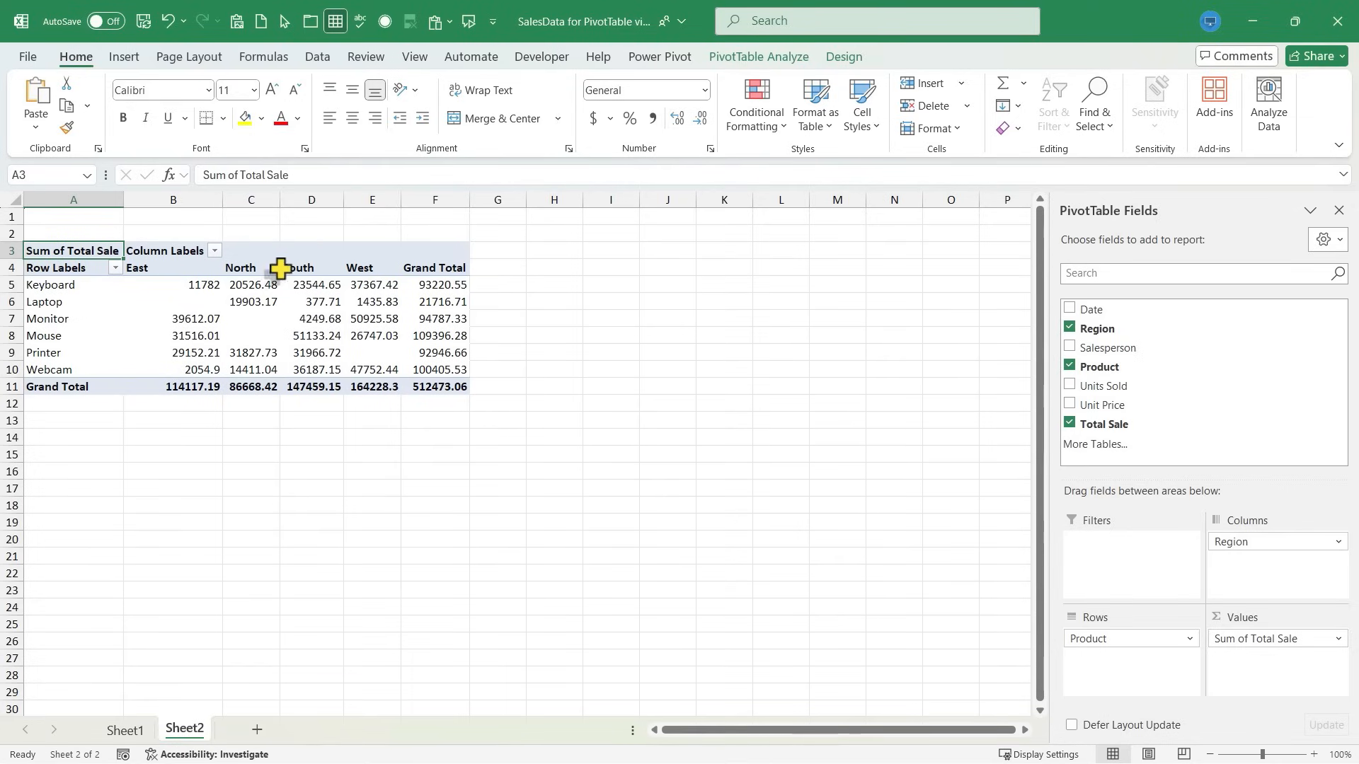
pyautogui.moveTo(249, 296)
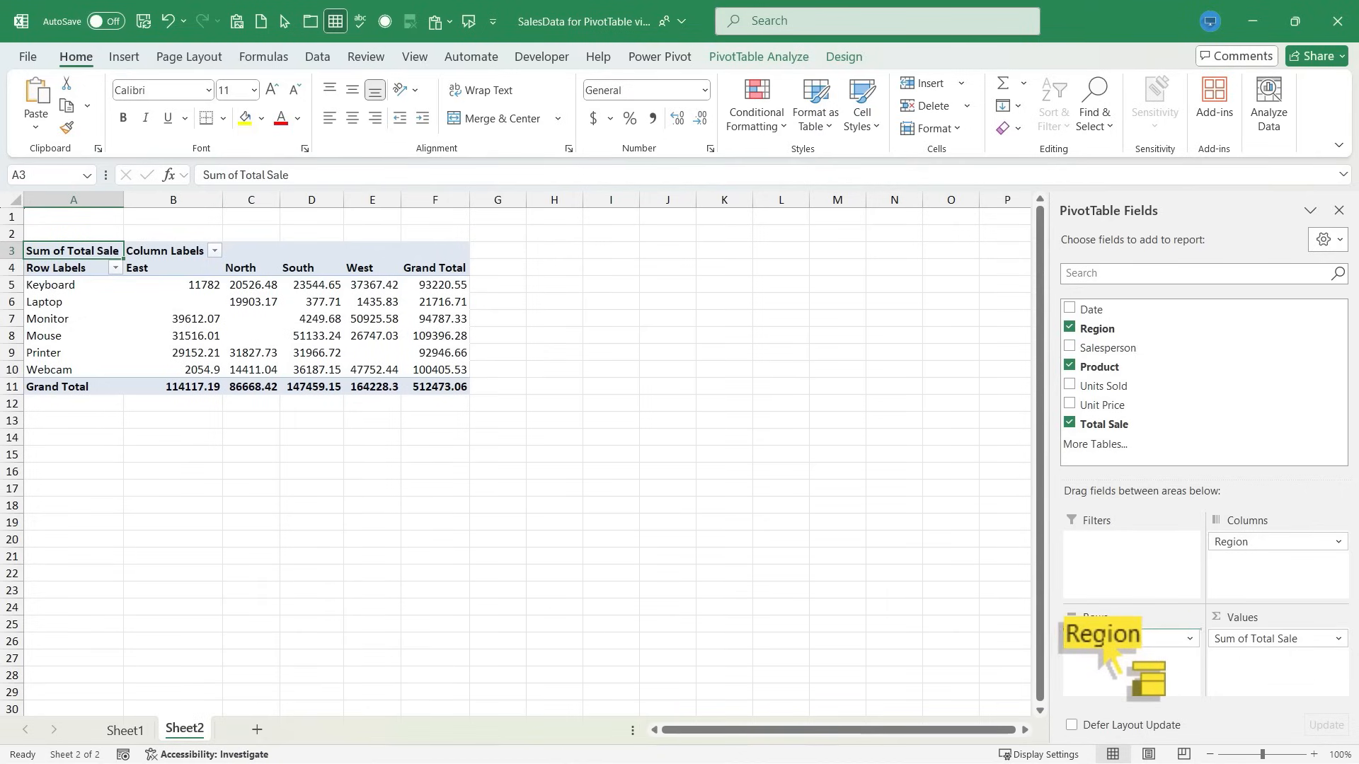
# - Move Region into Rows with Product above it, then select the Keyboard label
pyautogui.moveTo(1100, 634); pyautogui.dragTo(1131, 639)
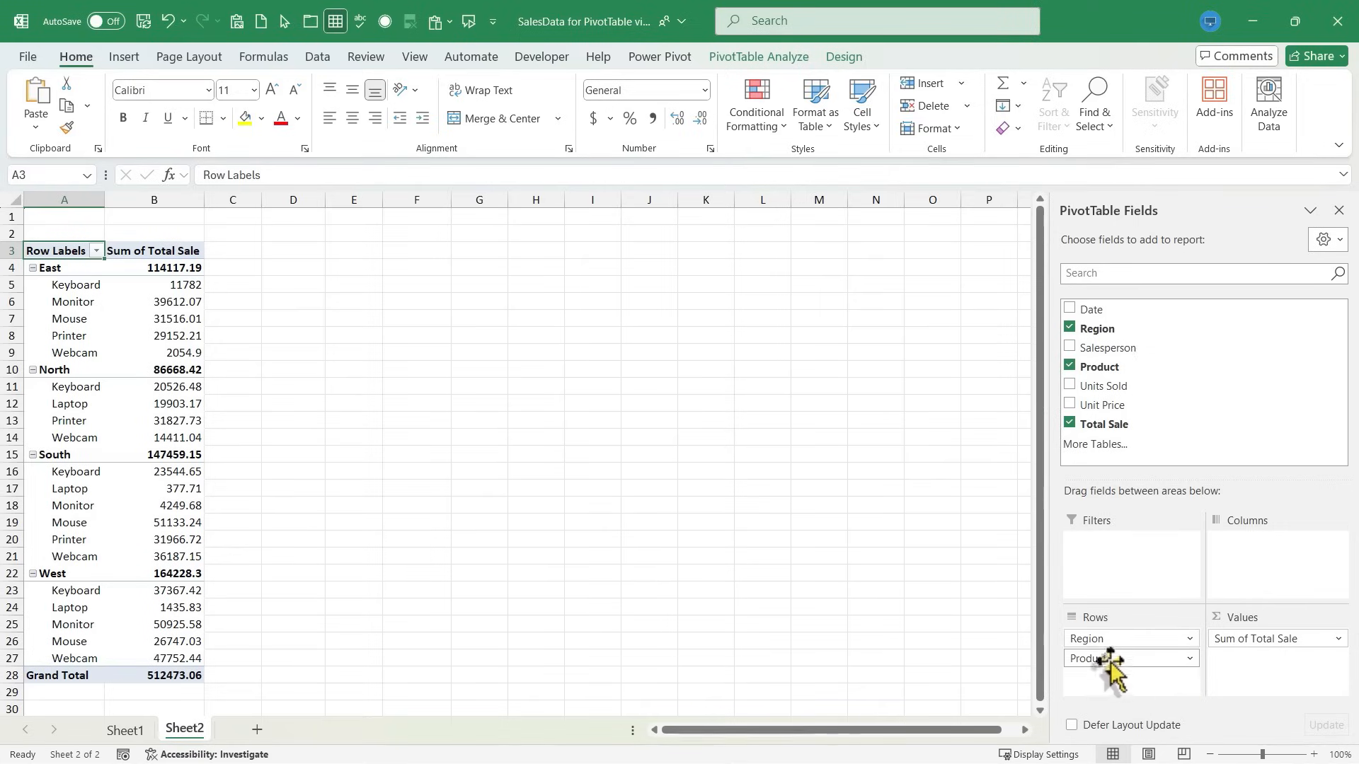
pyautogui.moveTo(1122, 671)
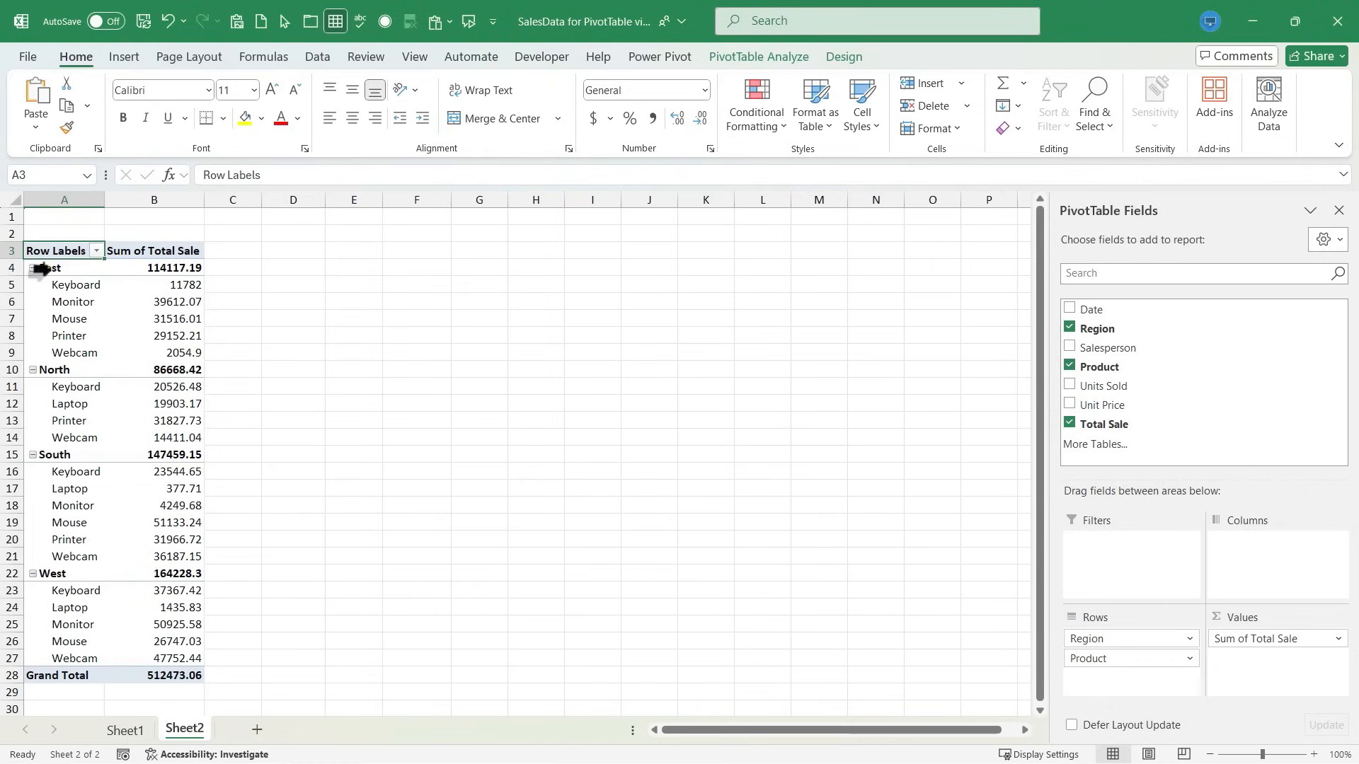
pyautogui.moveTo(90, 335)
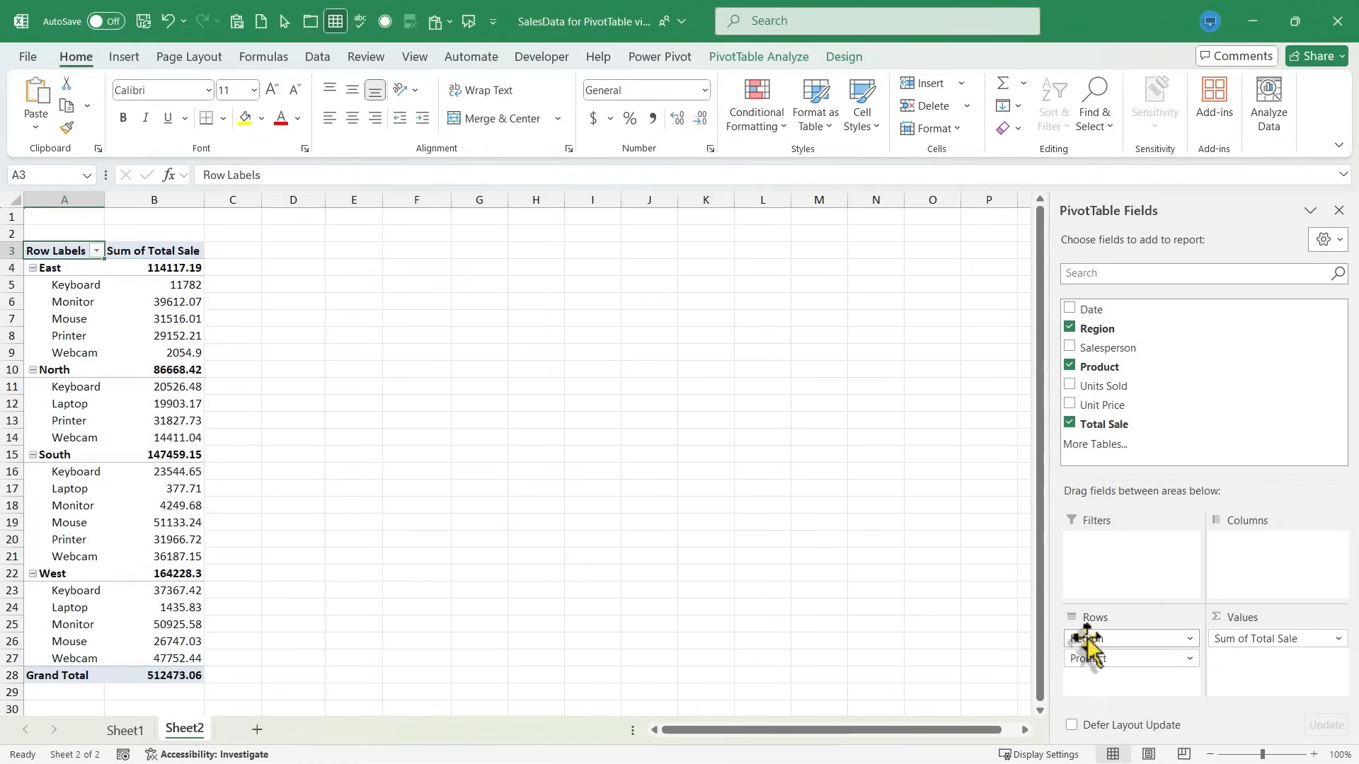
pyautogui.moveTo(1096, 645); pyautogui.dragTo(1092, 676)
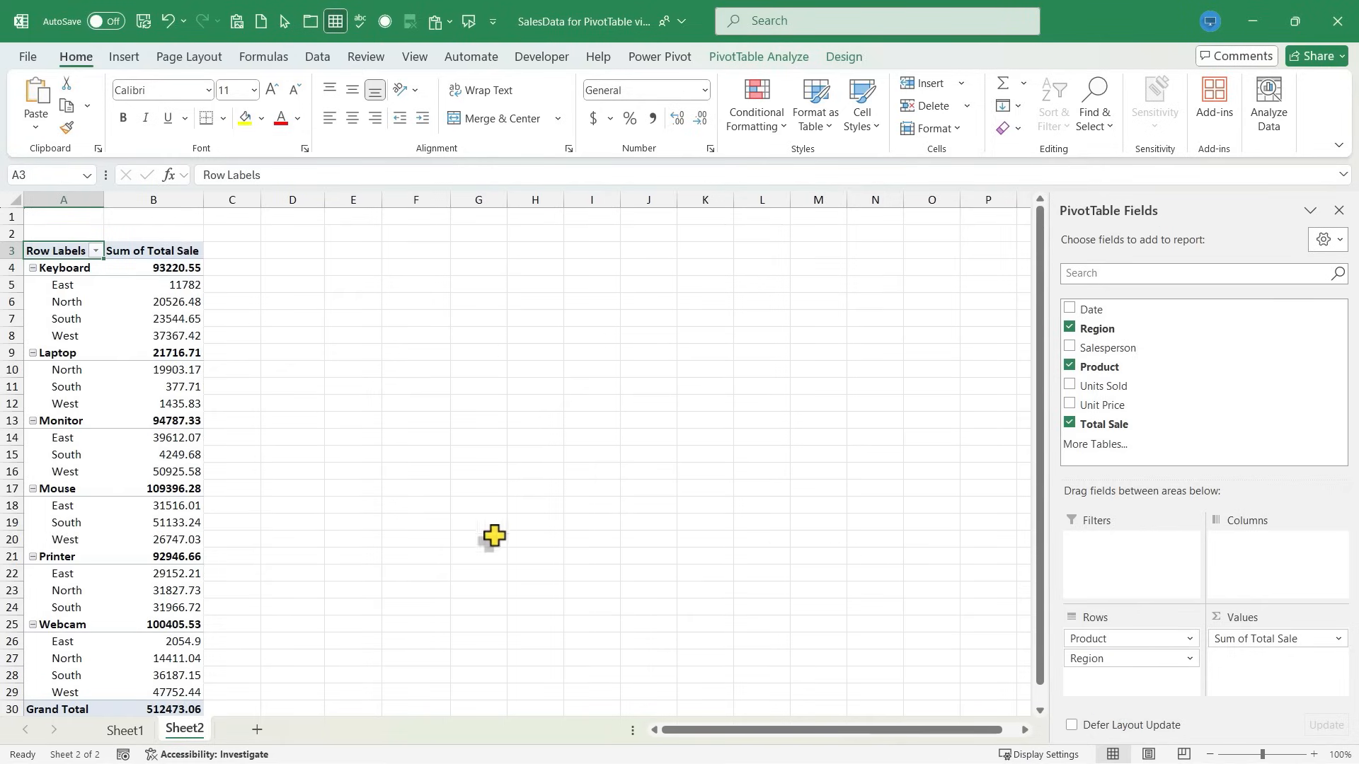
pyautogui.click(63, 266)
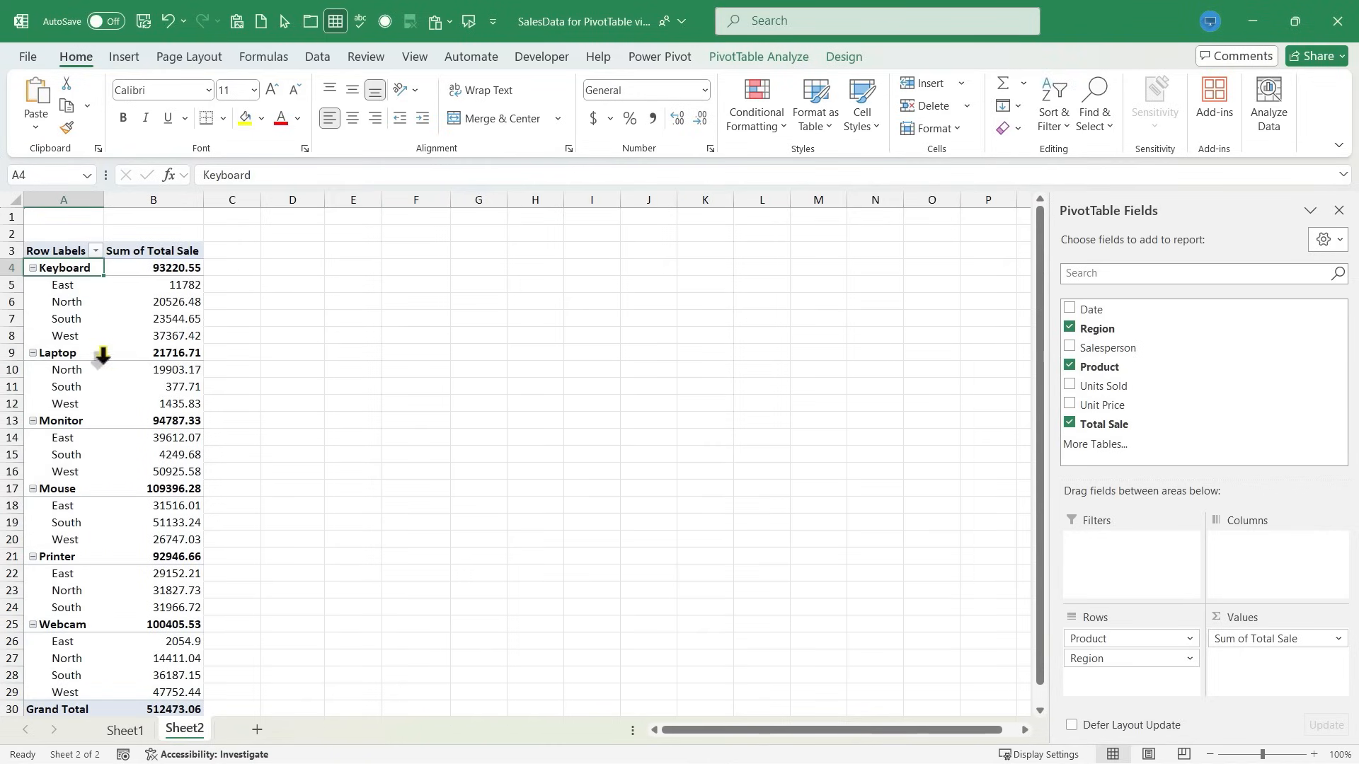
pyautogui.moveTo(195, 317)
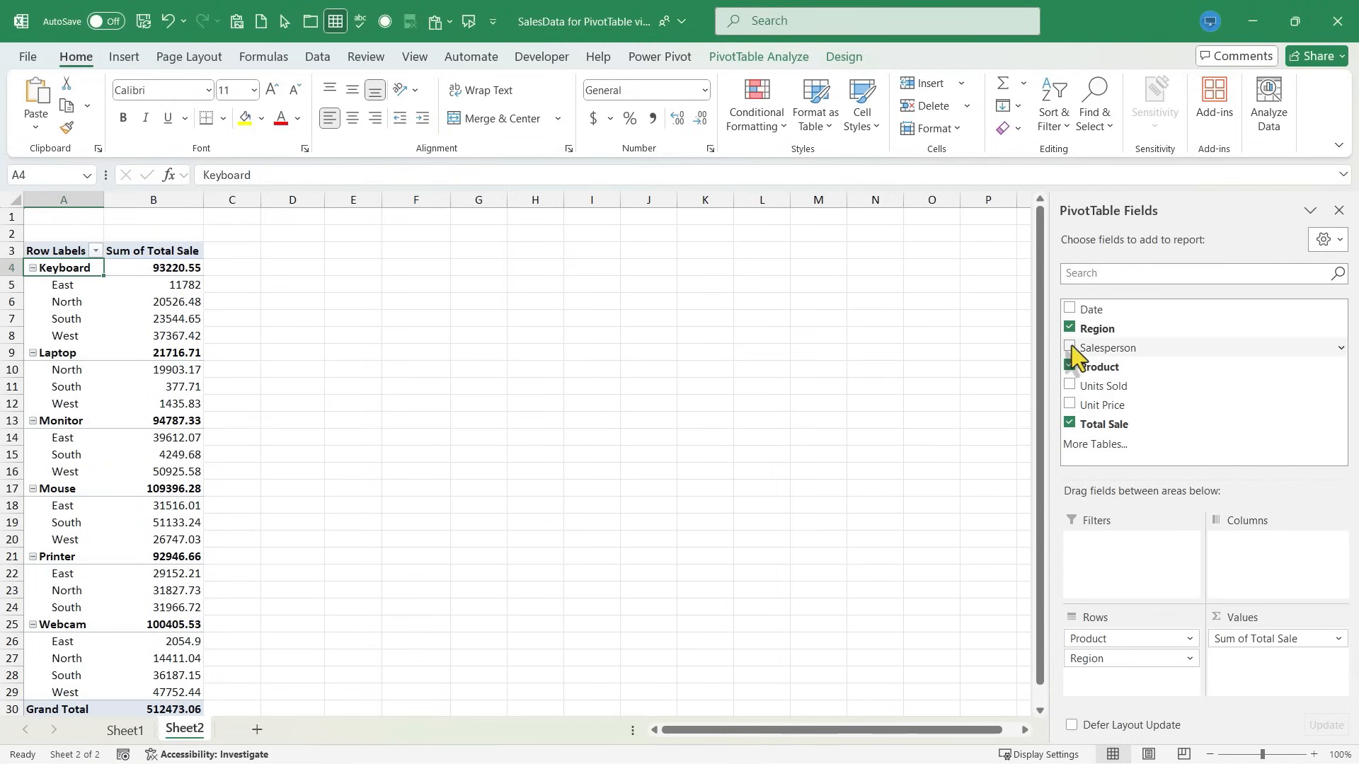
# - Add Salesperson and move it from Rows to Columns
pyautogui.click(1070, 348)
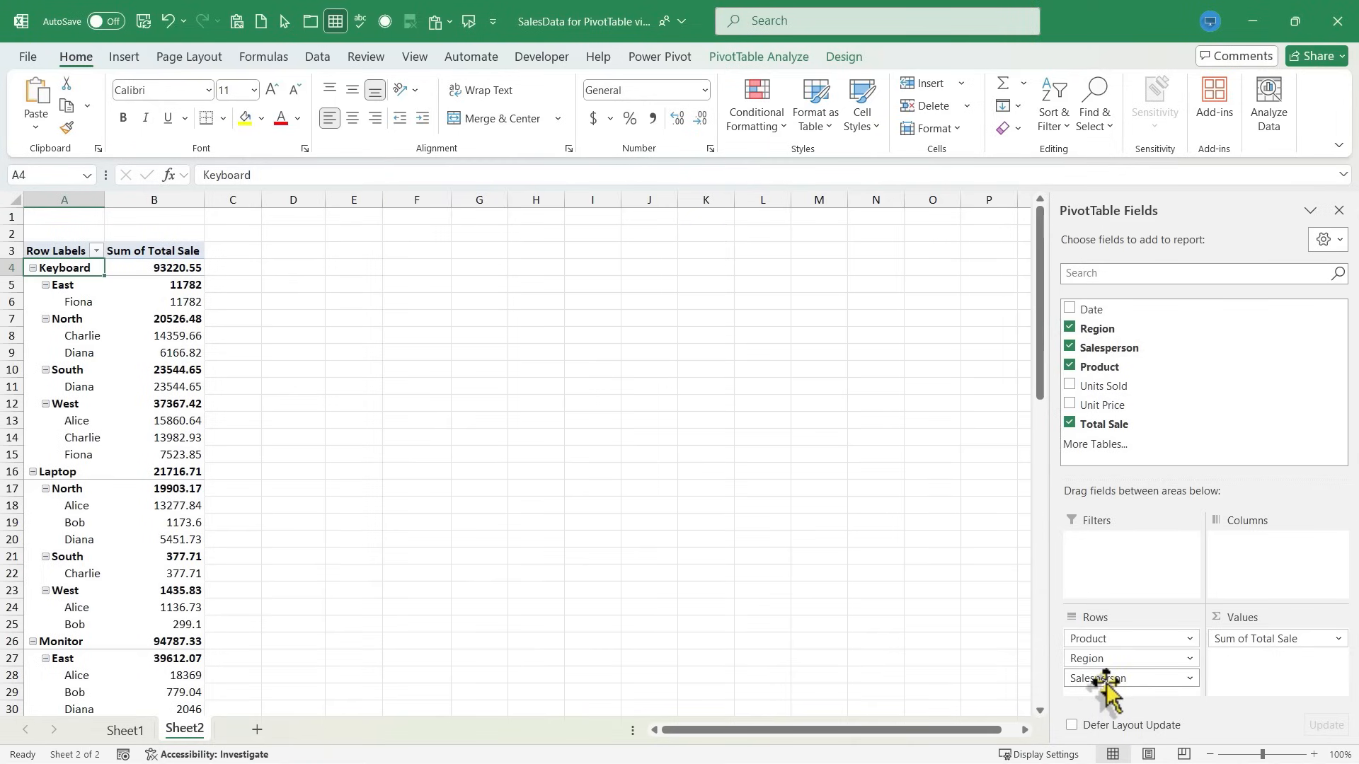
pyautogui.moveTo(1109, 688); pyautogui.dragTo(1282, 555)
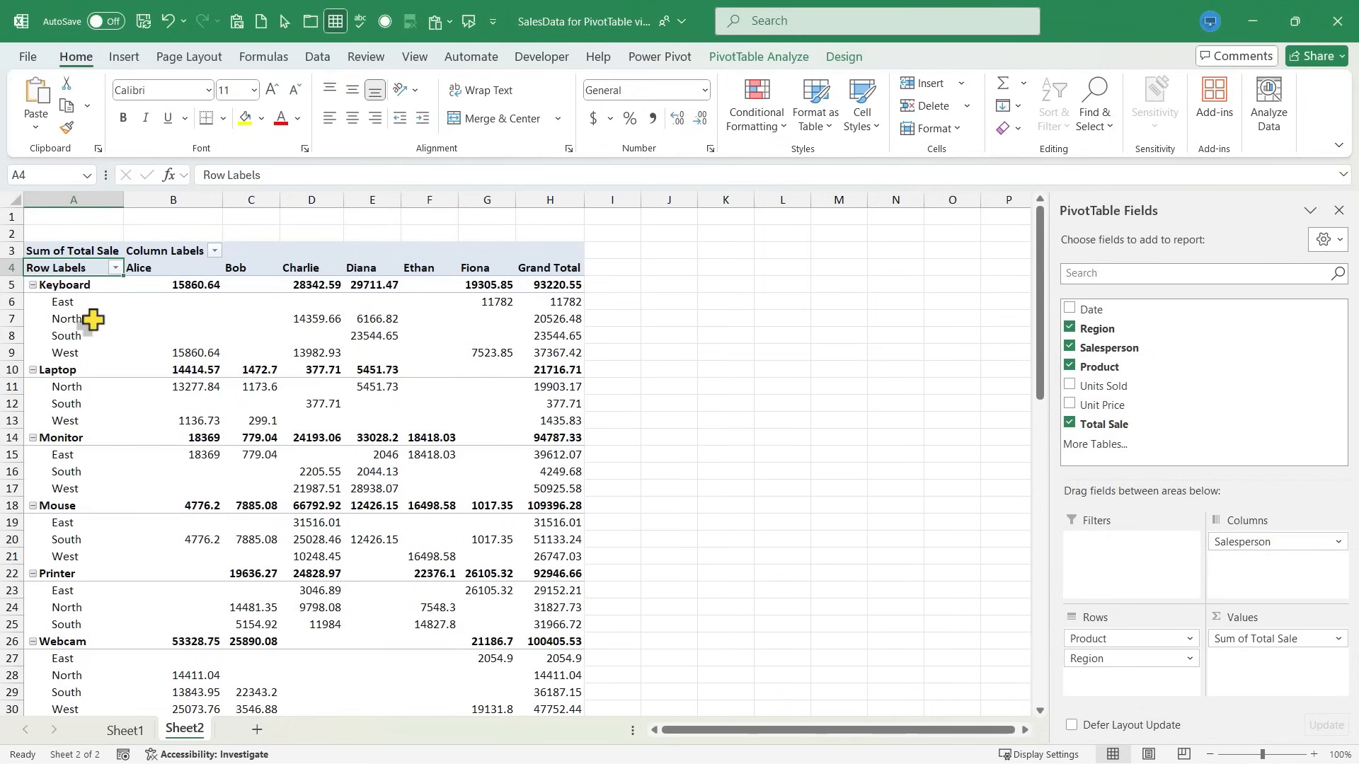
pyautogui.moveTo(184, 269)
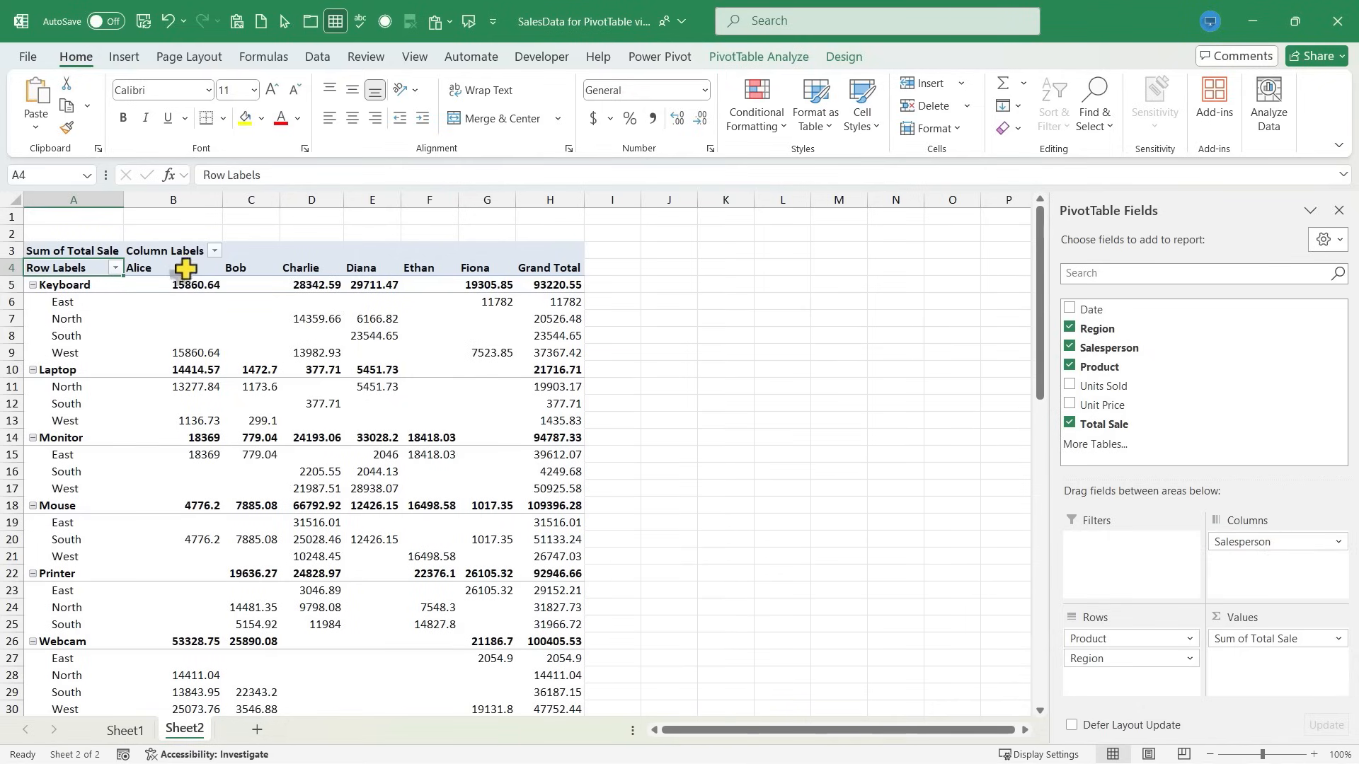
pyautogui.moveTo(537, 286)
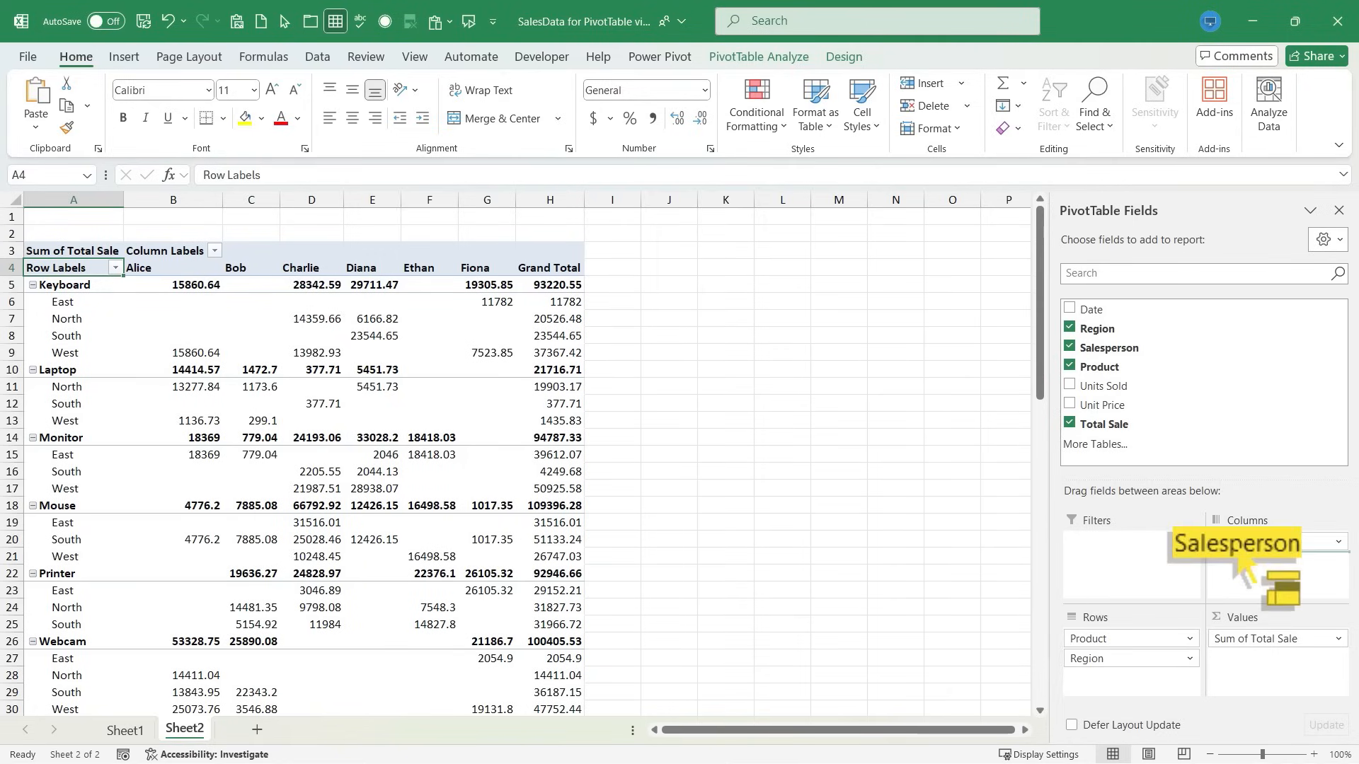
# - Move Salesperson to Filters and try filtering by two individual salespeople
pyautogui.moveTo(1235, 543); pyautogui.dragTo(1127, 548)
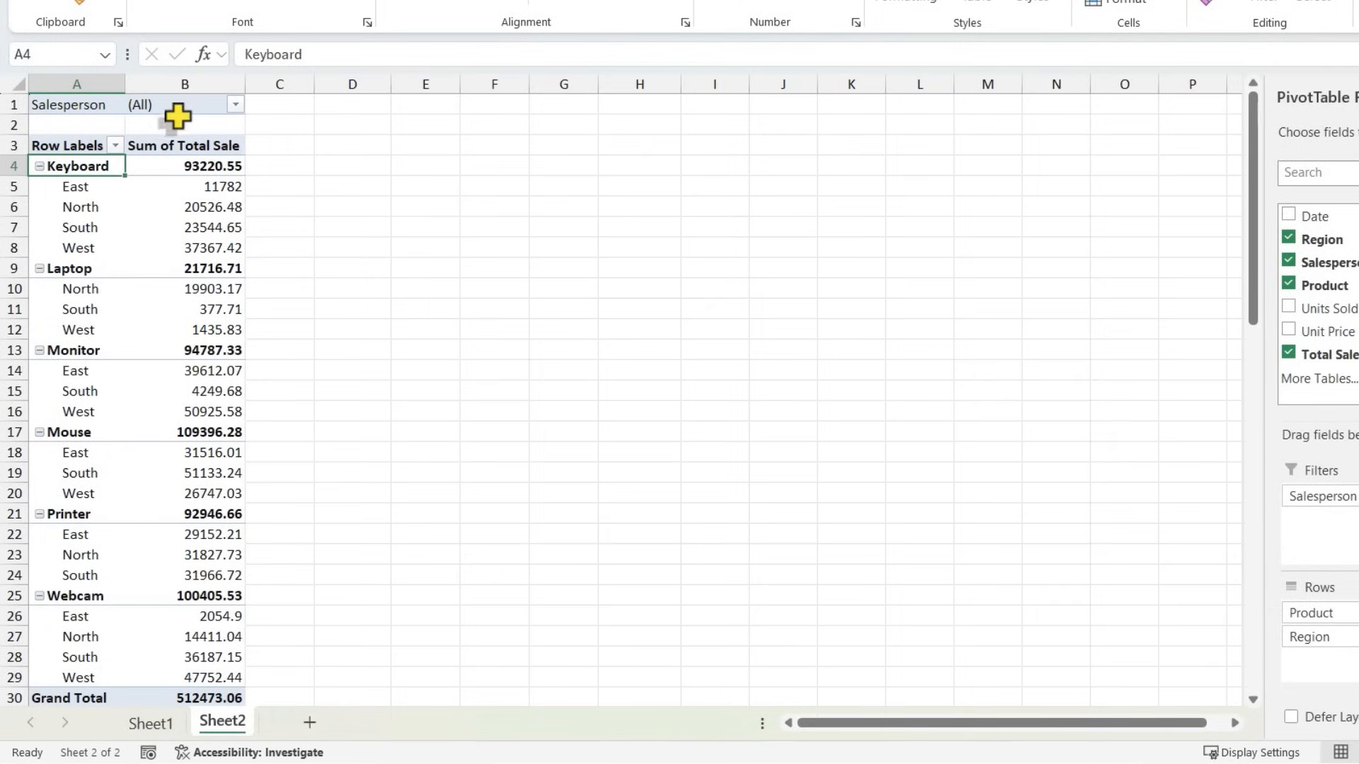
pyautogui.moveTo(173, 186)
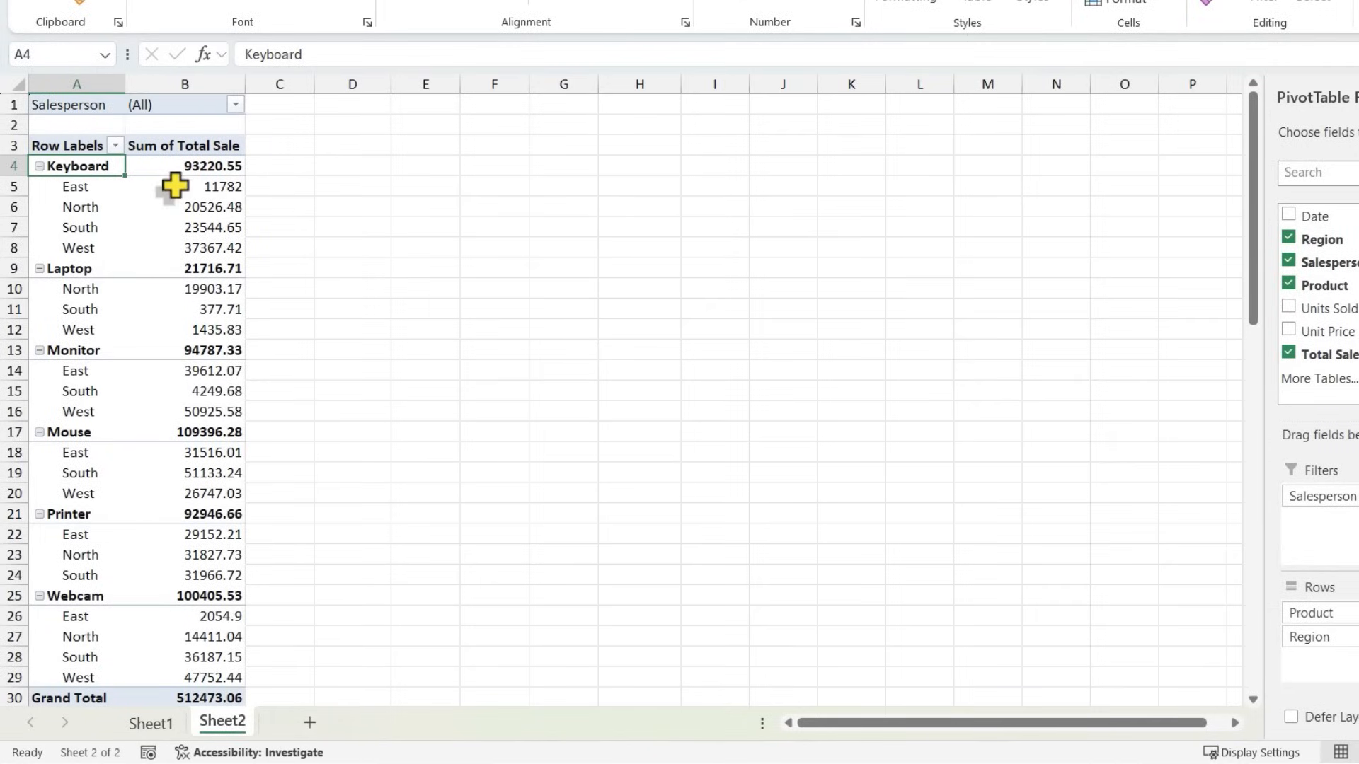
pyautogui.moveTo(184, 370)
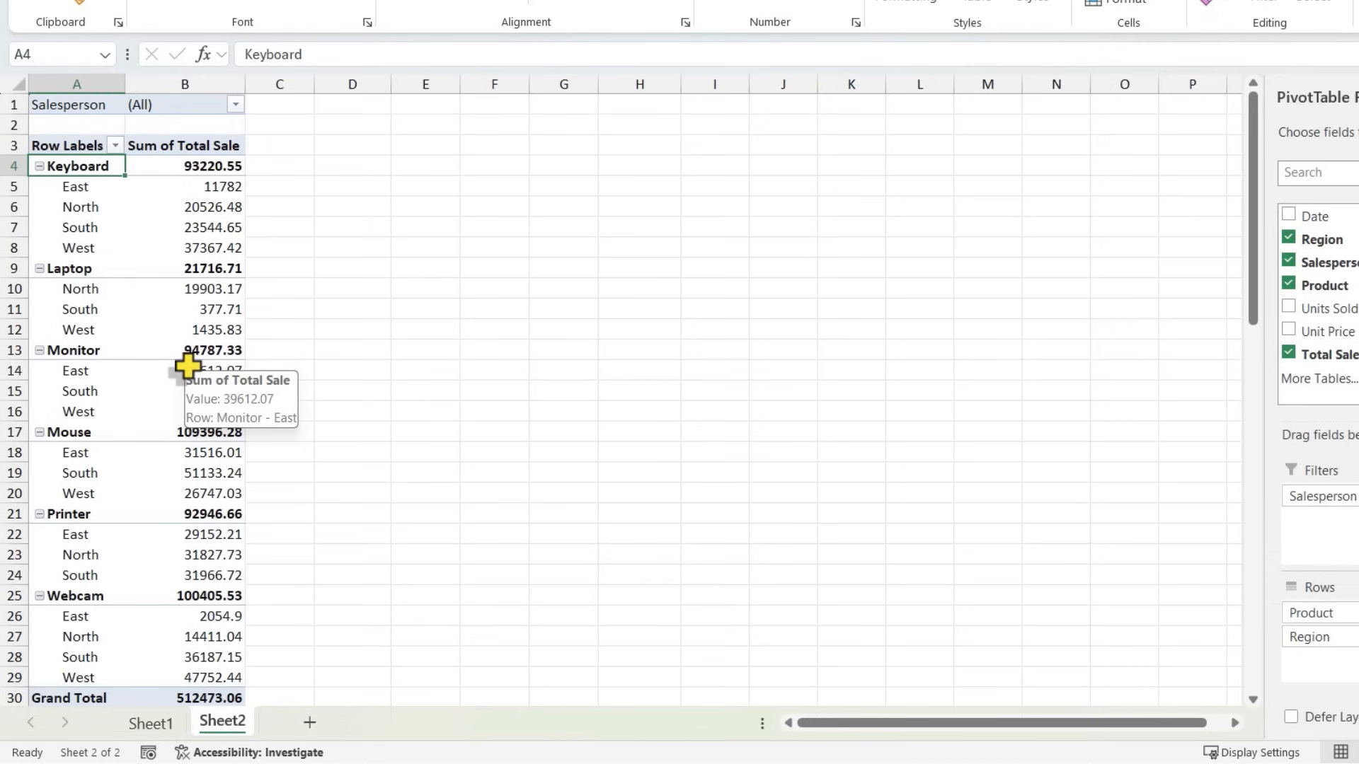
pyautogui.moveTo(234, 104)
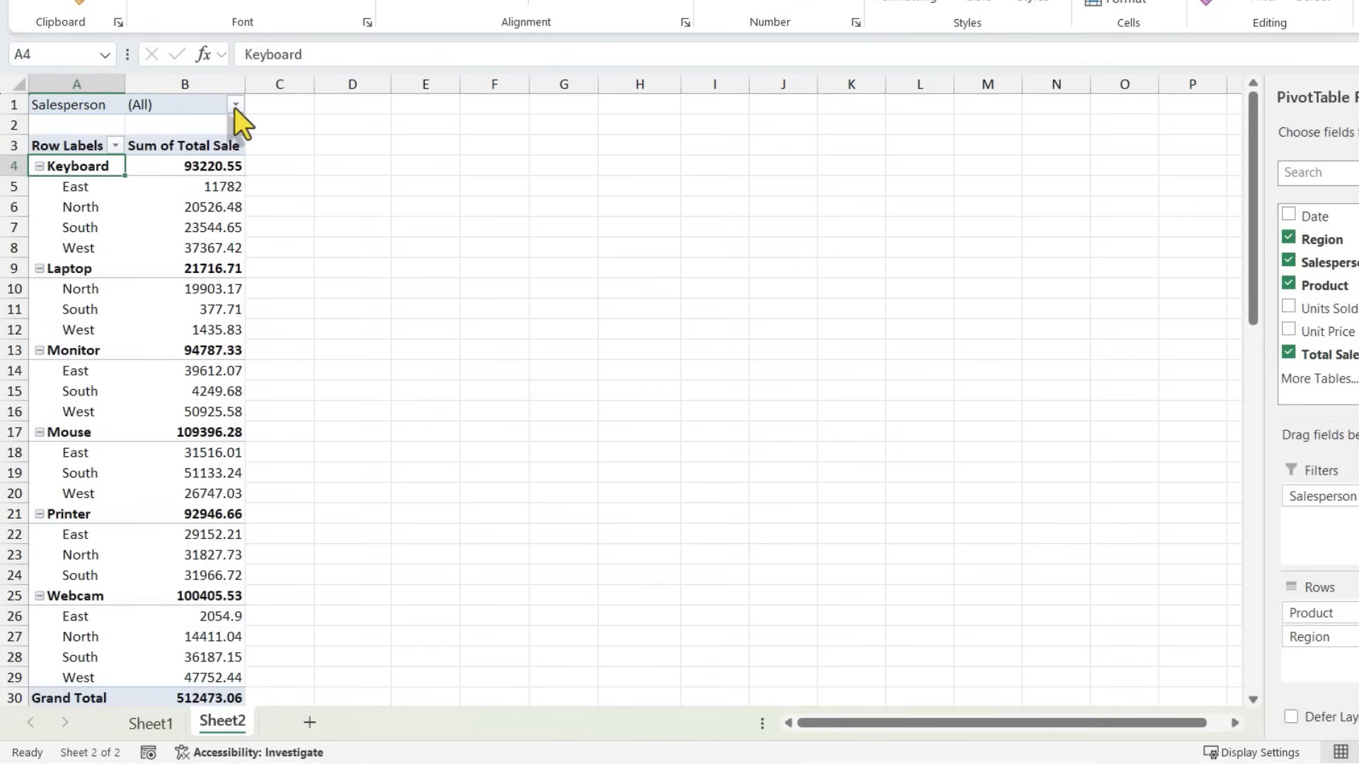
pyautogui.click(235, 104)
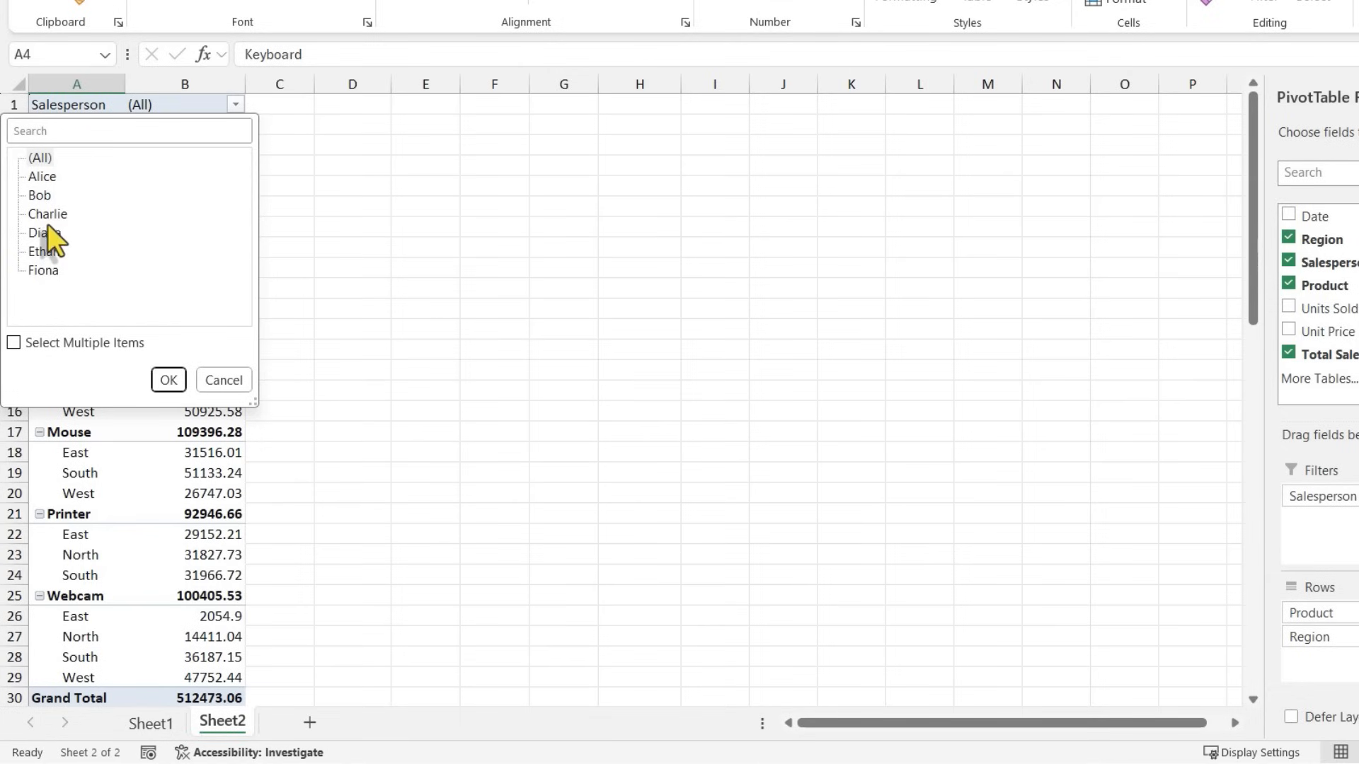
pyautogui.click(39, 195)
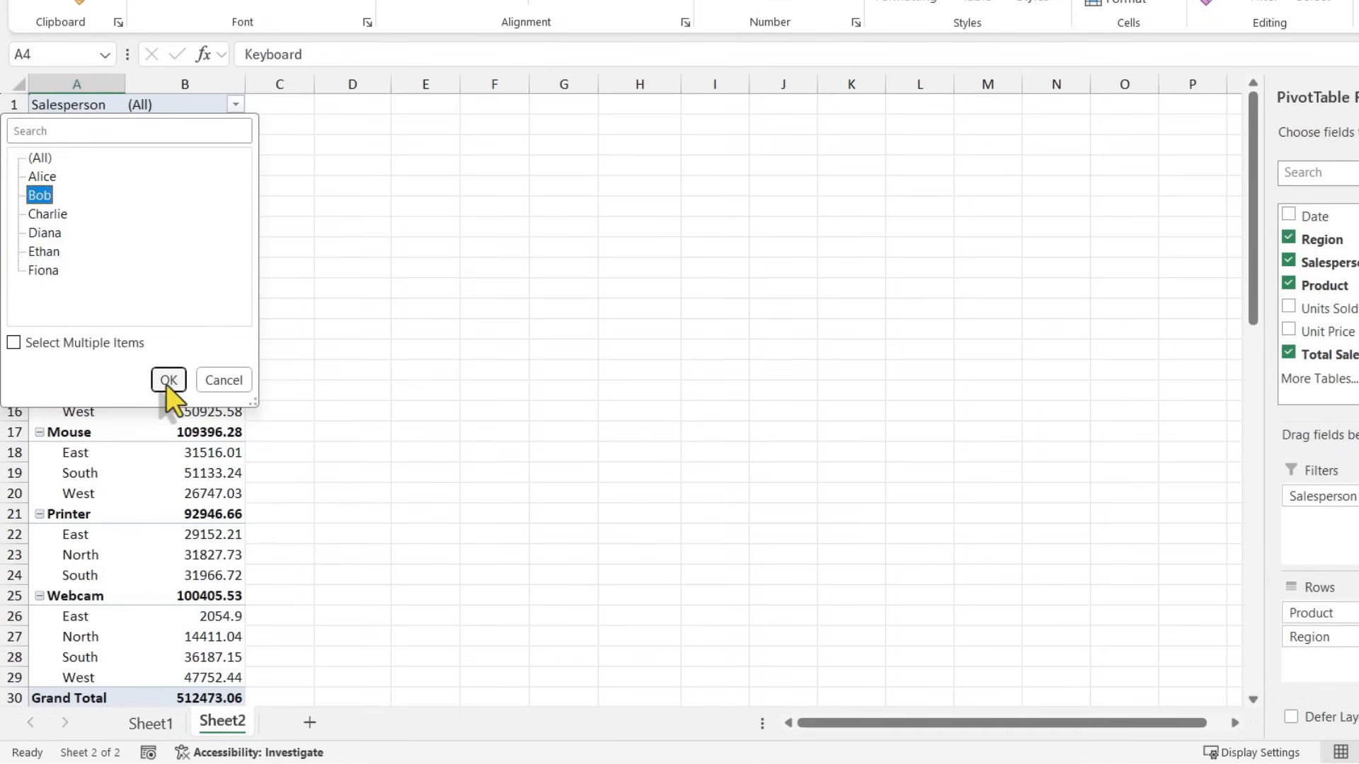
pyautogui.click(169, 380)
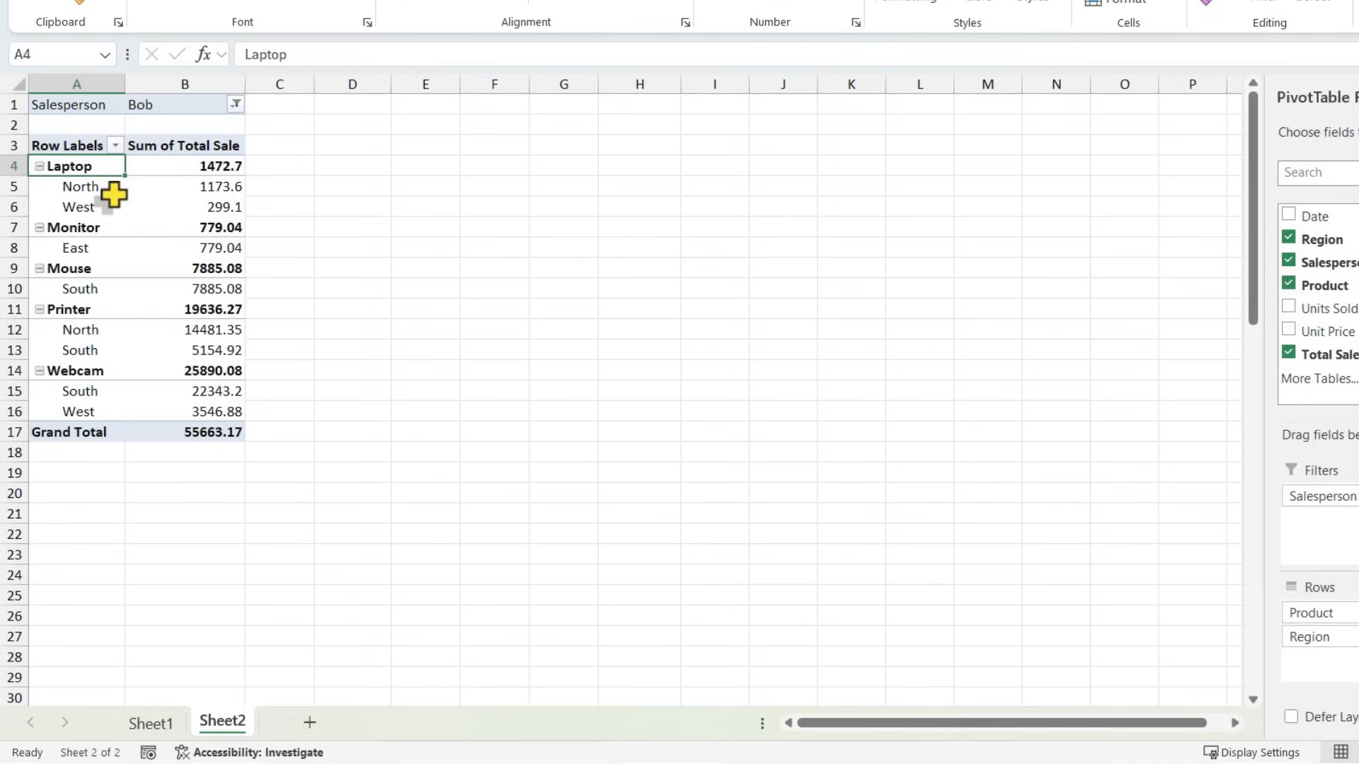
pyautogui.moveTo(185, 248)
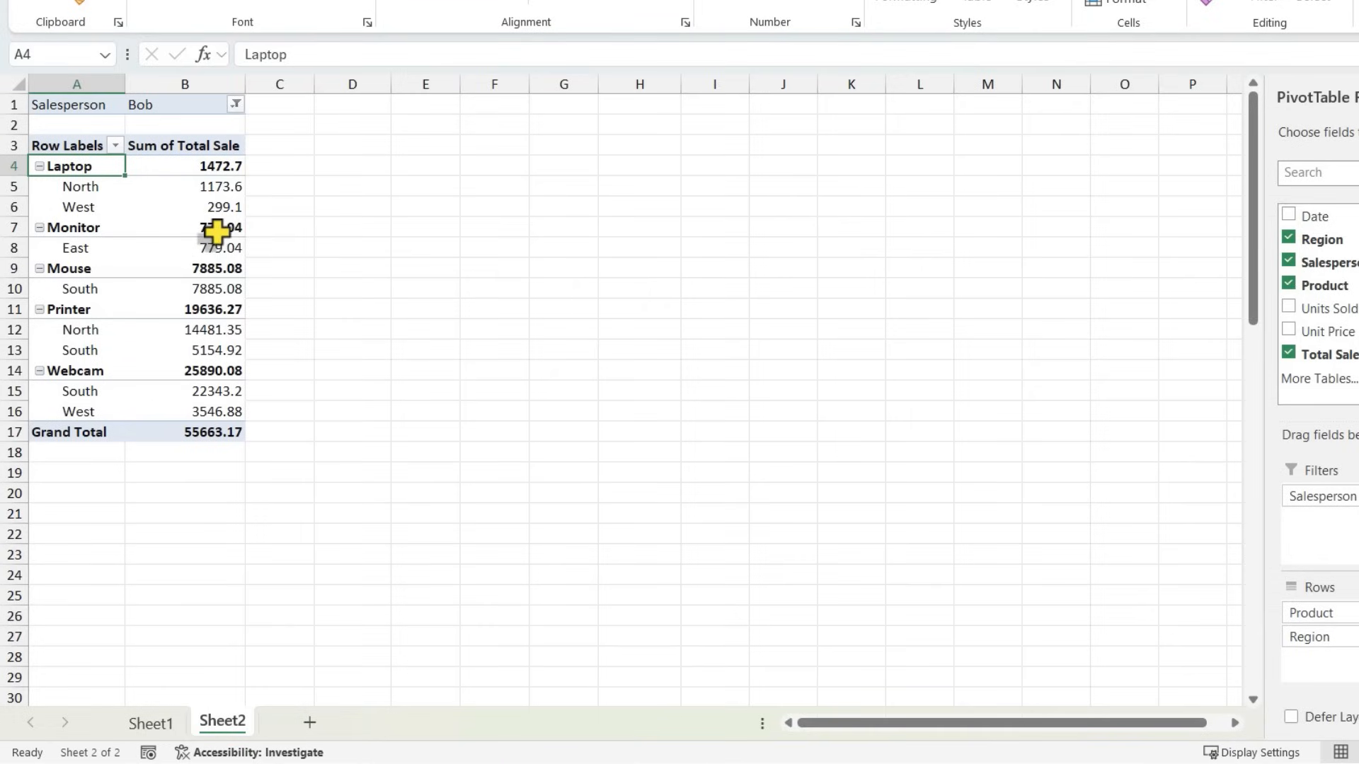
pyautogui.click(234, 104)
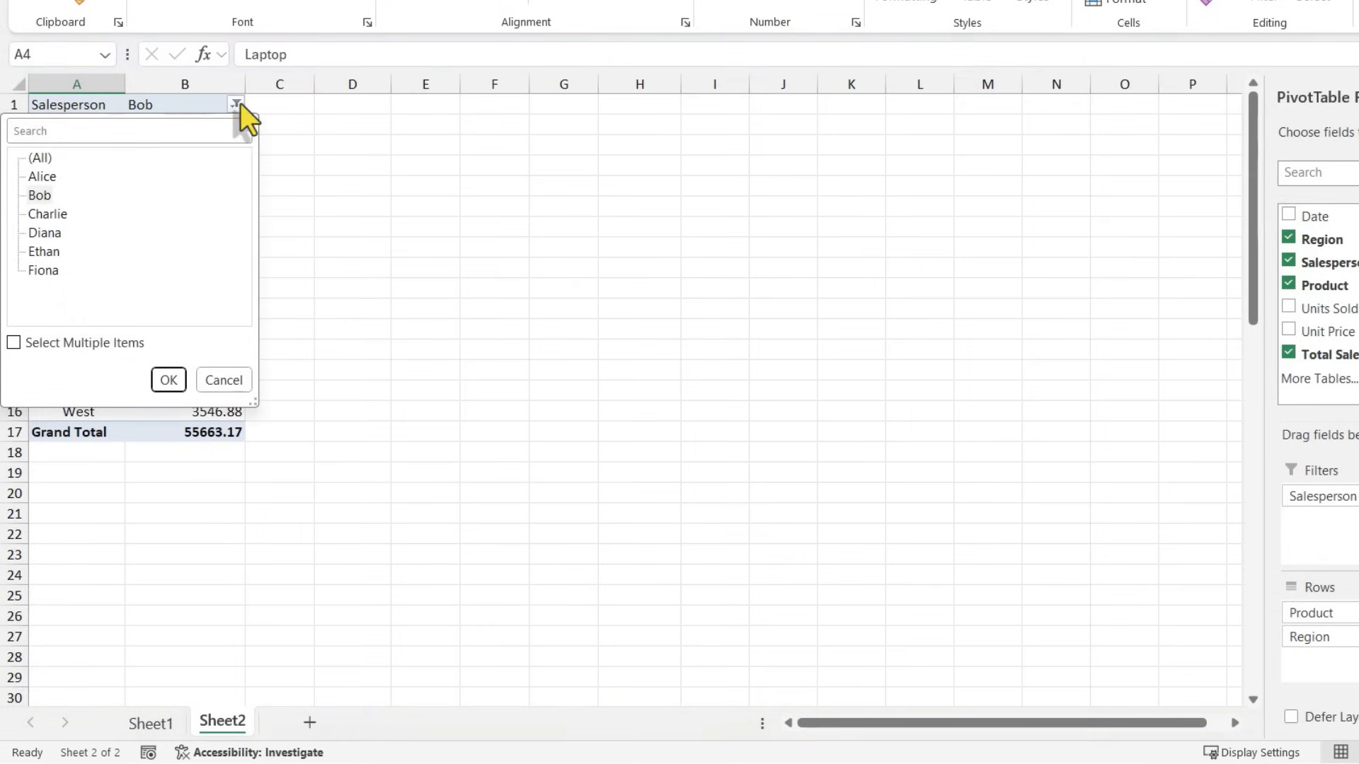
pyautogui.click(43, 251)
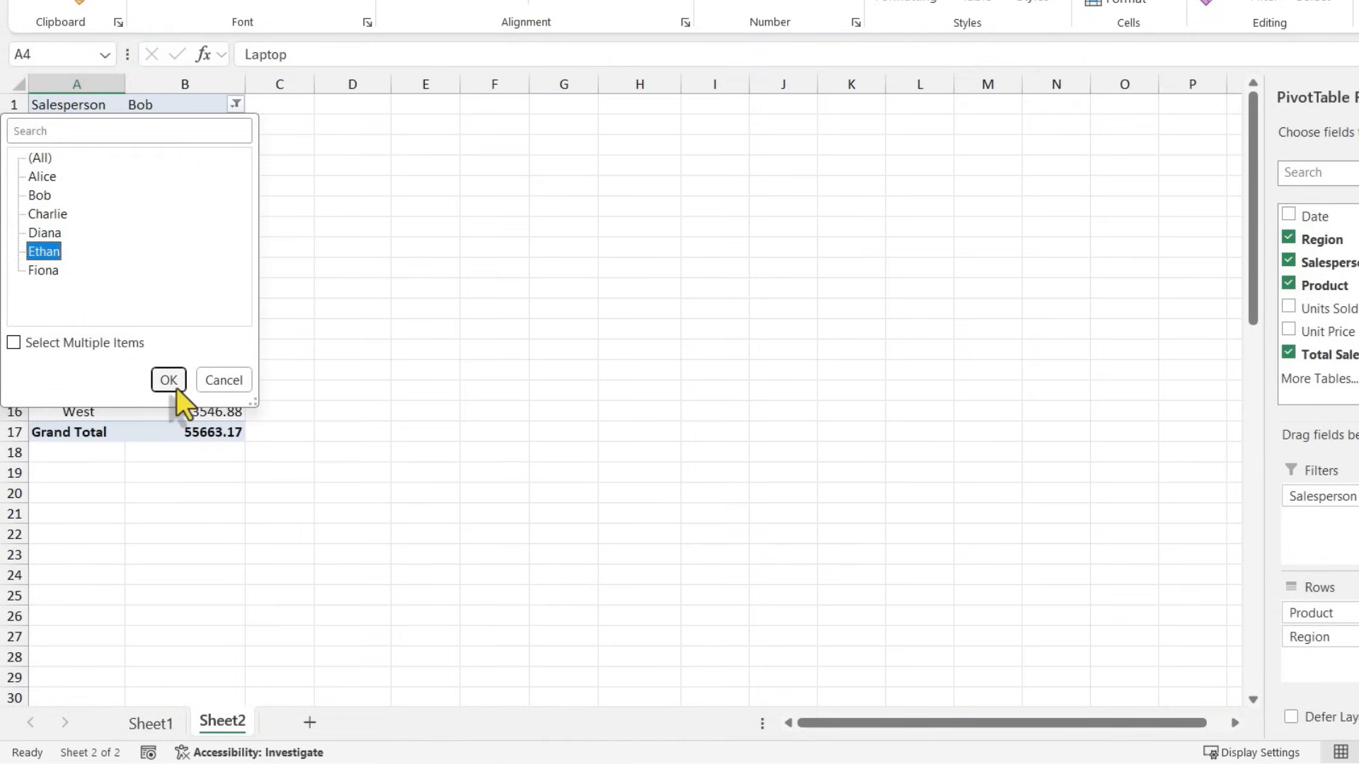
pyautogui.click(169, 379)
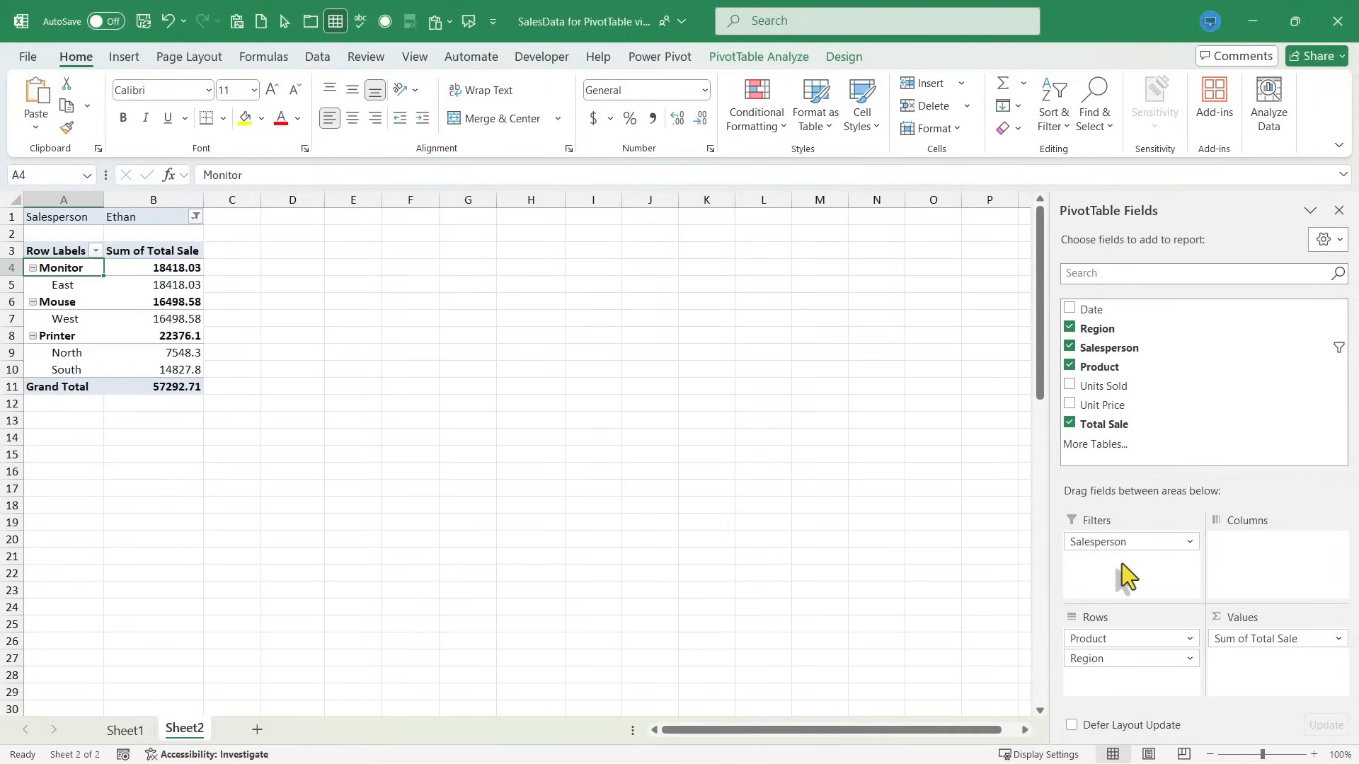
pyautogui.moveTo(1138, 575)
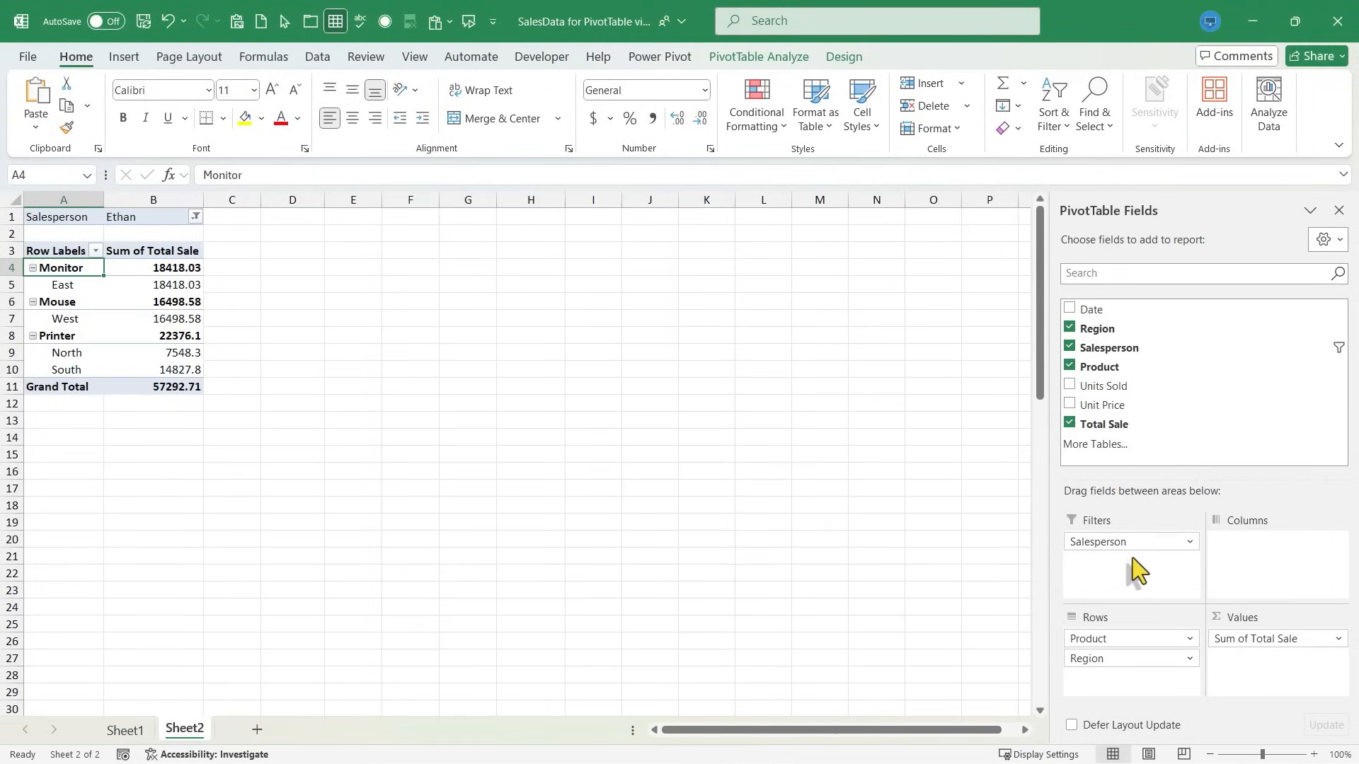
pyautogui.moveTo(195, 222)
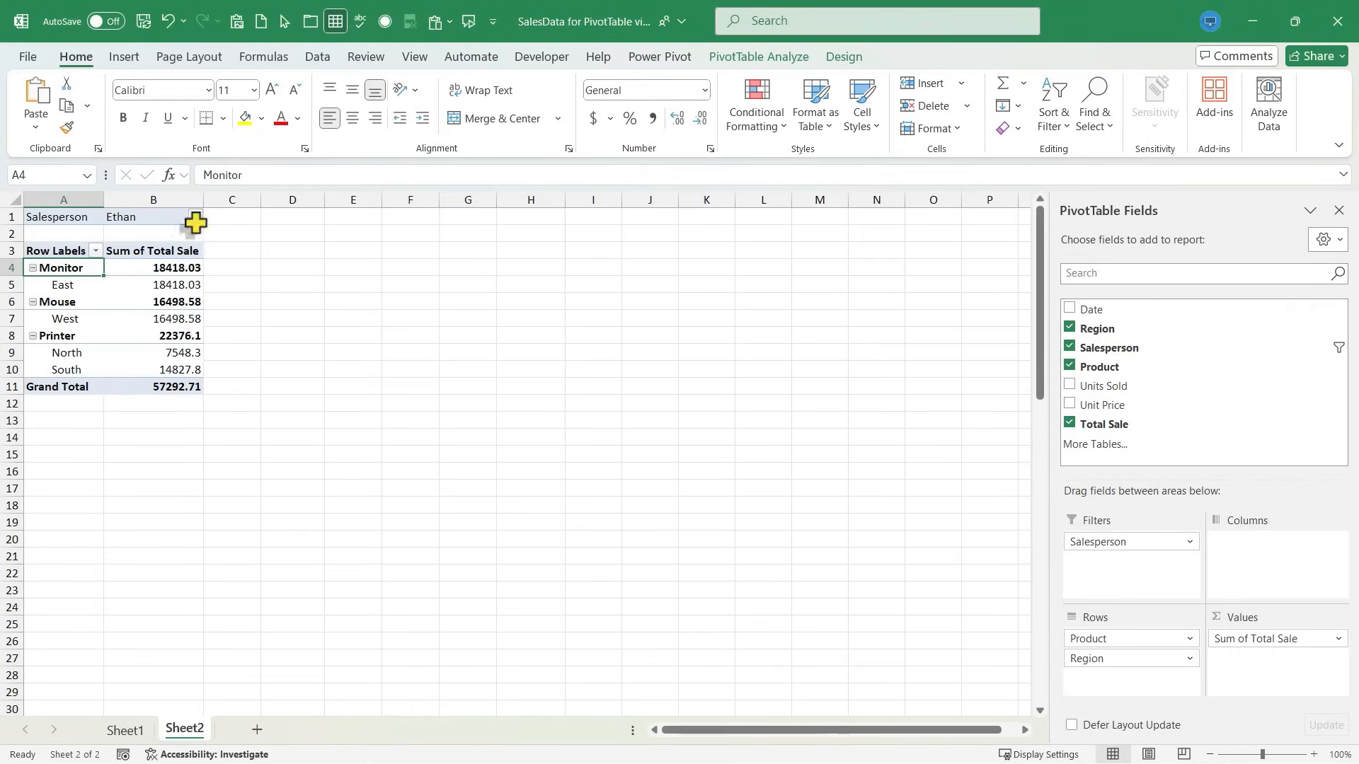
# - Reset the Salesperson filter to (All)
pyautogui.click(196, 216)
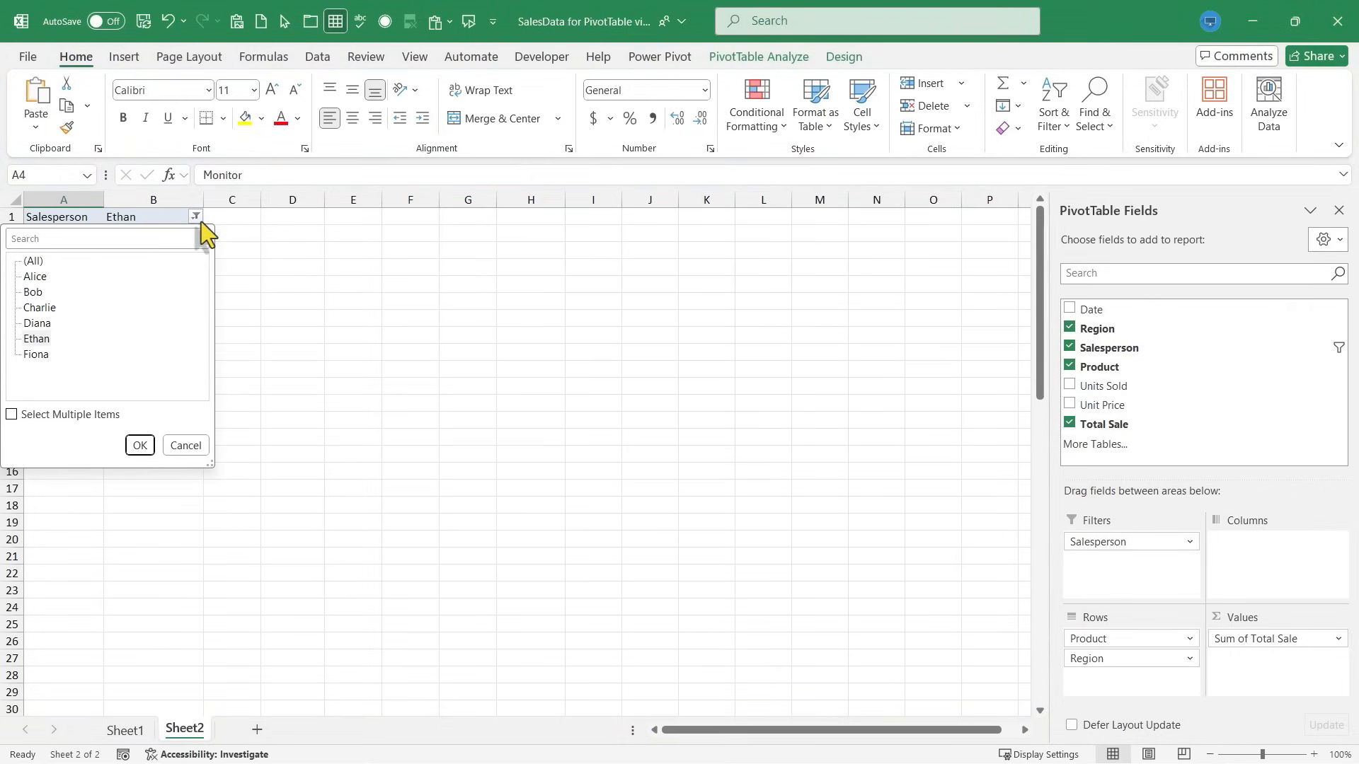
pyautogui.click(33, 261)
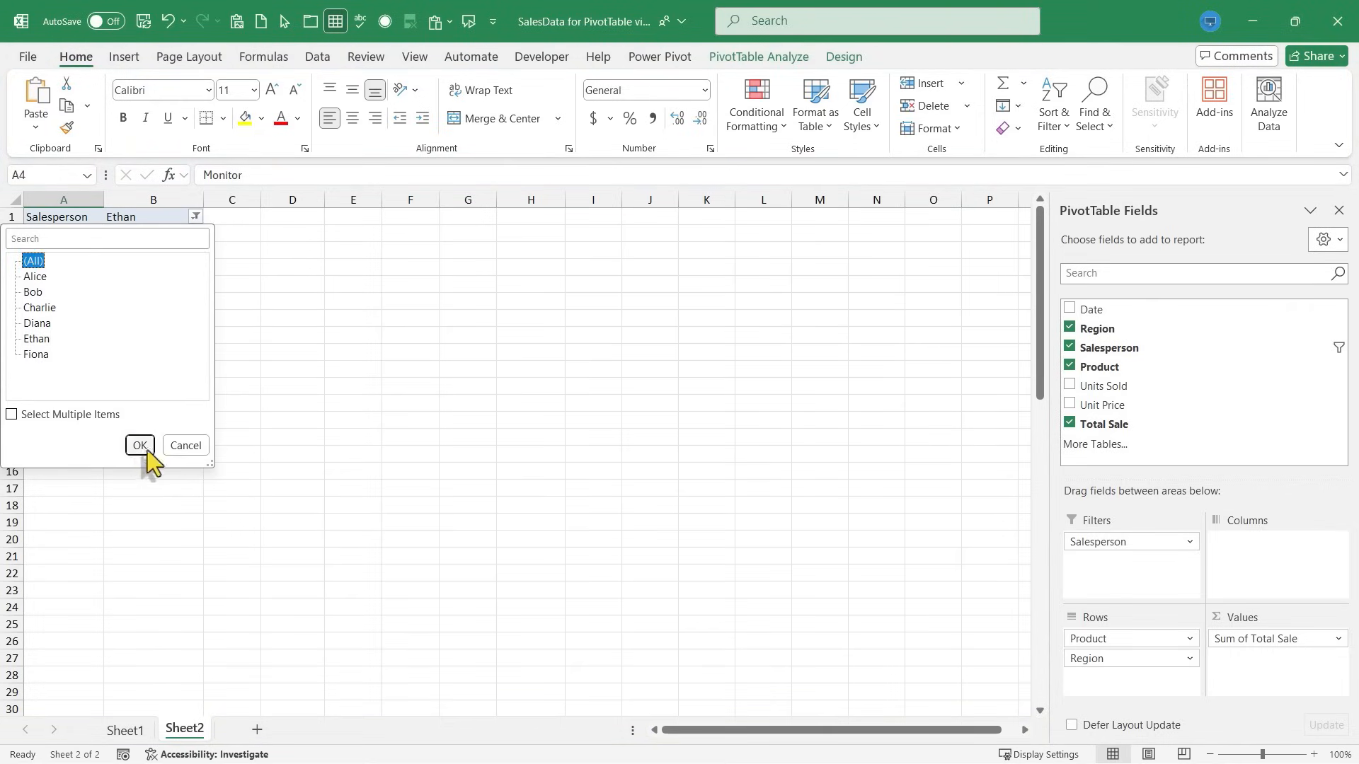
pyautogui.click(139, 444)
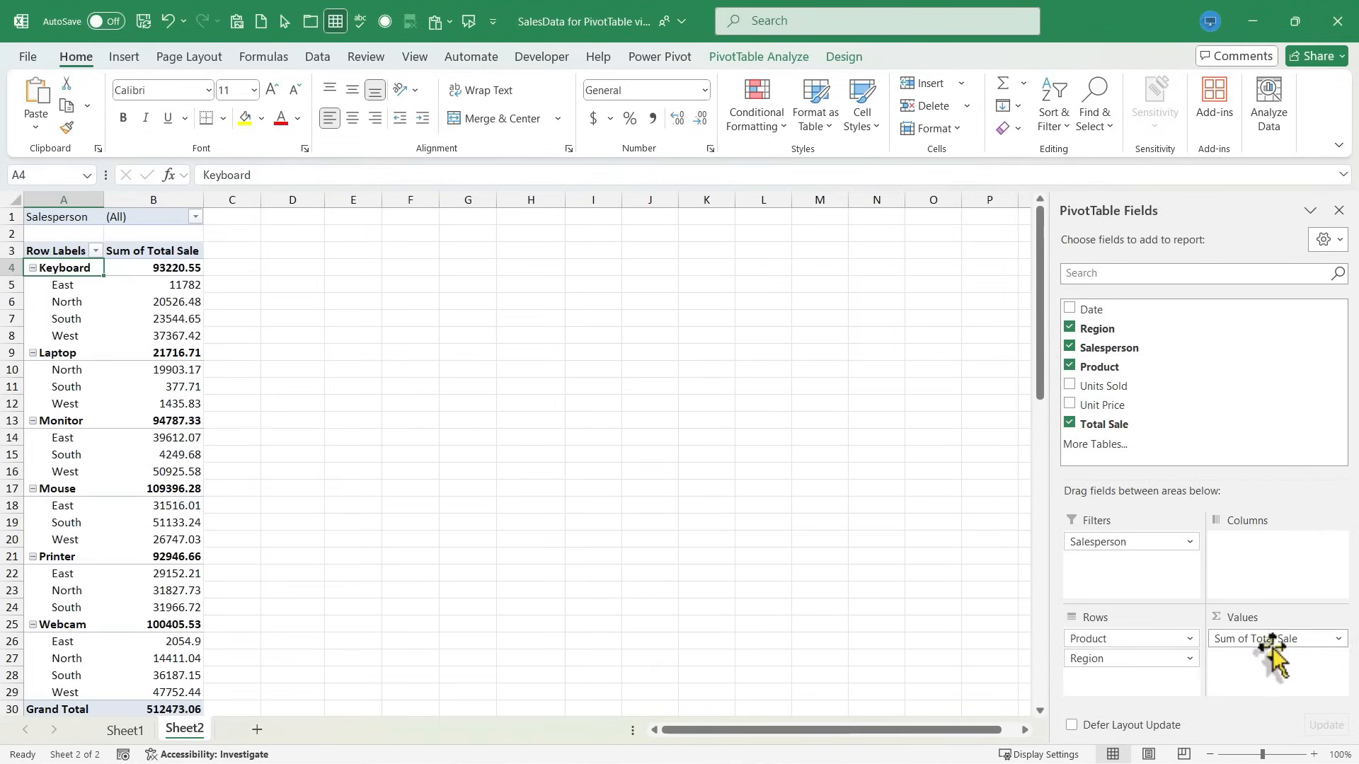
pyautogui.moveTo(1331, 668)
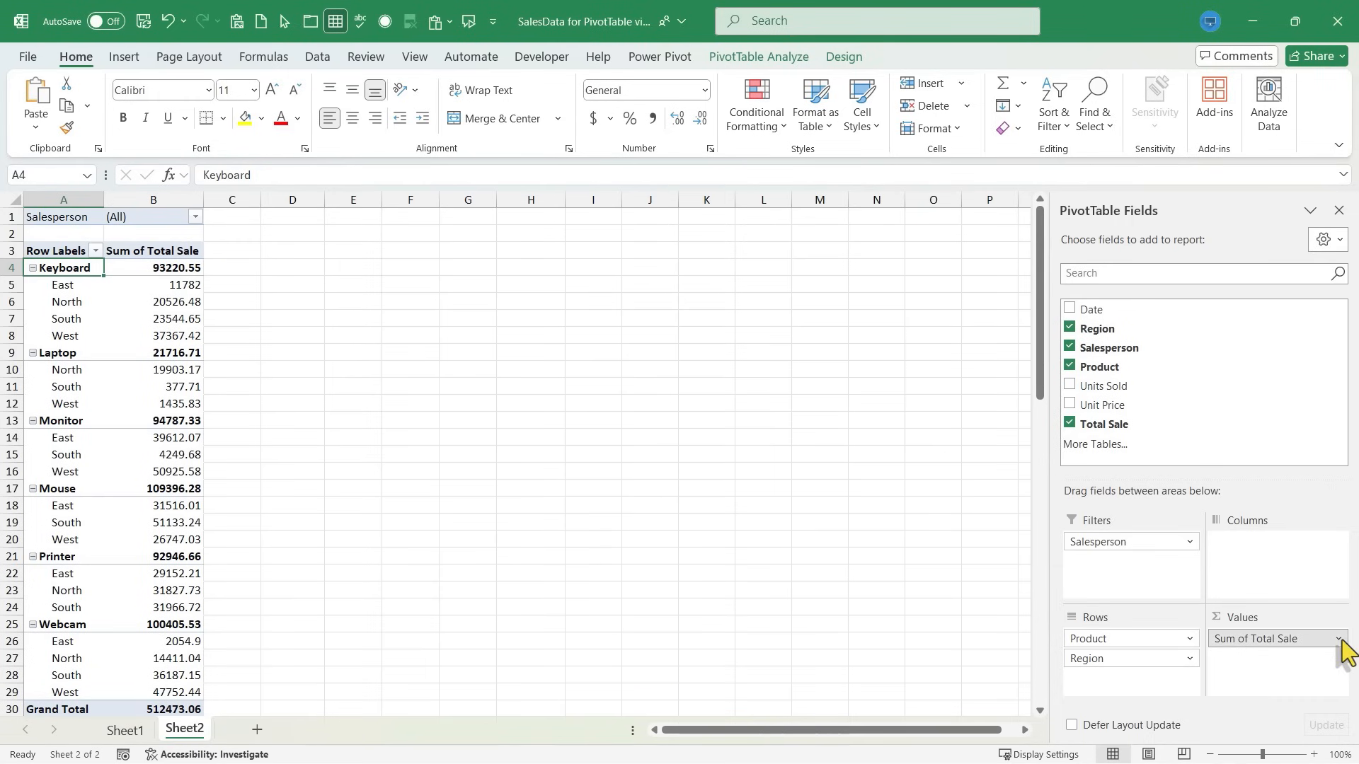
# - Briefly summarize Total Sale by Average, then undo back to Sum totalling 512,473.06
pyautogui.click(1337, 637)
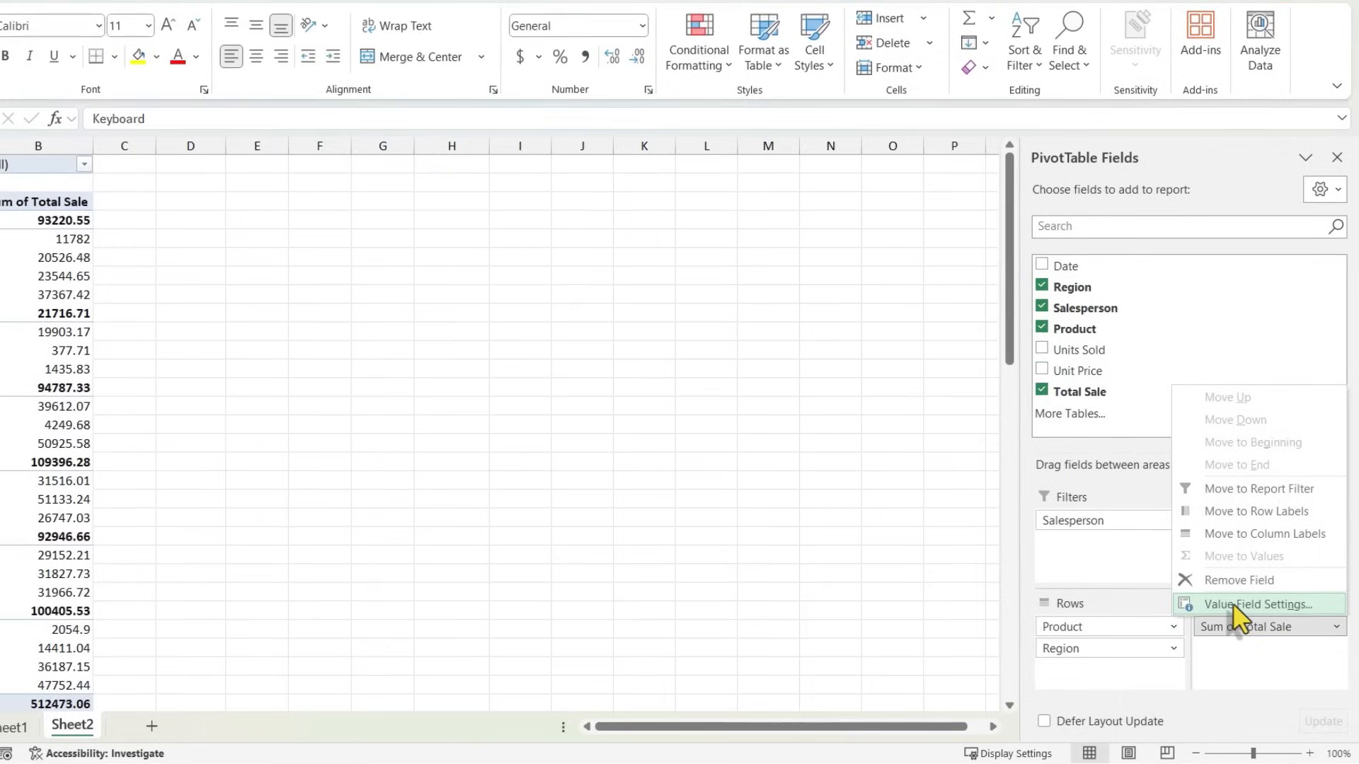
pyautogui.click(1254, 604)
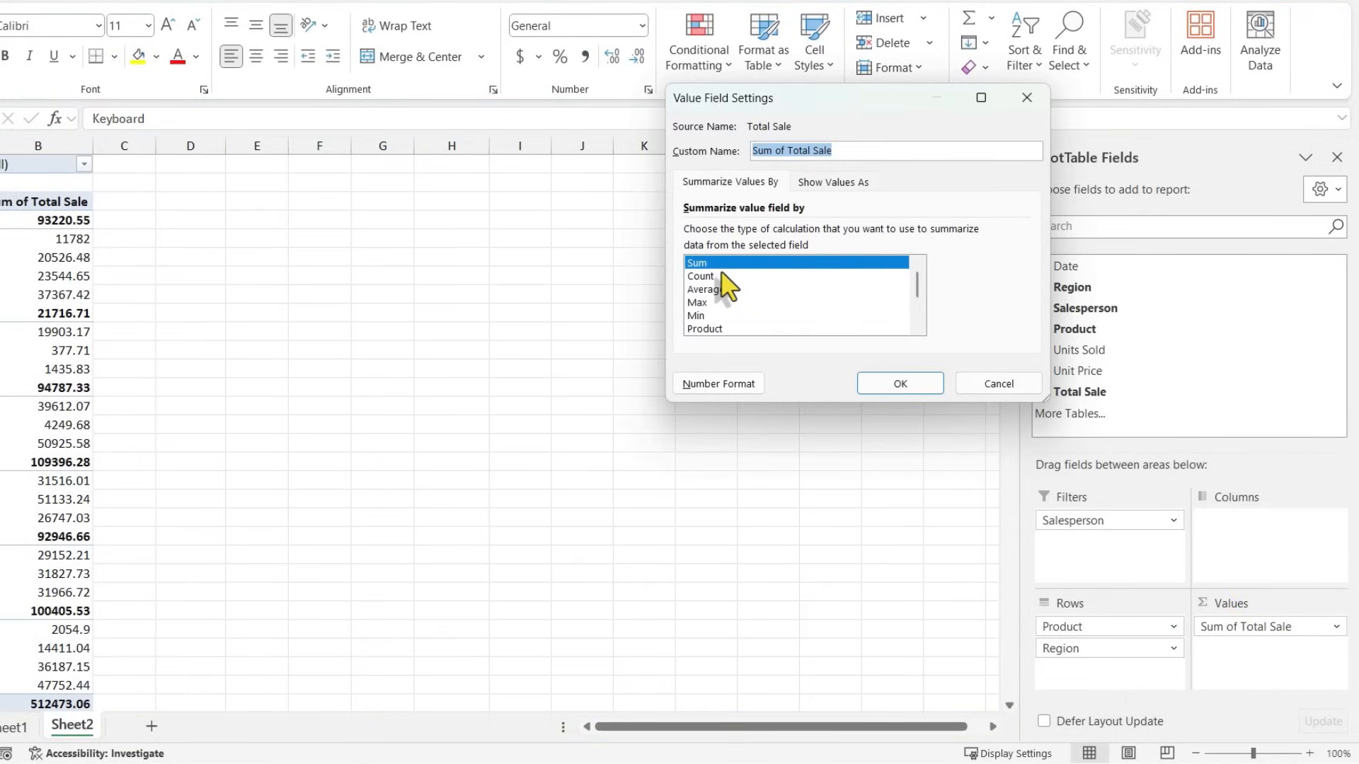
pyautogui.click(705, 288)
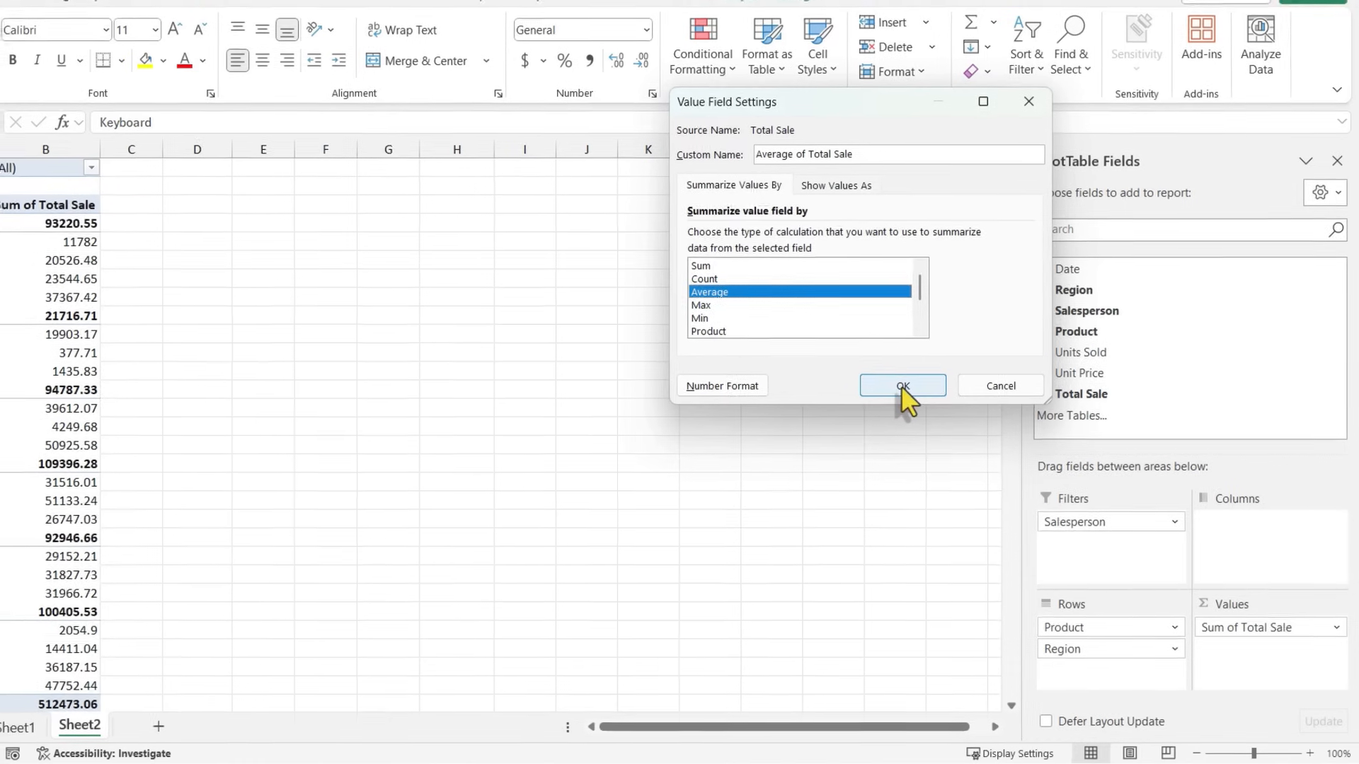
pyautogui.click(900, 386)
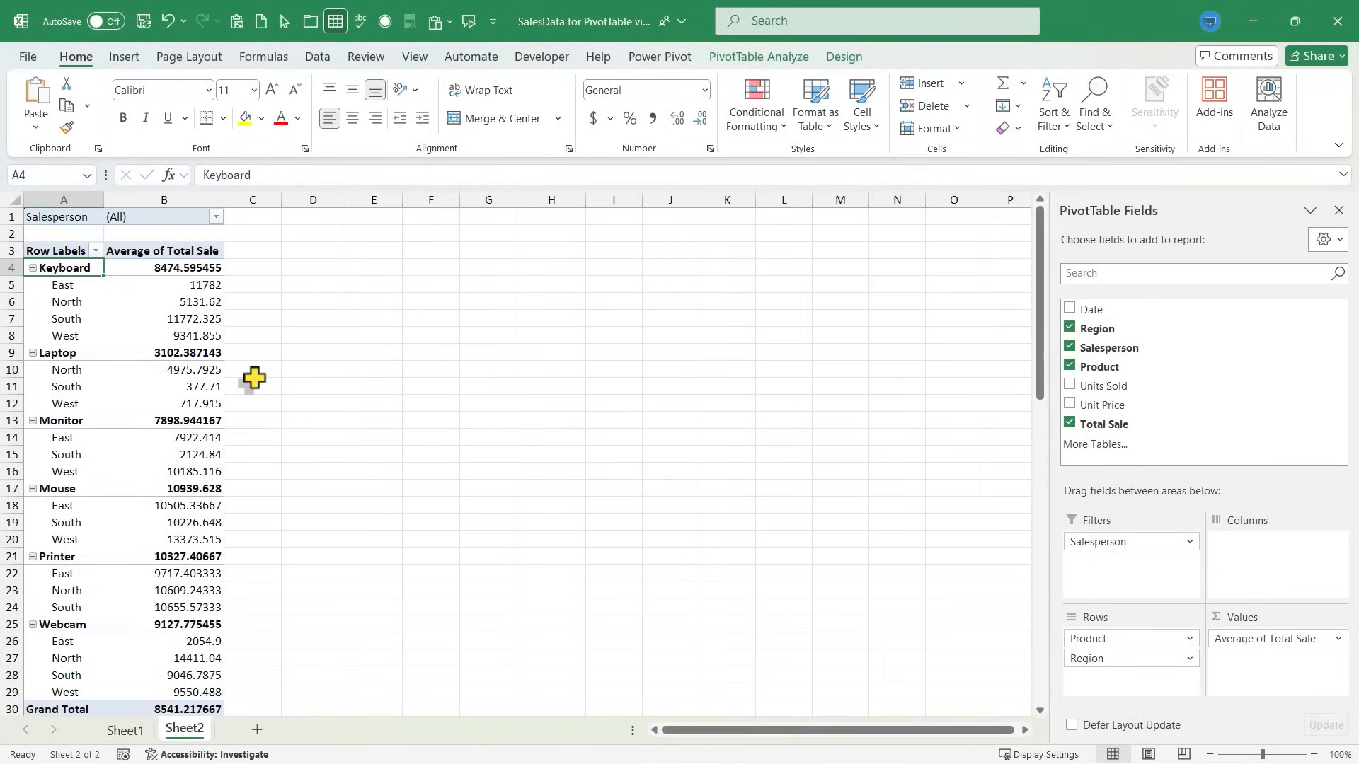
pyautogui.press('ctrl+z')
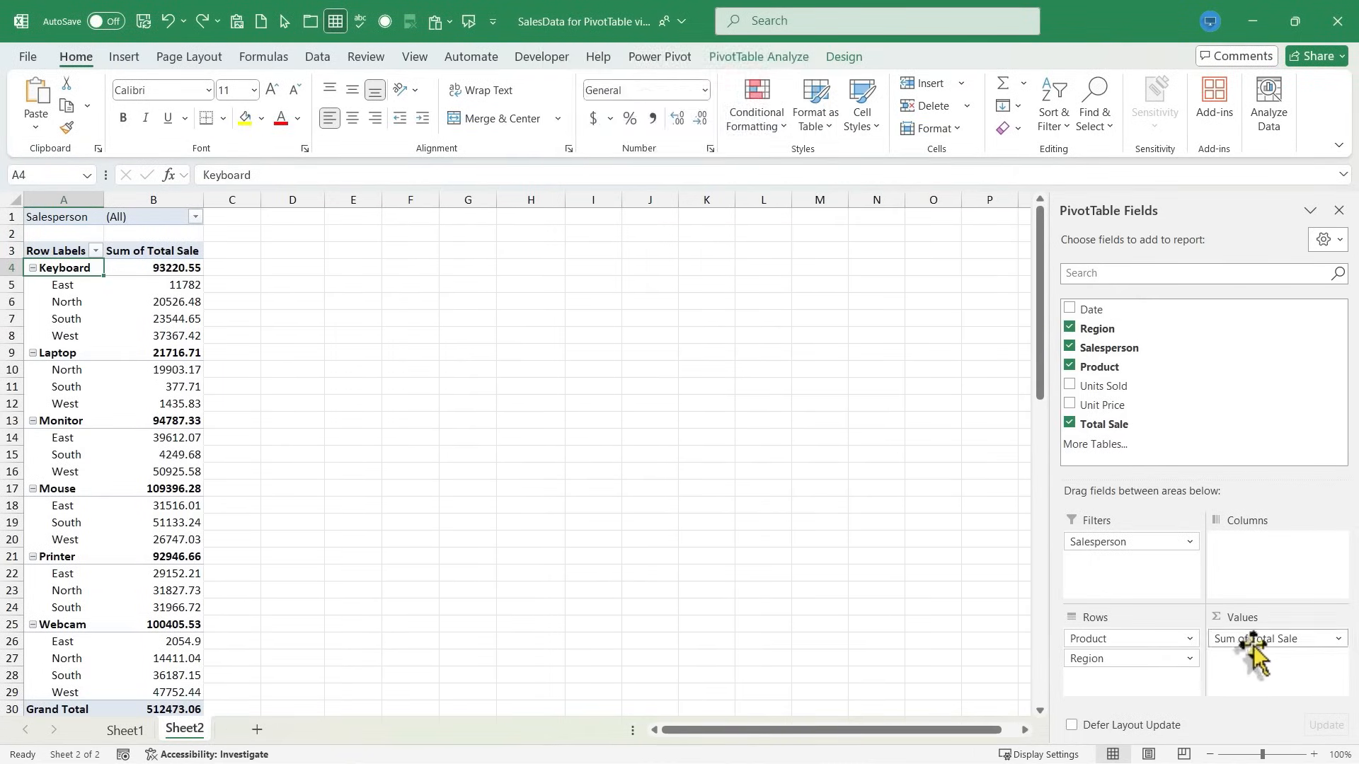
pyautogui.moveTo(1277, 648)
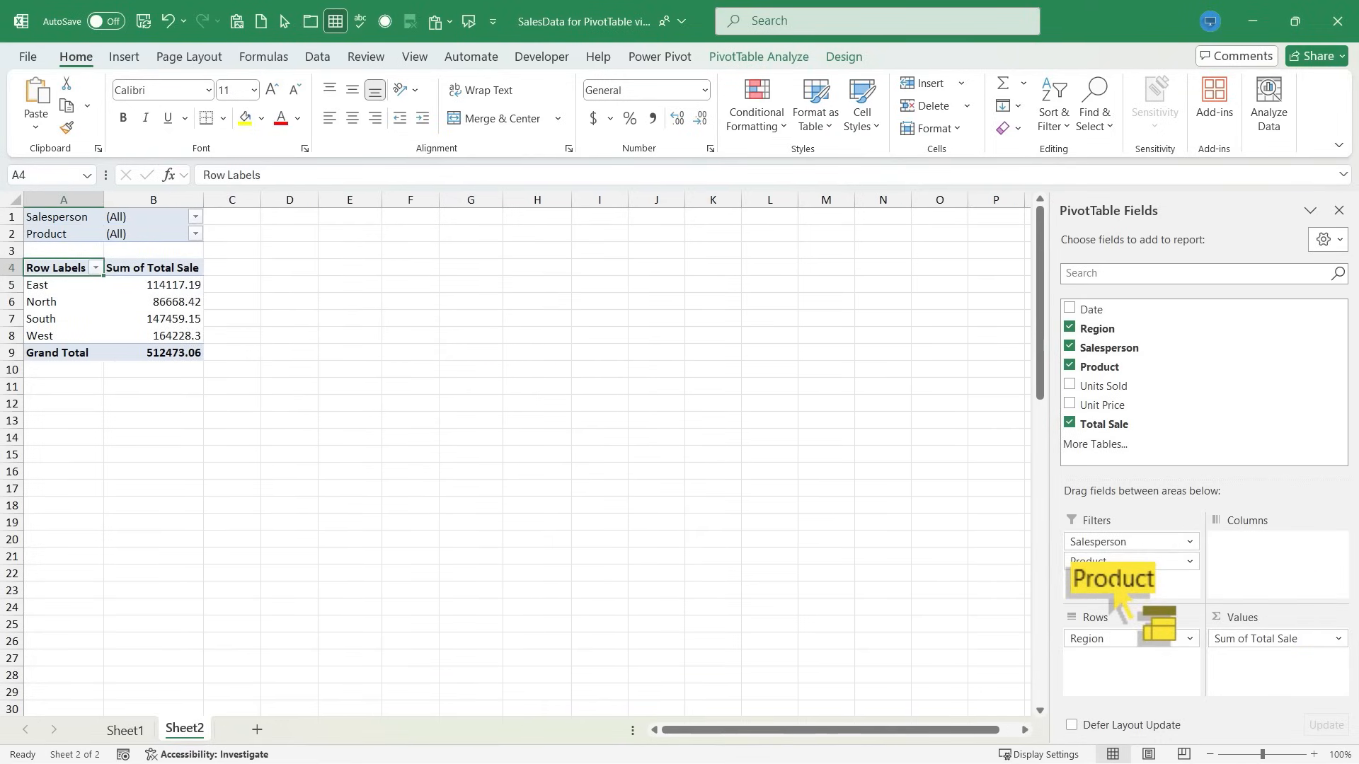
# - Move Product from Filters into Rows beneath Region, nesting products under each region
pyautogui.moveTo(1112, 579); pyautogui.dragTo(1131, 667)
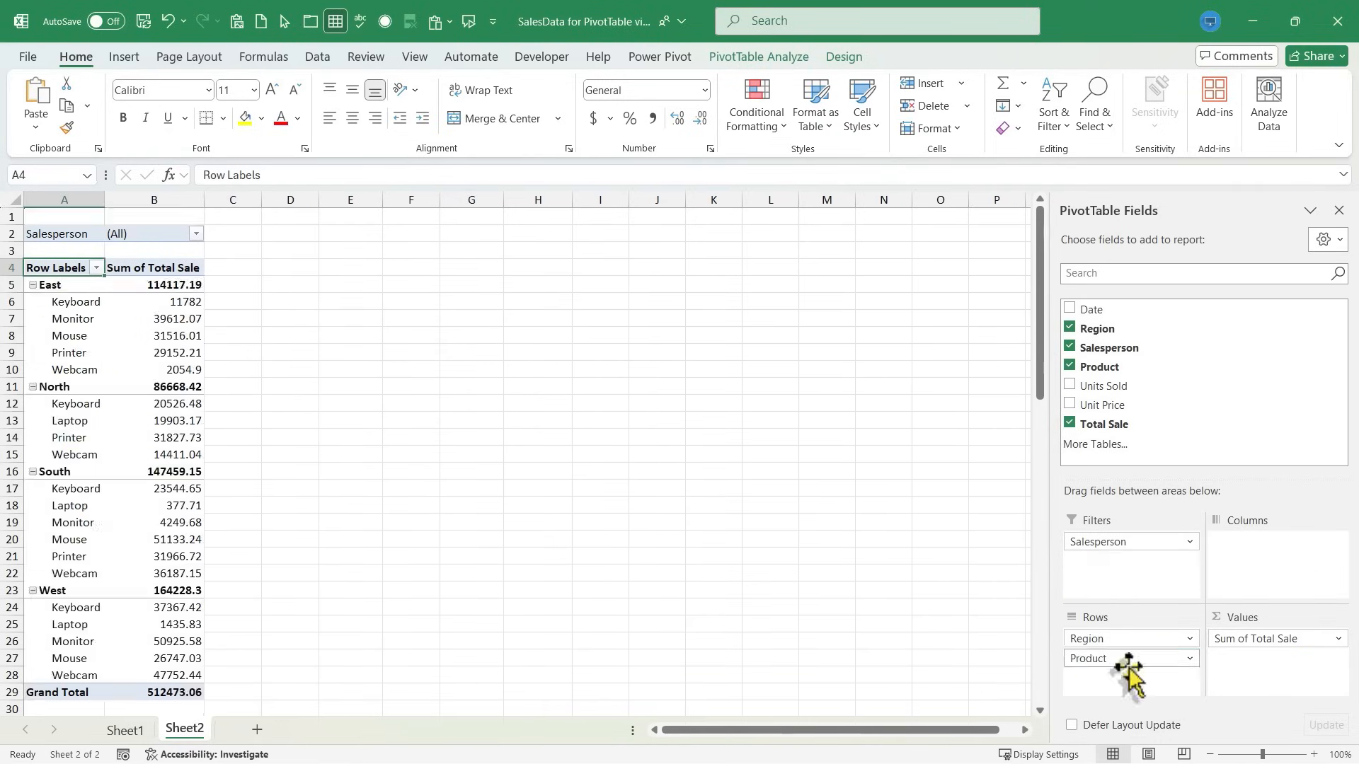
pyautogui.click(1069, 386)
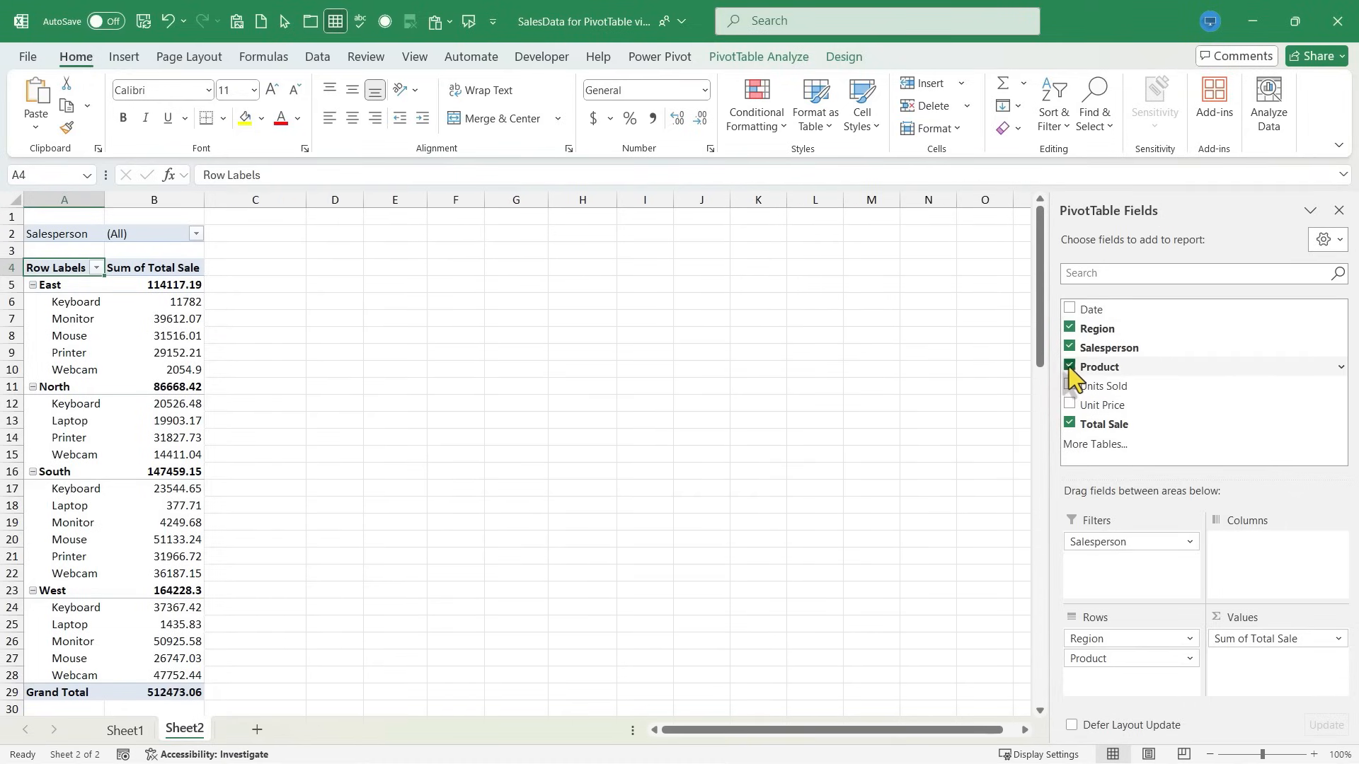
pyautogui.click(1069, 366)
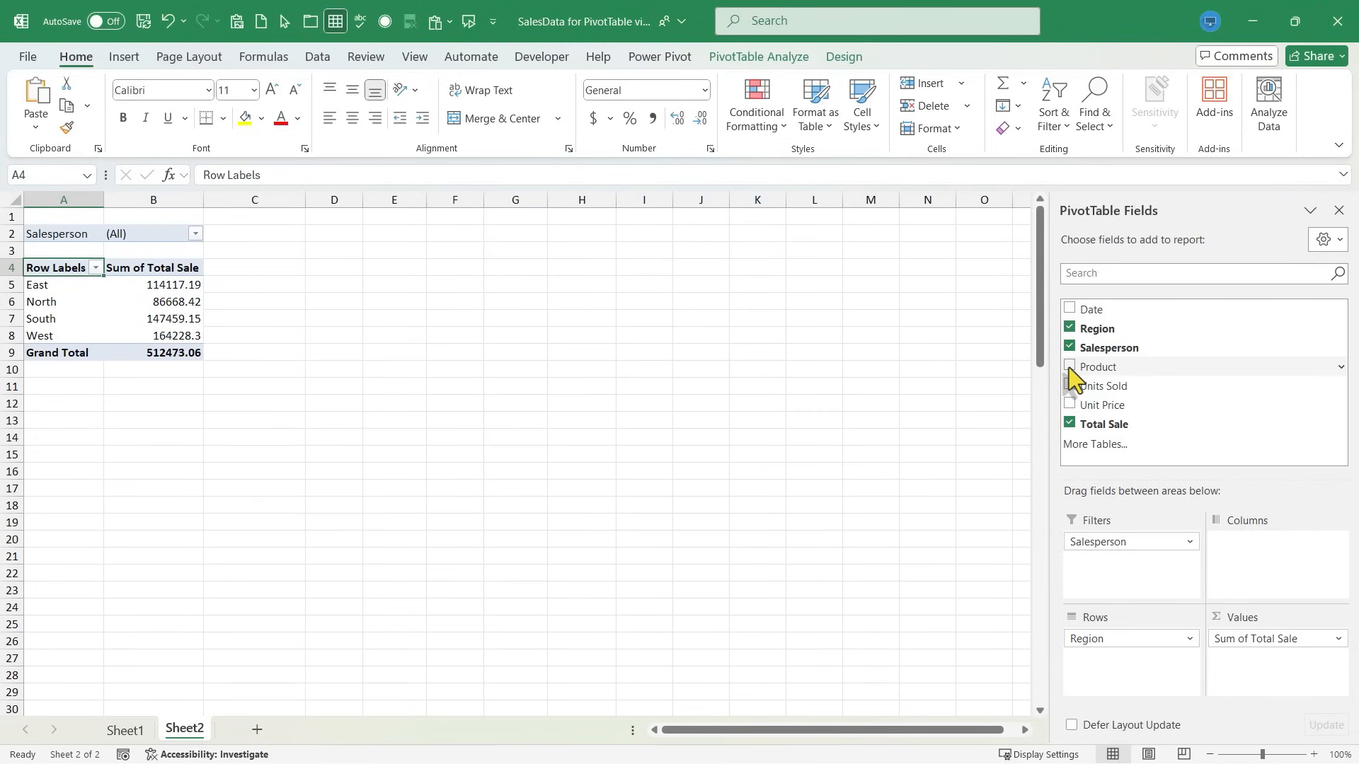
pyautogui.click(1069, 366)
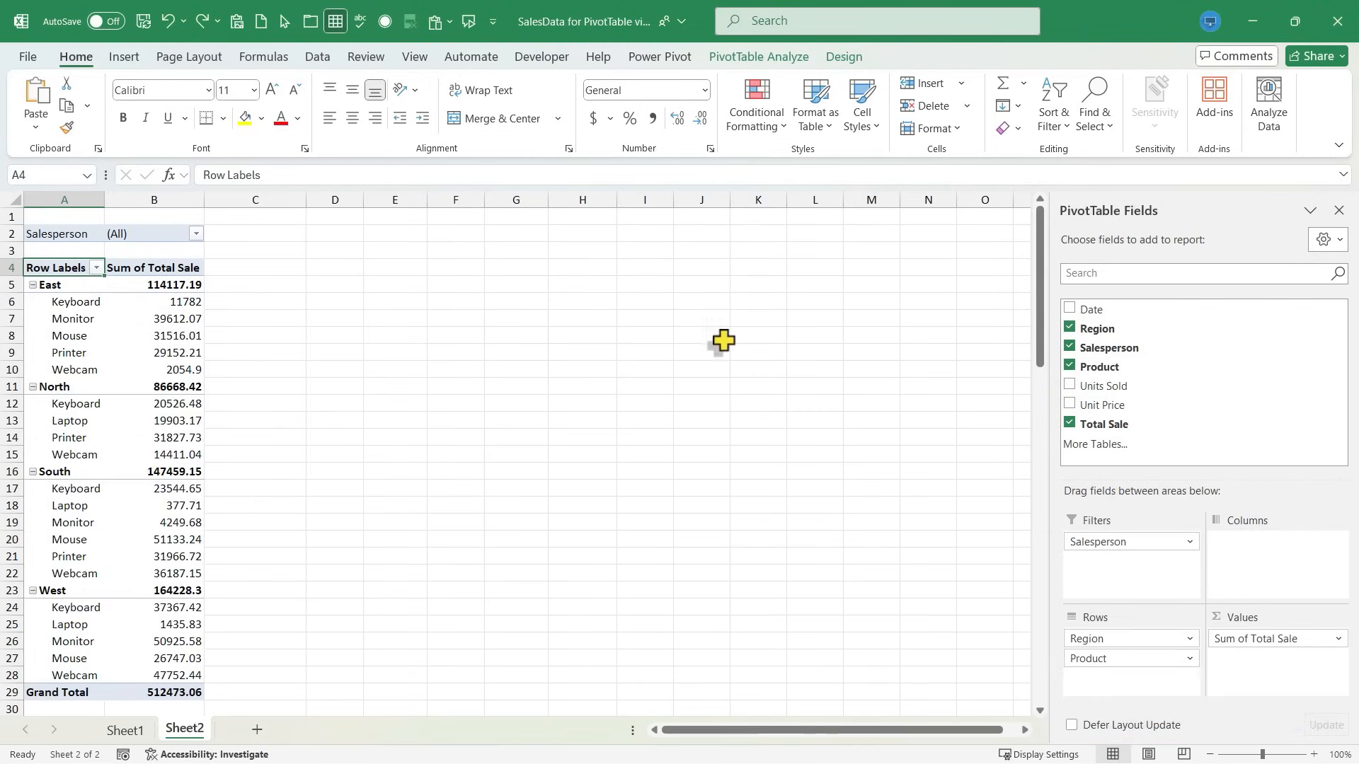
pyautogui.moveTo(807, 158)
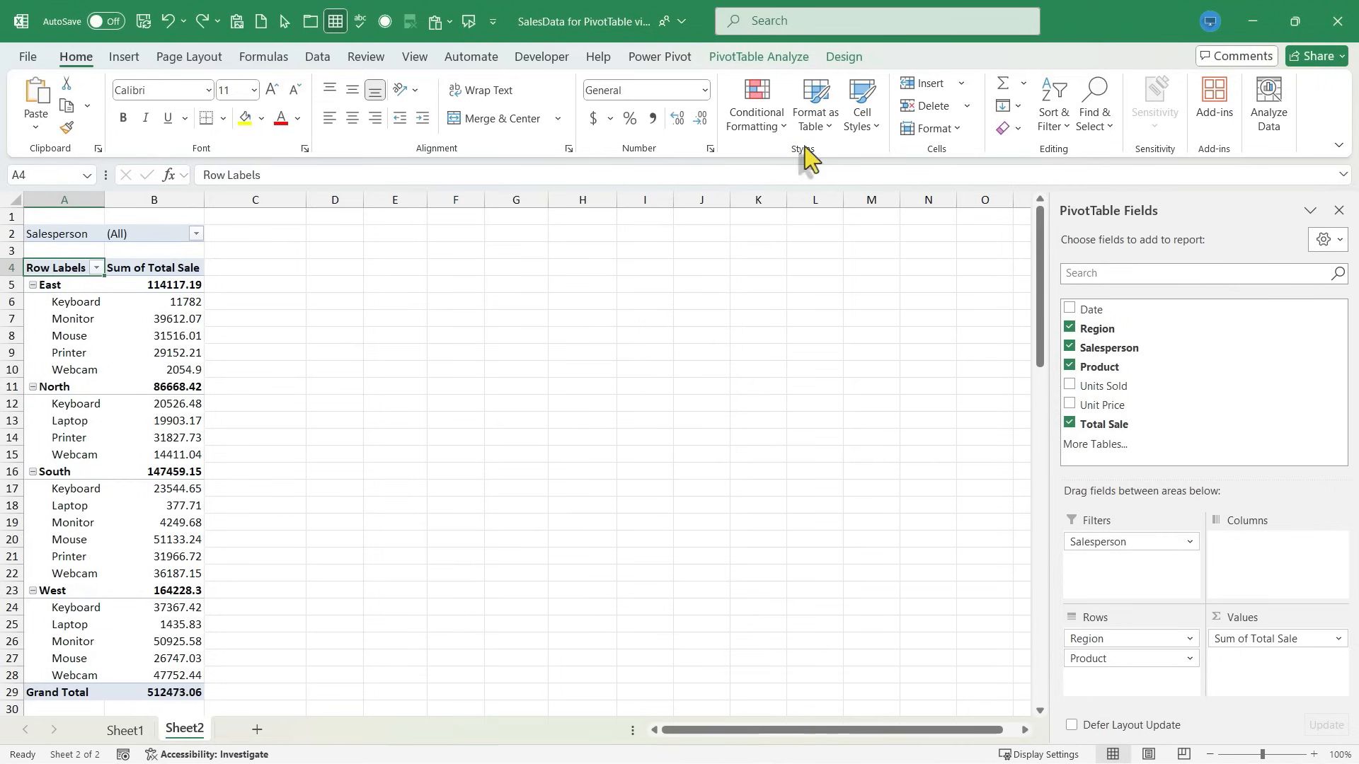
# - Switch between the PivotTable Analyze and Design tabs to apply a lavender built-in style
pyautogui.click(757, 56)
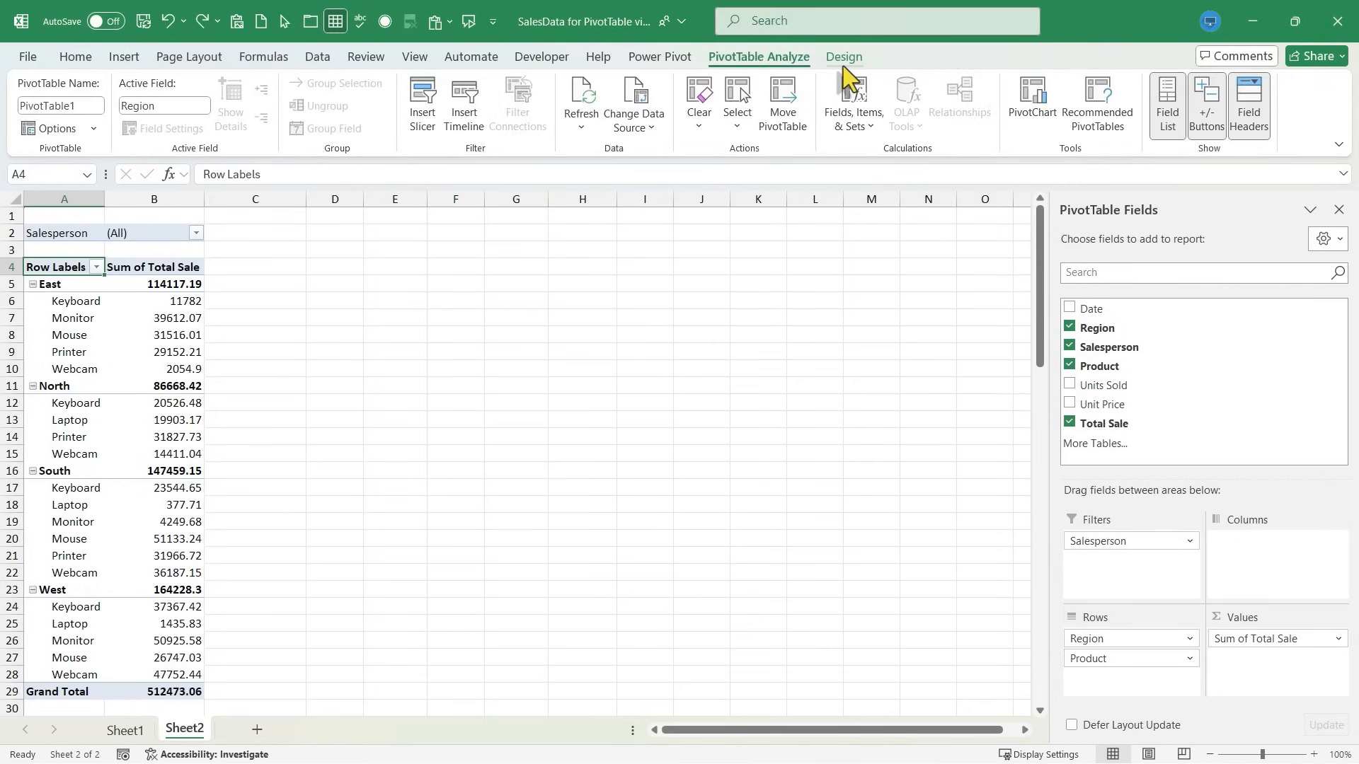
pyautogui.moveTo(951, 143)
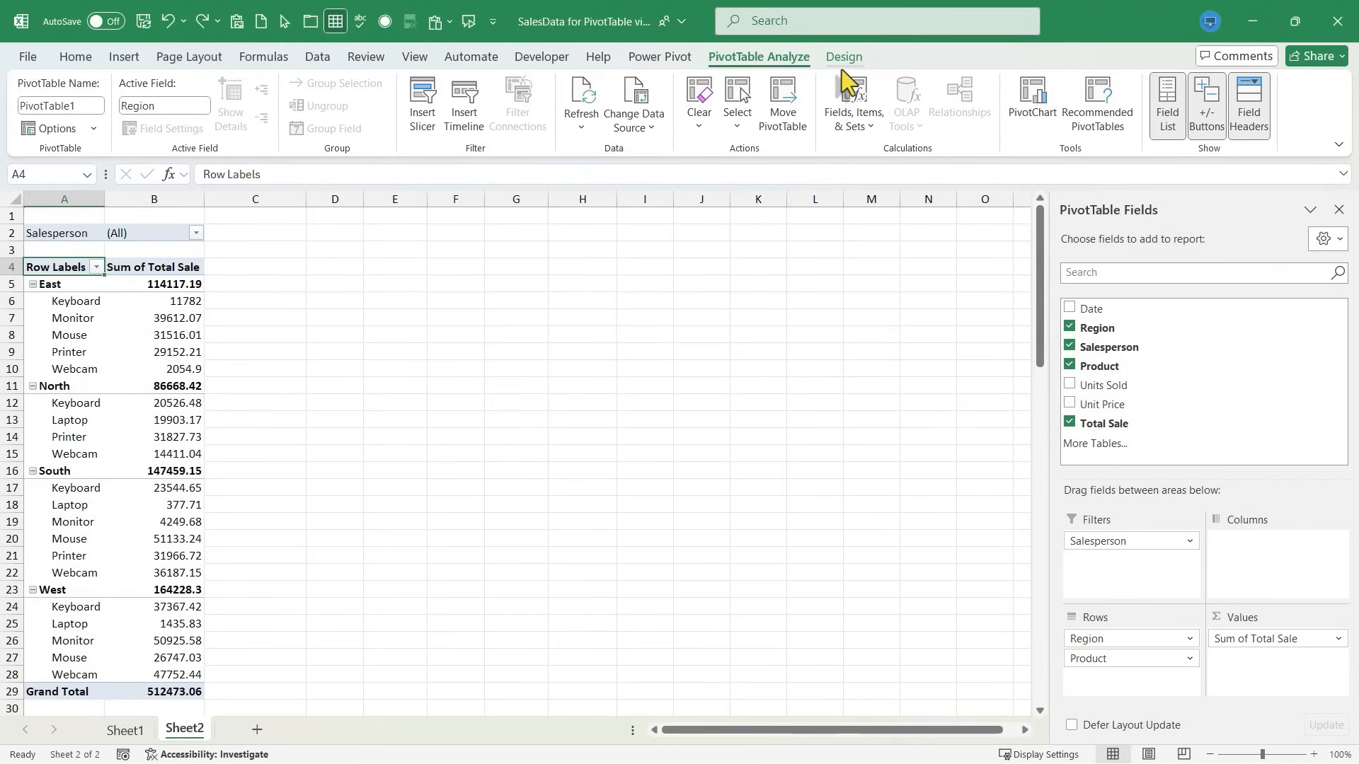
pyautogui.moveTo(784, 78)
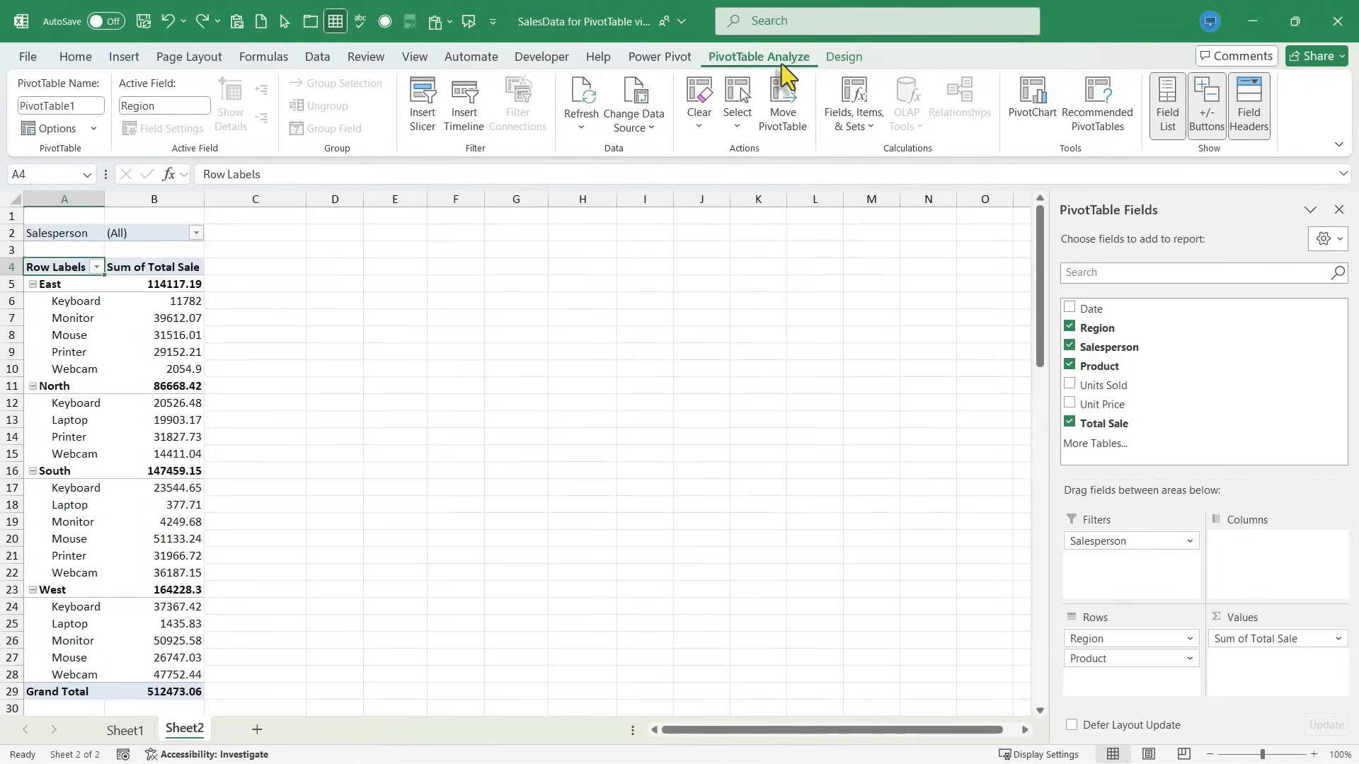
pyautogui.click(842, 57)
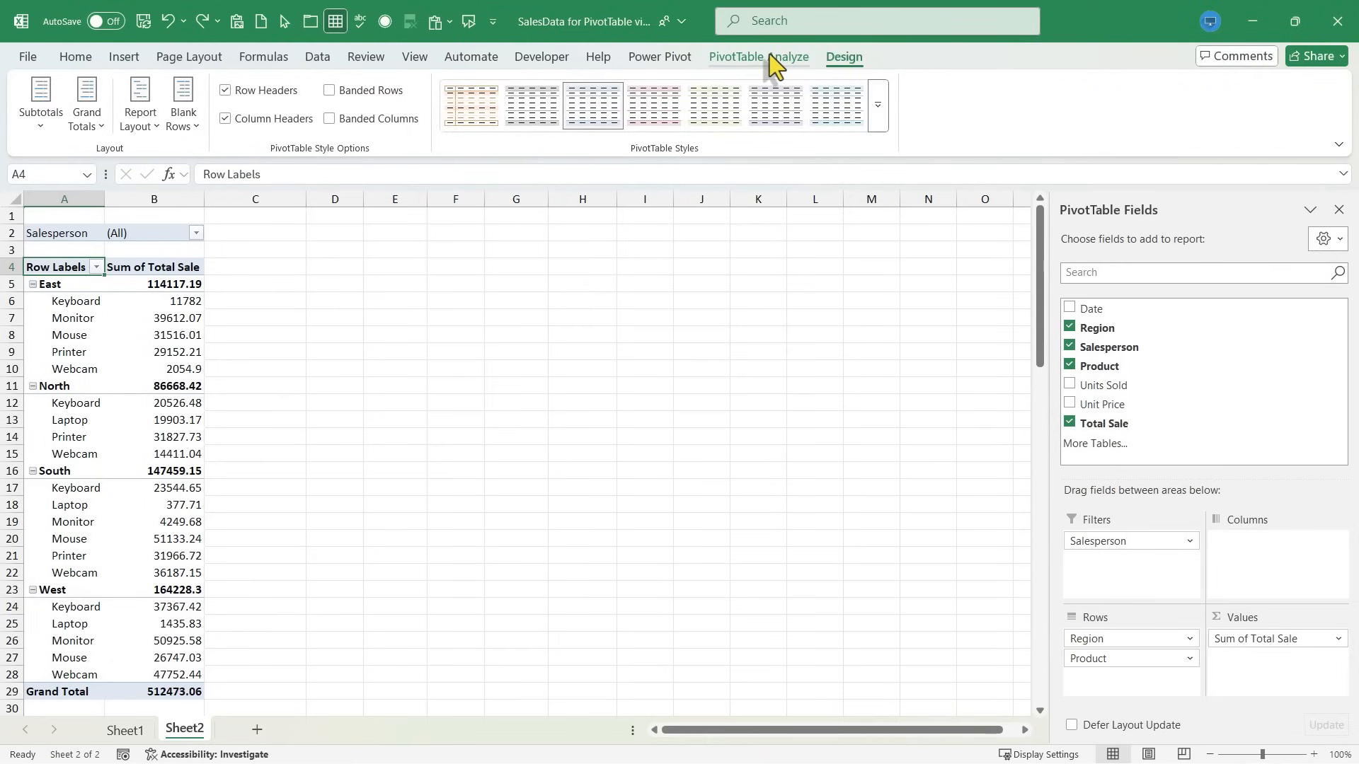
pyautogui.click(757, 57)
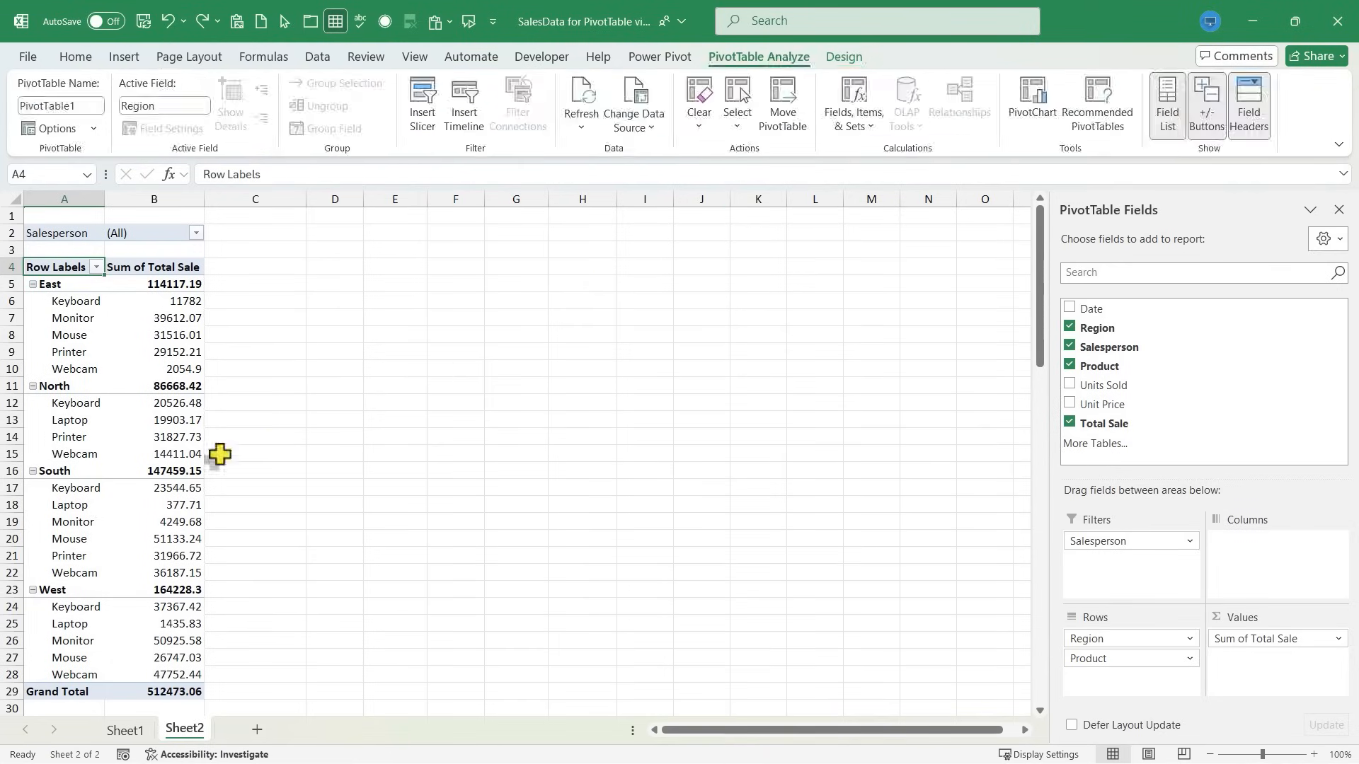
pyautogui.click(842, 57)
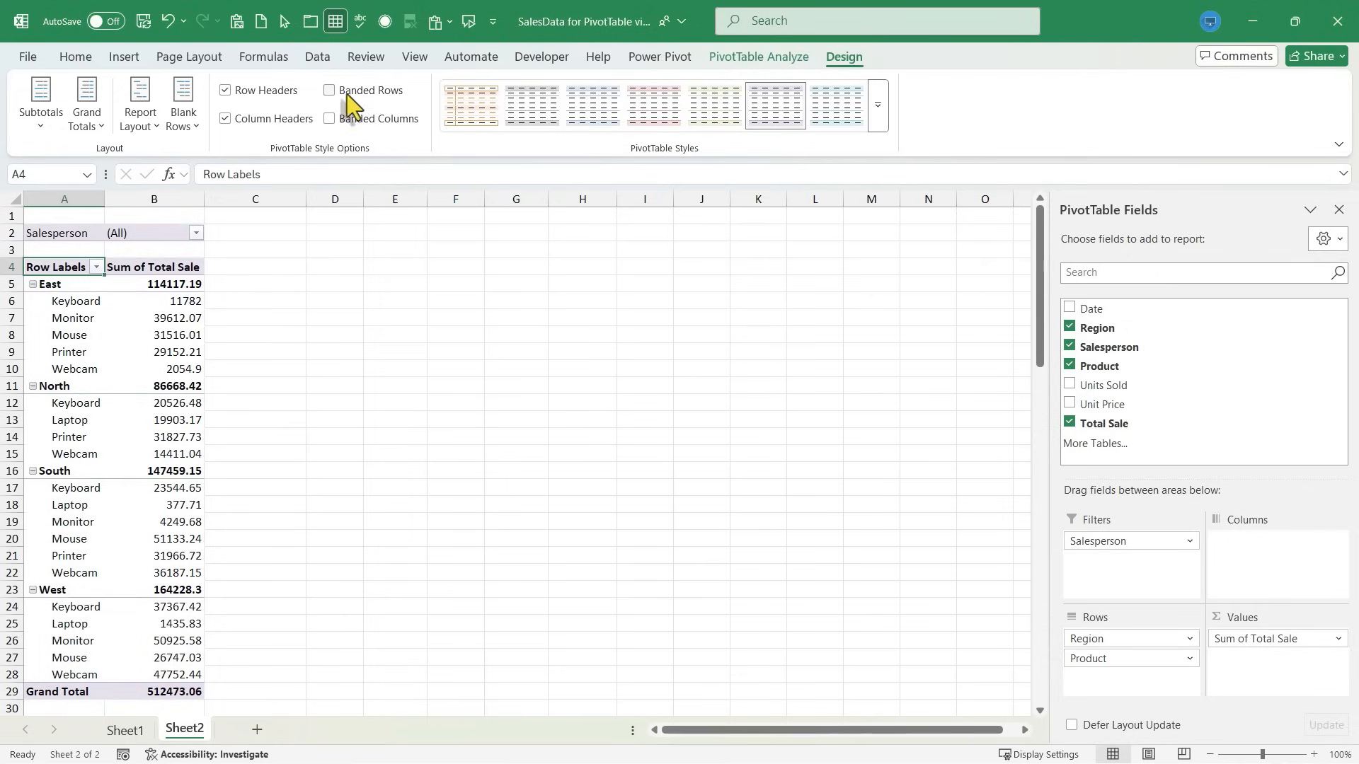
# - Turn on Banded Rows and try subtotal options, ending with subtotals at group tops
pyautogui.click(329, 90)
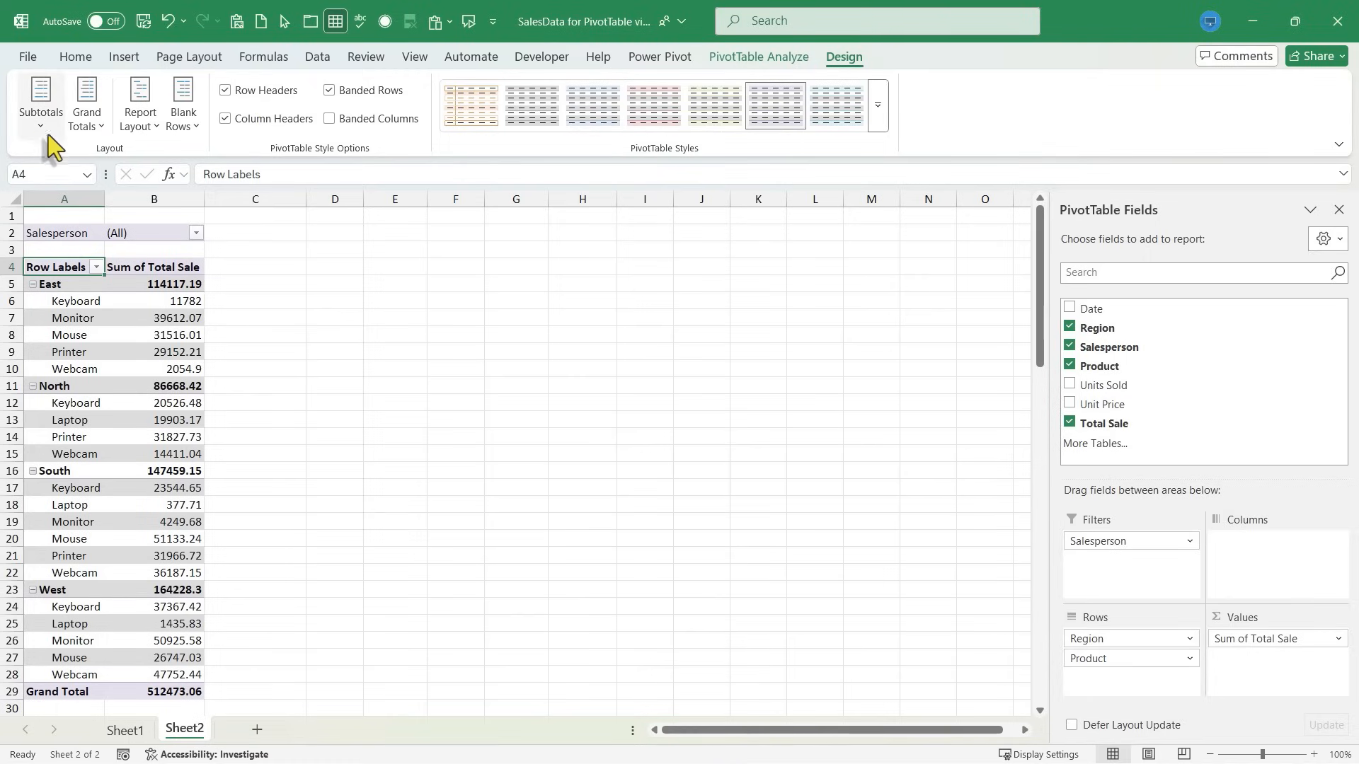
pyautogui.moveTo(197, 335)
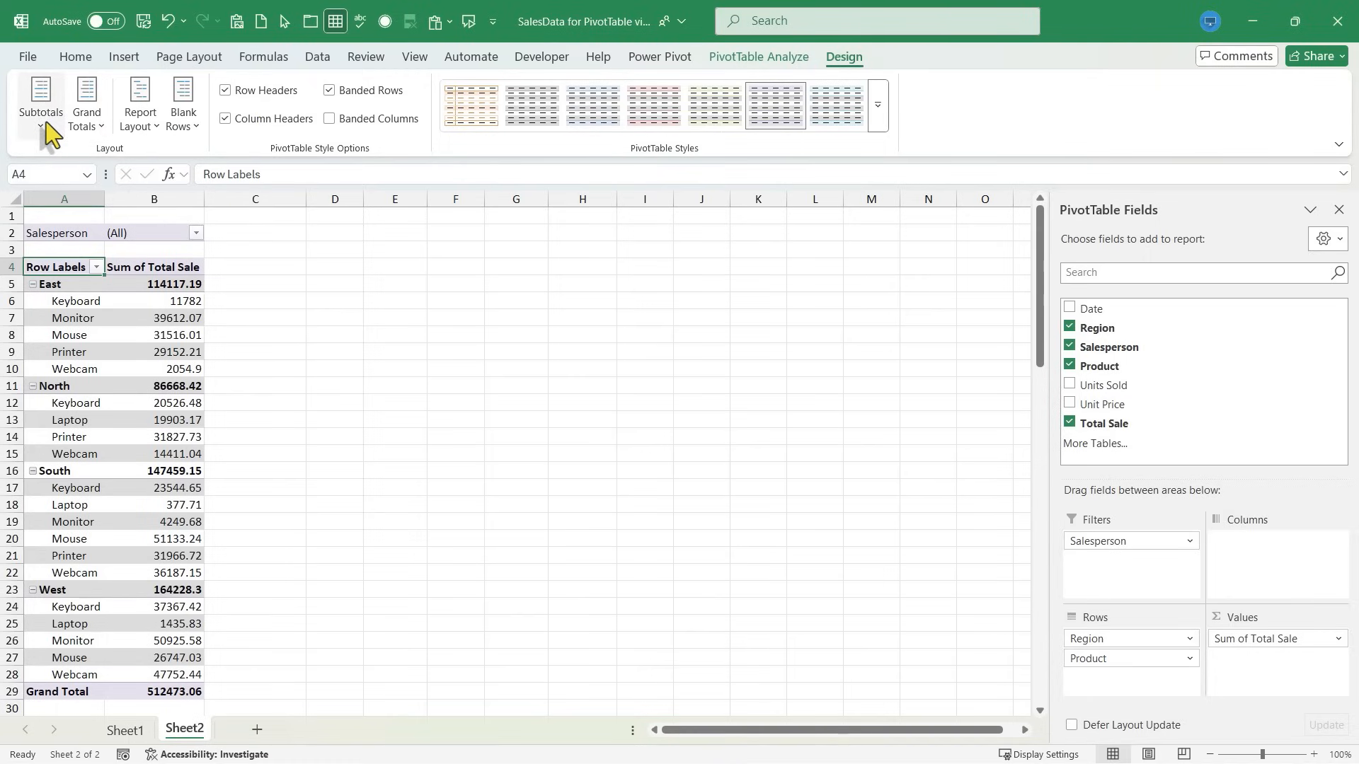
pyautogui.click(40, 102)
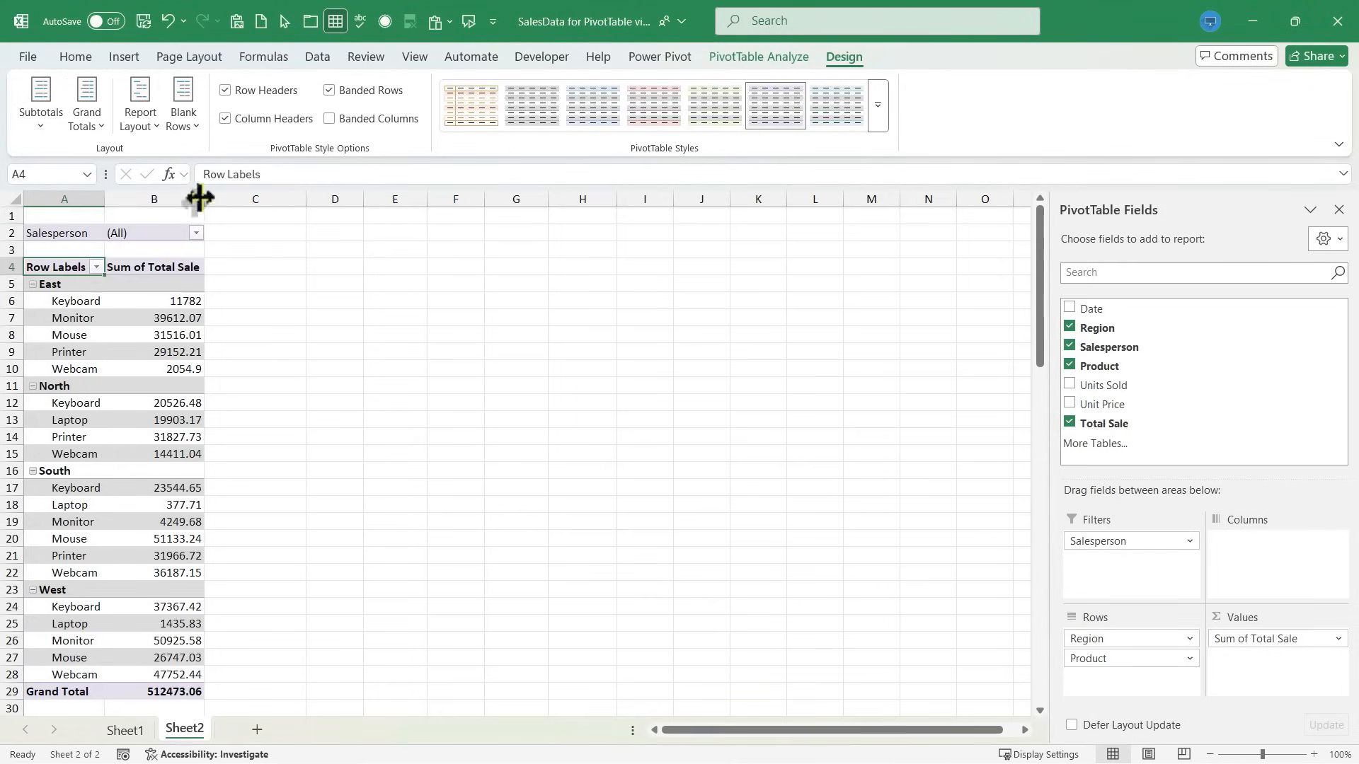
pyautogui.moveTo(193, 555)
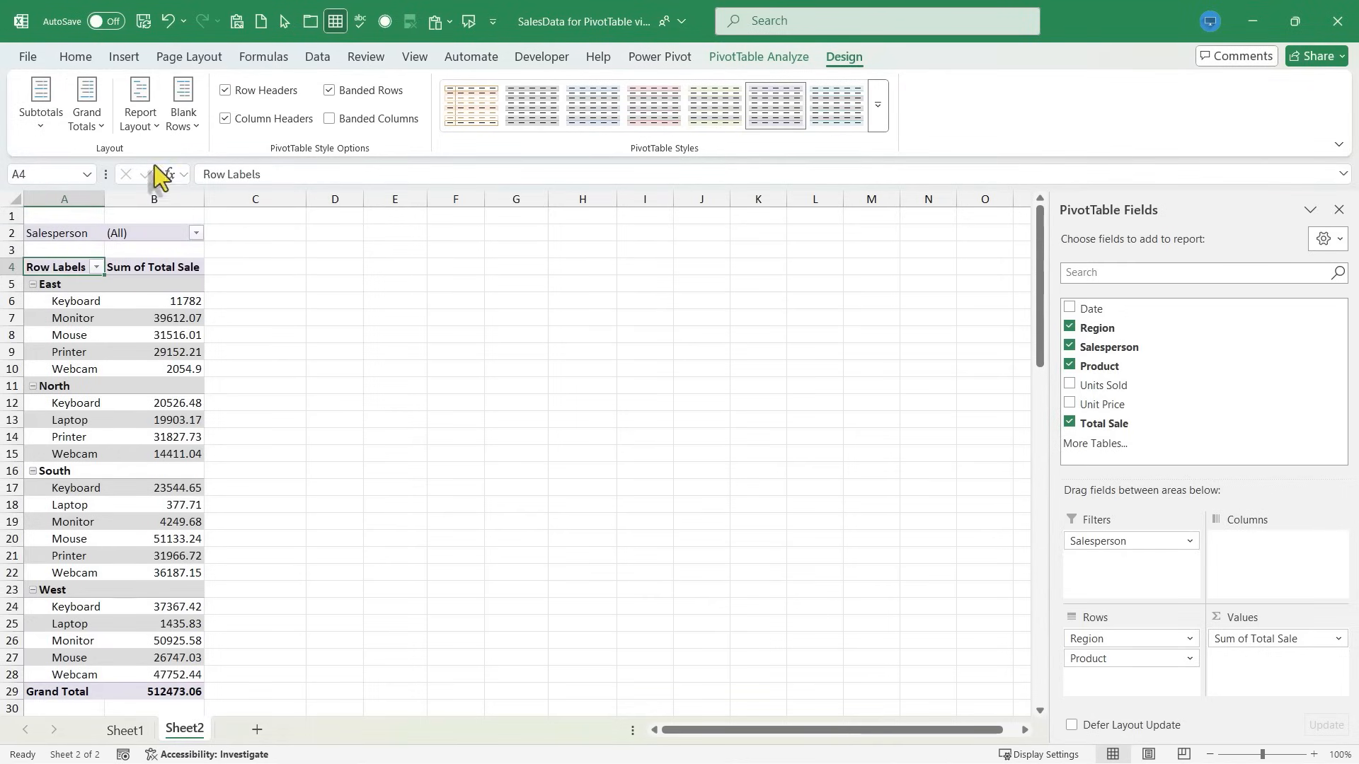
pyautogui.click(40, 100)
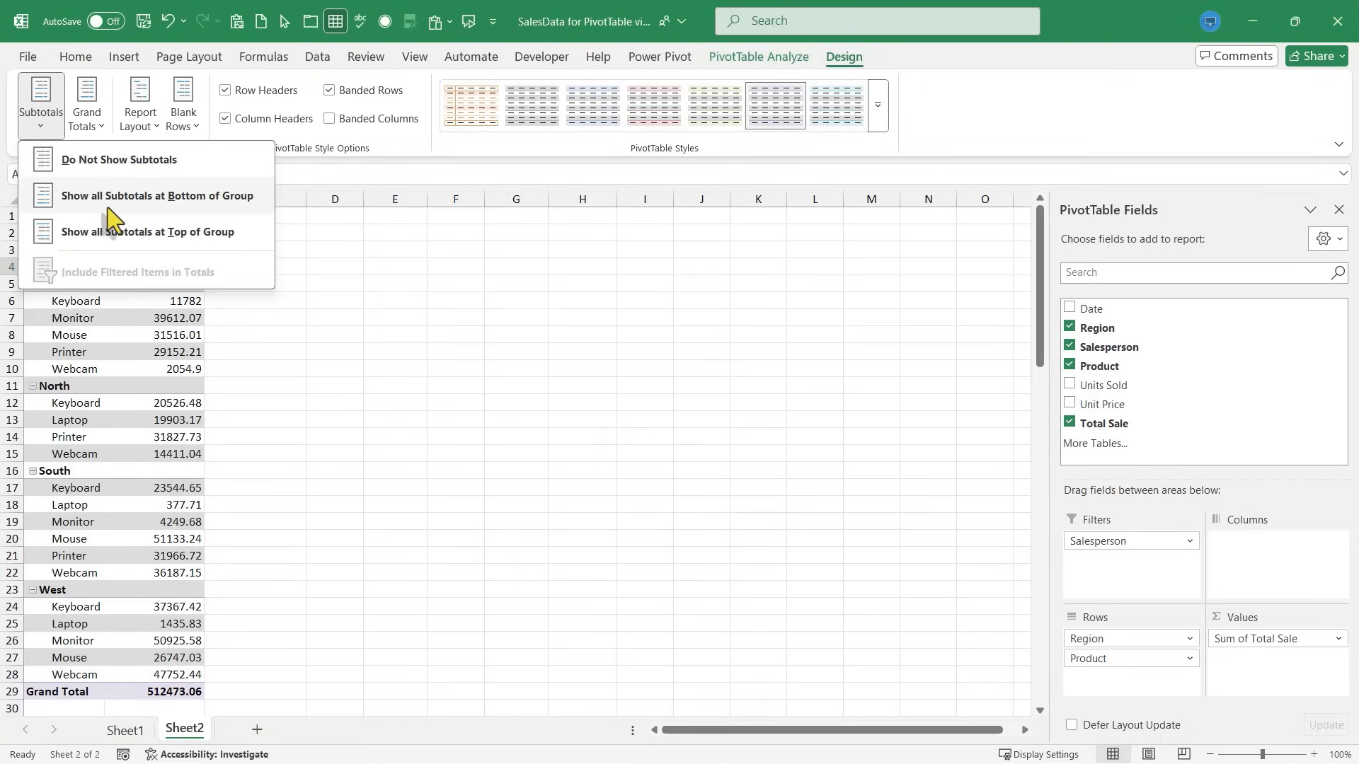
pyautogui.click(155, 195)
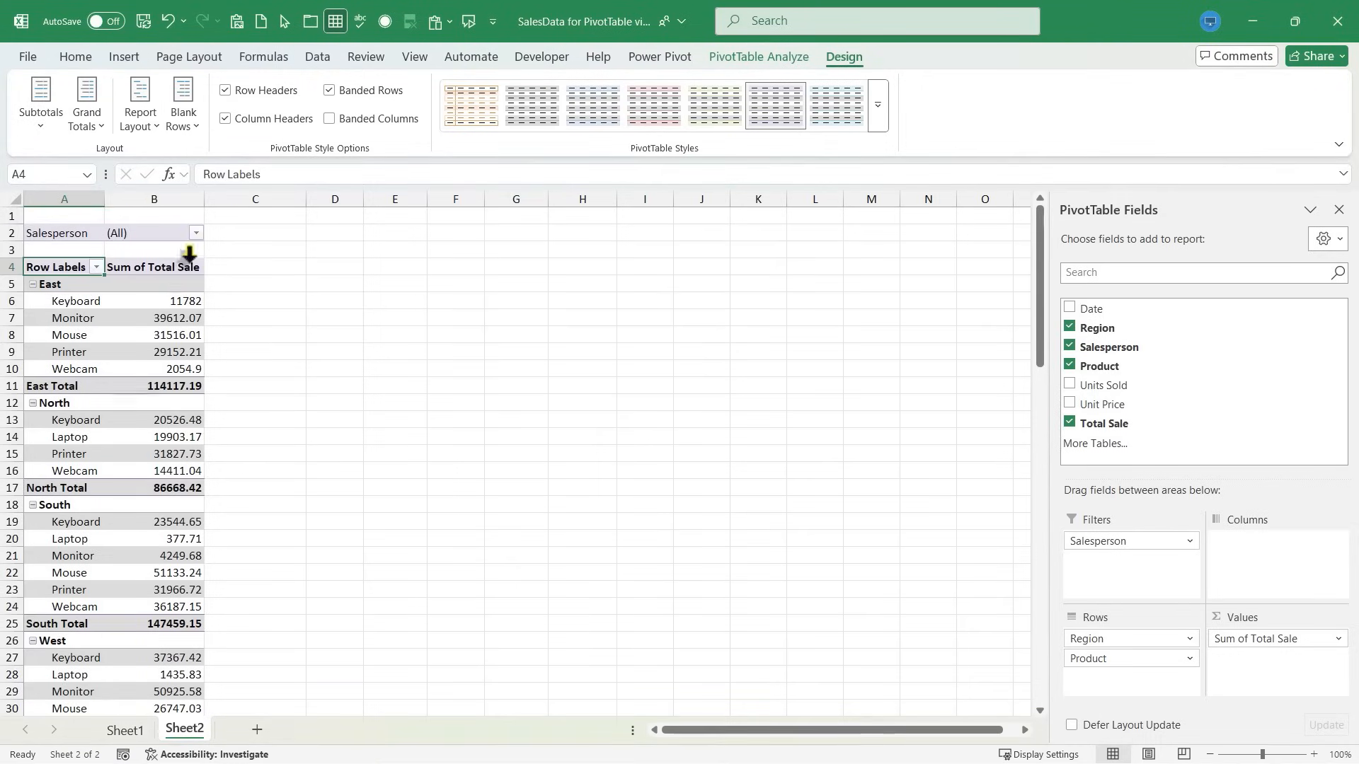
pyautogui.click(40, 100)
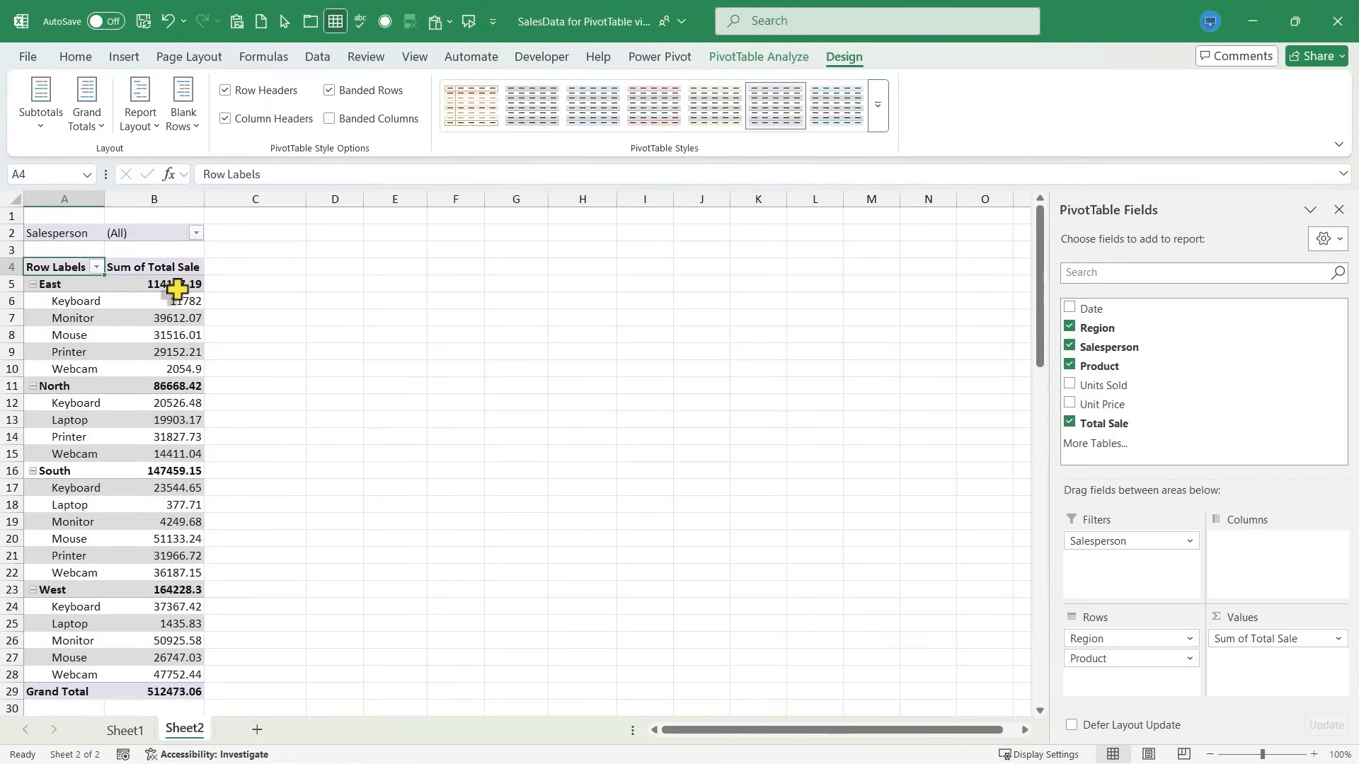
pyautogui.click(39, 101)
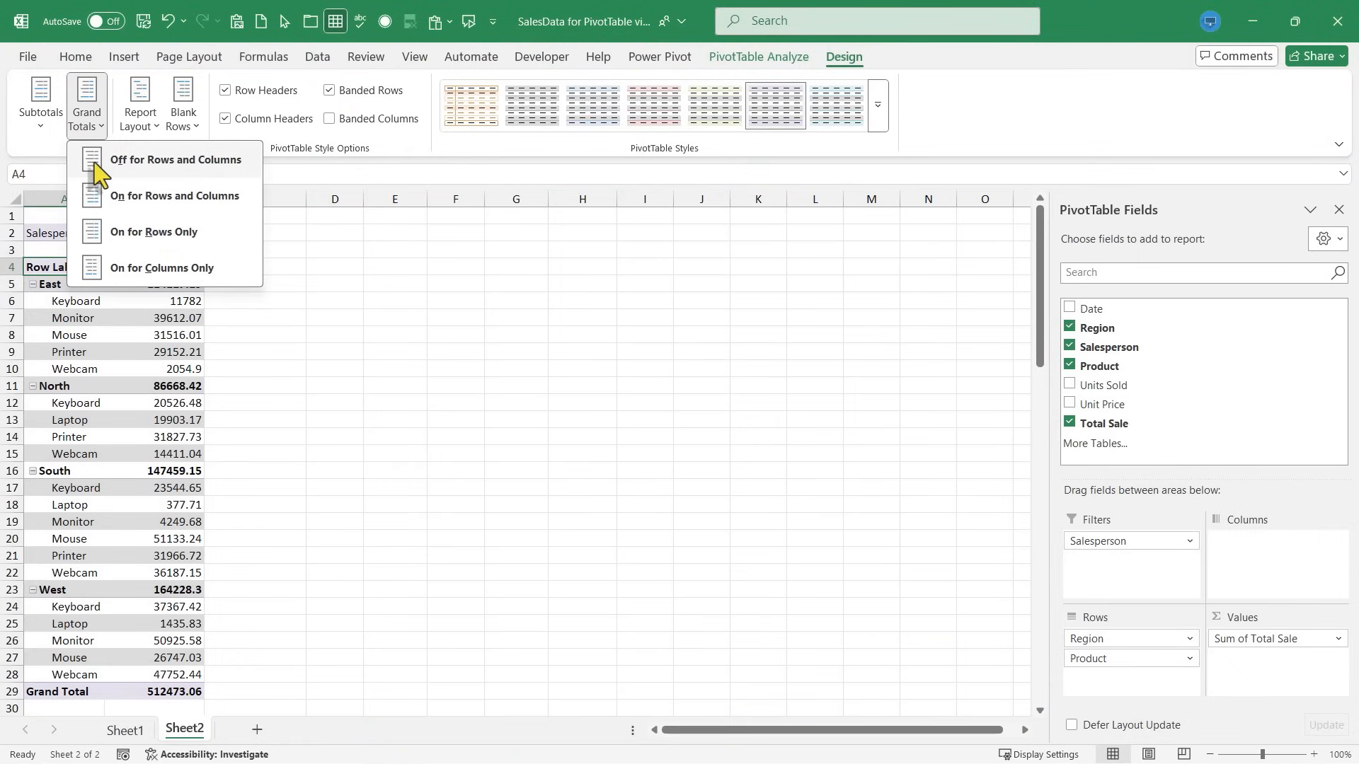
# - Set subtotals to group bottoms, tabular report layout, and don't repeat item labels
pyautogui.click(175, 159)
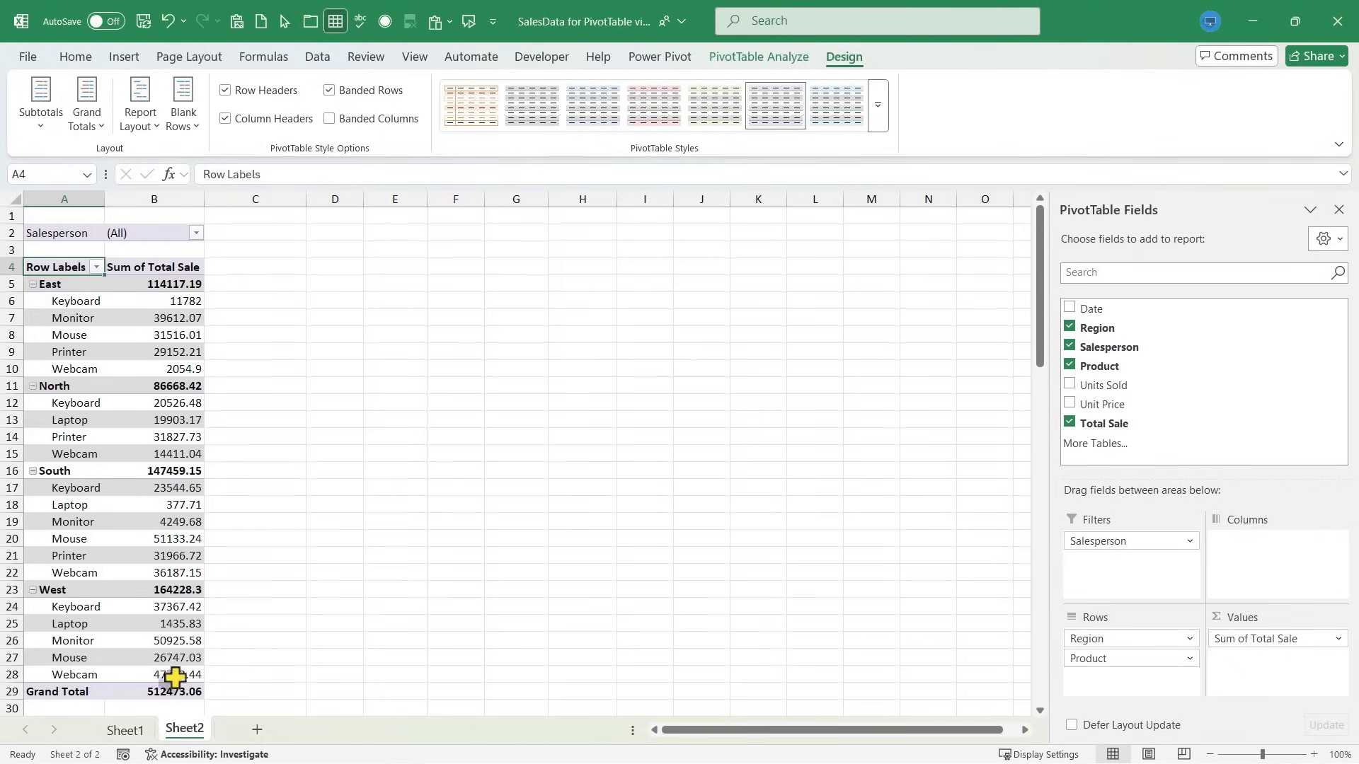
pyautogui.click(86, 104)
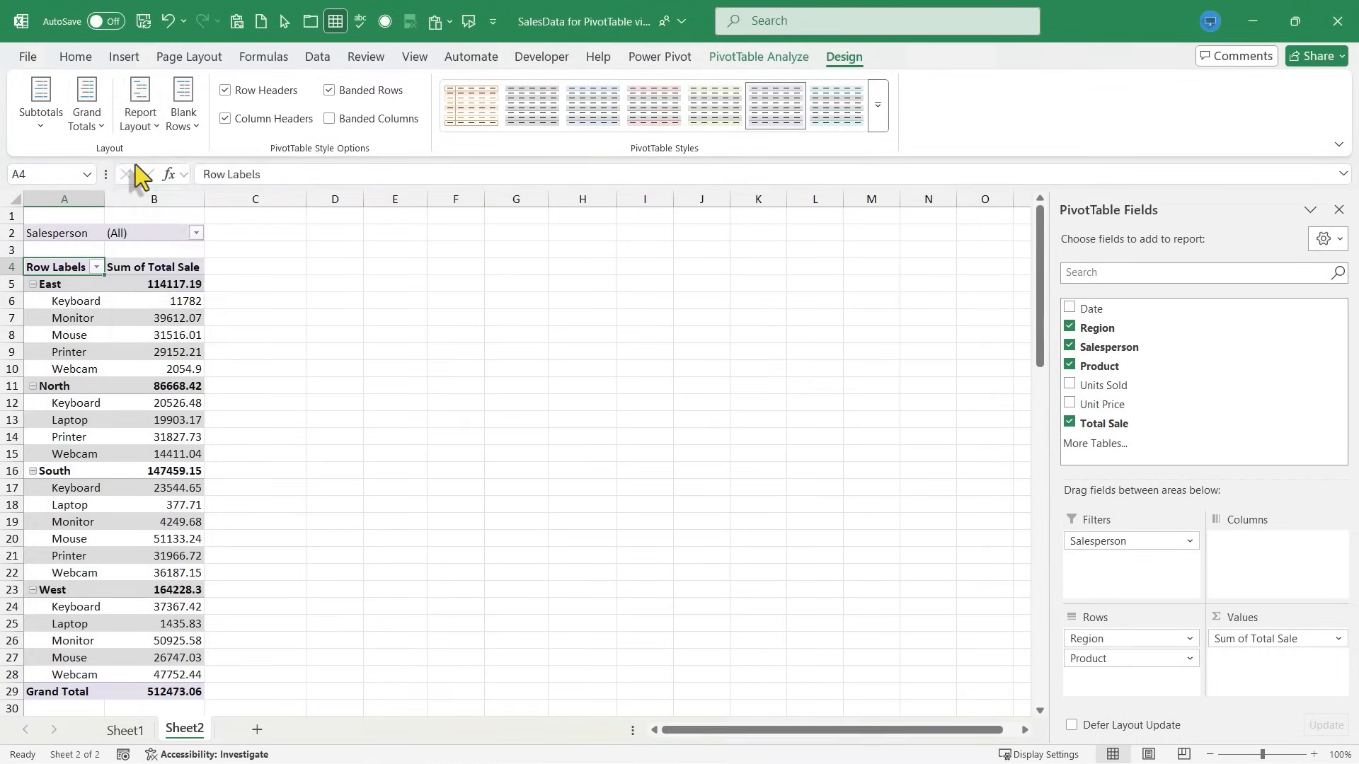
pyautogui.click(139, 102)
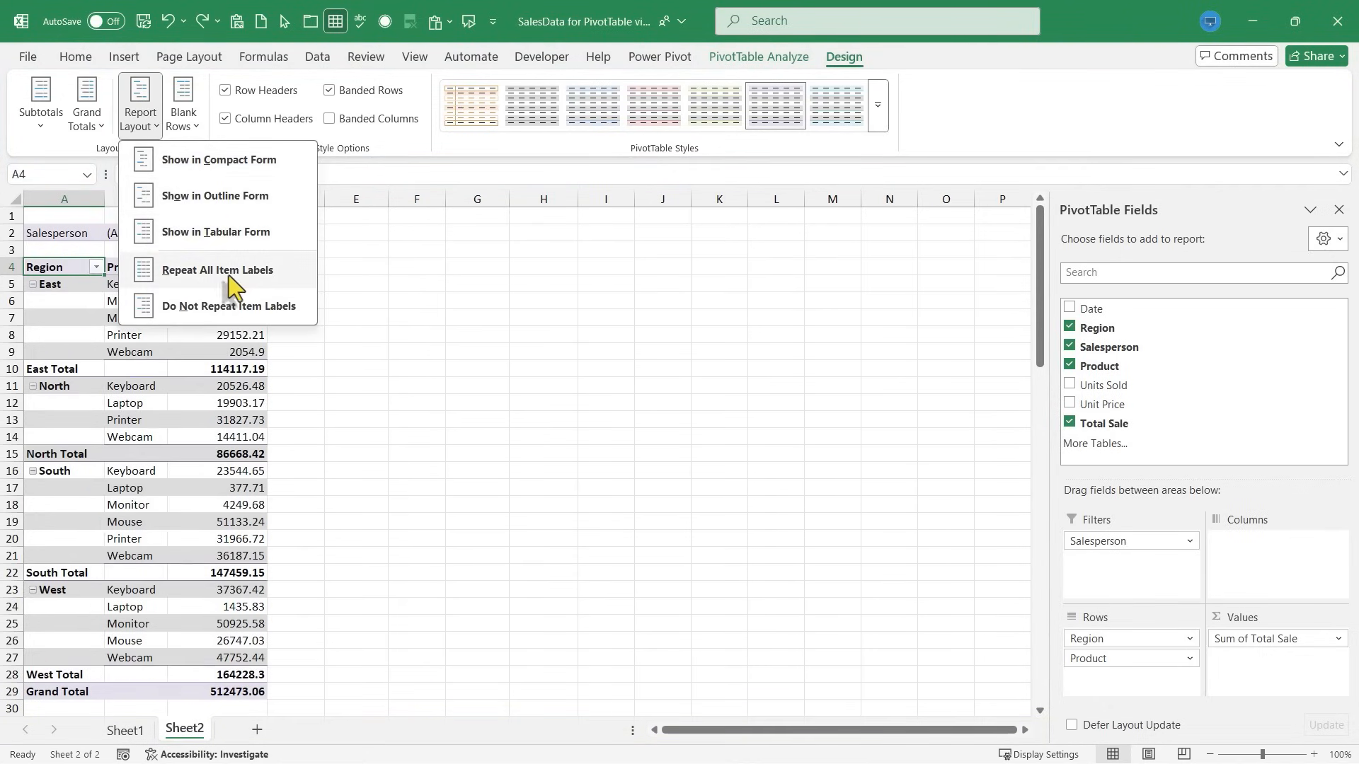
pyautogui.click(218, 270)
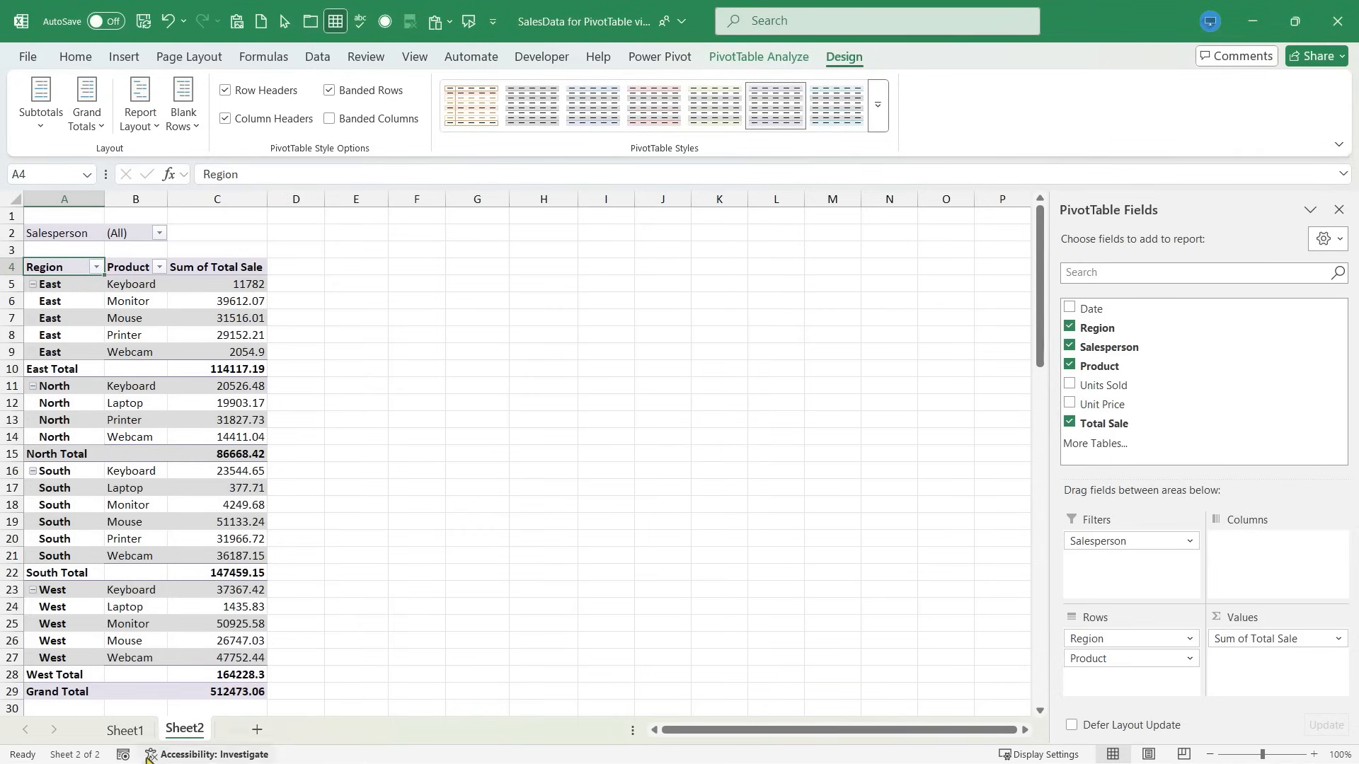
pyautogui.click(138, 102)
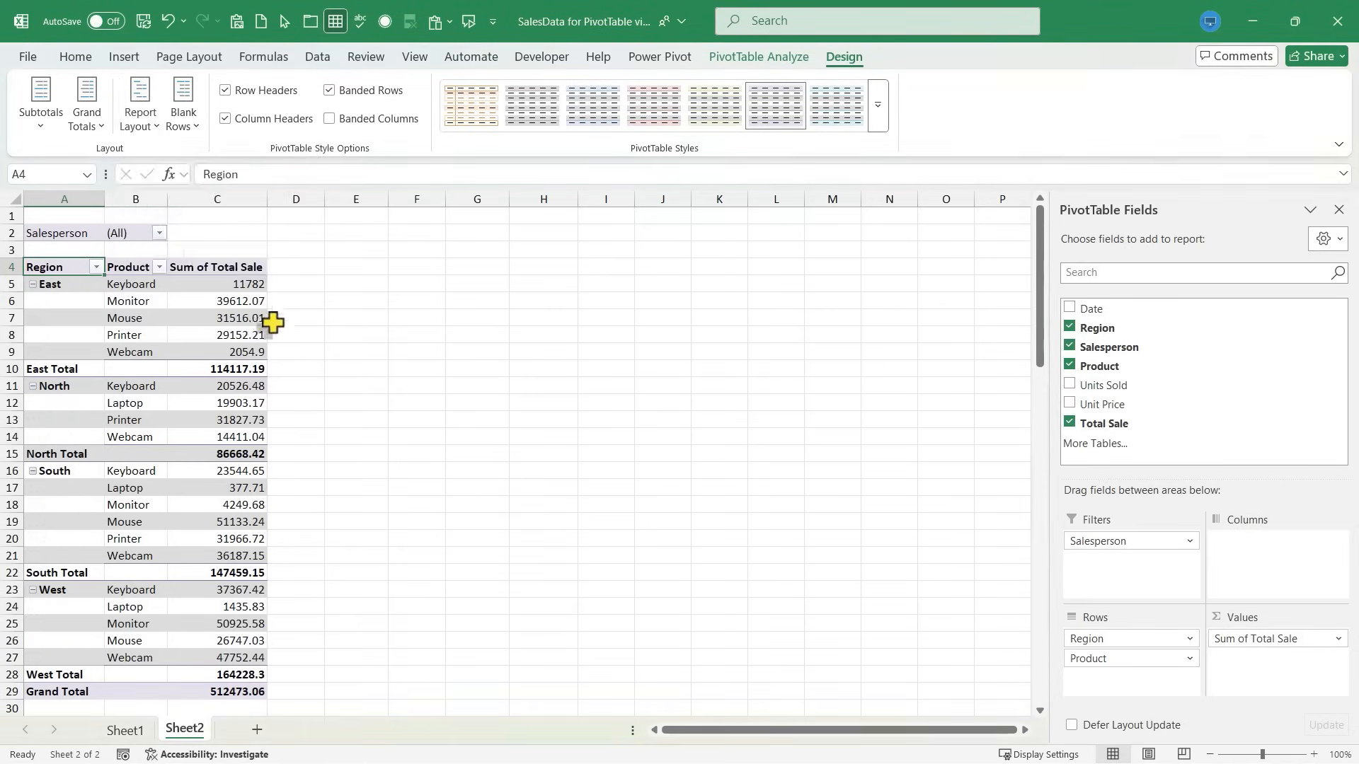
pyautogui.click(139, 104)
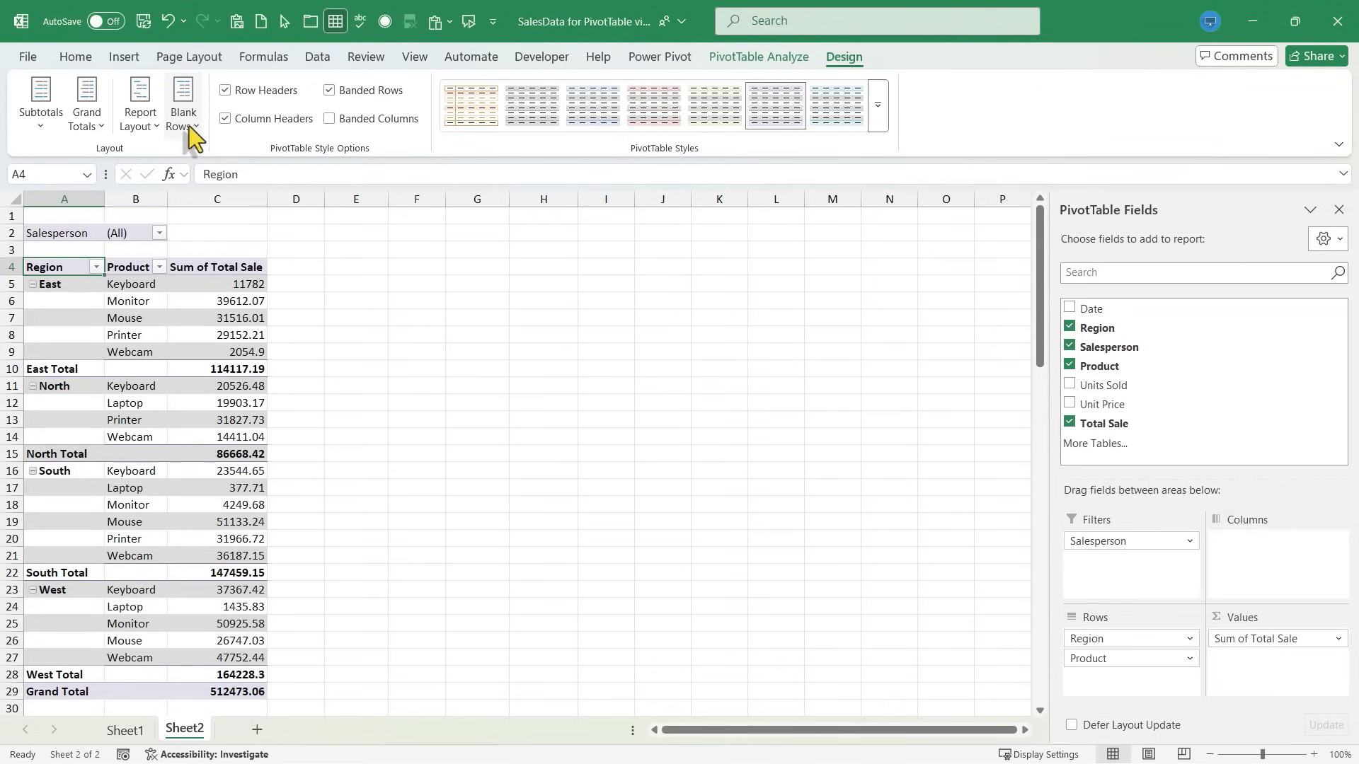
pyautogui.click(182, 104)
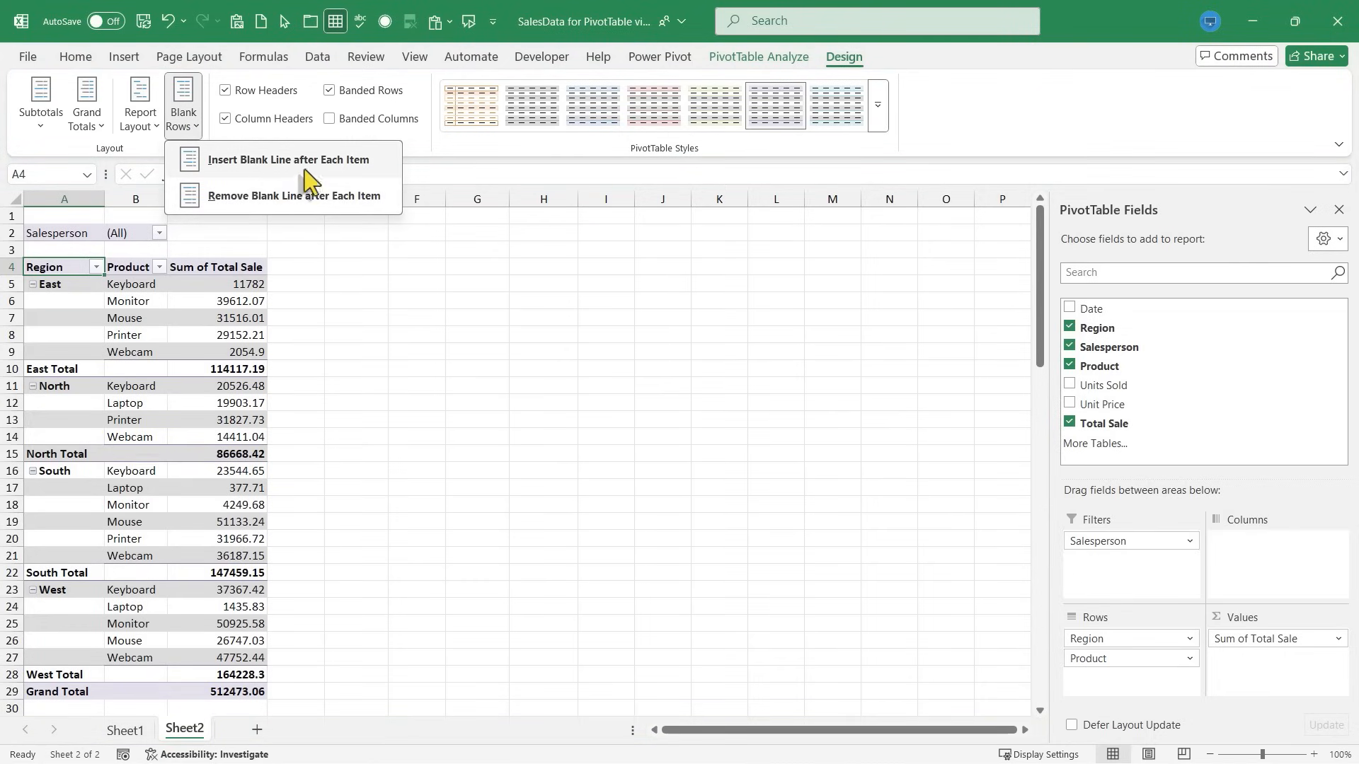
pyautogui.click(288, 159)
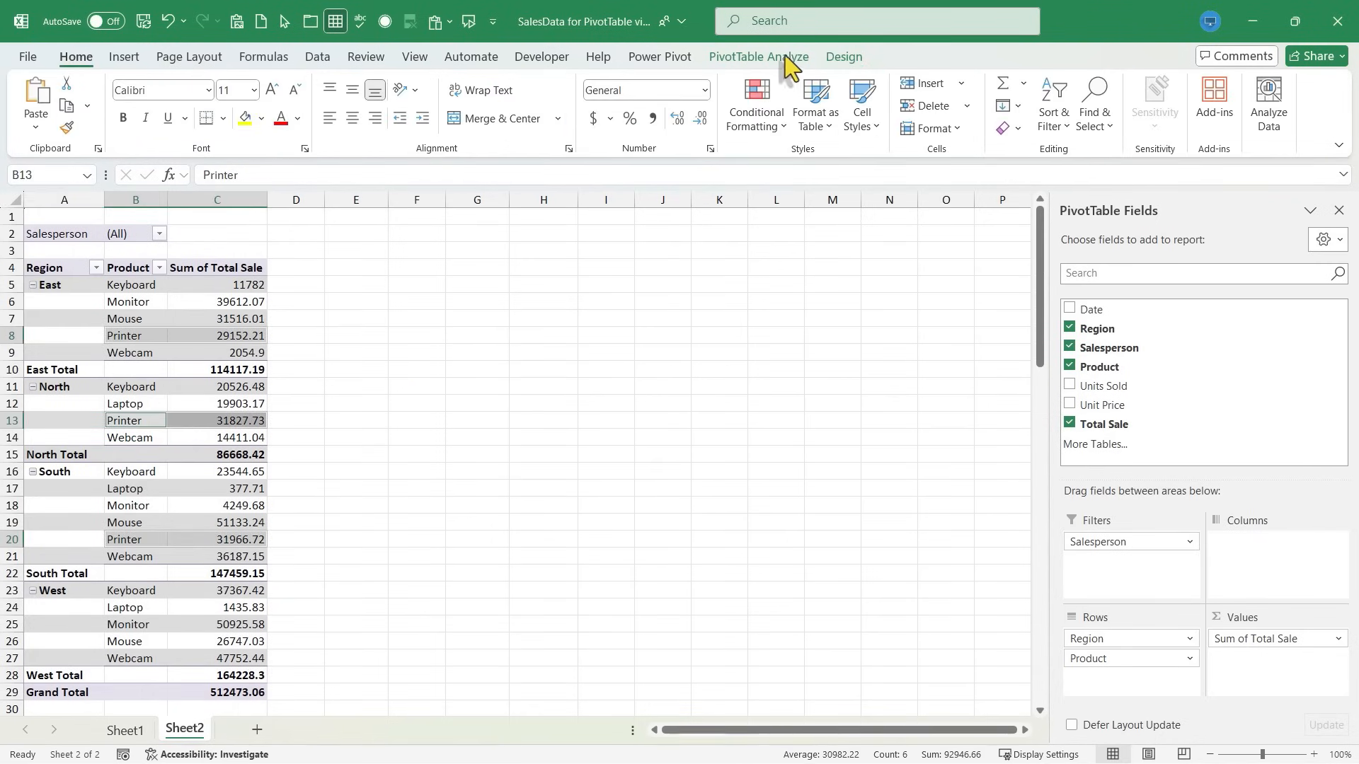
pyautogui.moveTo(767, 69)
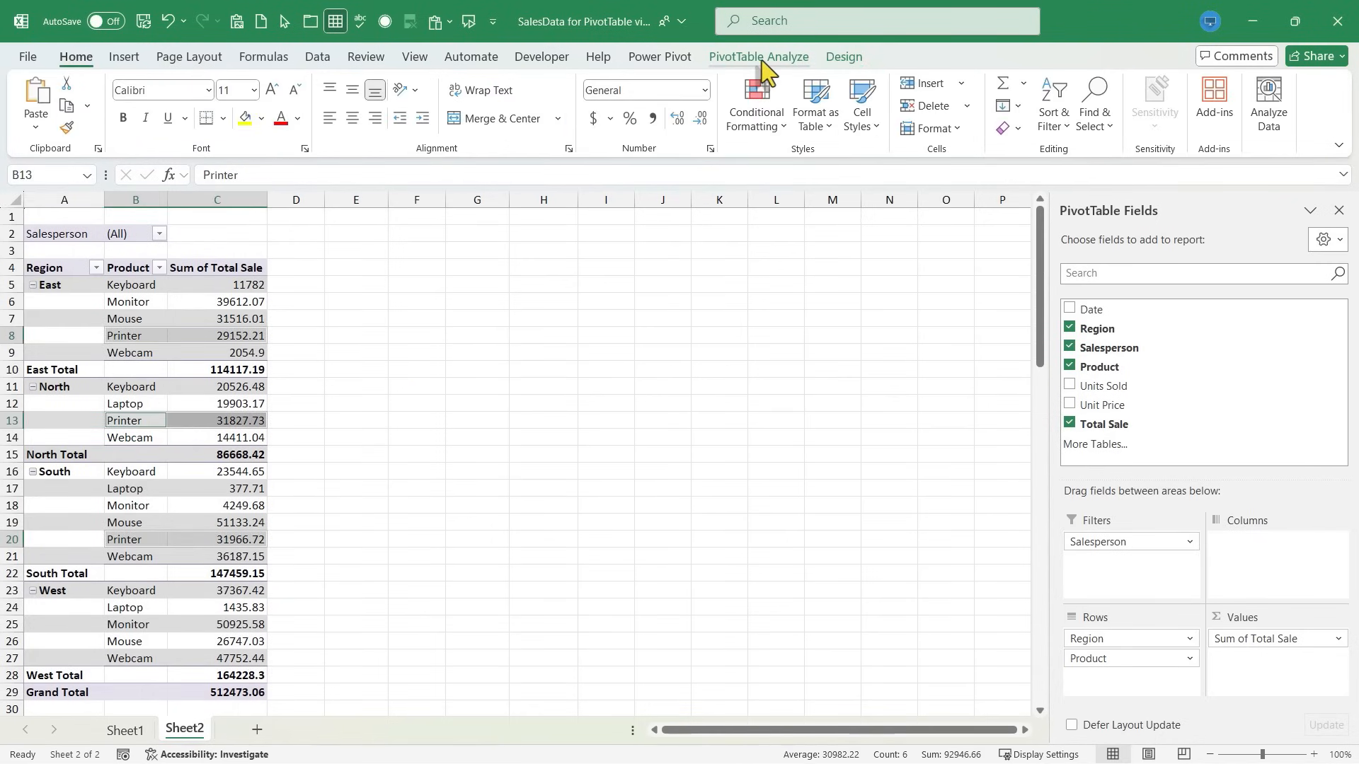
pyautogui.click(758, 56)
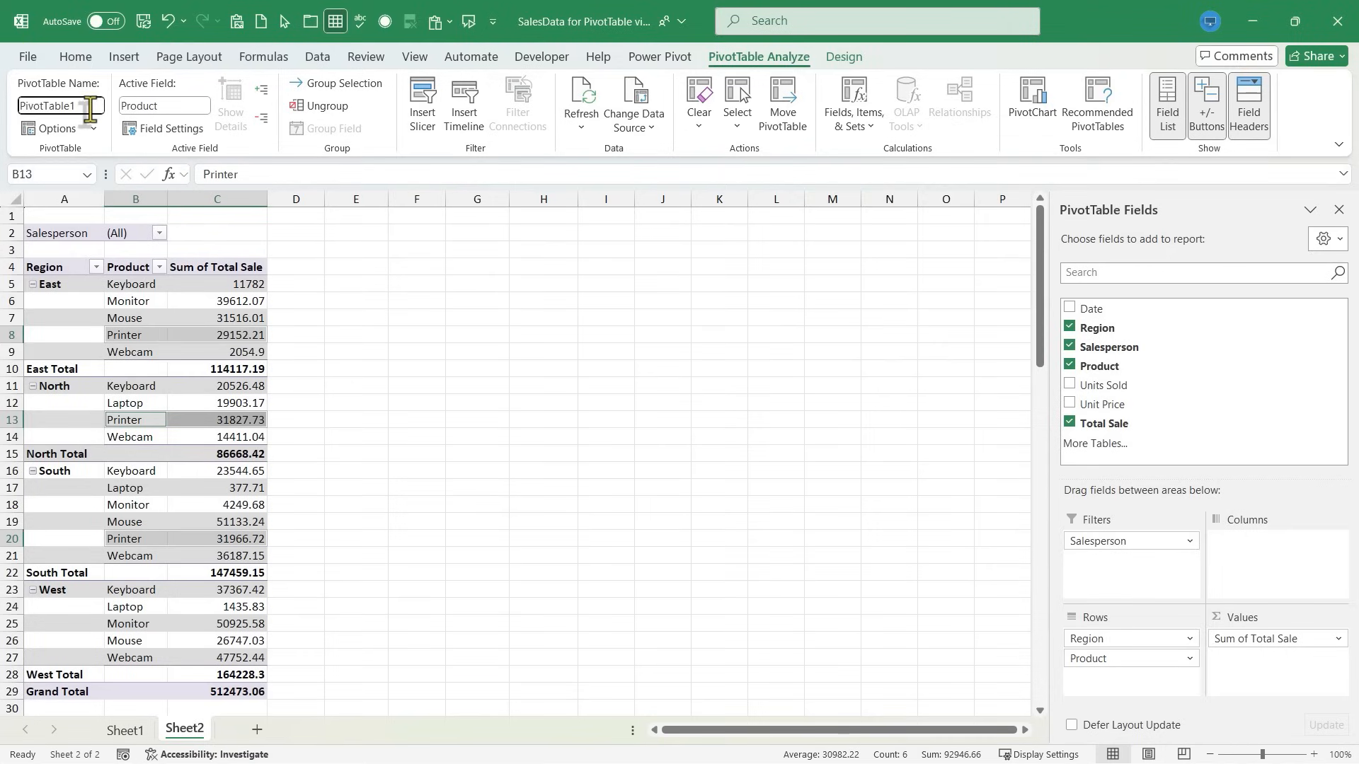
pyautogui.write('SalesData2024')
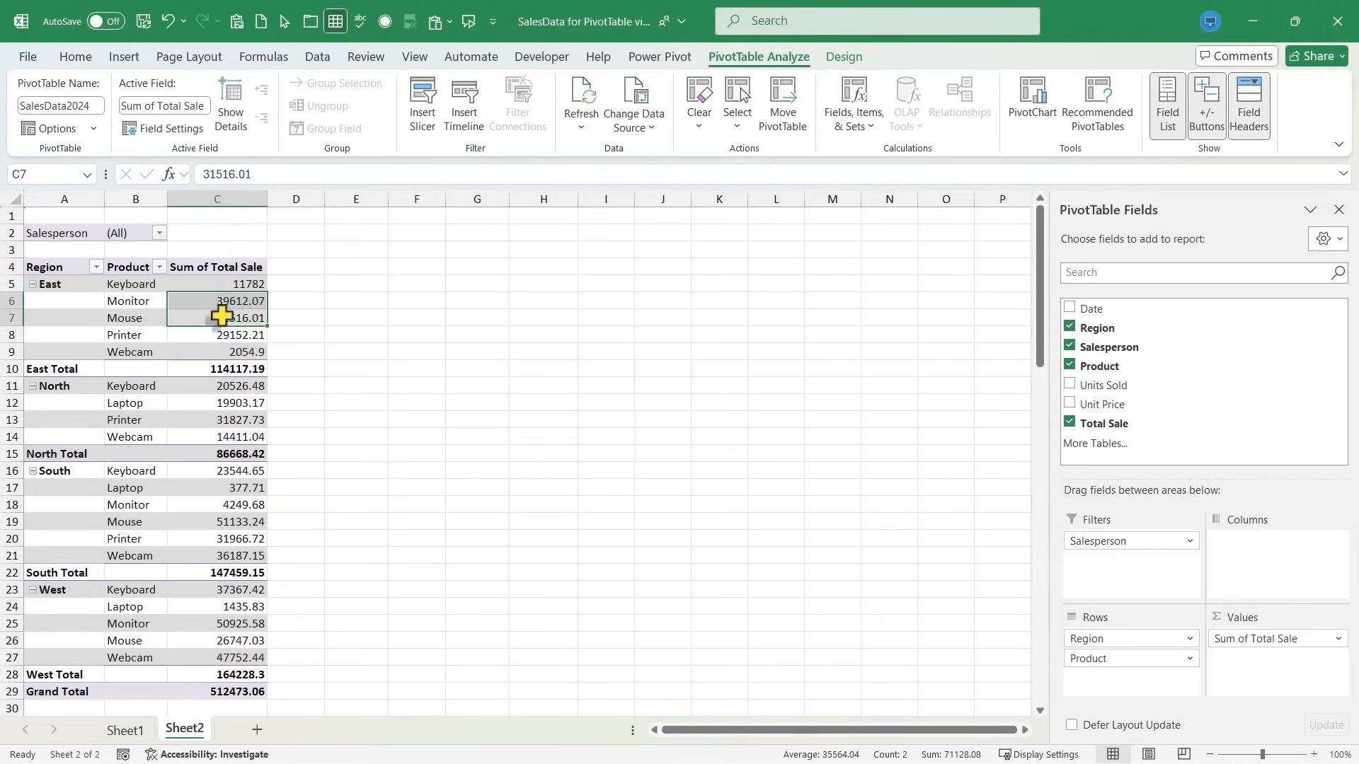
# - Format Sum of Total Sale values as Accounting with dollar signs, e.g. $512,473.06
pyautogui.click(217, 335)
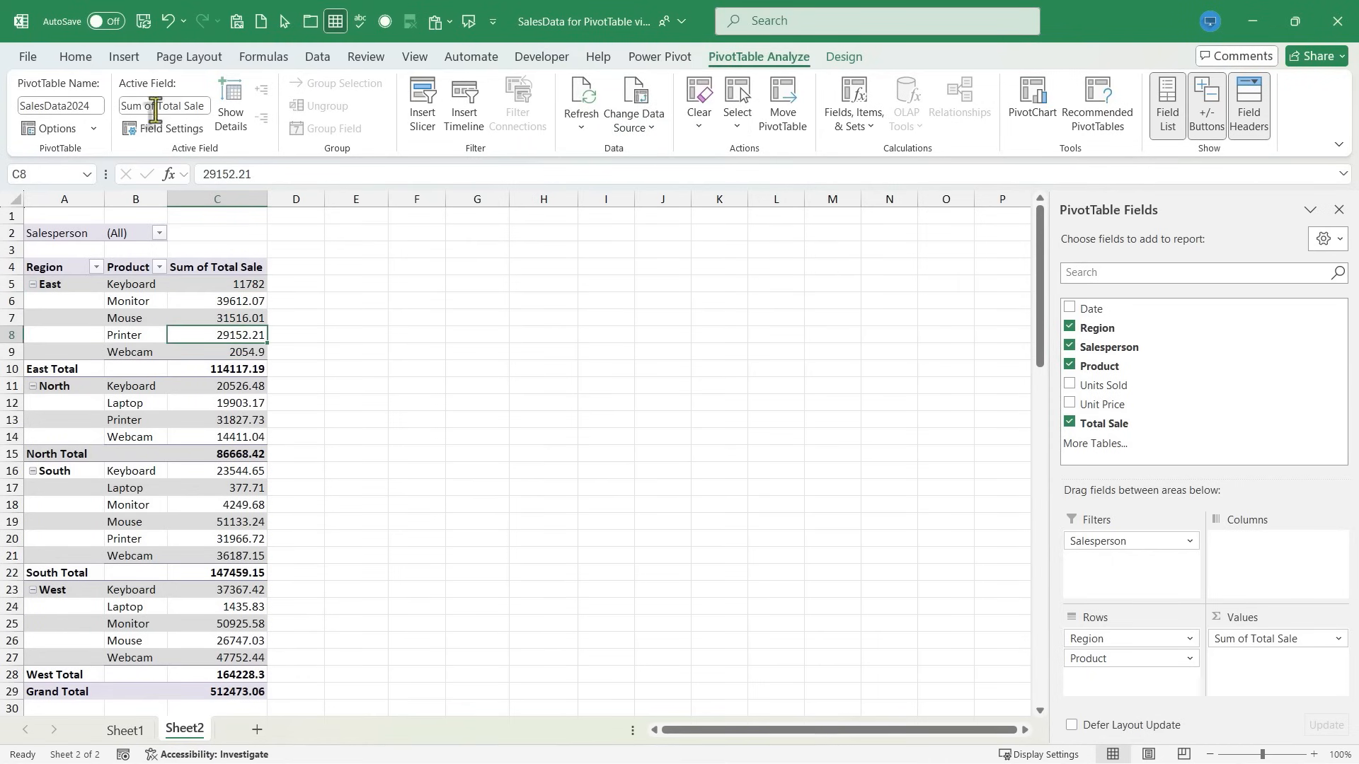
pyautogui.click(171, 129)
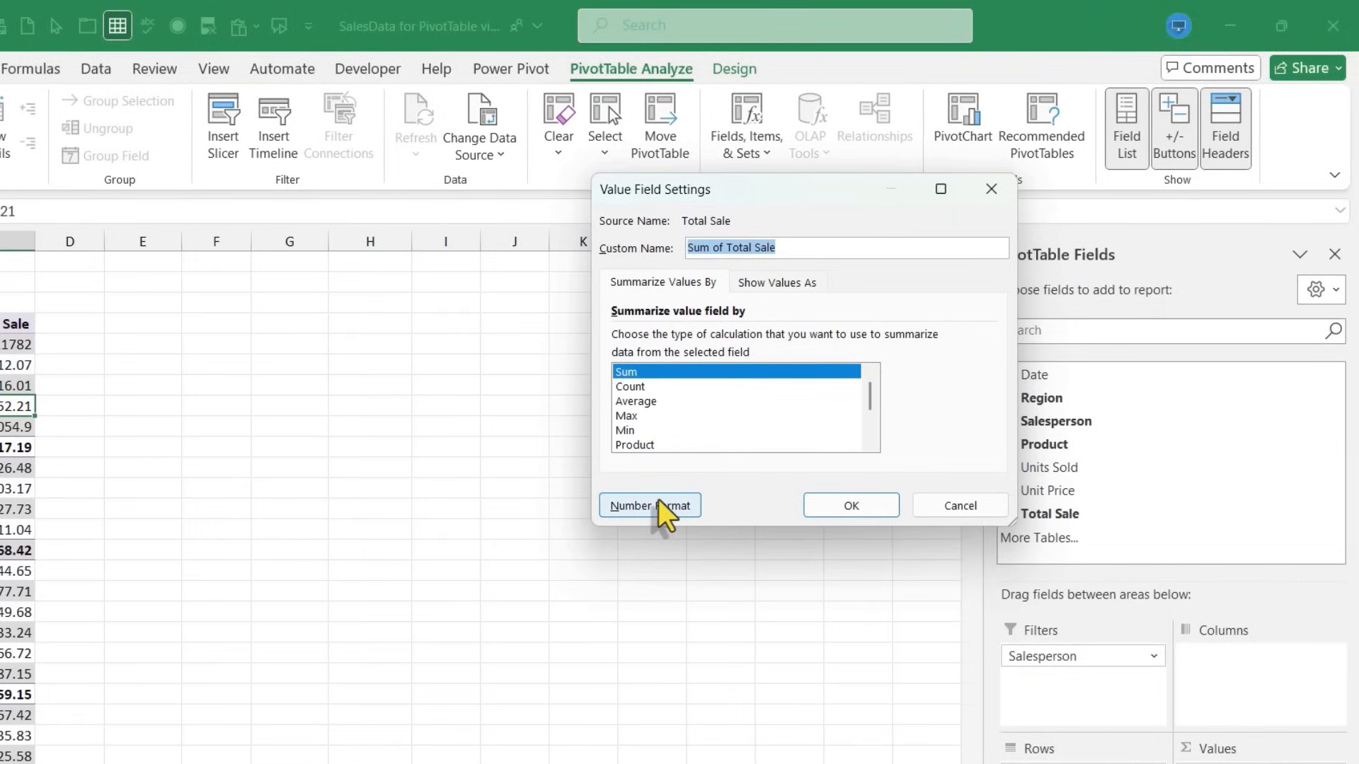
pyautogui.click(649, 505)
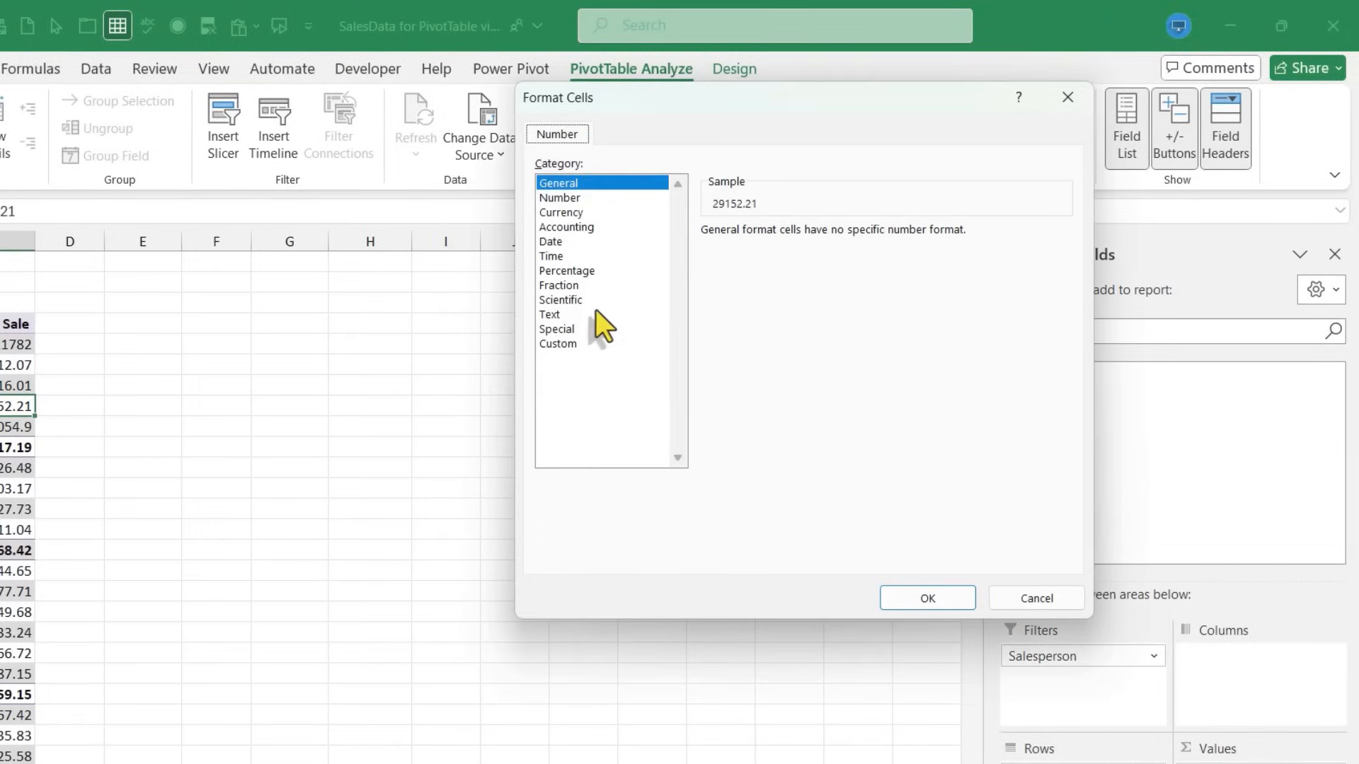
pyautogui.moveTo(634, 409)
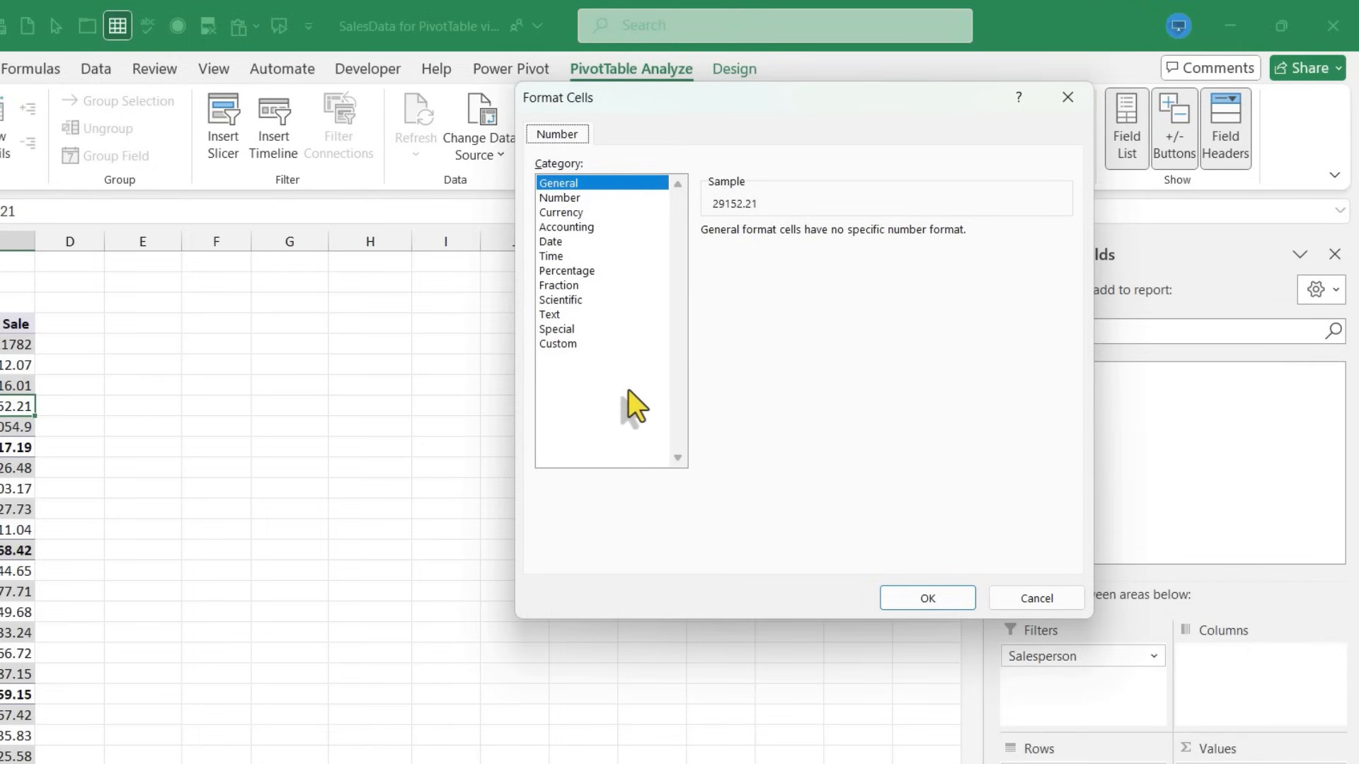
pyautogui.moveTo(632, 407)
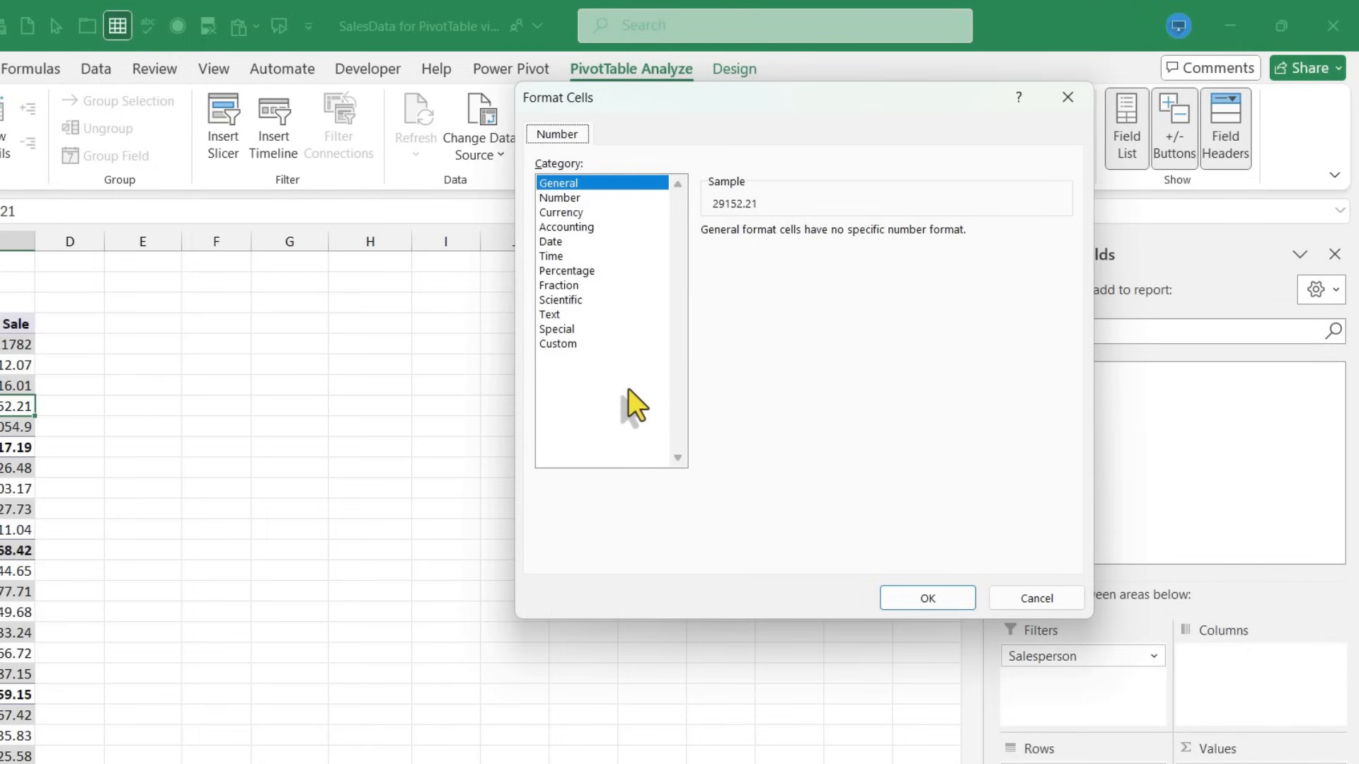
pyautogui.moveTo(598, 269)
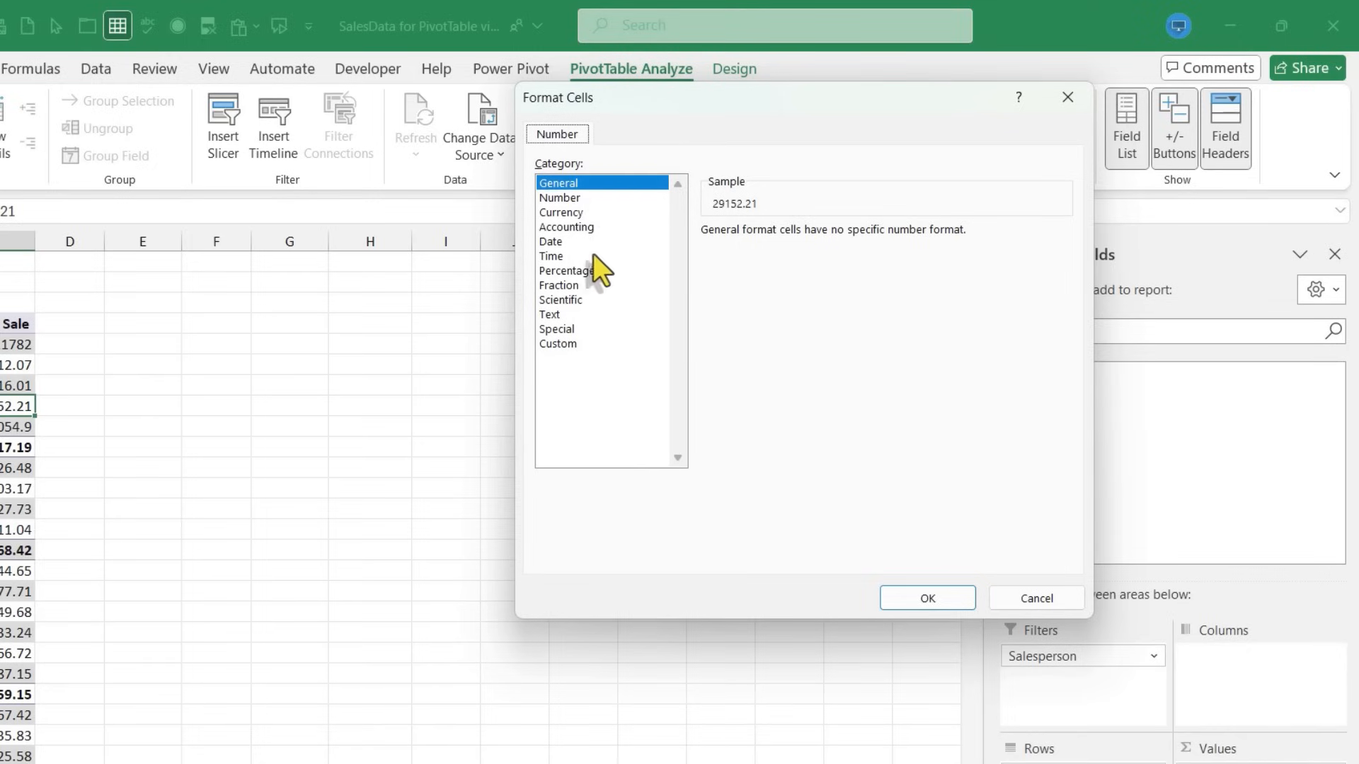
pyautogui.click(560, 212)
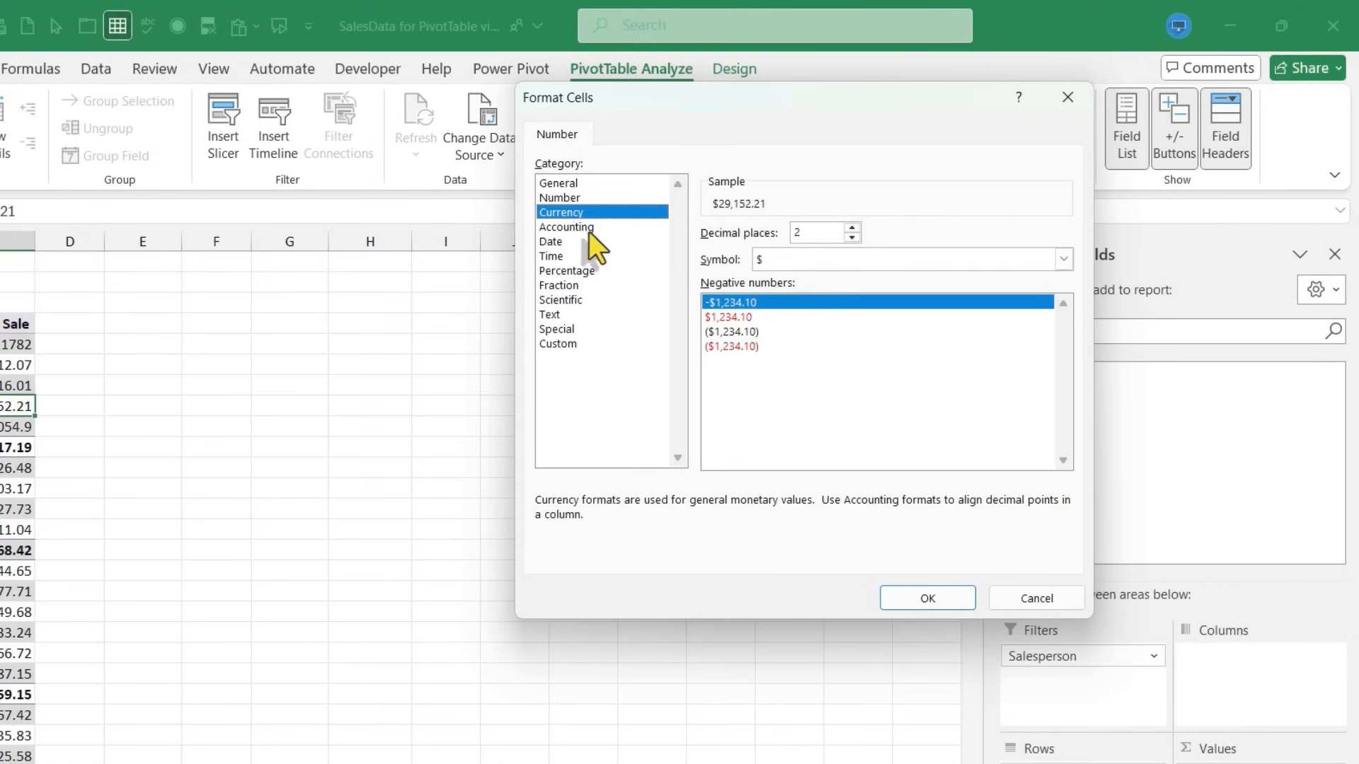
pyautogui.click(567, 226)
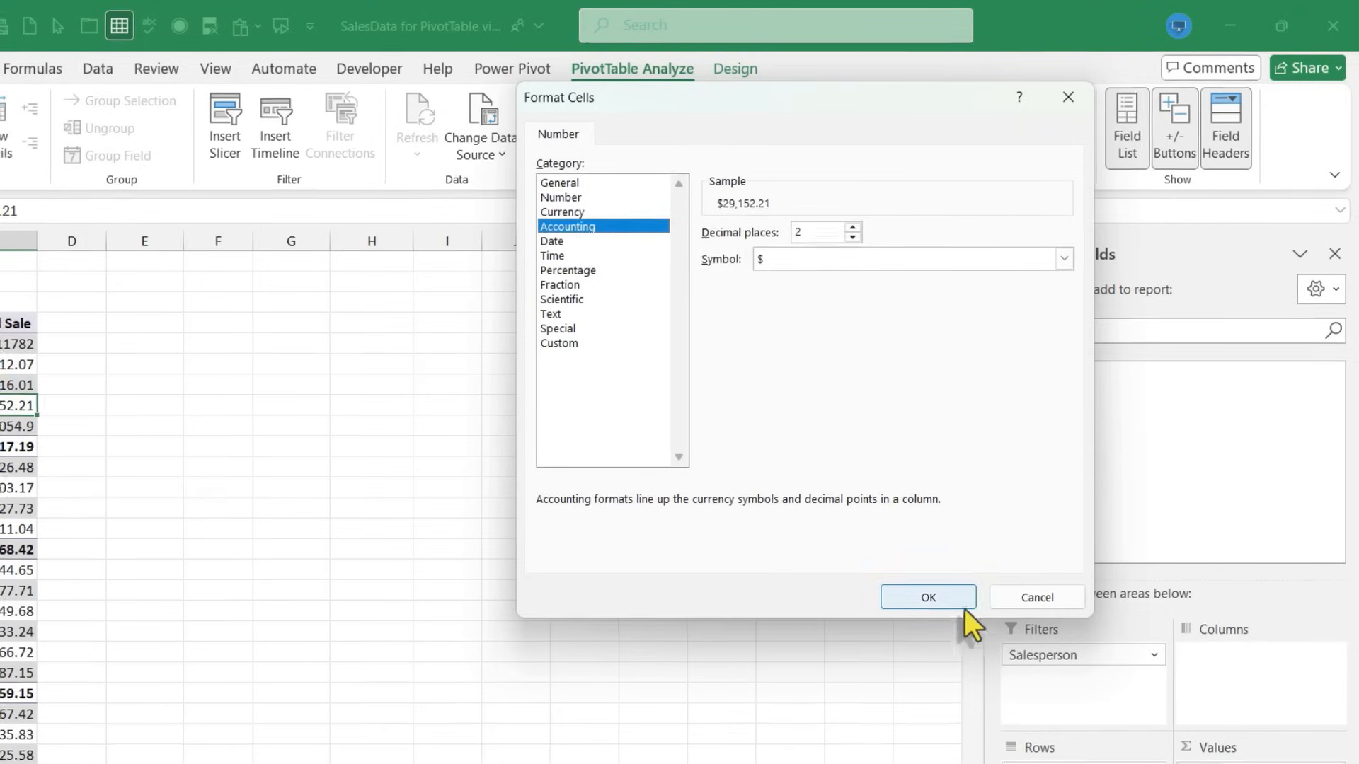
pyautogui.click(927, 597)
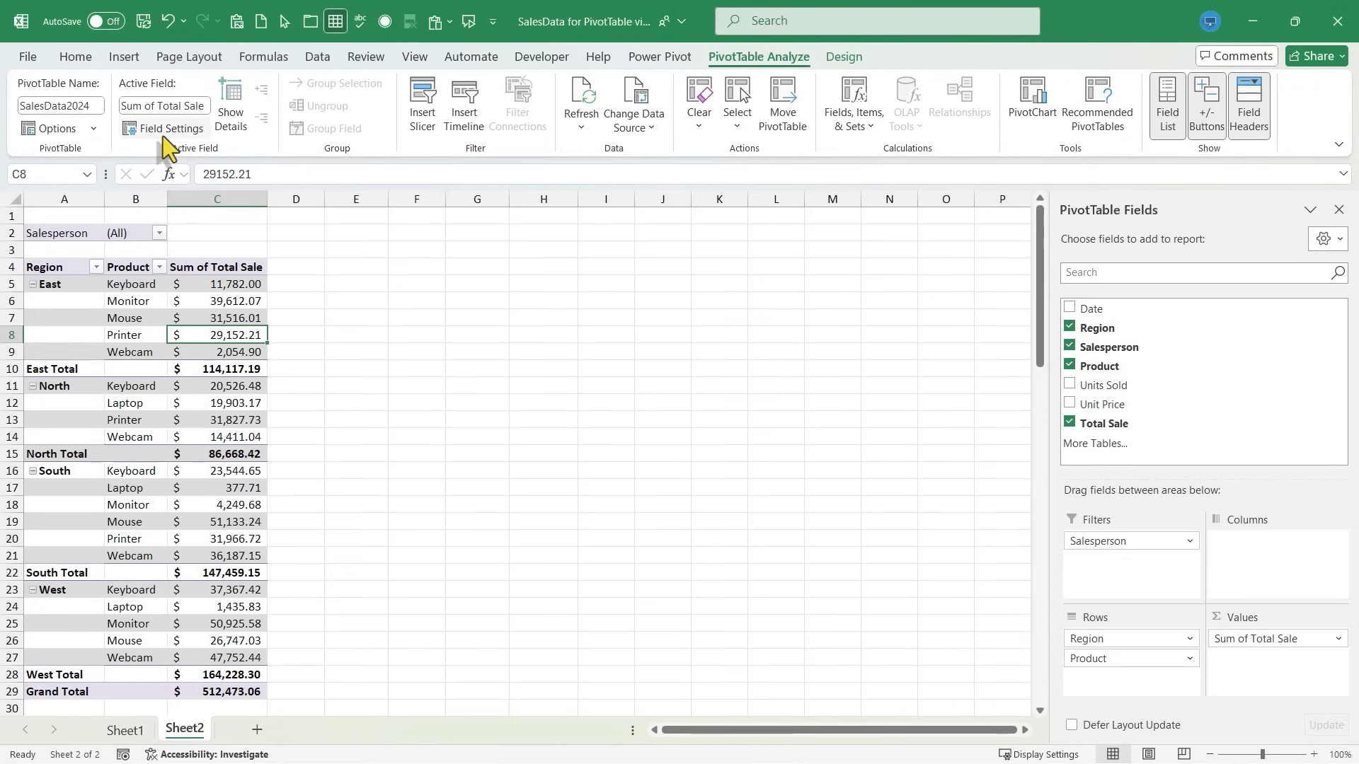
# - Set the Total Sale accounting format to 0 decimal places, showing $512,473
pyautogui.click(170, 128)
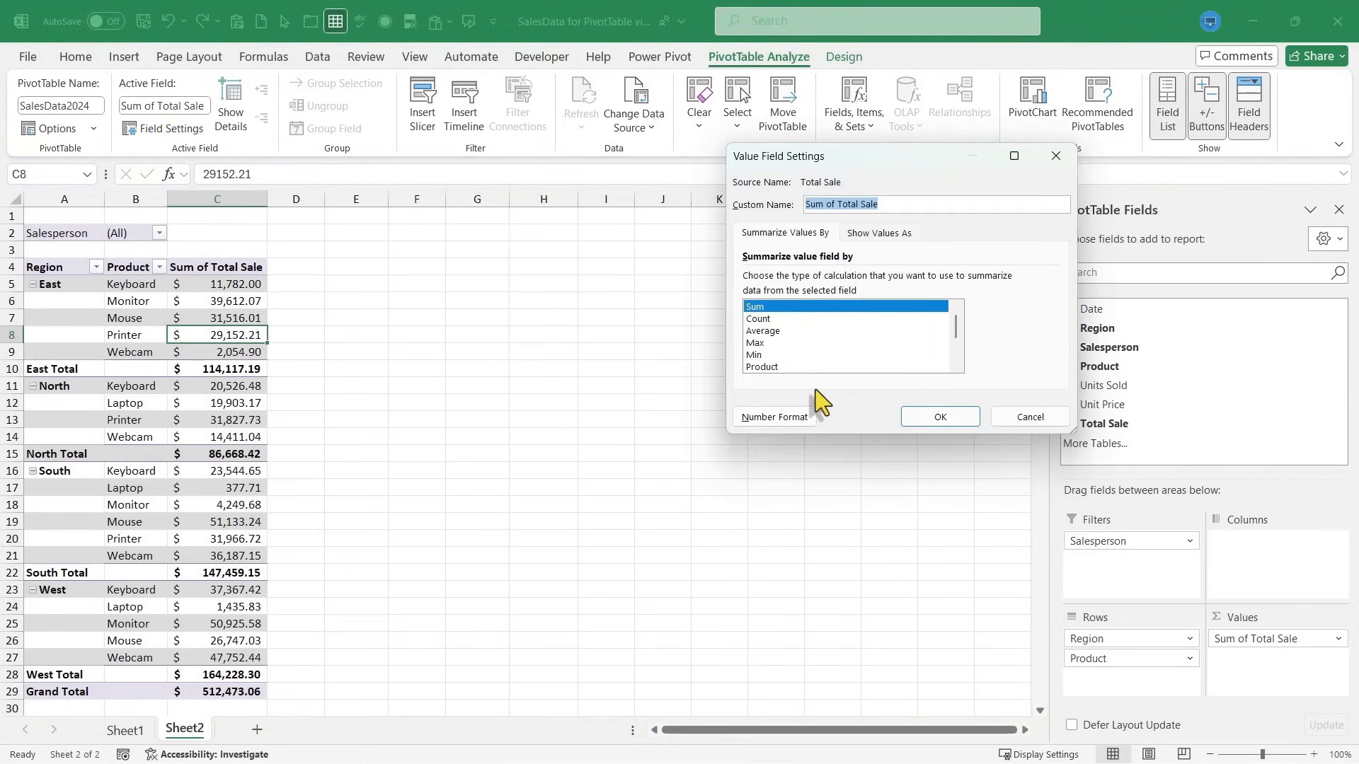
pyautogui.click(772, 417)
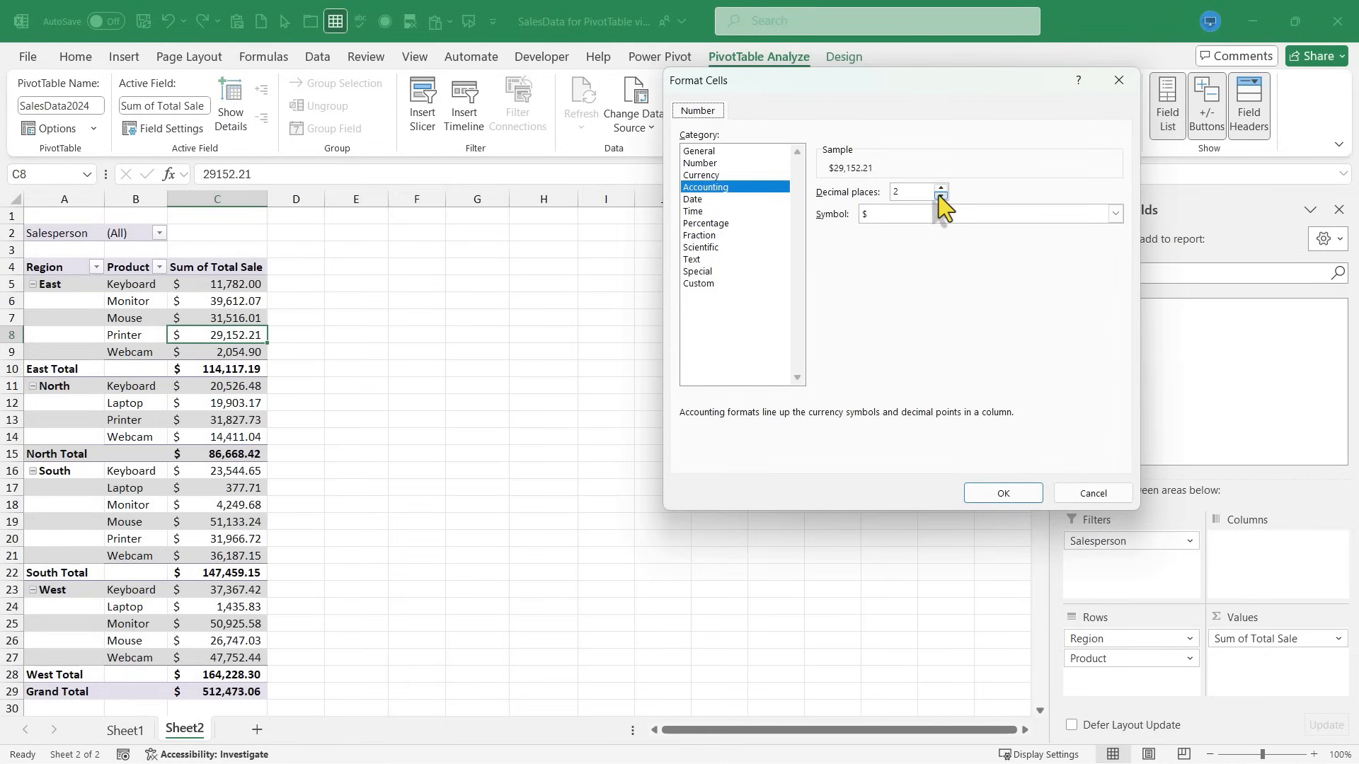
pyautogui.click(1002, 493)
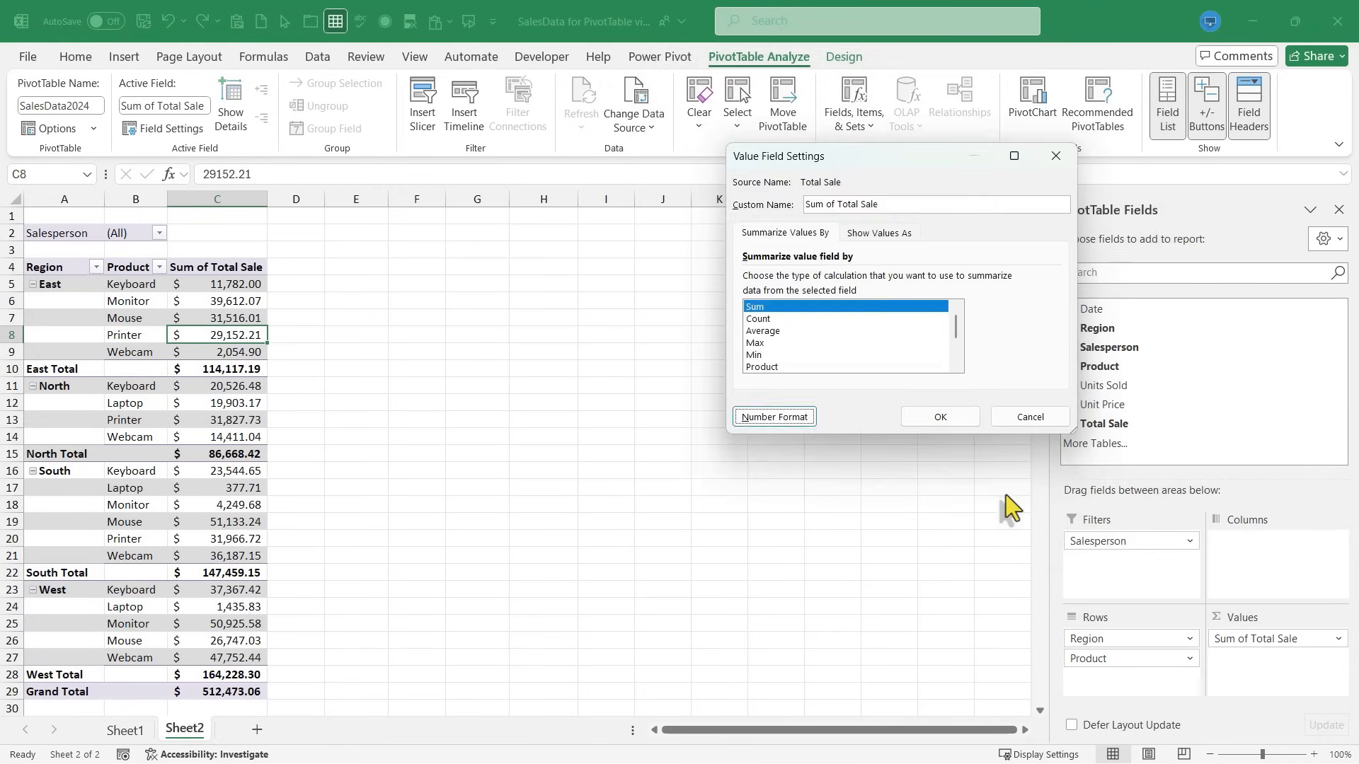
pyautogui.click(939, 417)
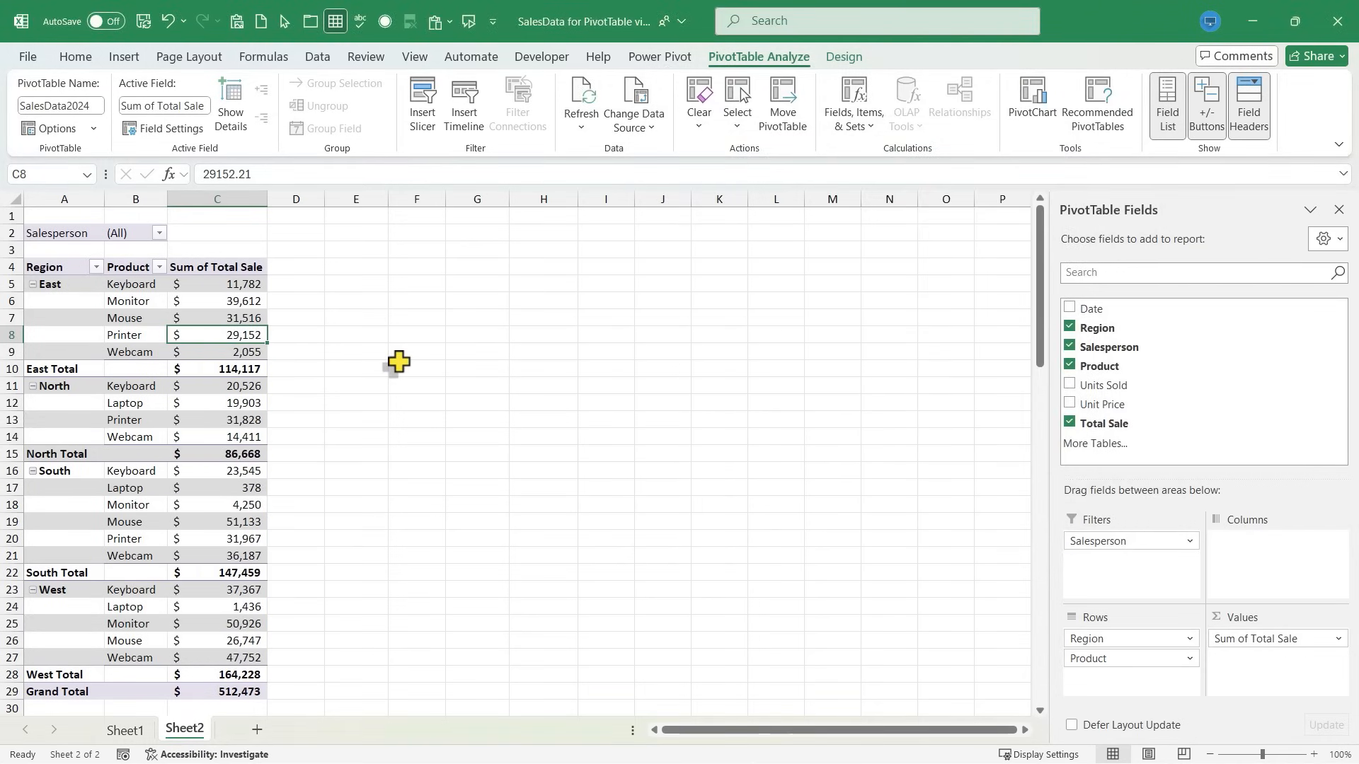
pyautogui.moveTo(190, 298)
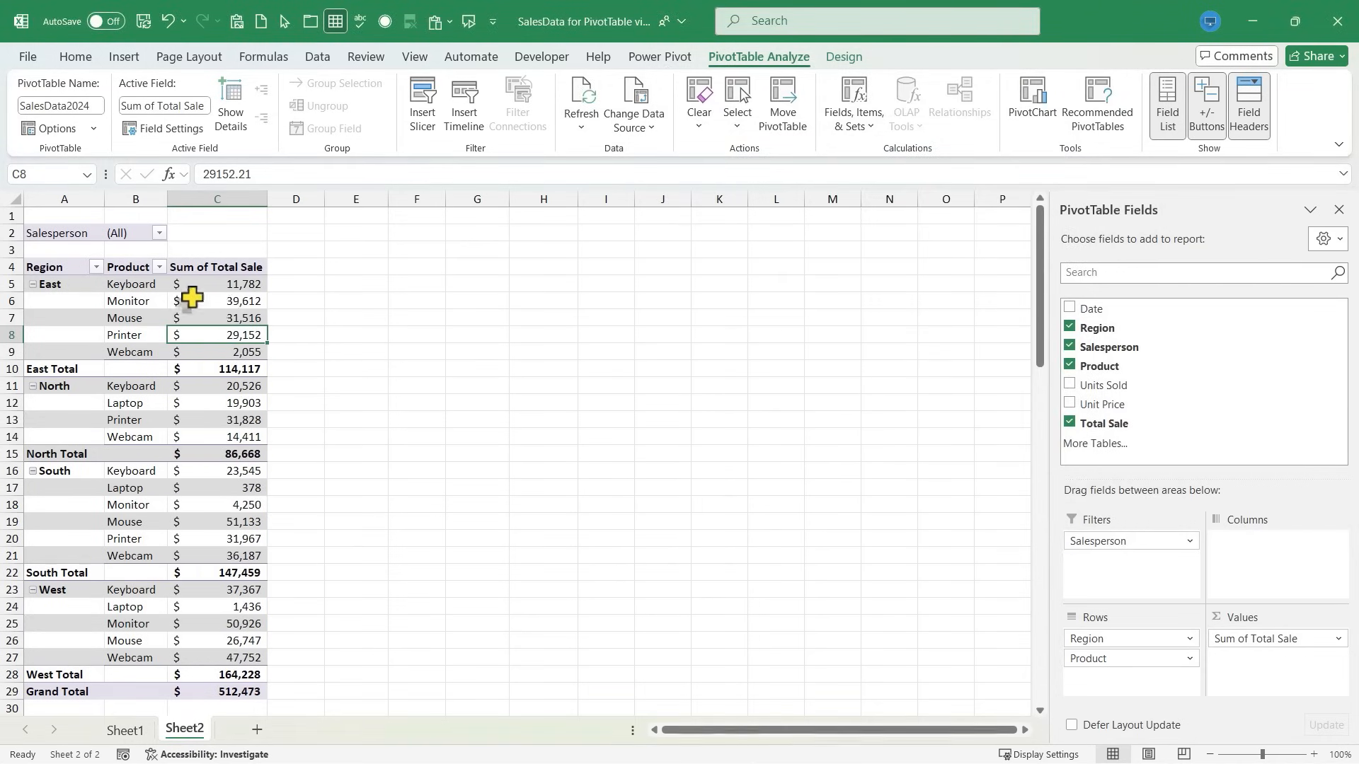
pyautogui.moveTo(98, 68)
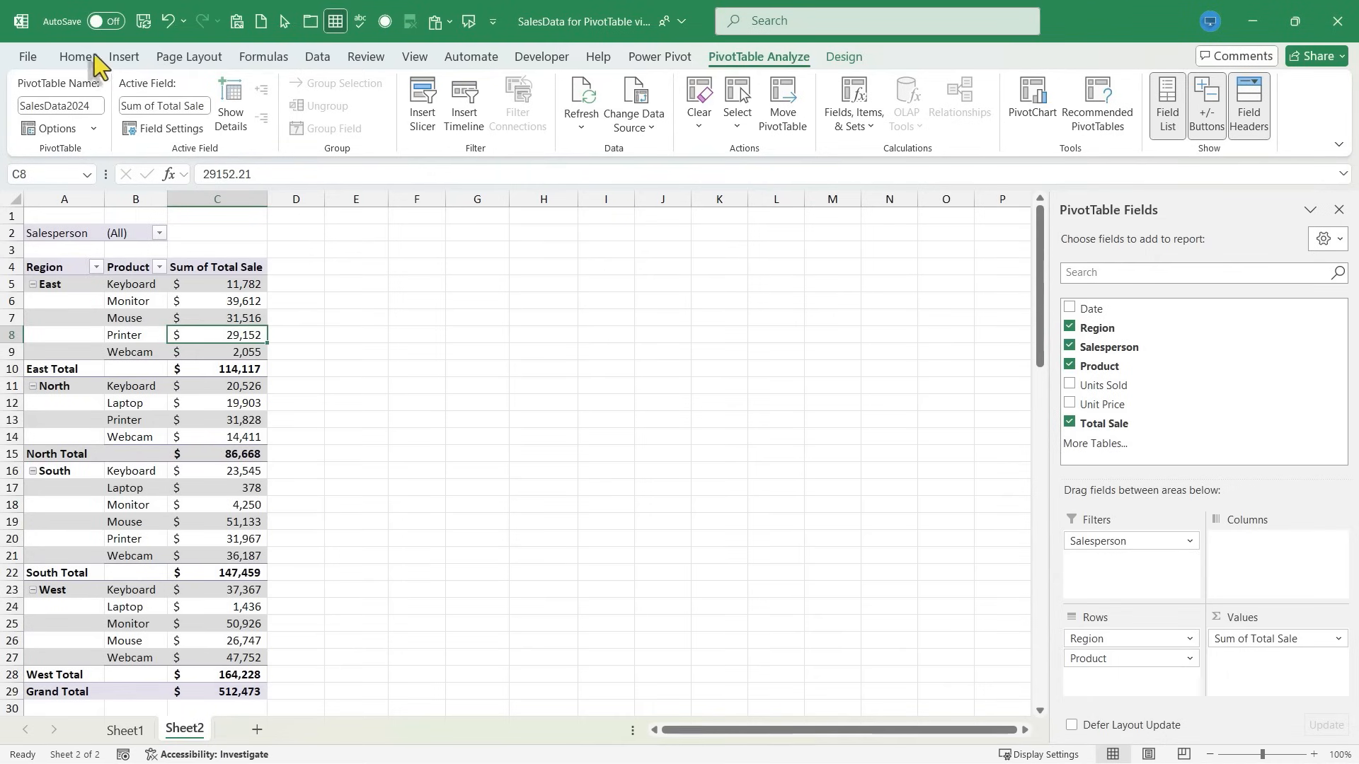
pyautogui.click(76, 56)
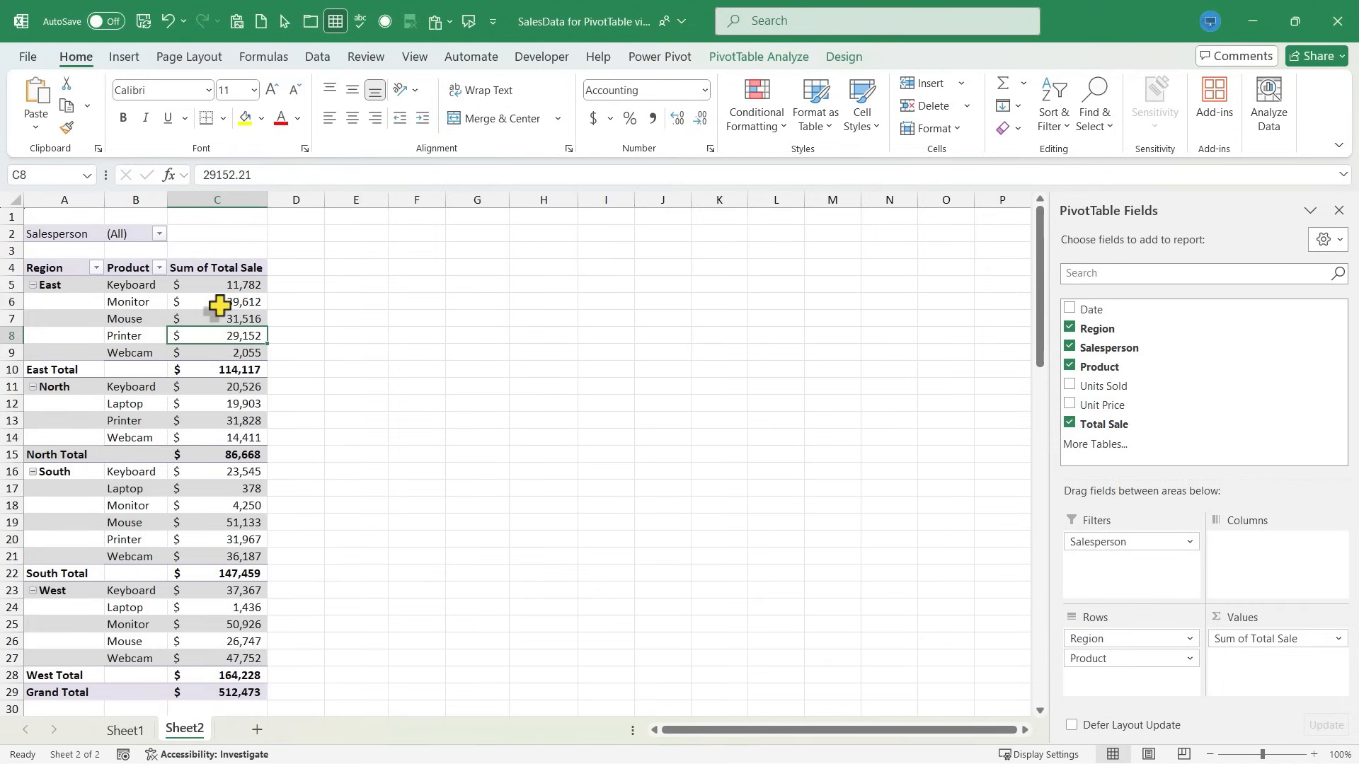
pyautogui.click(217, 302)
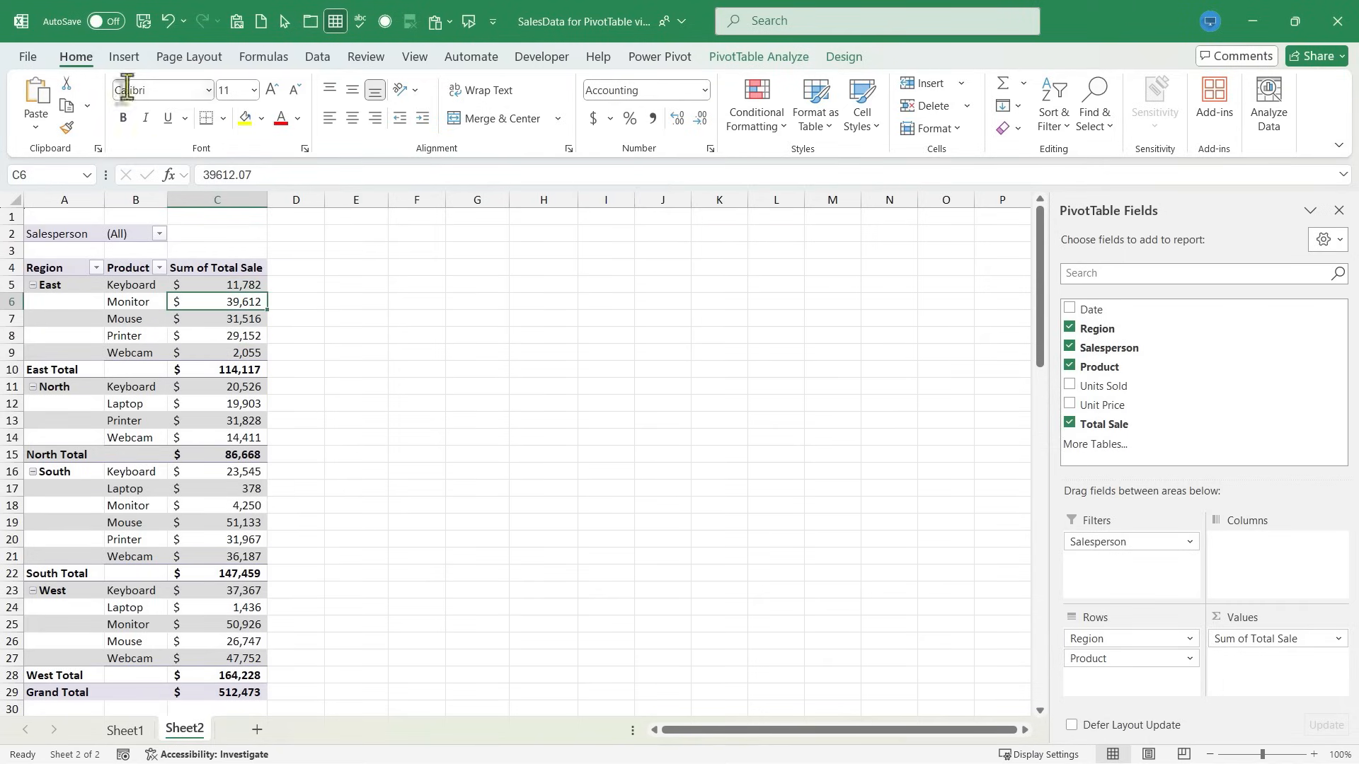
pyautogui.click(757, 57)
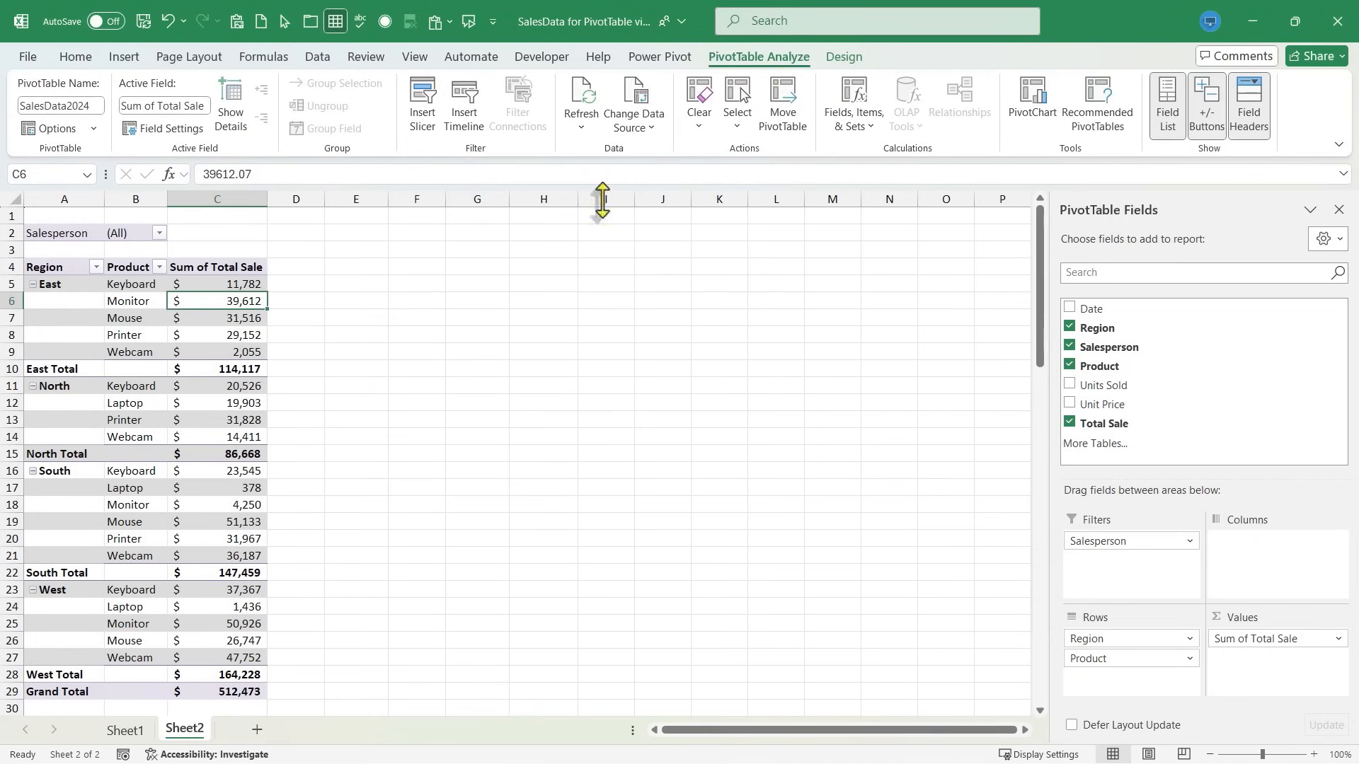
pyautogui.moveTo(221, 339)
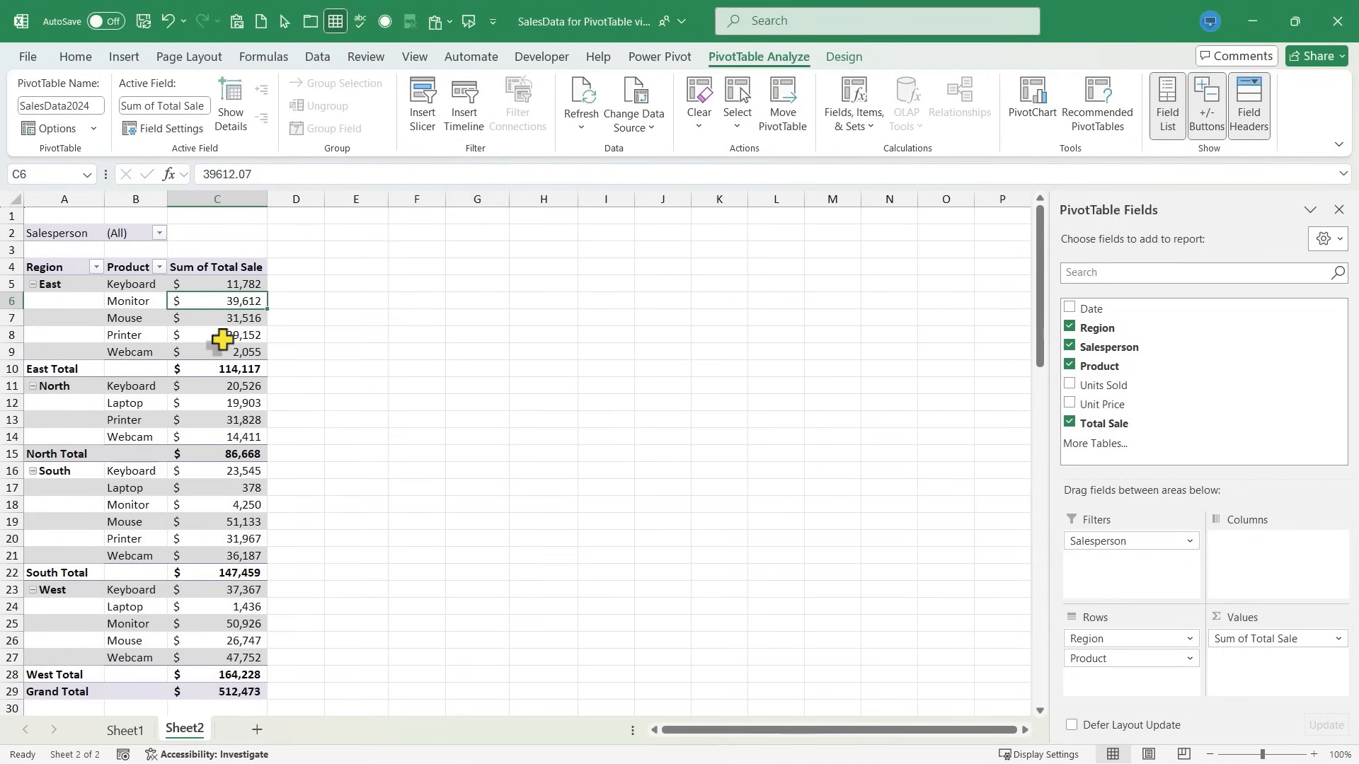
pyautogui.rightClick(217, 335)
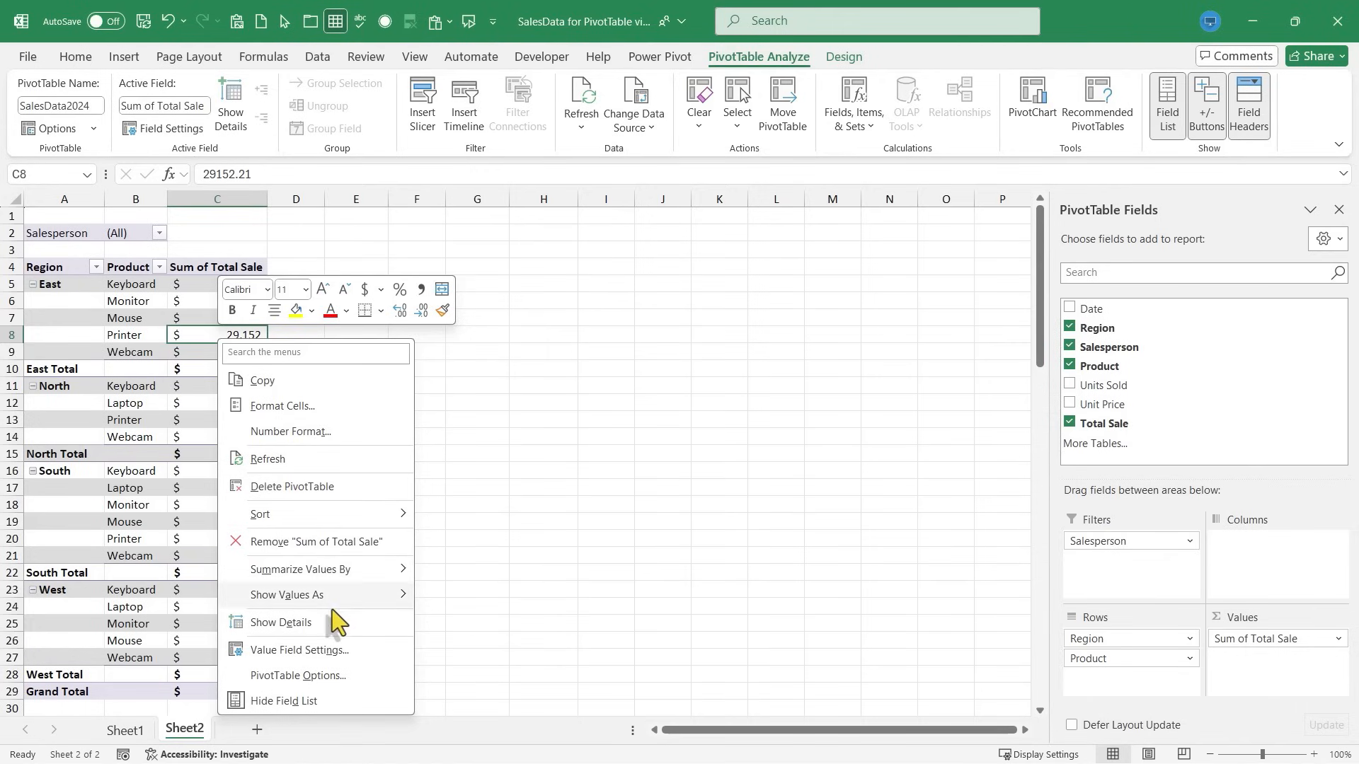
pyautogui.click(338, 667)
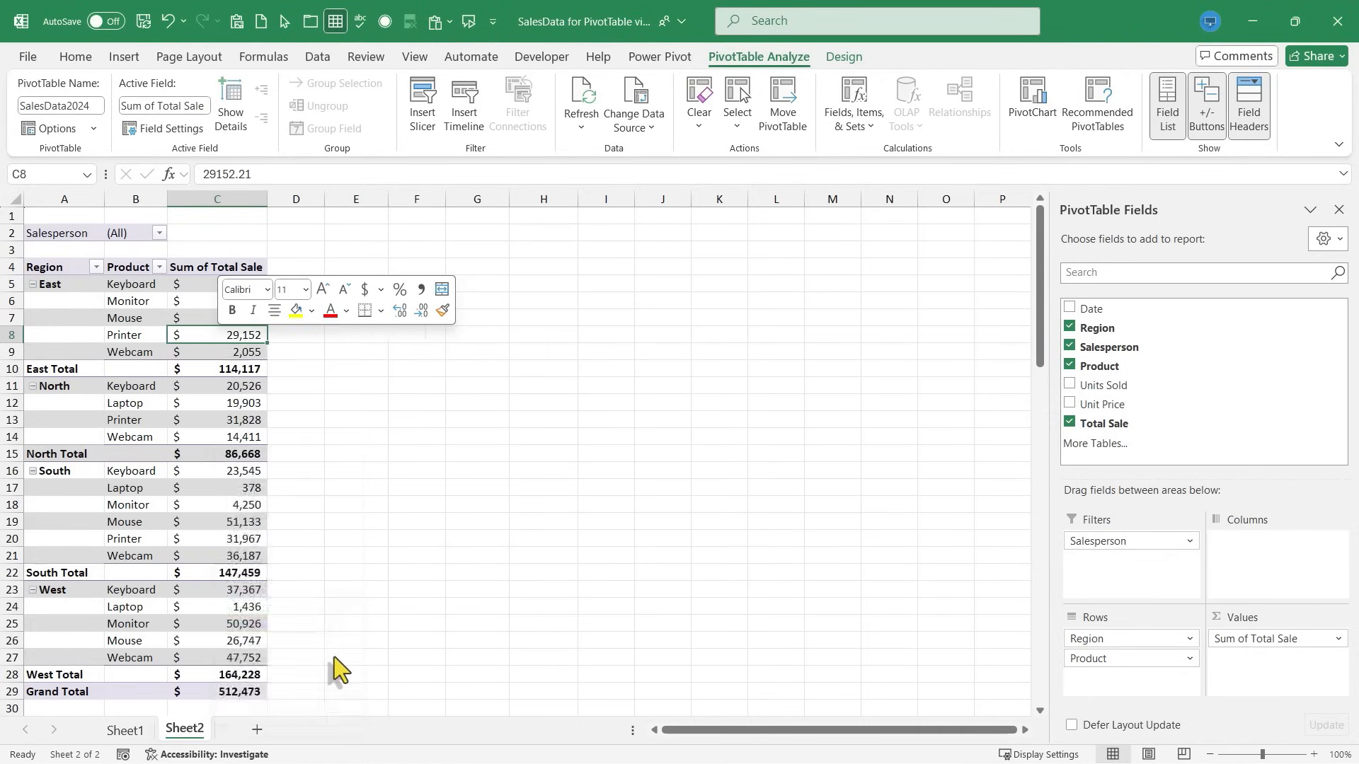
pyautogui.click(163, 128)
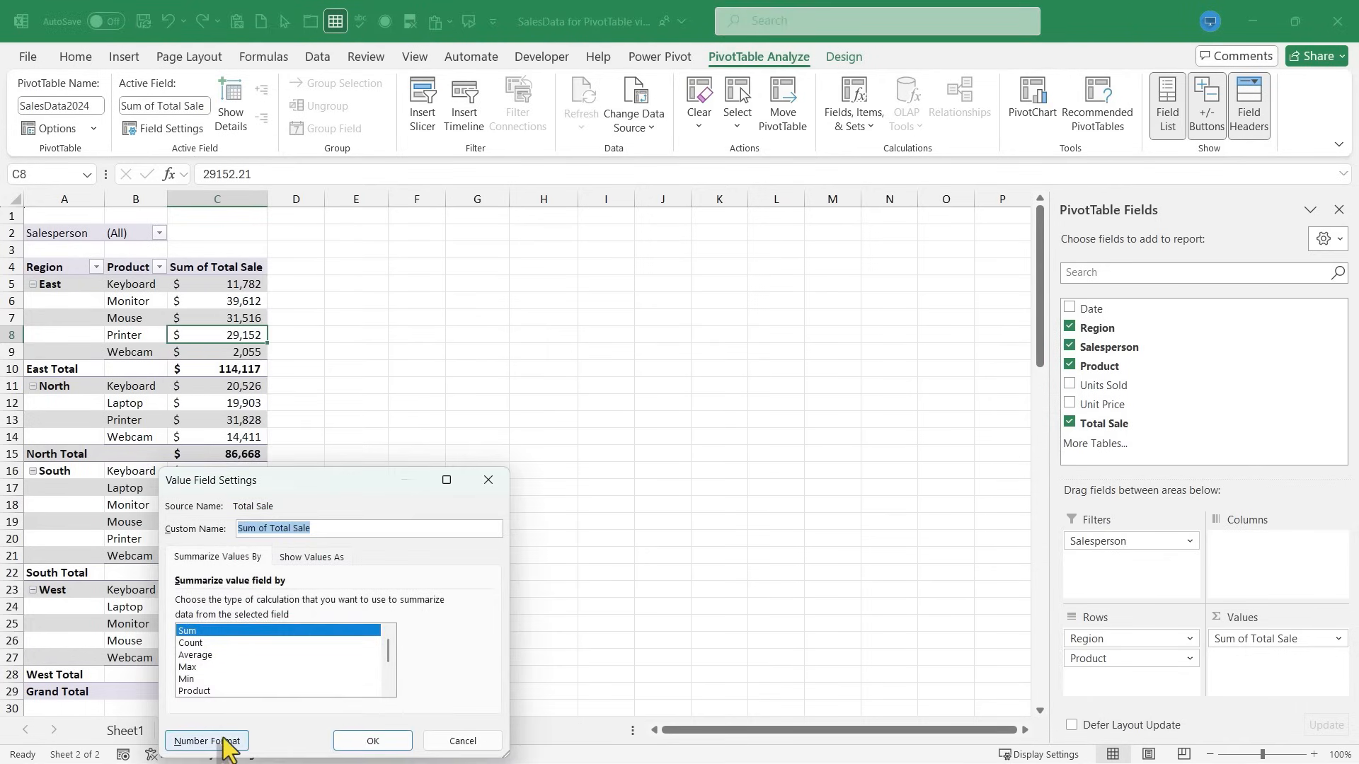
pyautogui.click(205, 741)
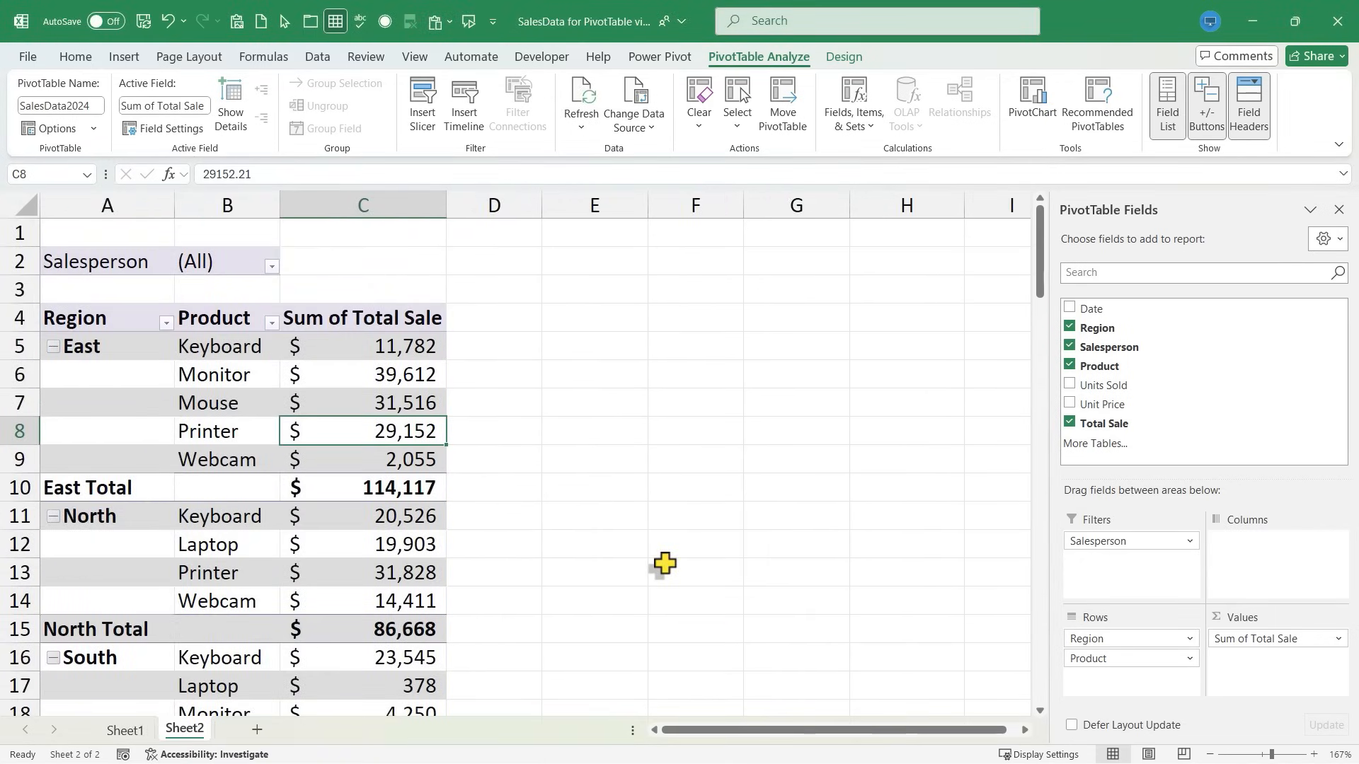
pyautogui.moveTo(668, 563)
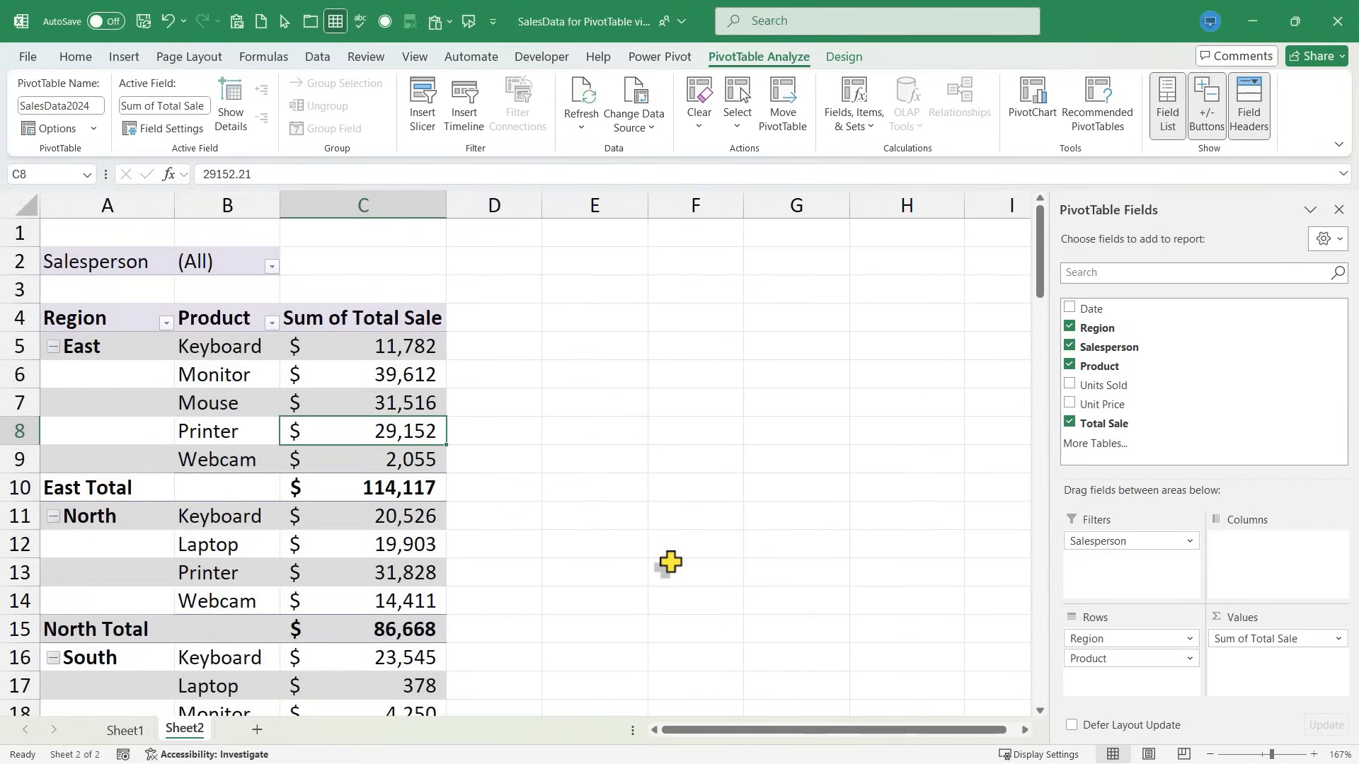
pyautogui.moveTo(816, 598)
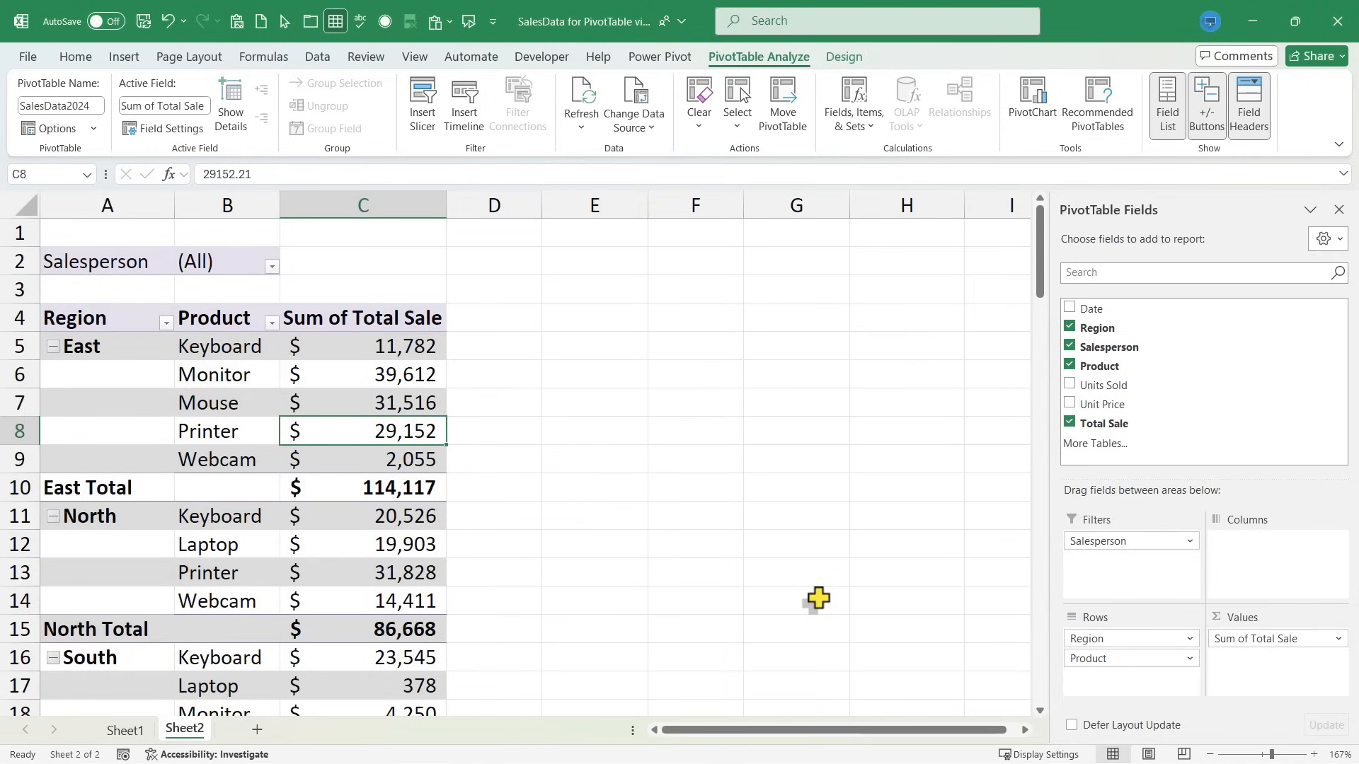
pyautogui.moveTo(813, 598)
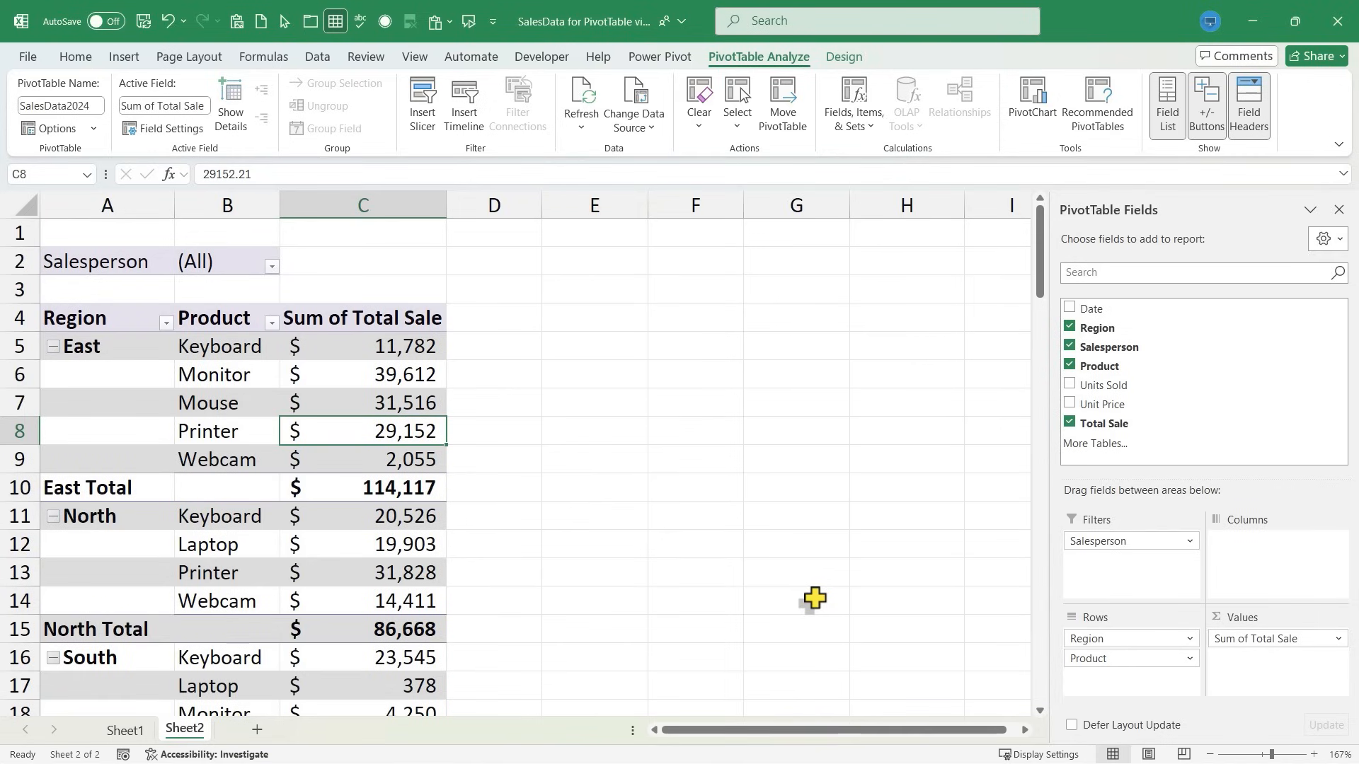
pyautogui.click(123, 56)
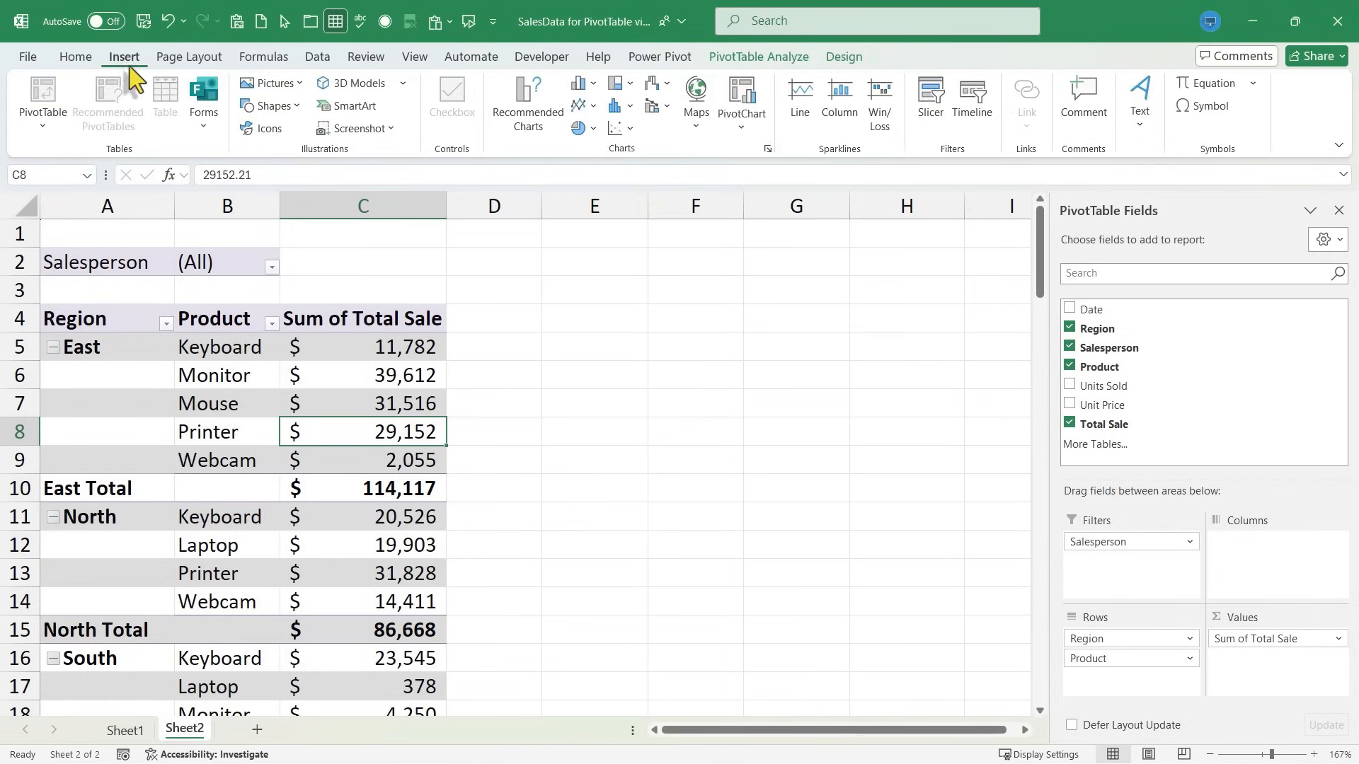
pyautogui.moveTo(134, 139)
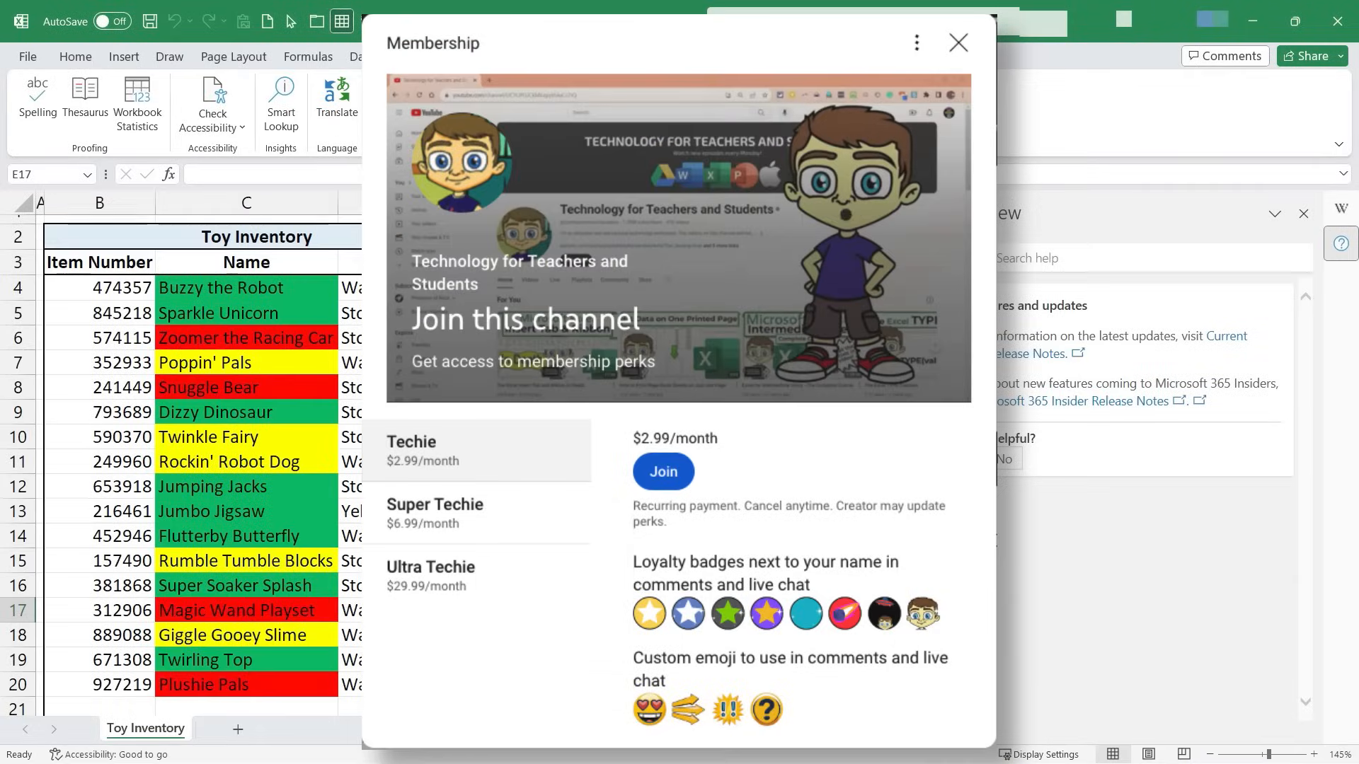
pyautogui.scroll(-3)
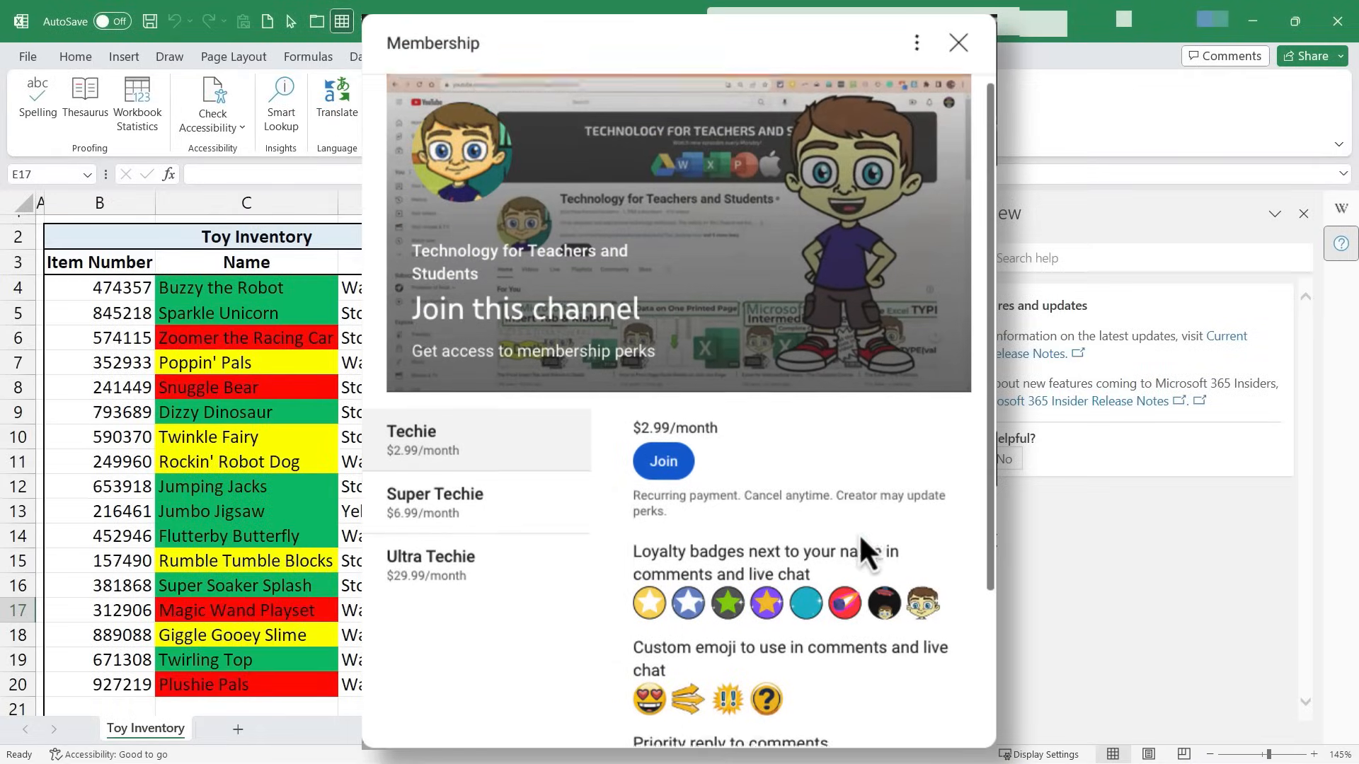